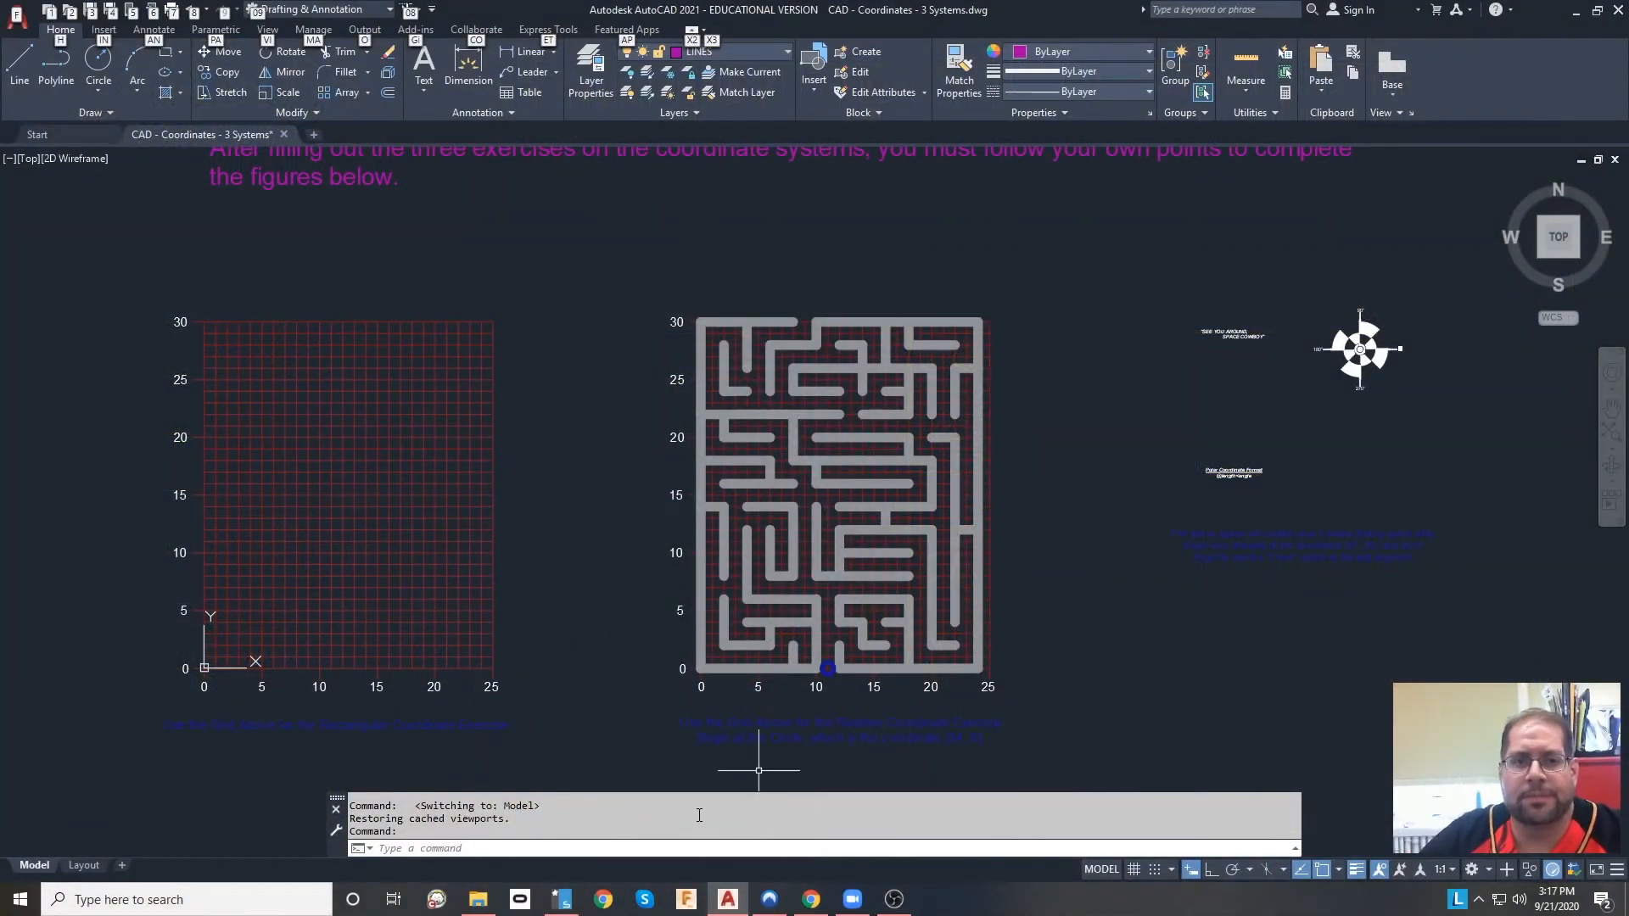
mouse_move(696, 583)
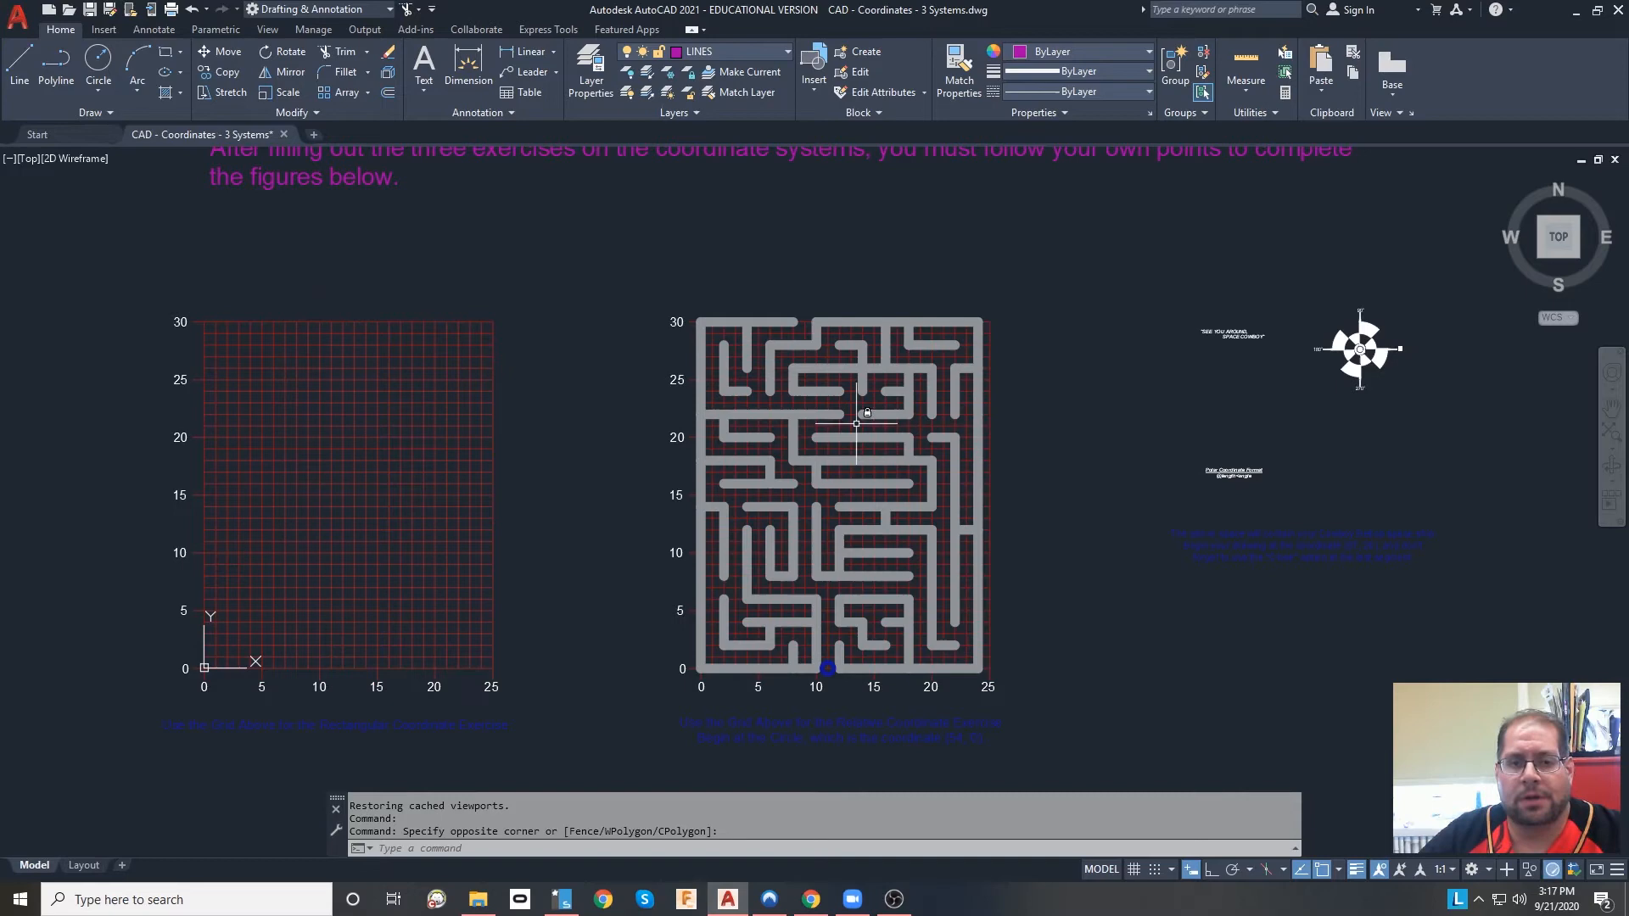
mouse_move(782, 369)
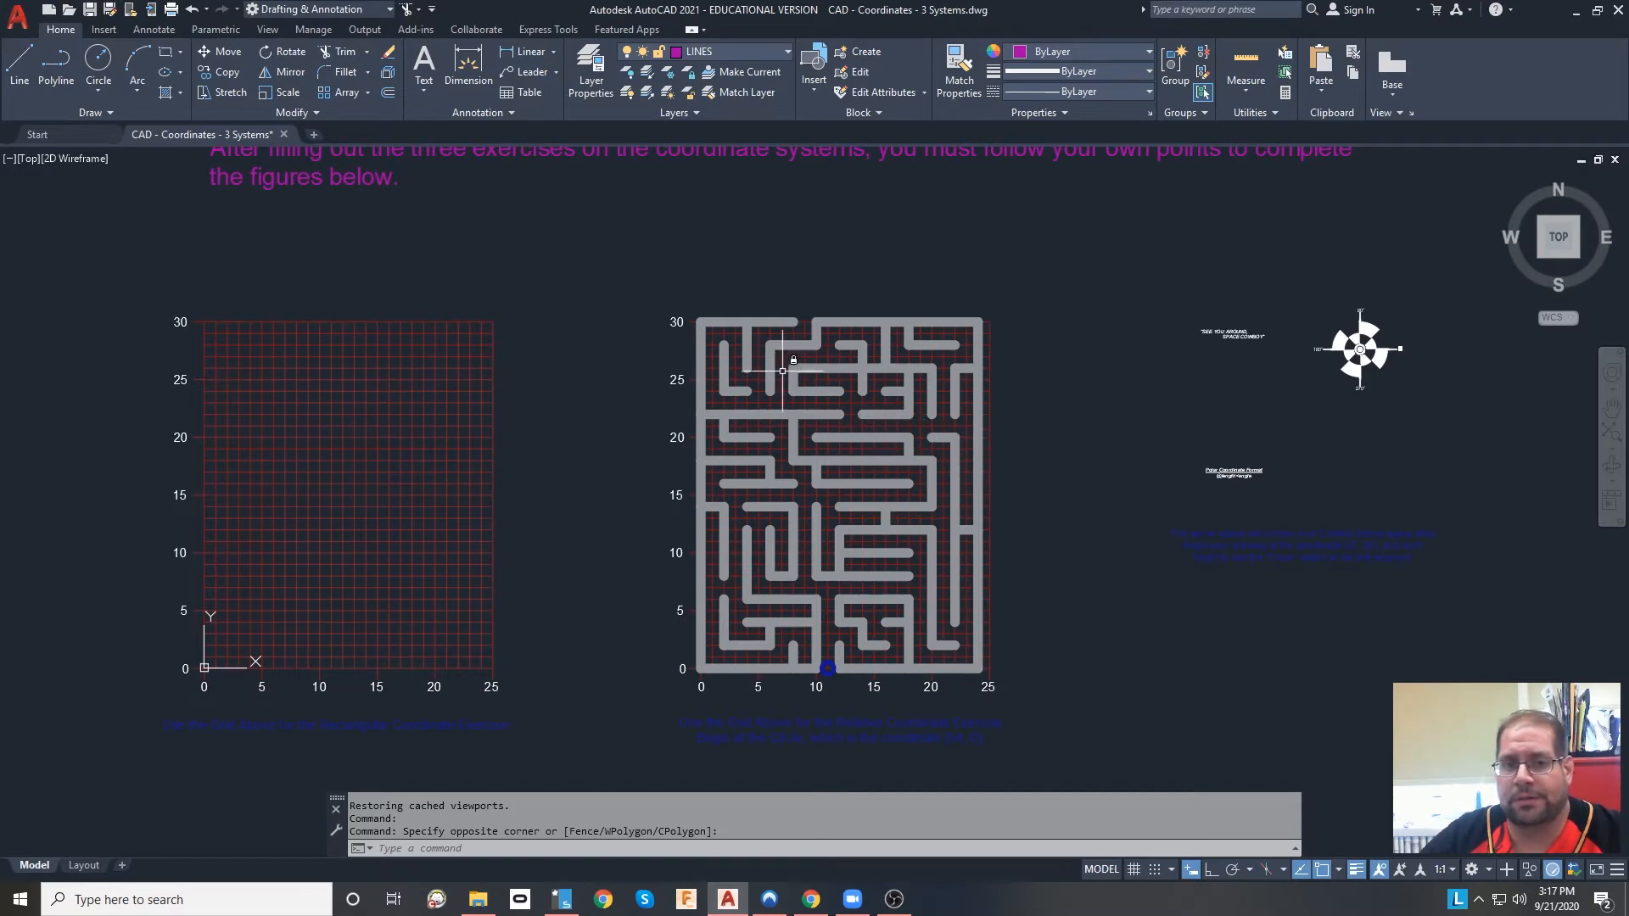
mouse_move(774, 398)
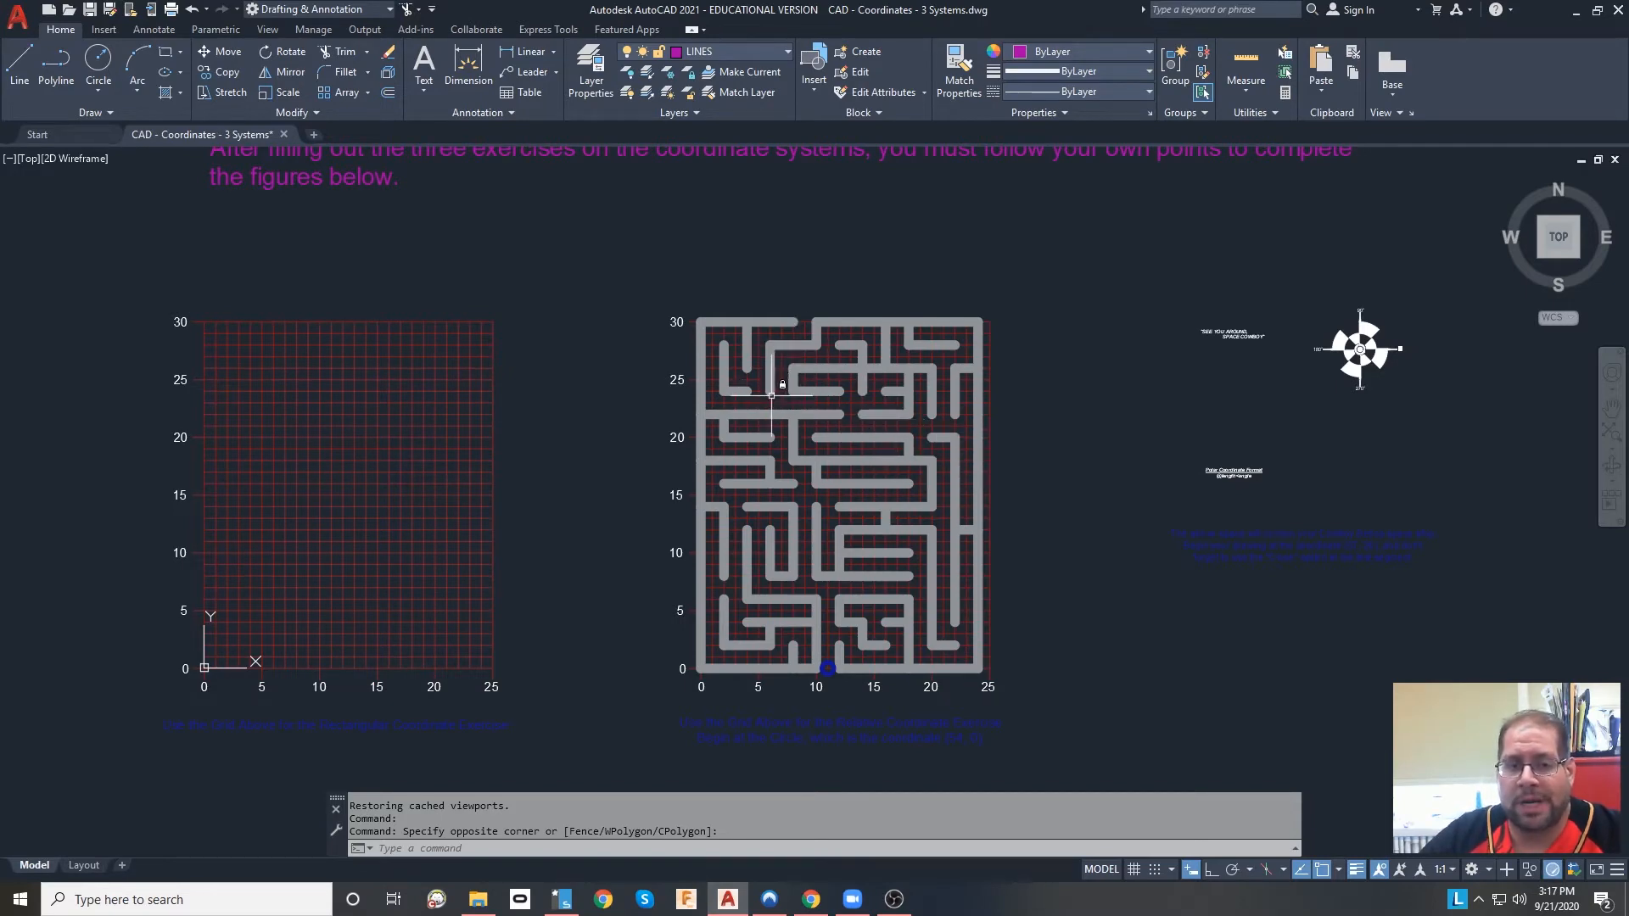
mouse_move(1012, 312)
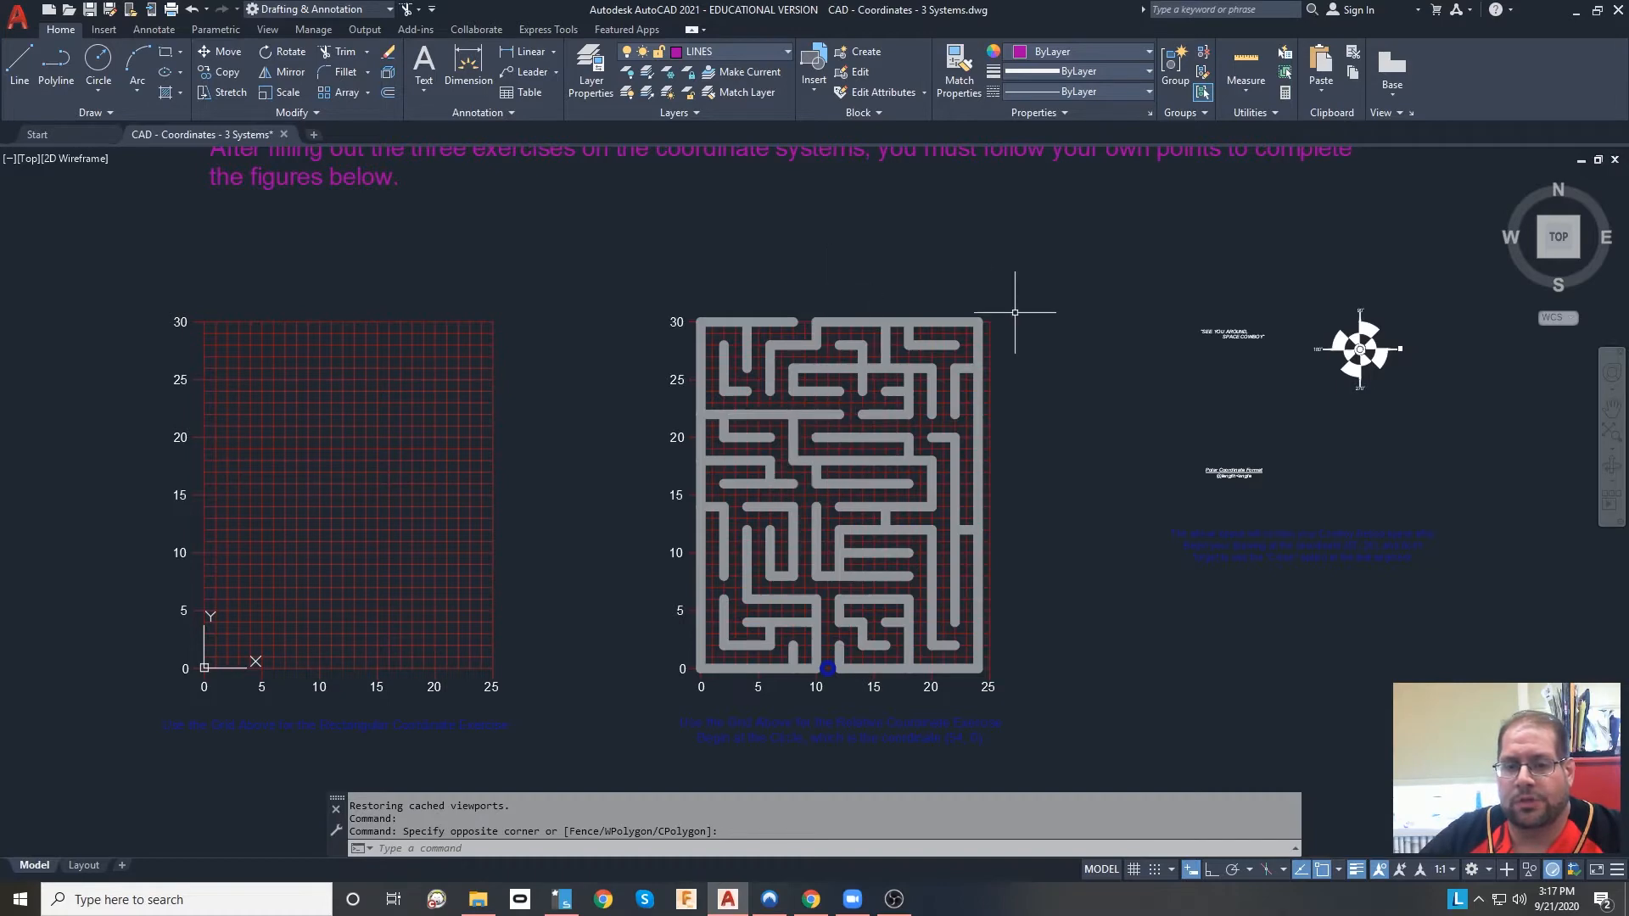
mouse_move(985, 400)
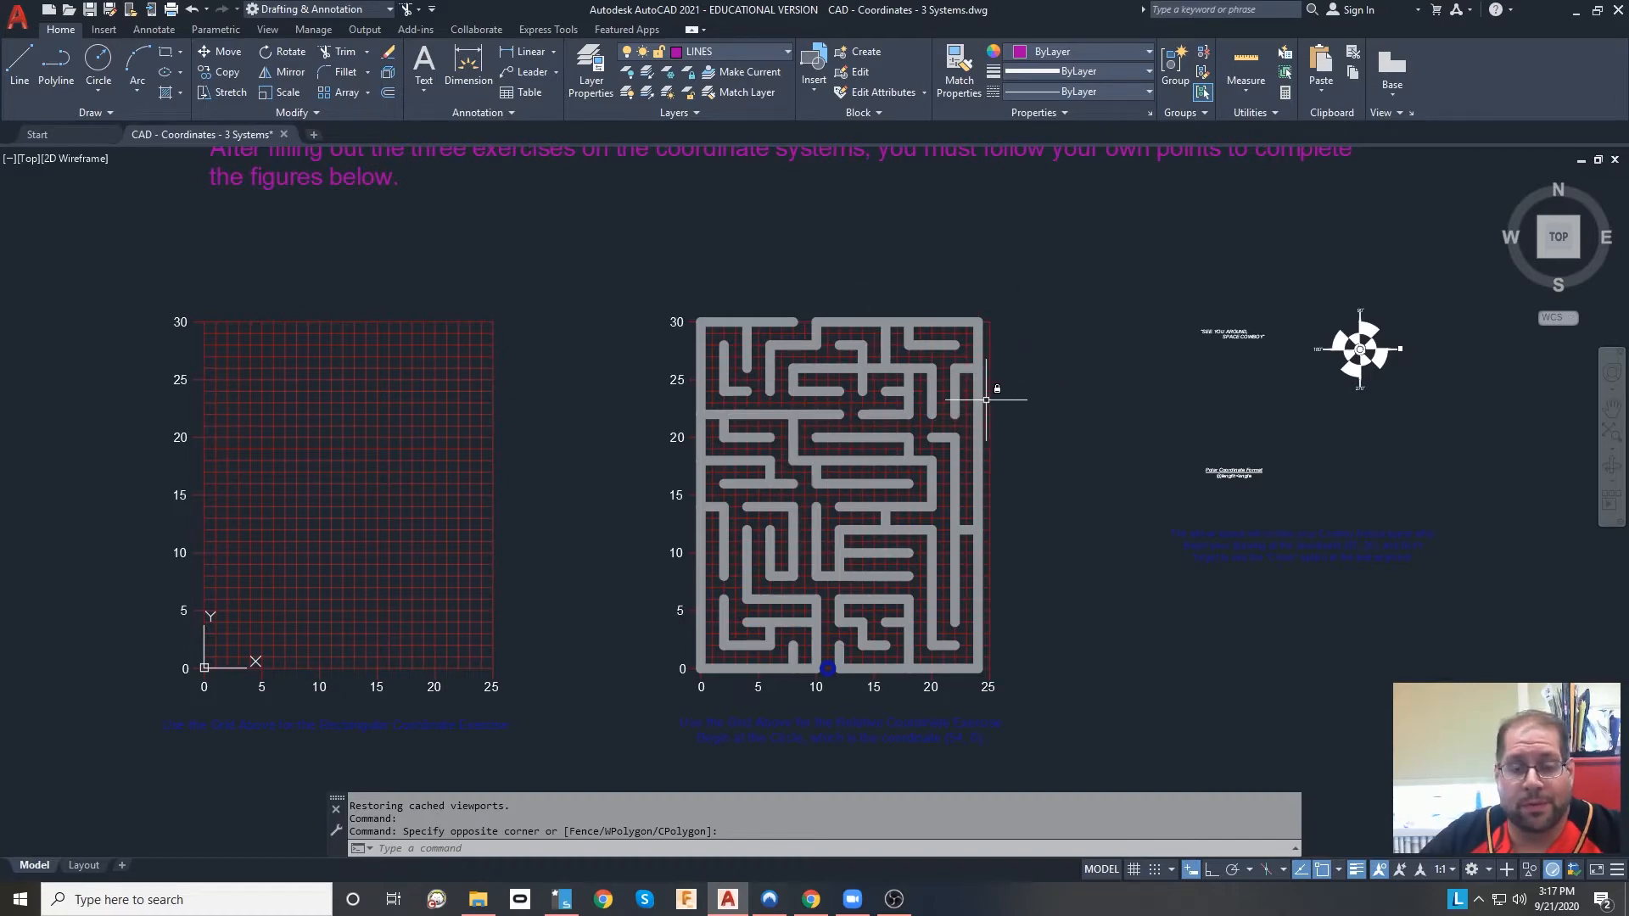
mouse_move(1105, 362)
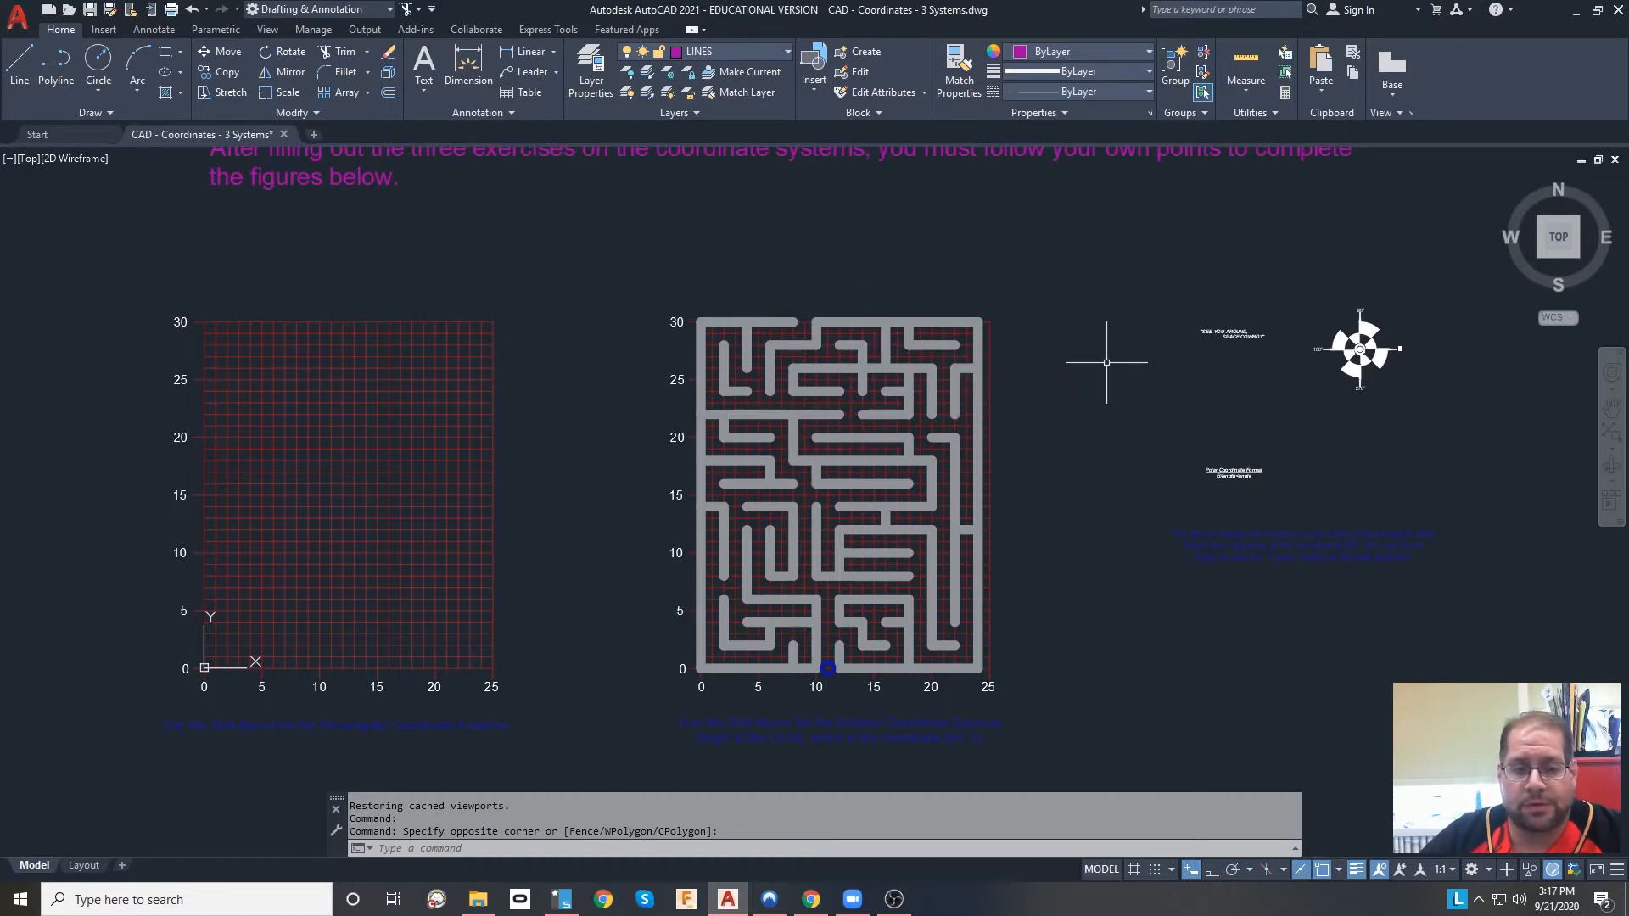
mouse_move(991, 475)
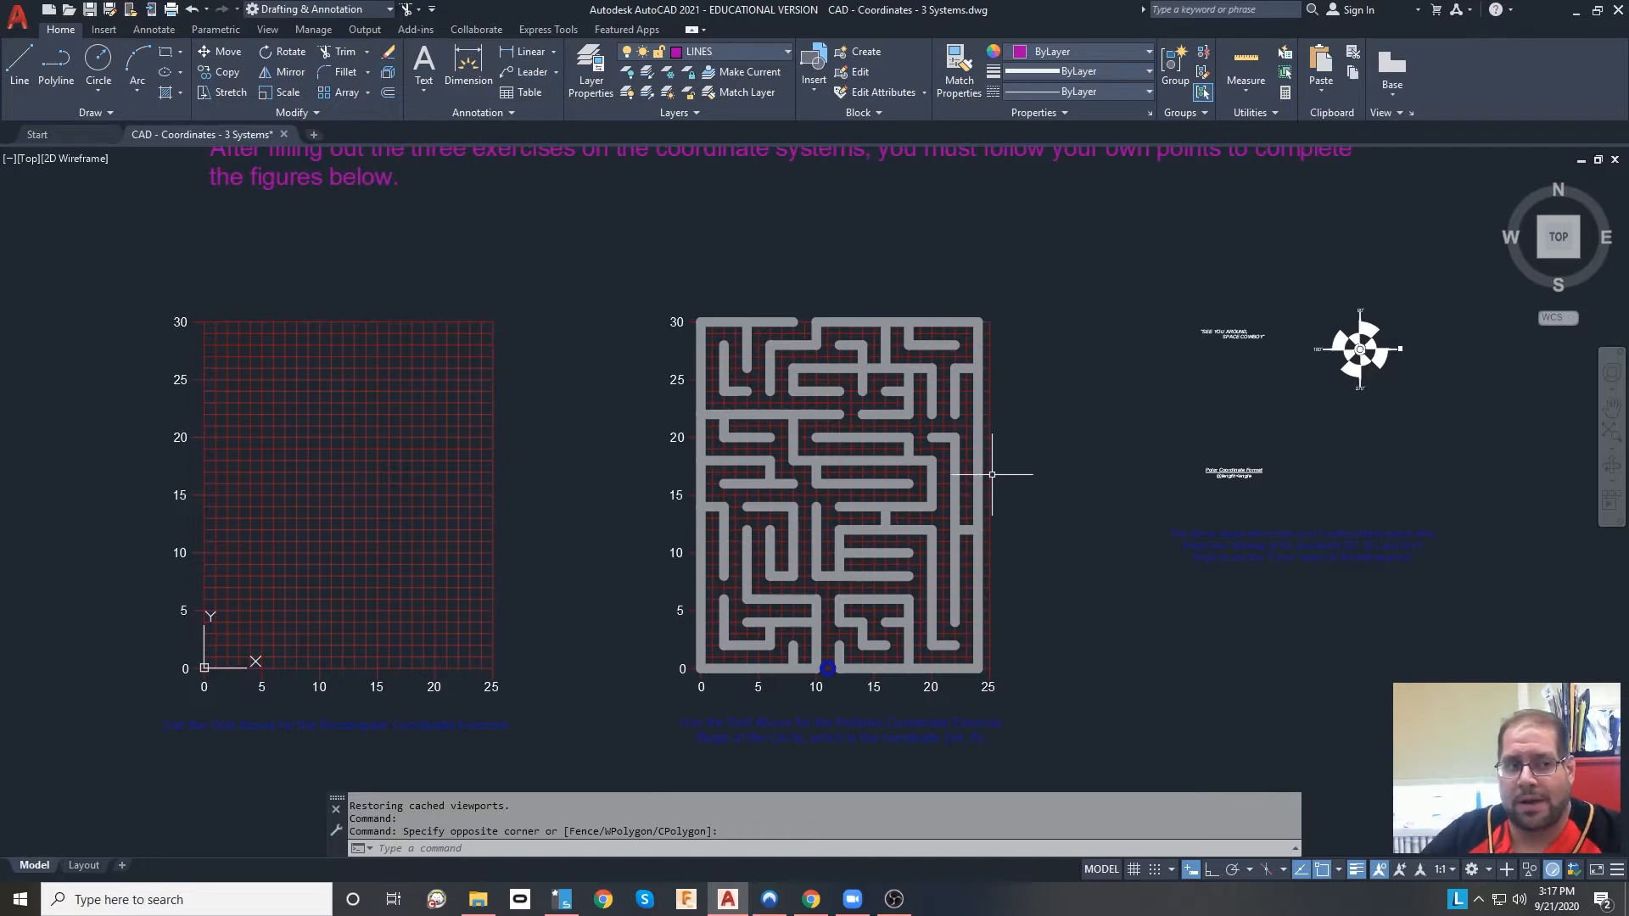
mouse_move(1051, 385)
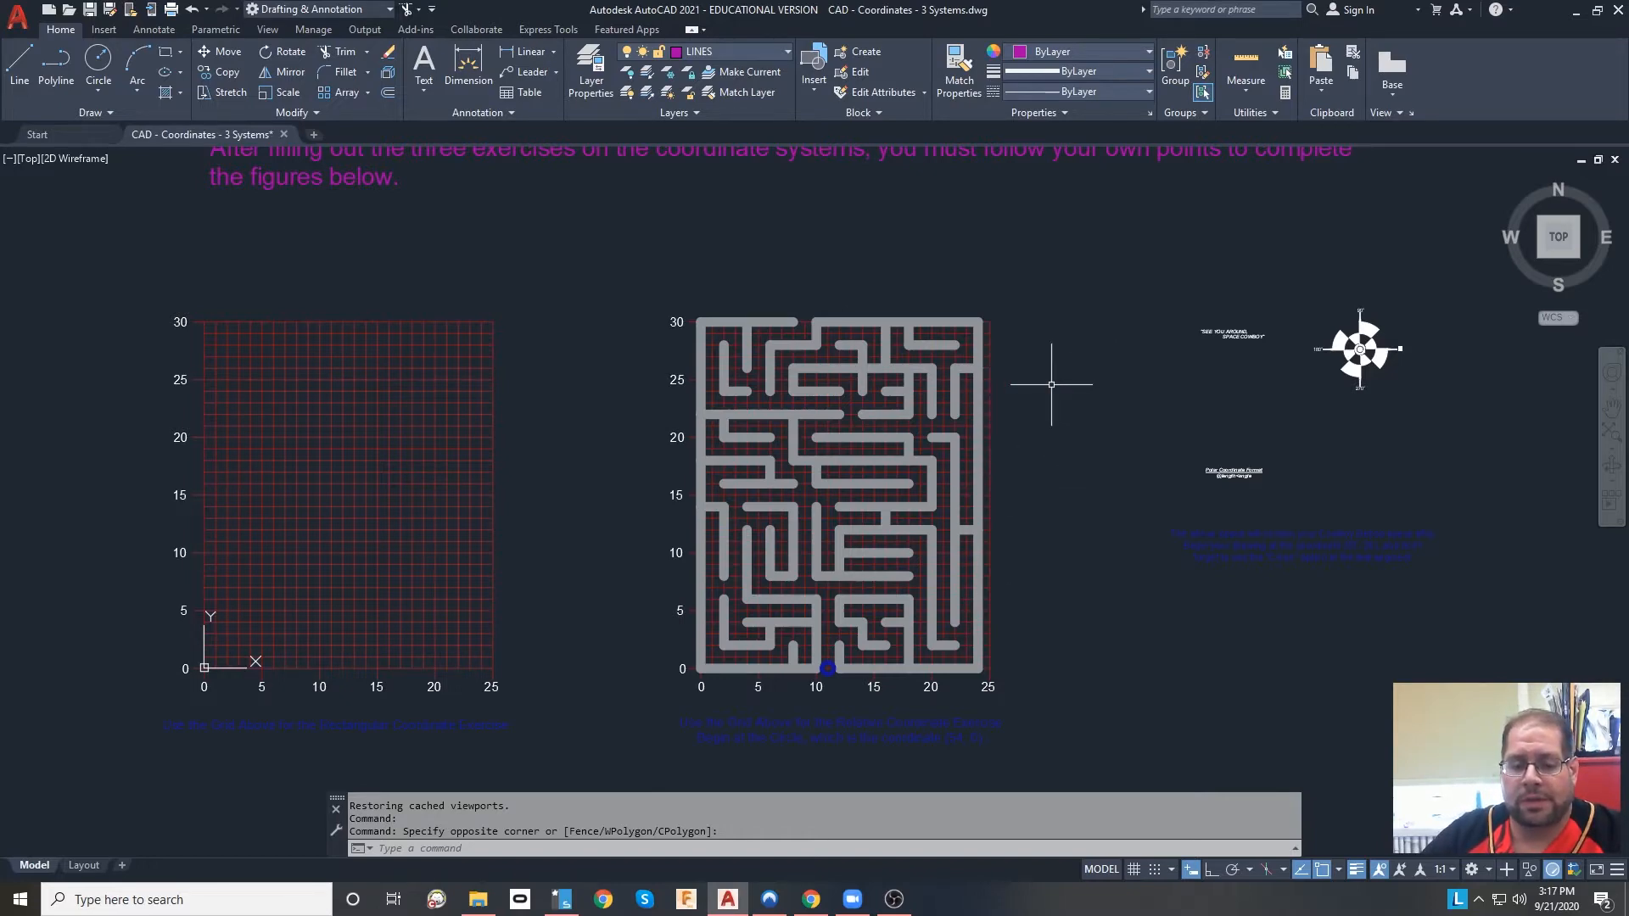
mouse_move(1137, 380)
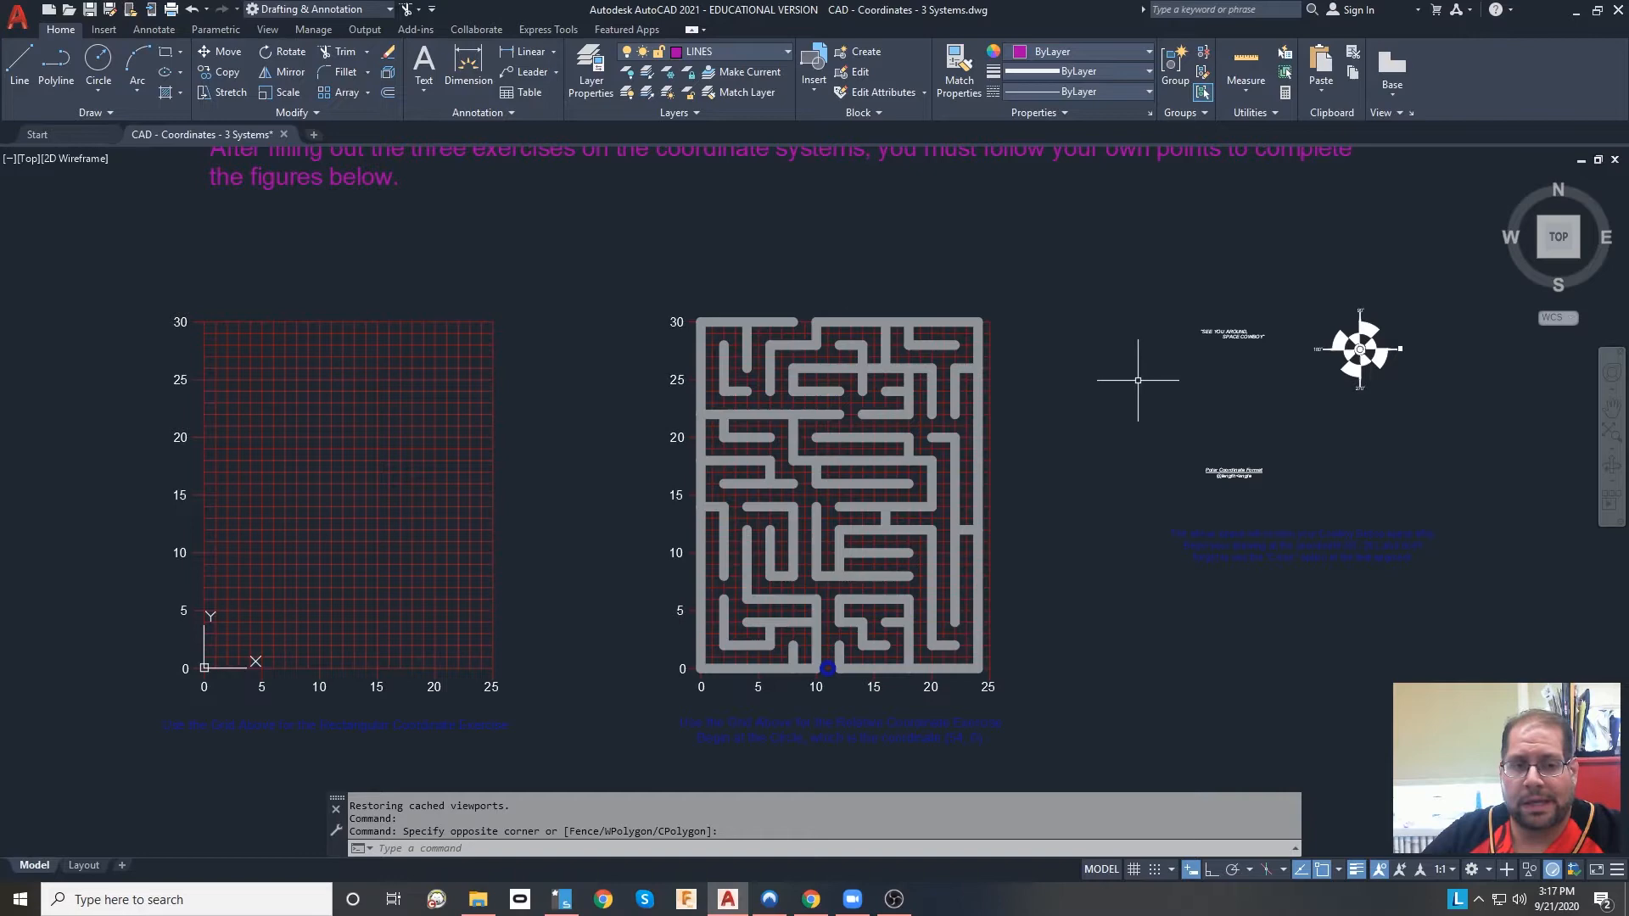
mouse_move(1091, 427)
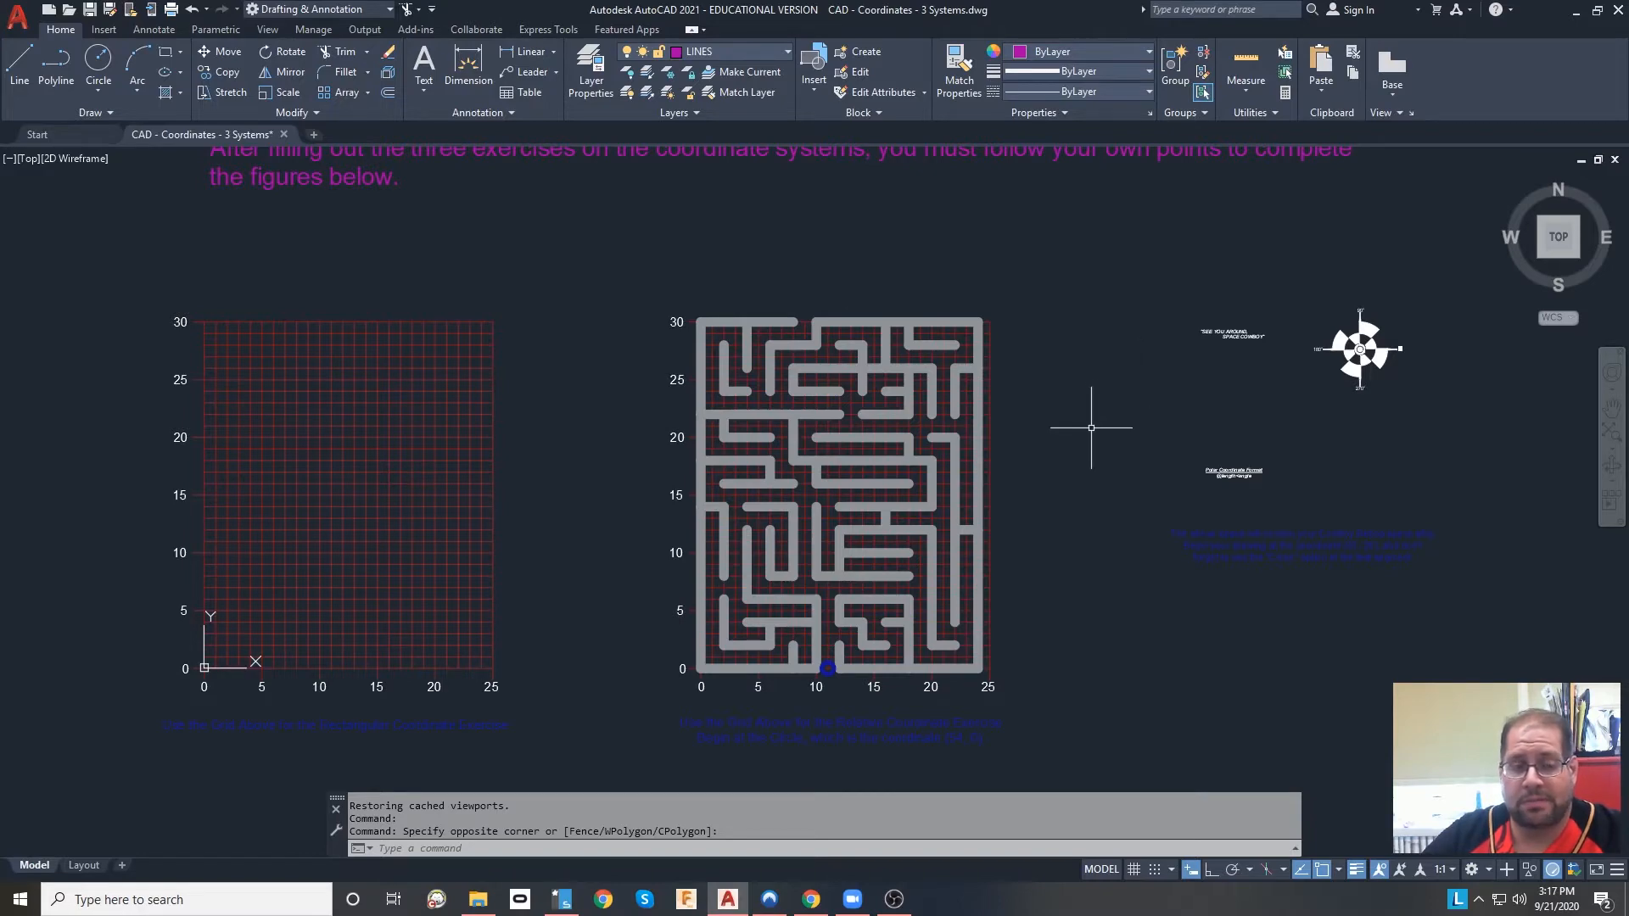
mouse_move(1083, 435)
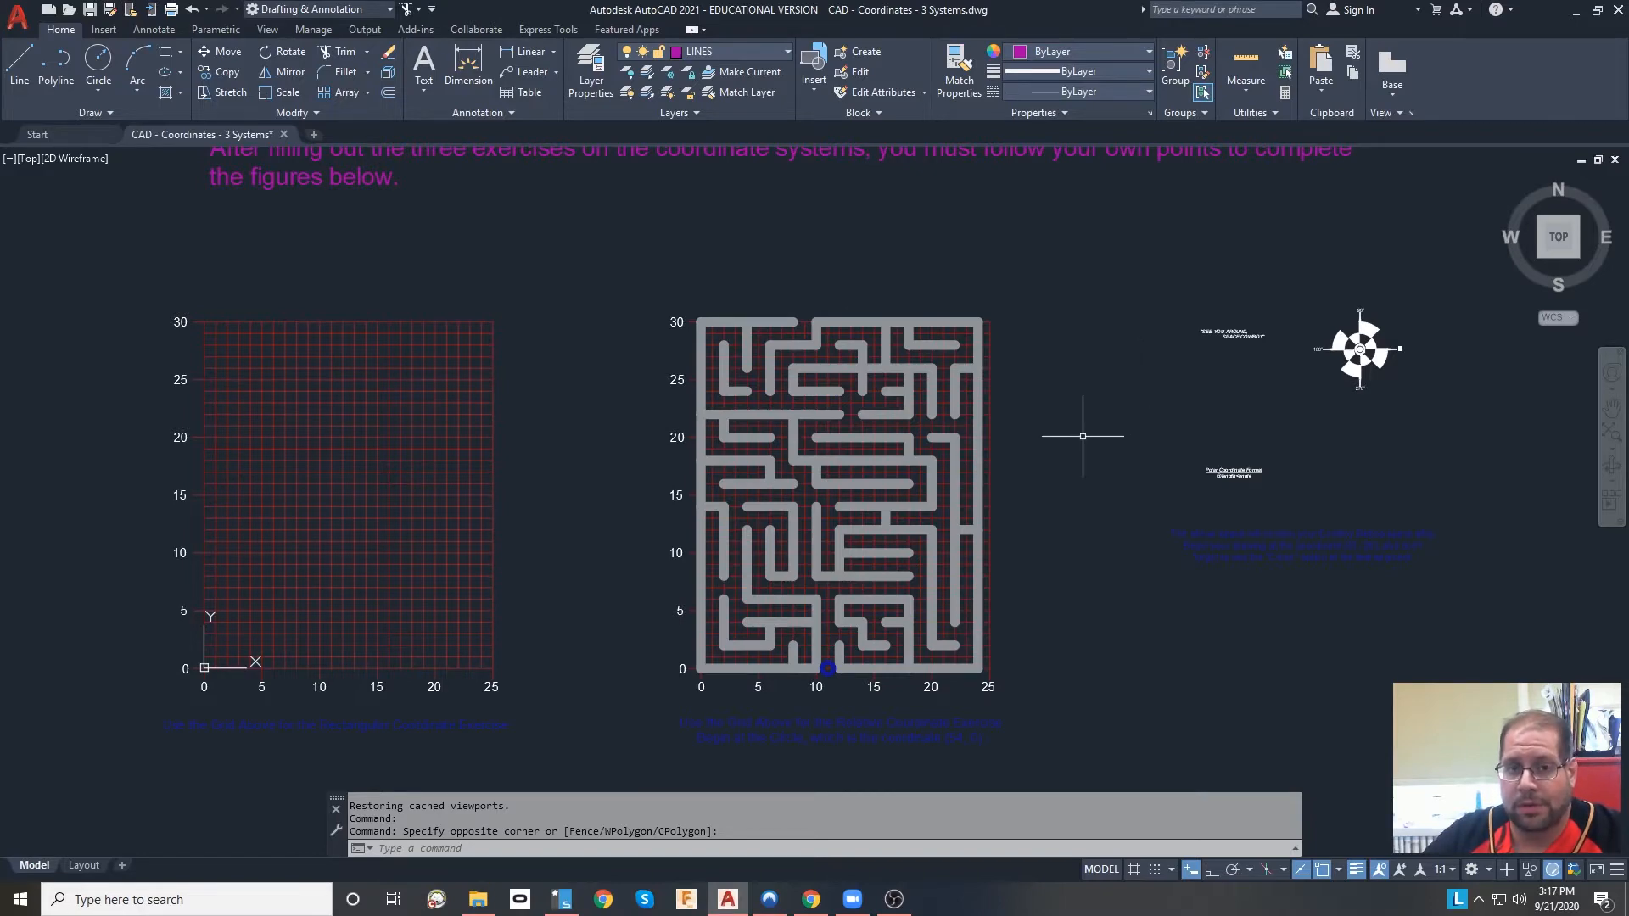
mouse_move(1095, 460)
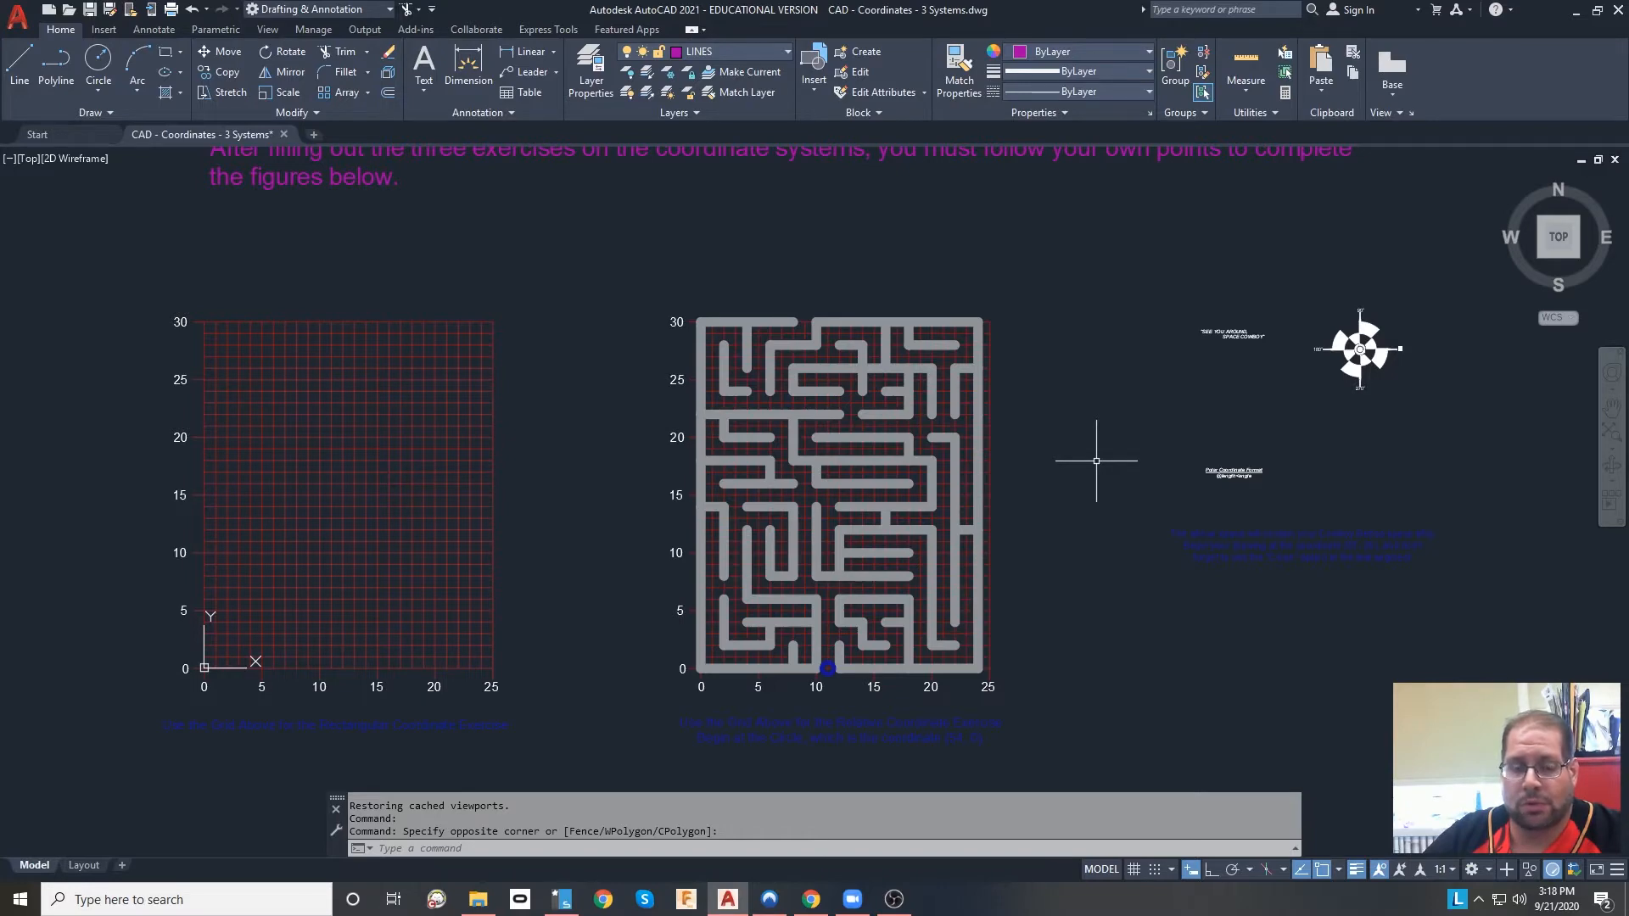
mouse_move(879, 369)
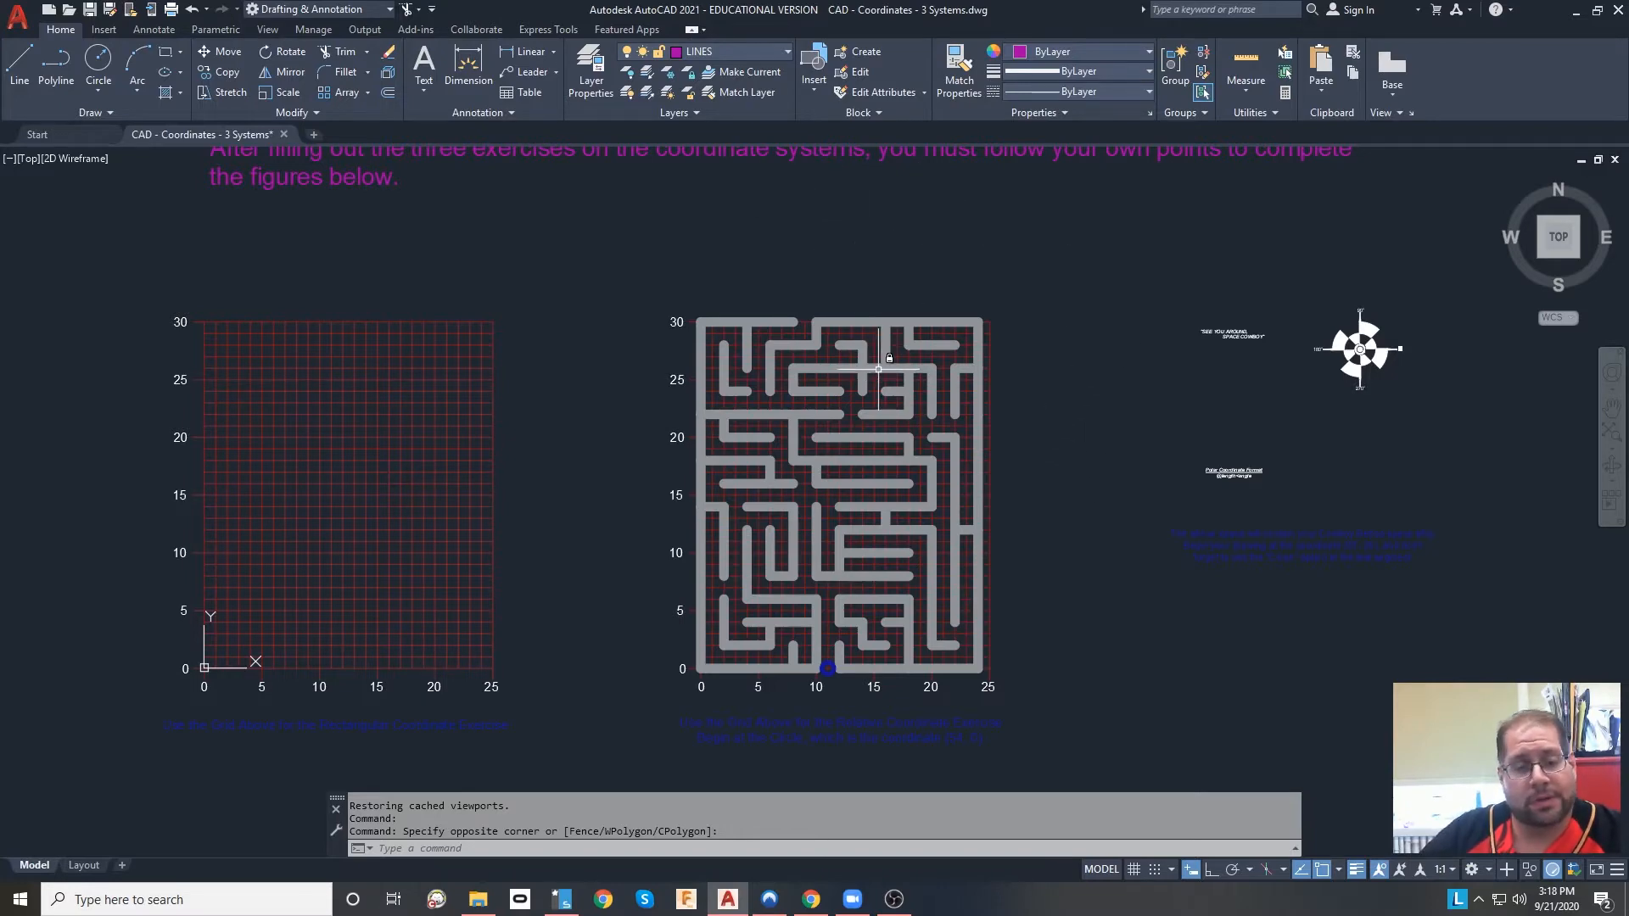
mouse_move(1092, 284)
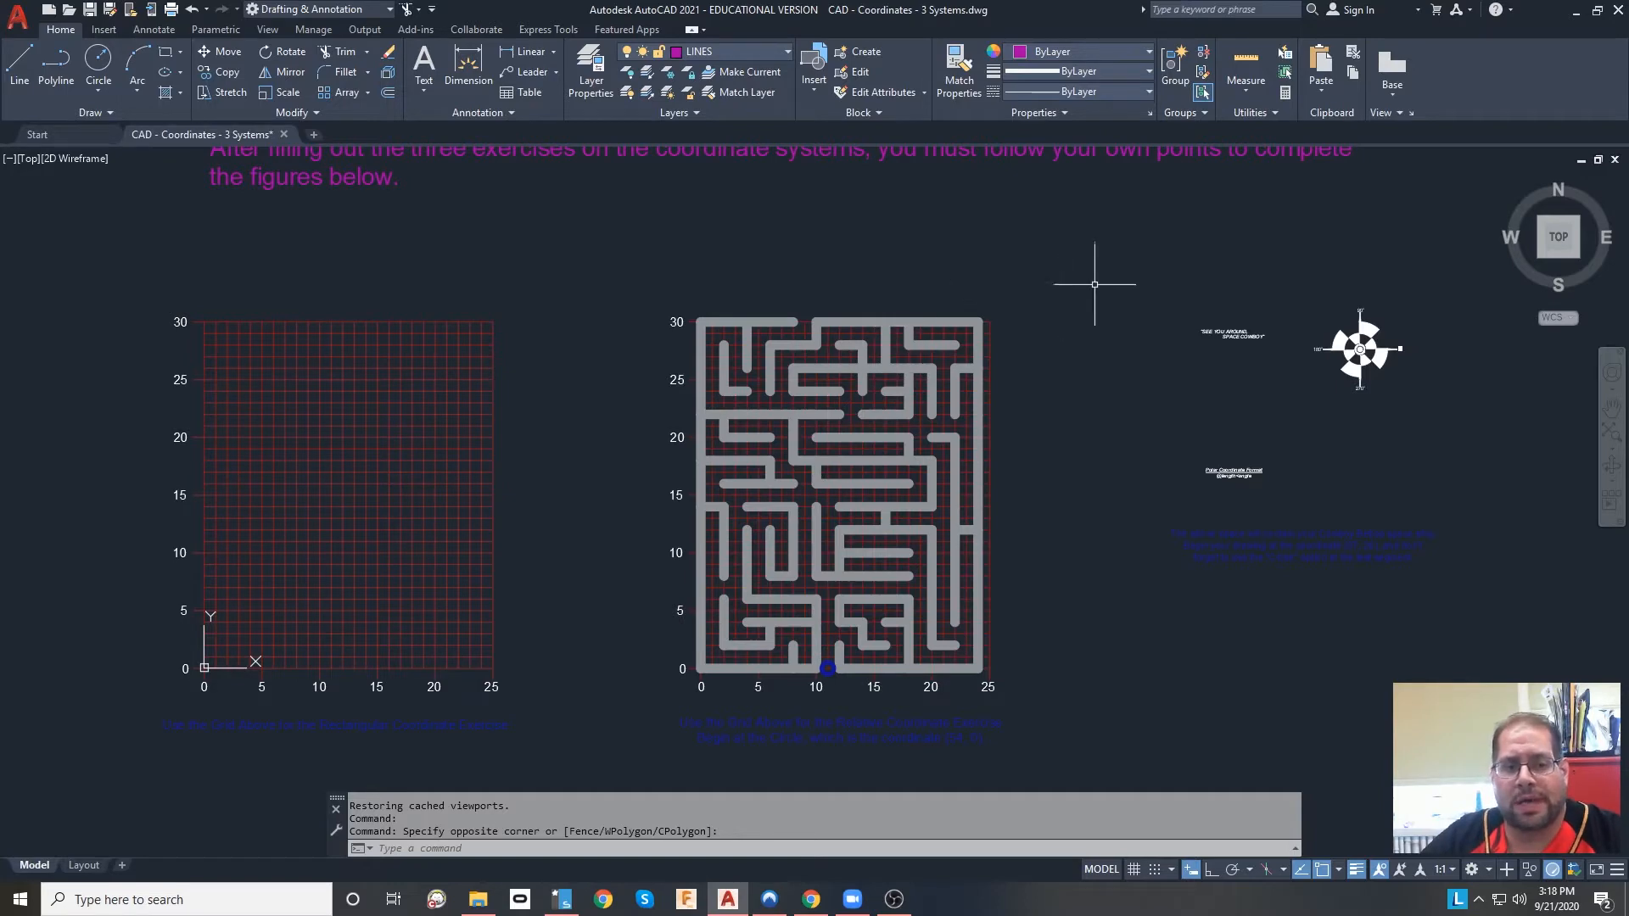
mouse_move(523, 606)
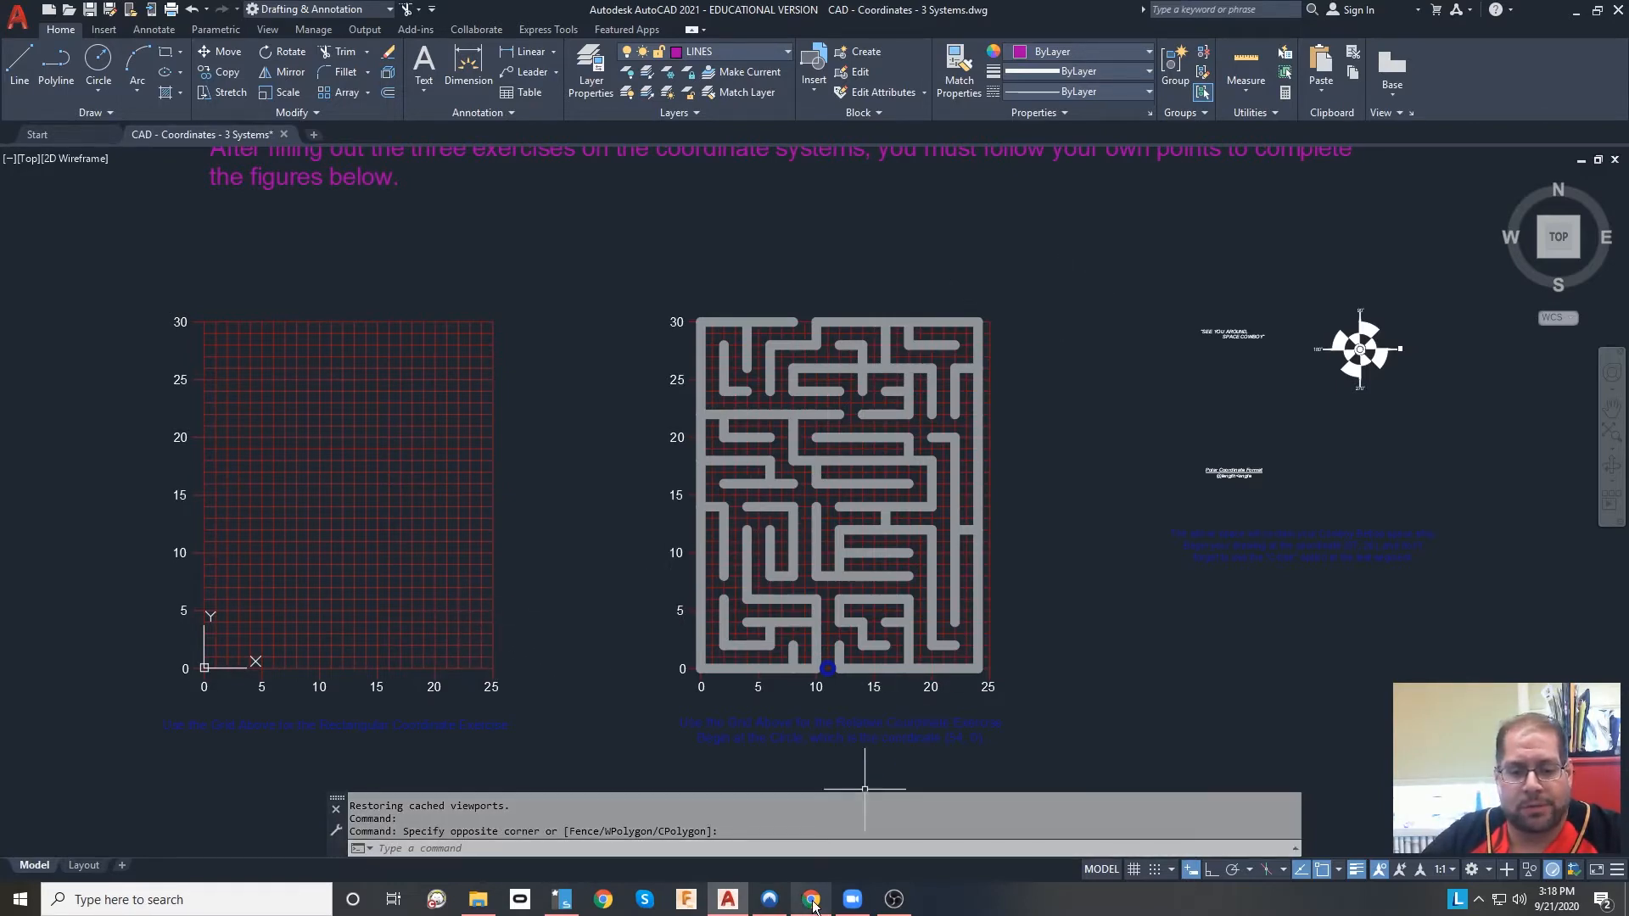
In Chrome, review the Coordinates Trio Project instructions and open RECTANGULAR COORDINATES_FORM.pdf.
left_click(811, 898)
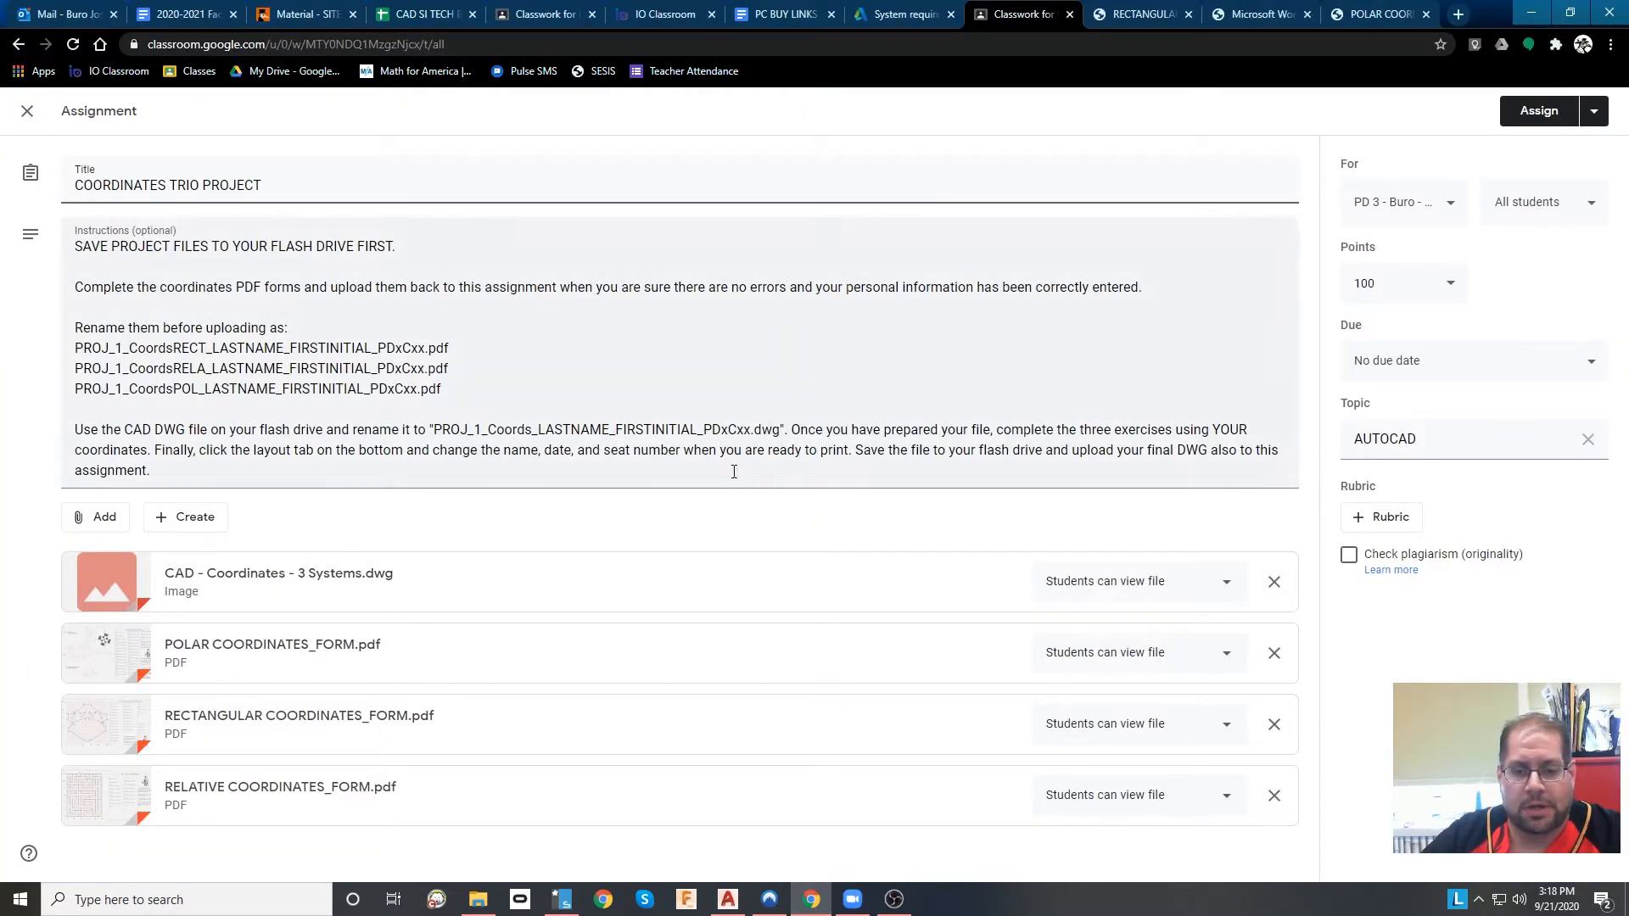
mouse_move(944, 649)
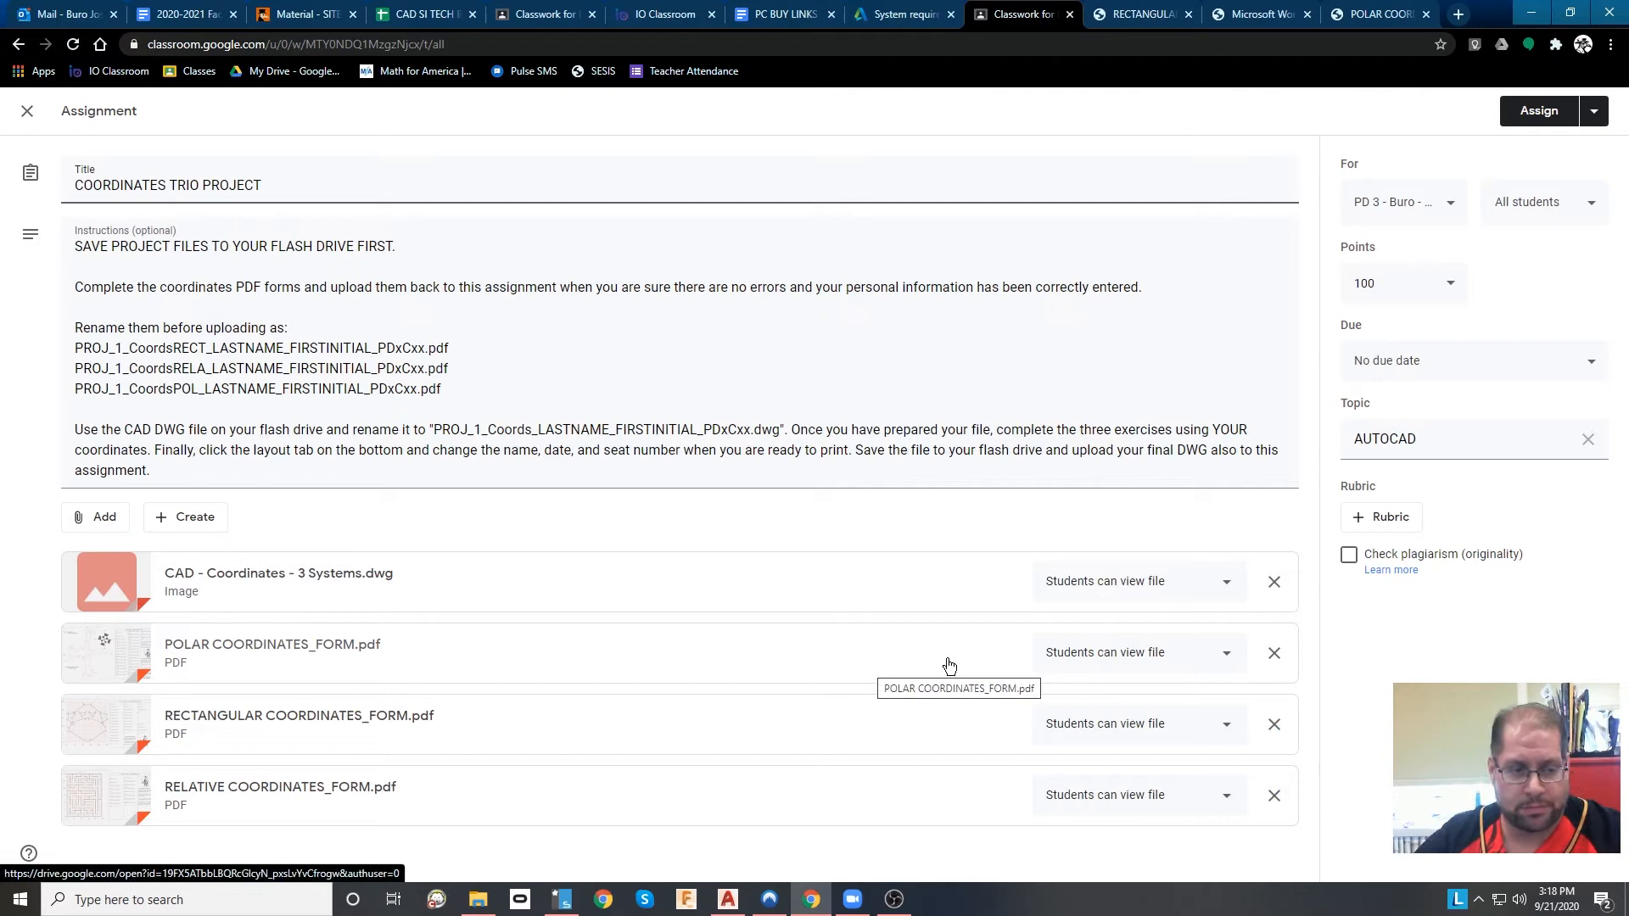
mouse_move(725, 533)
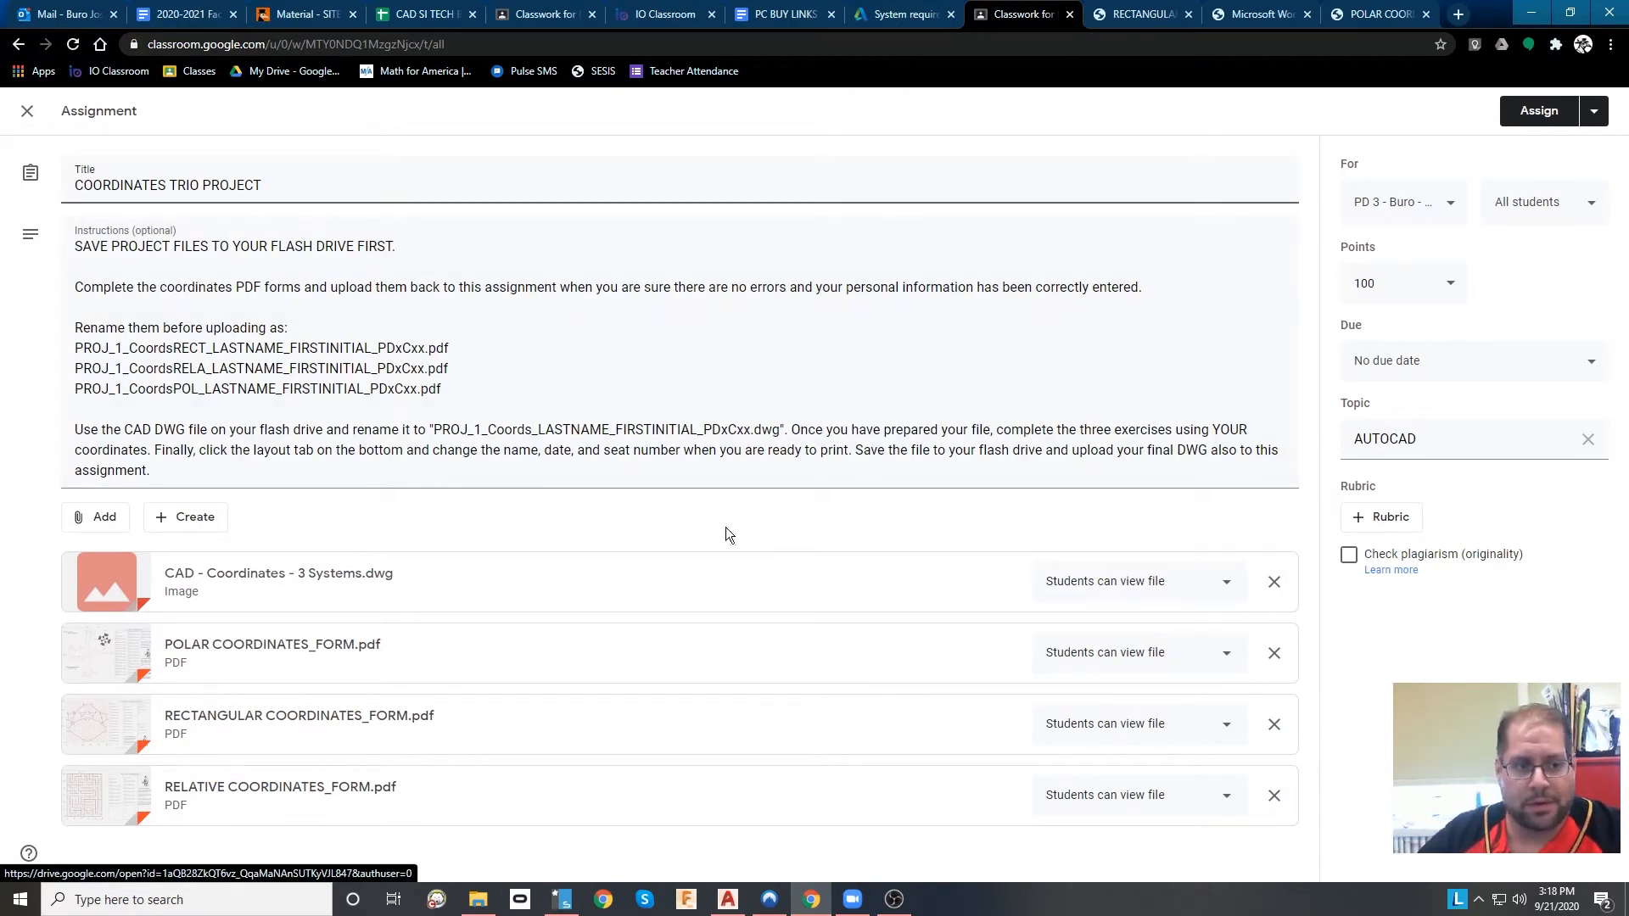
triple_click(167, 185)
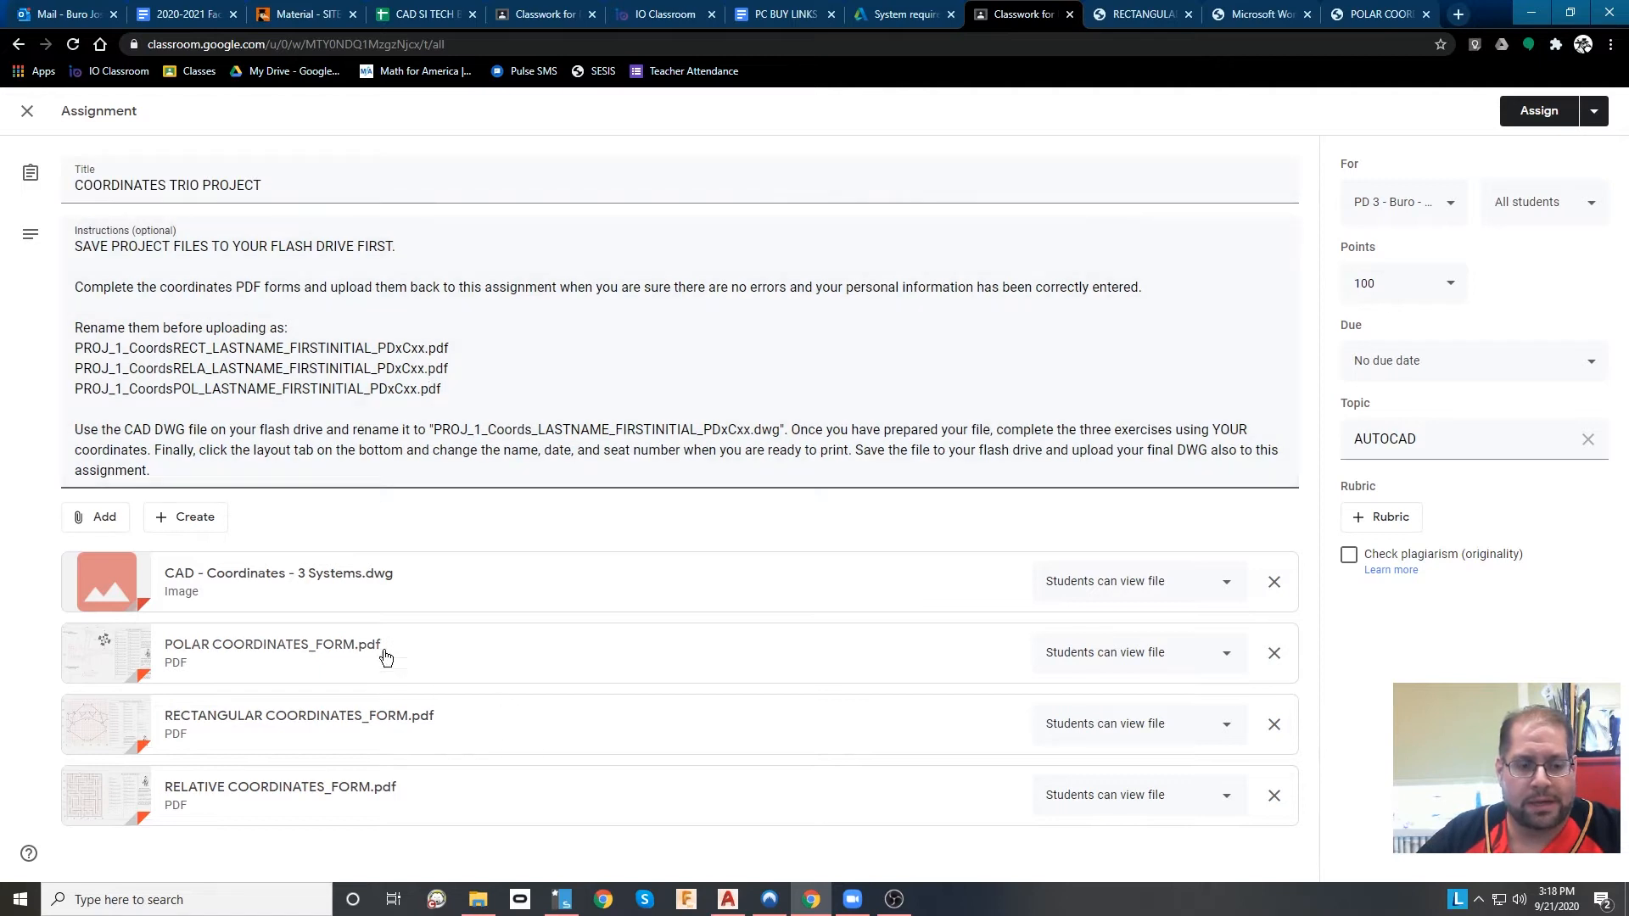
mouse_move(489, 808)
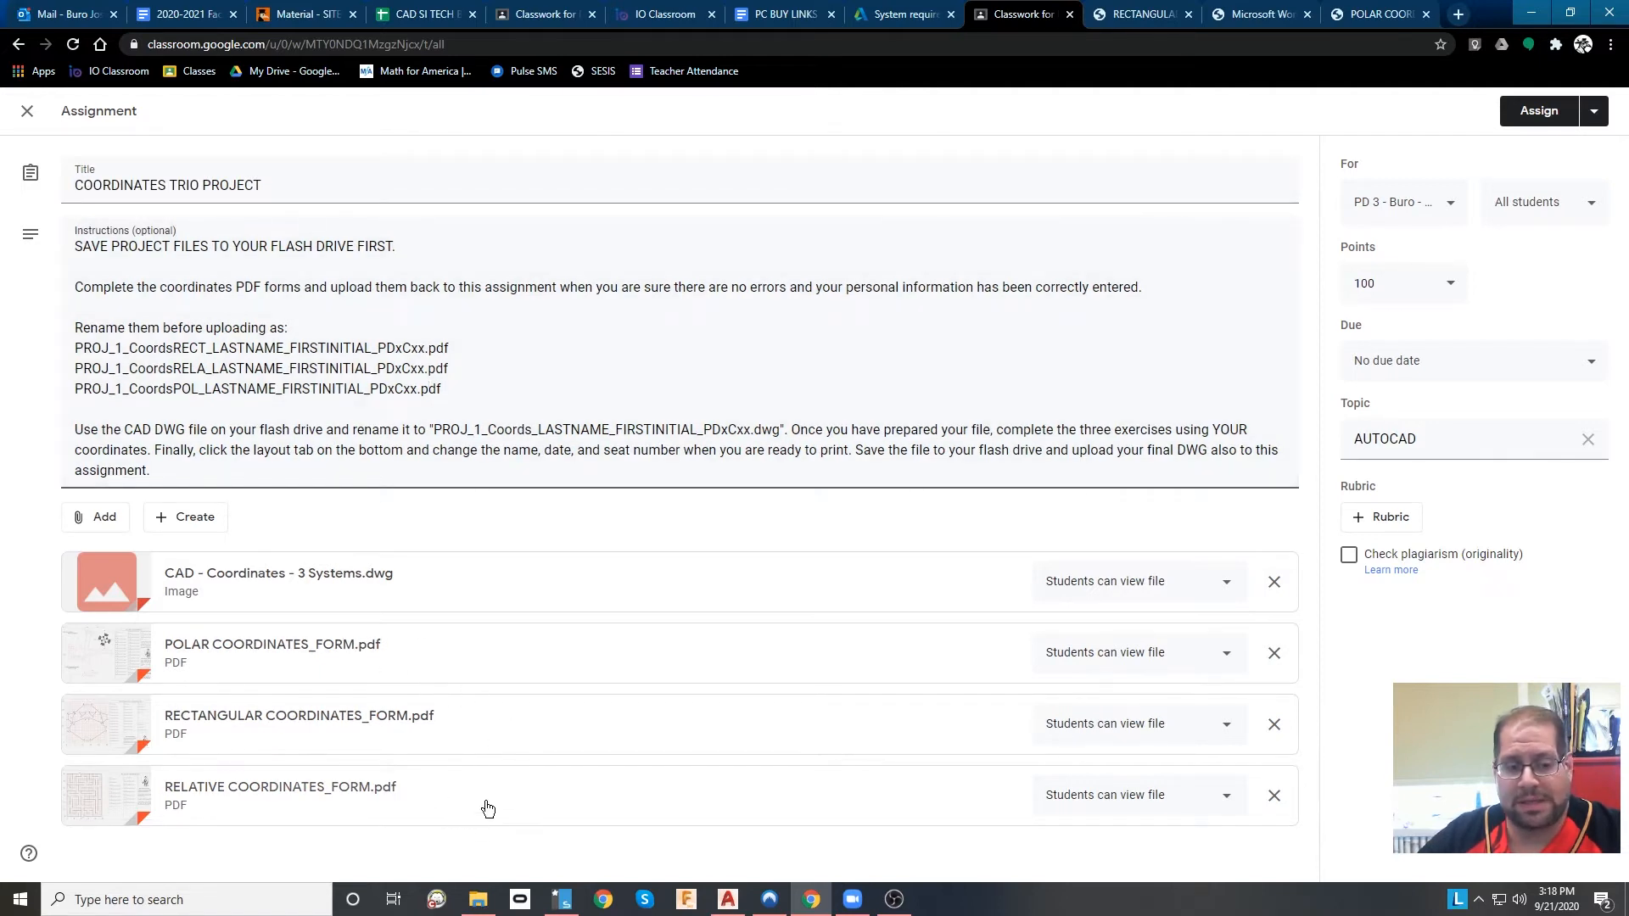
mouse_move(412, 597)
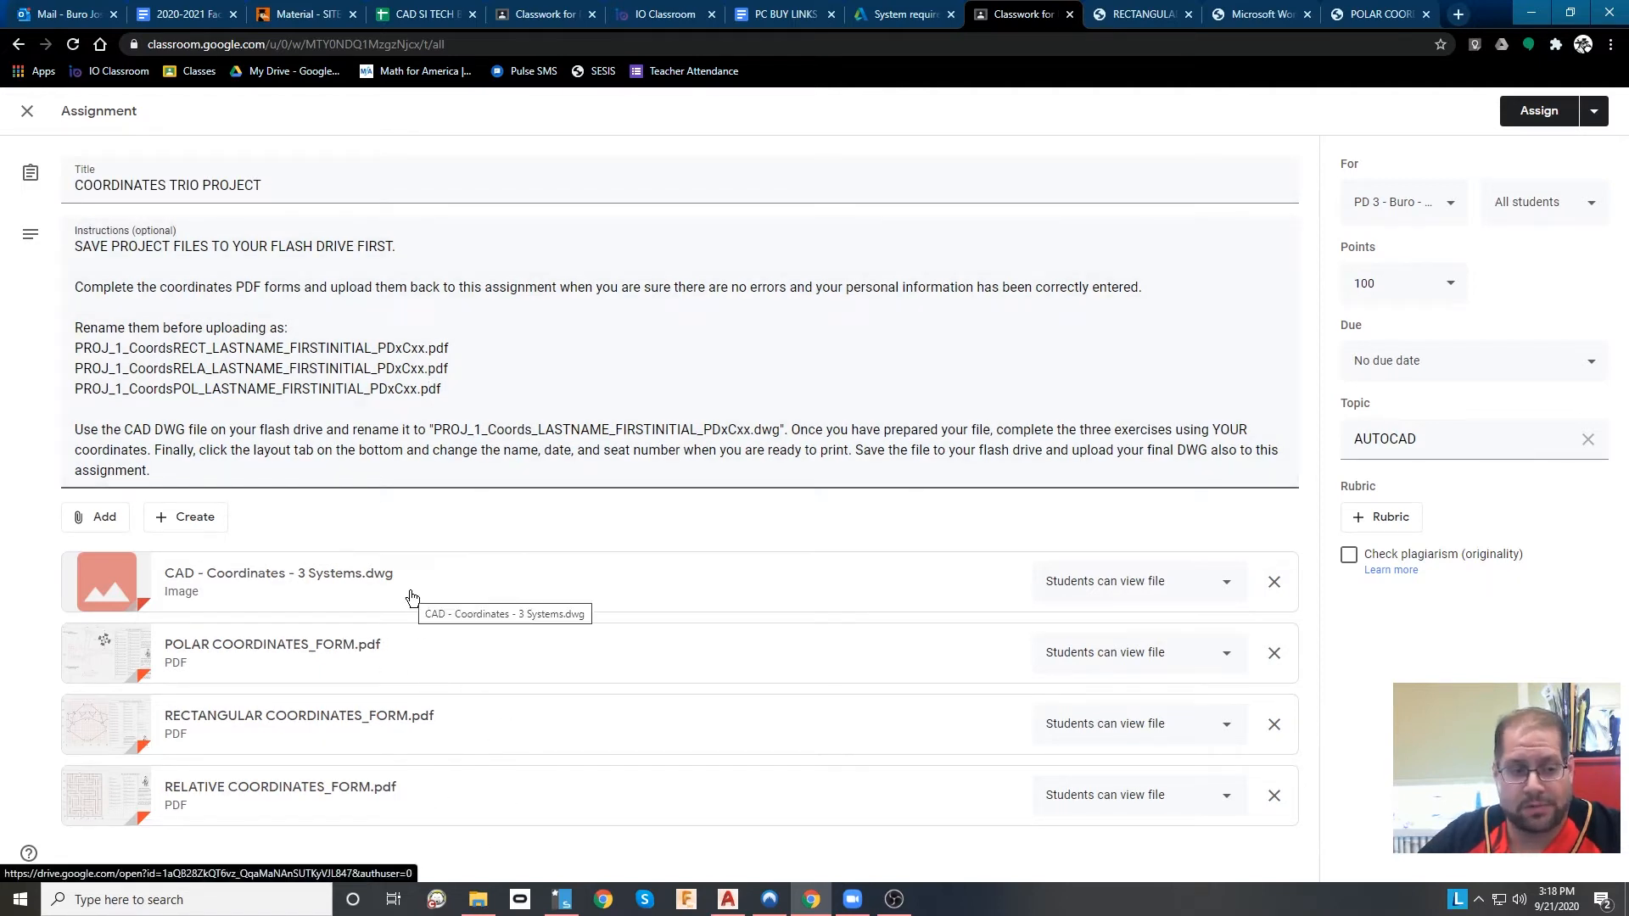
mouse_move(524, 660)
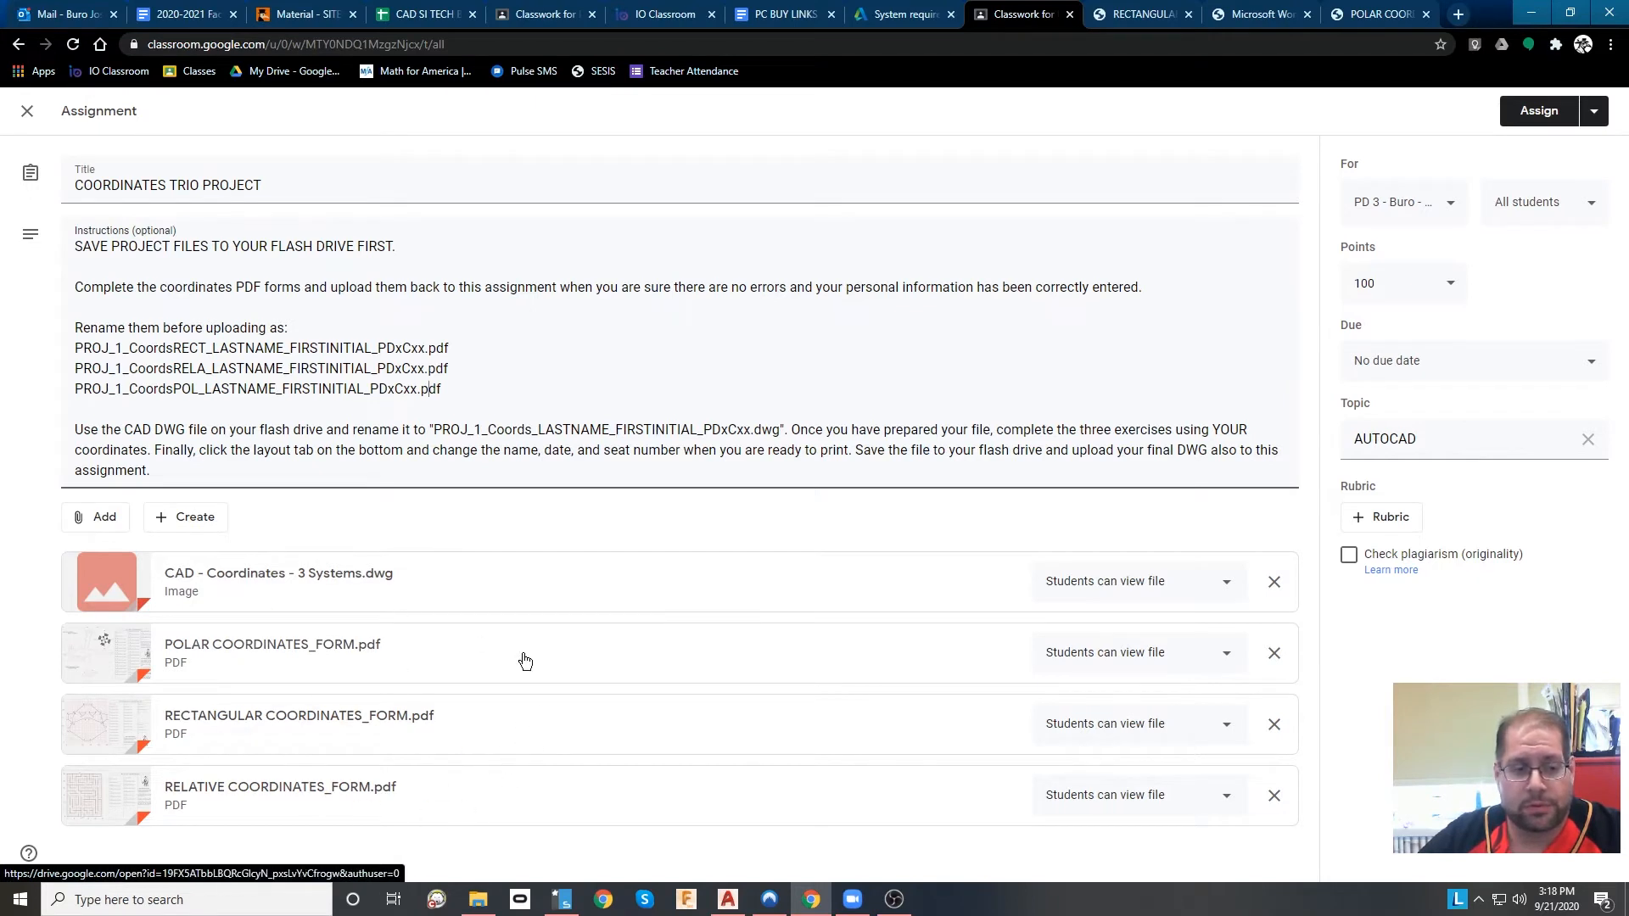
mouse_move(462, 606)
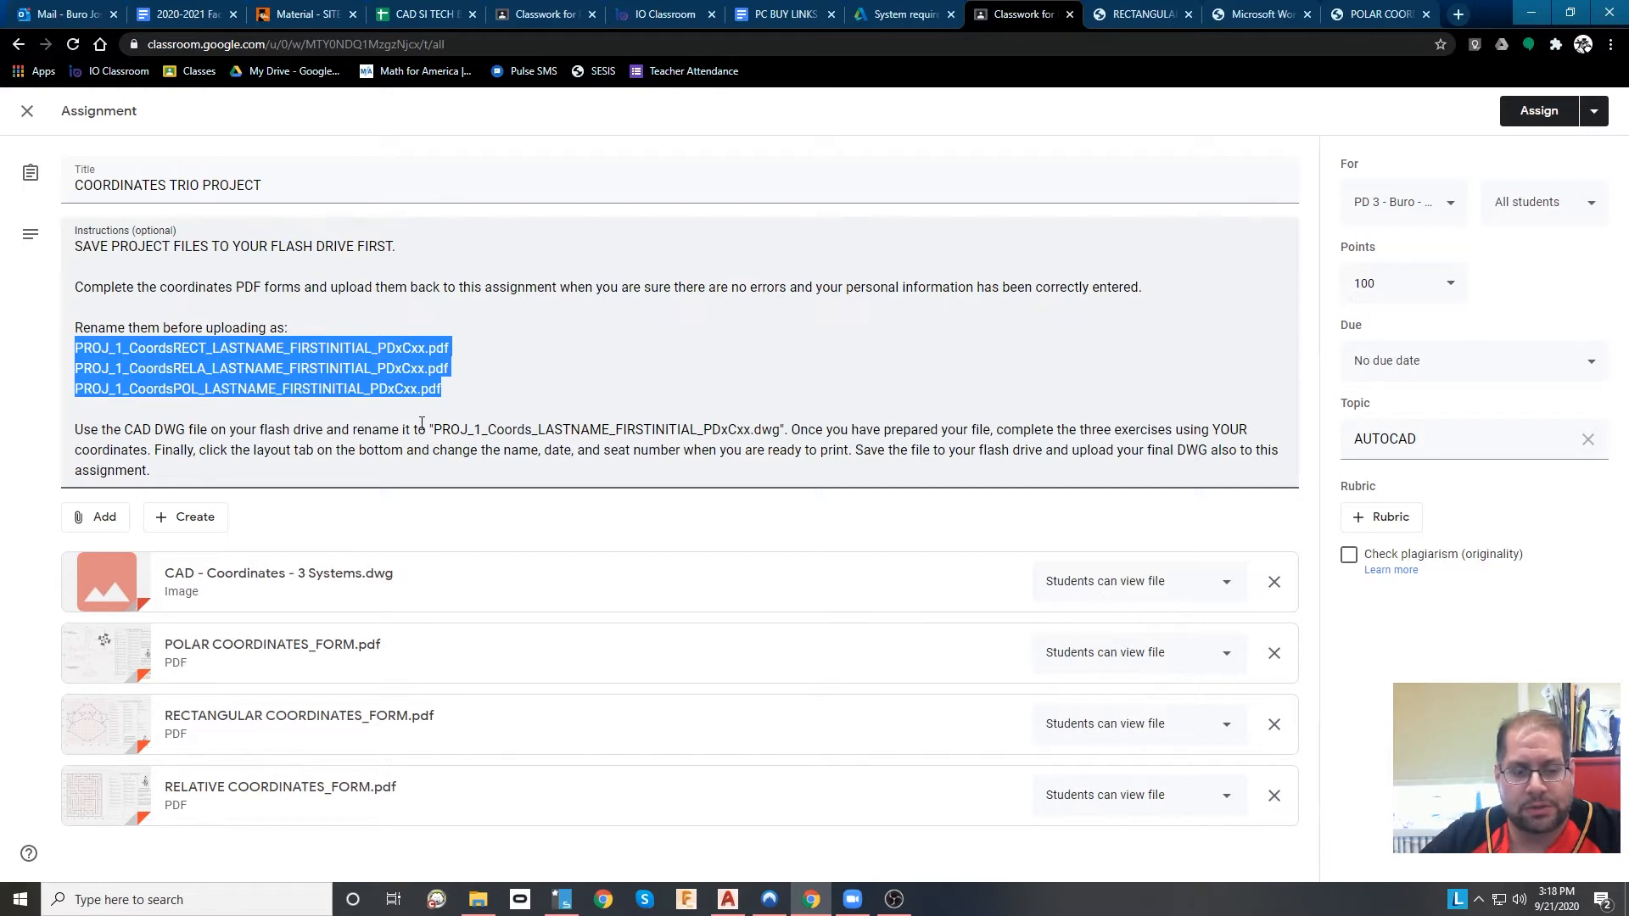
mouse_move(592, 436)
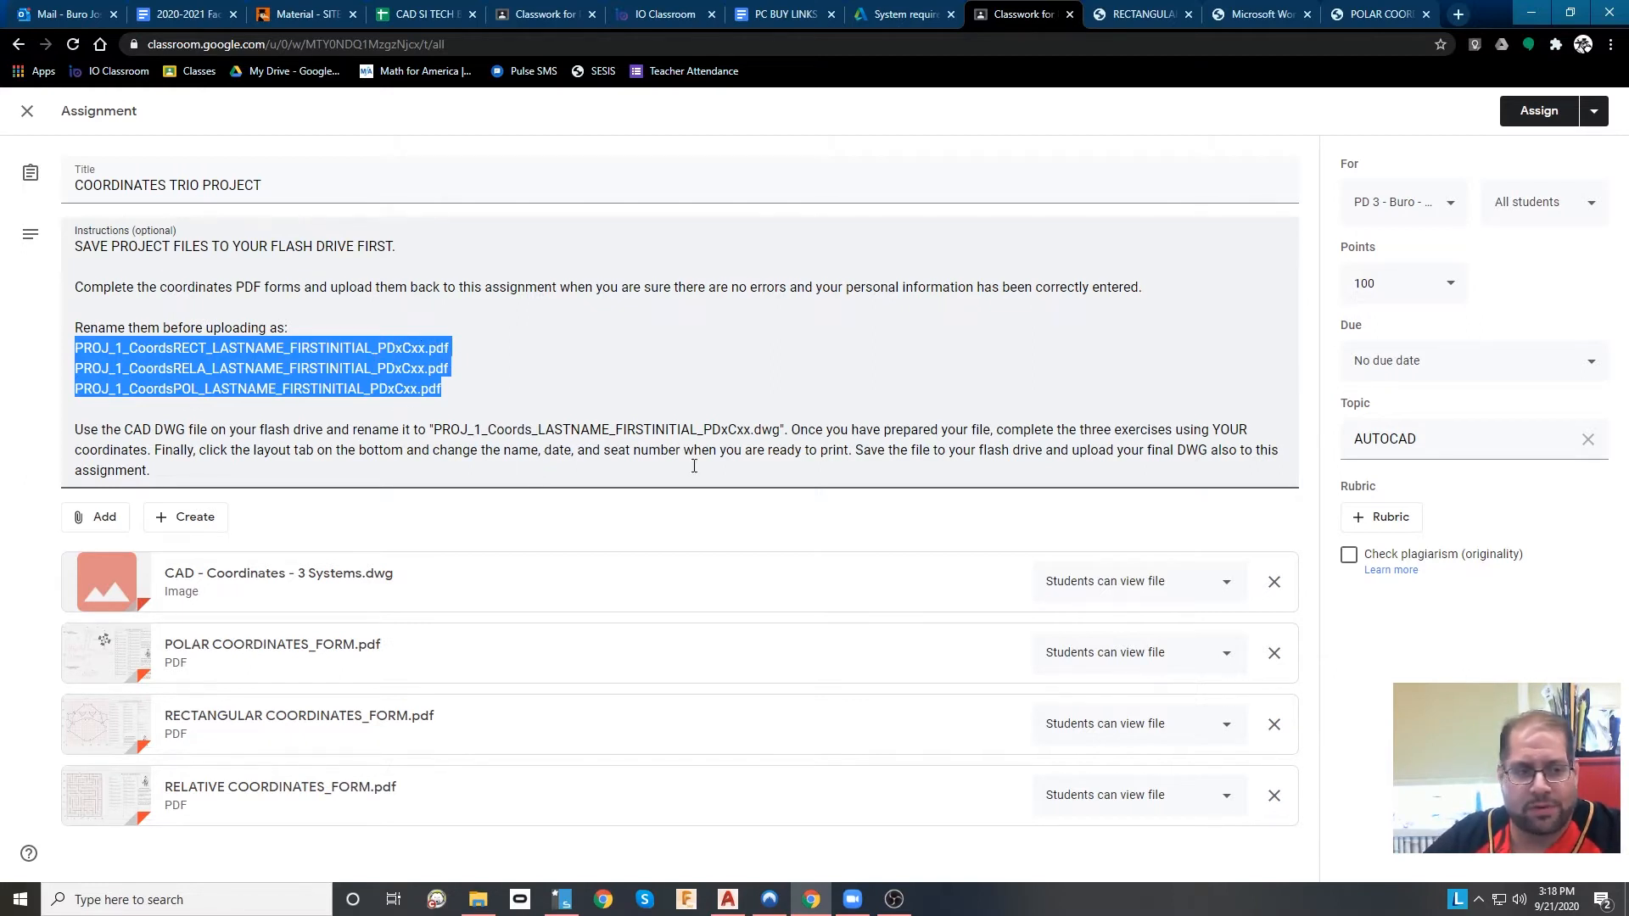
left_click(904, 226)
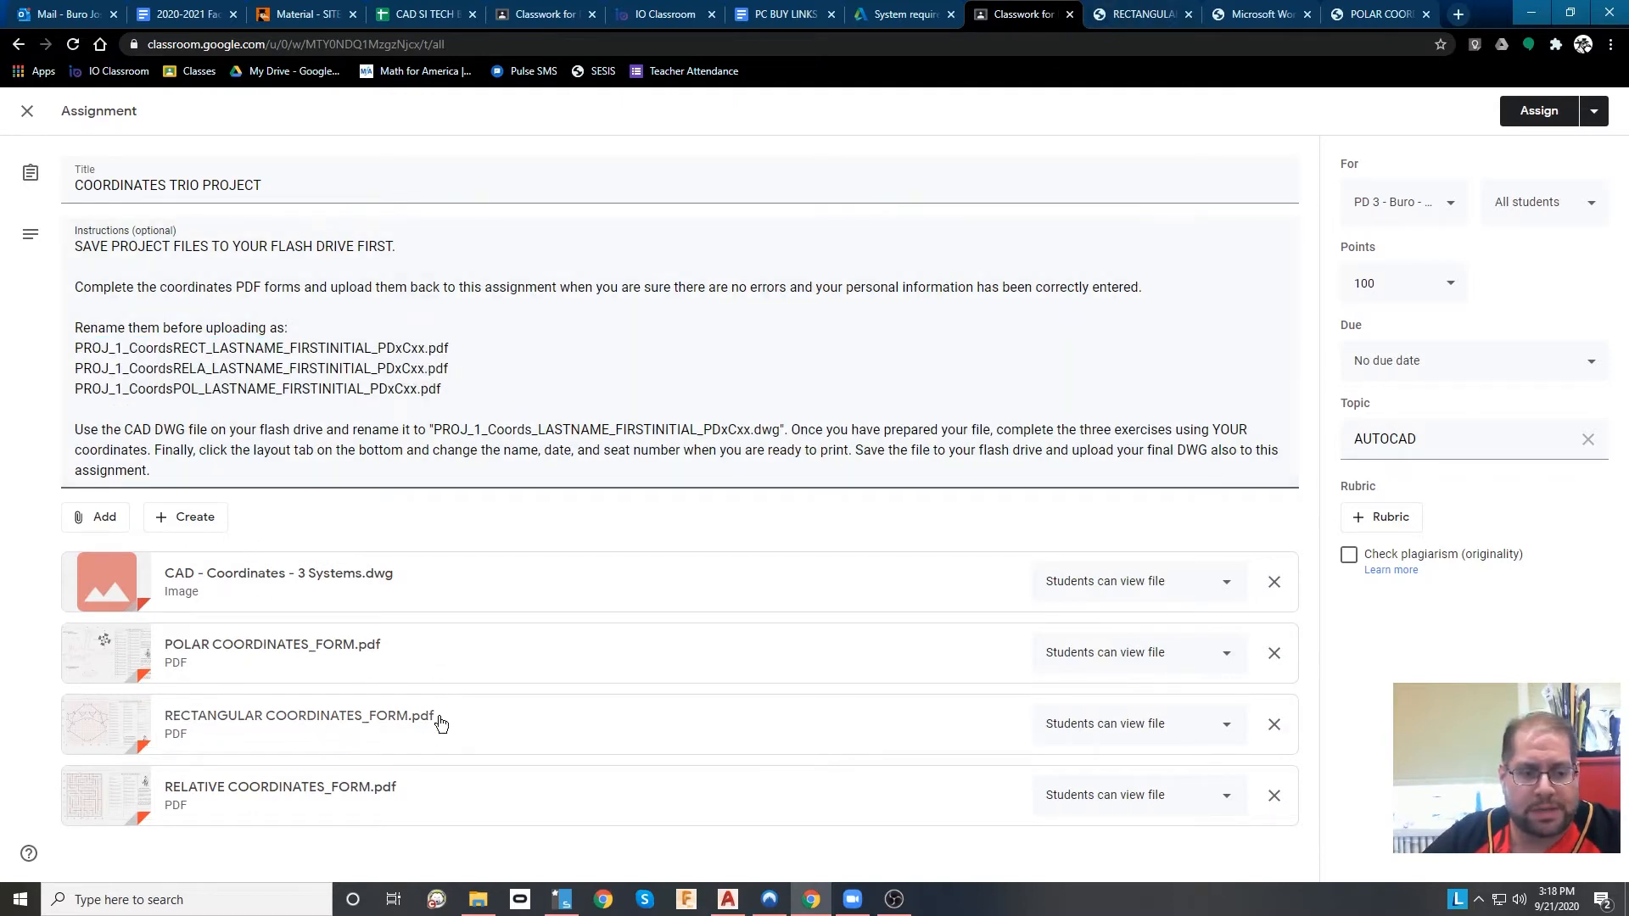
left_click(1139, 14)
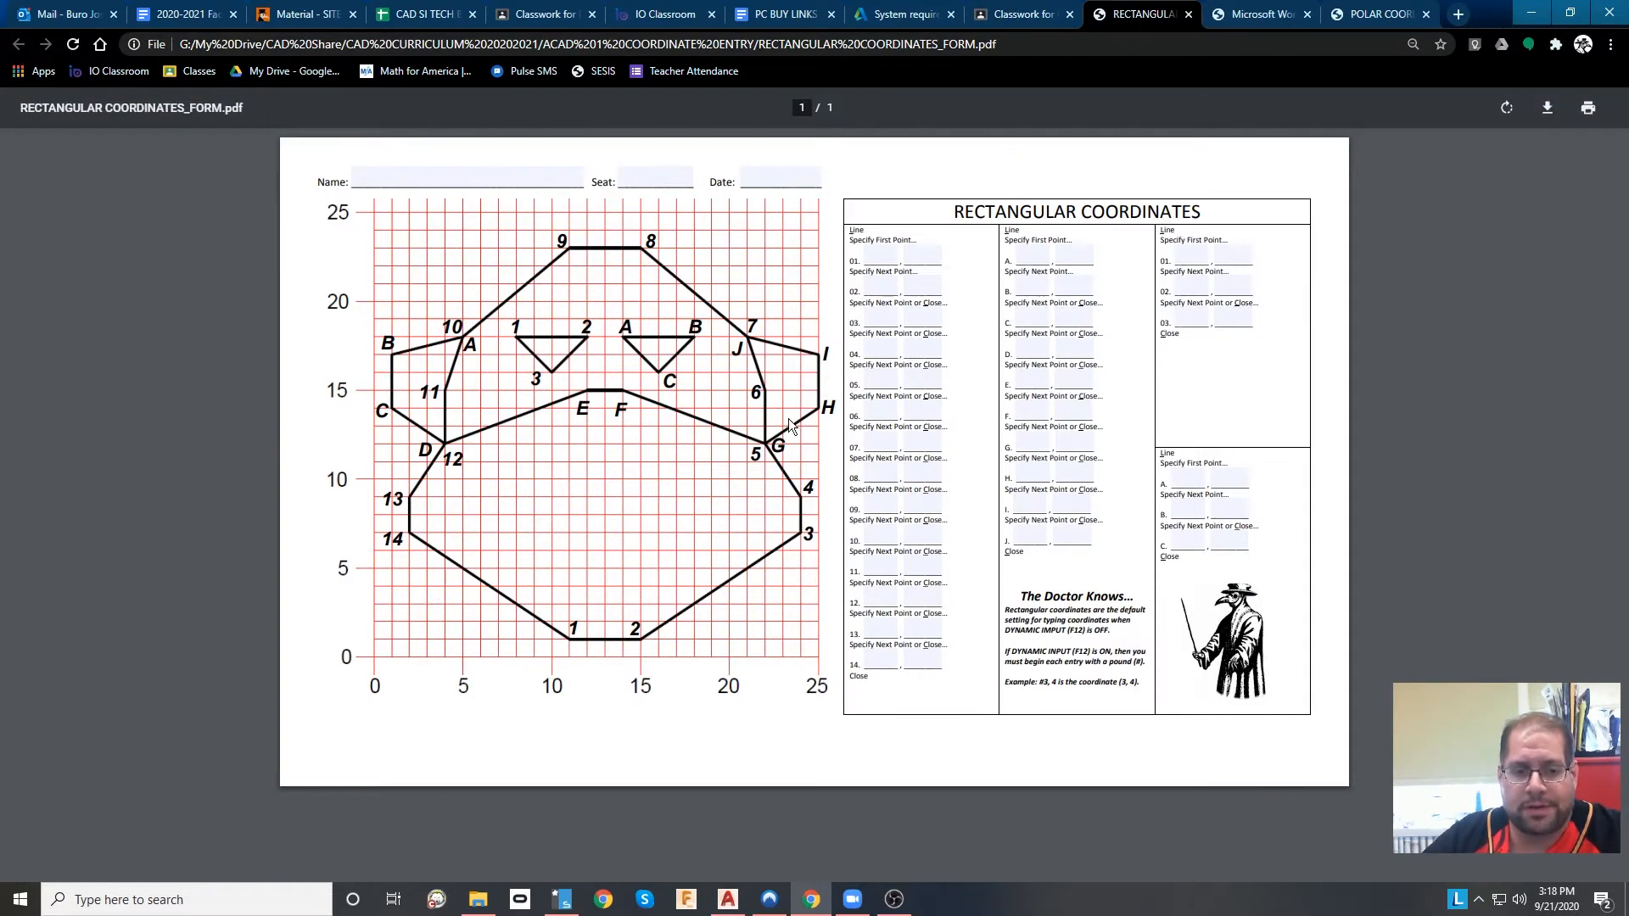
mouse_move(888, 556)
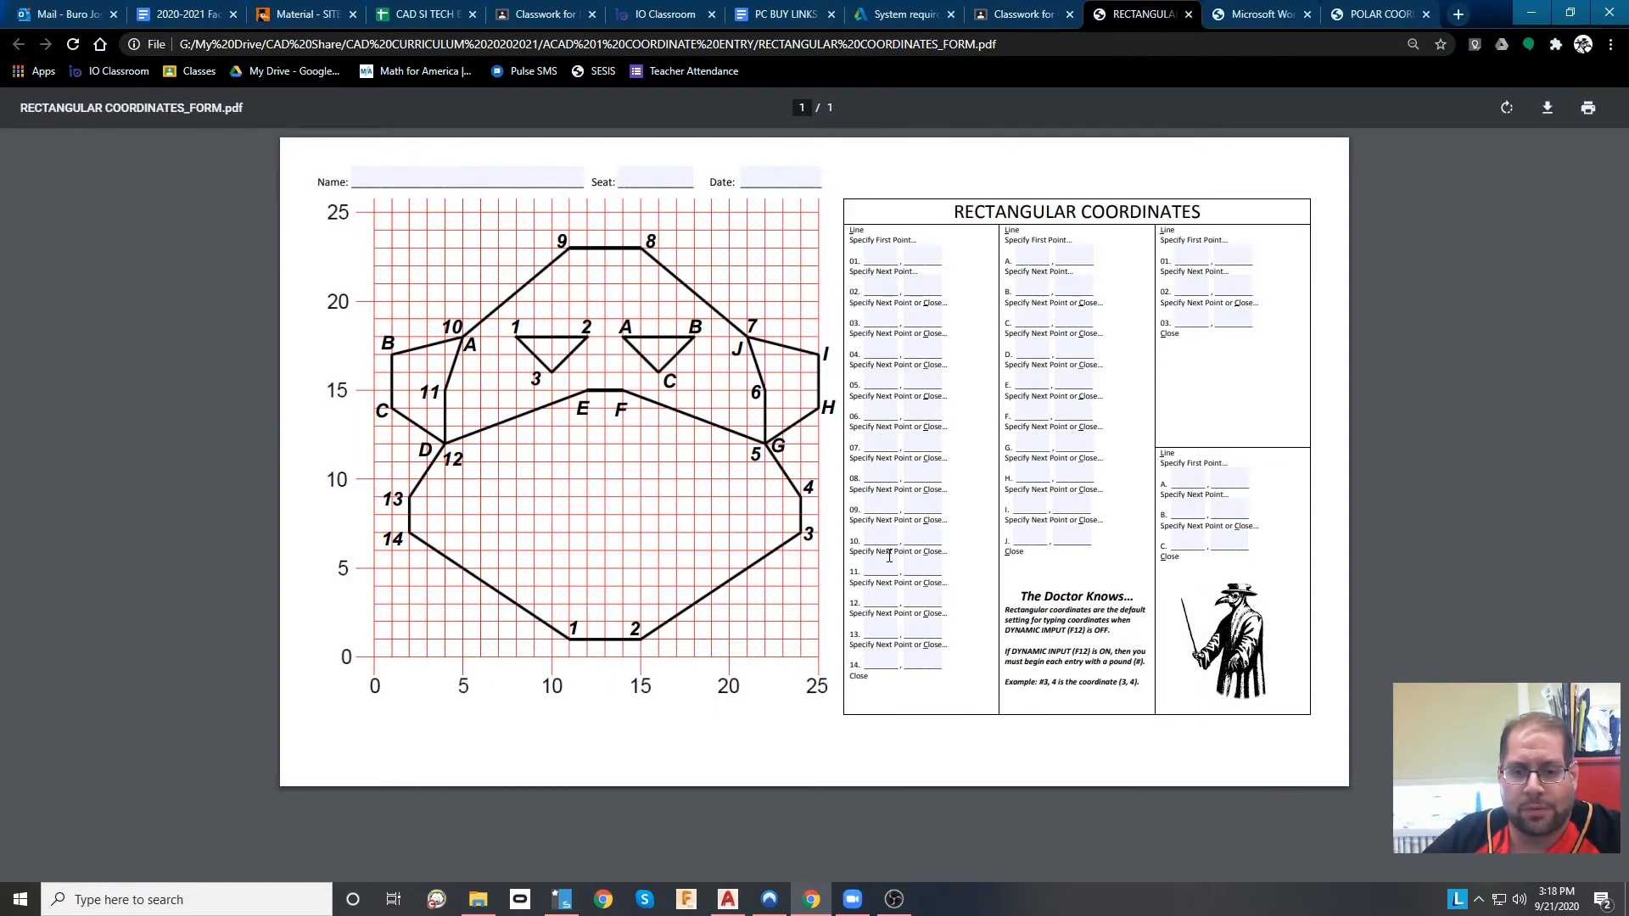
mouse_move(576, 624)
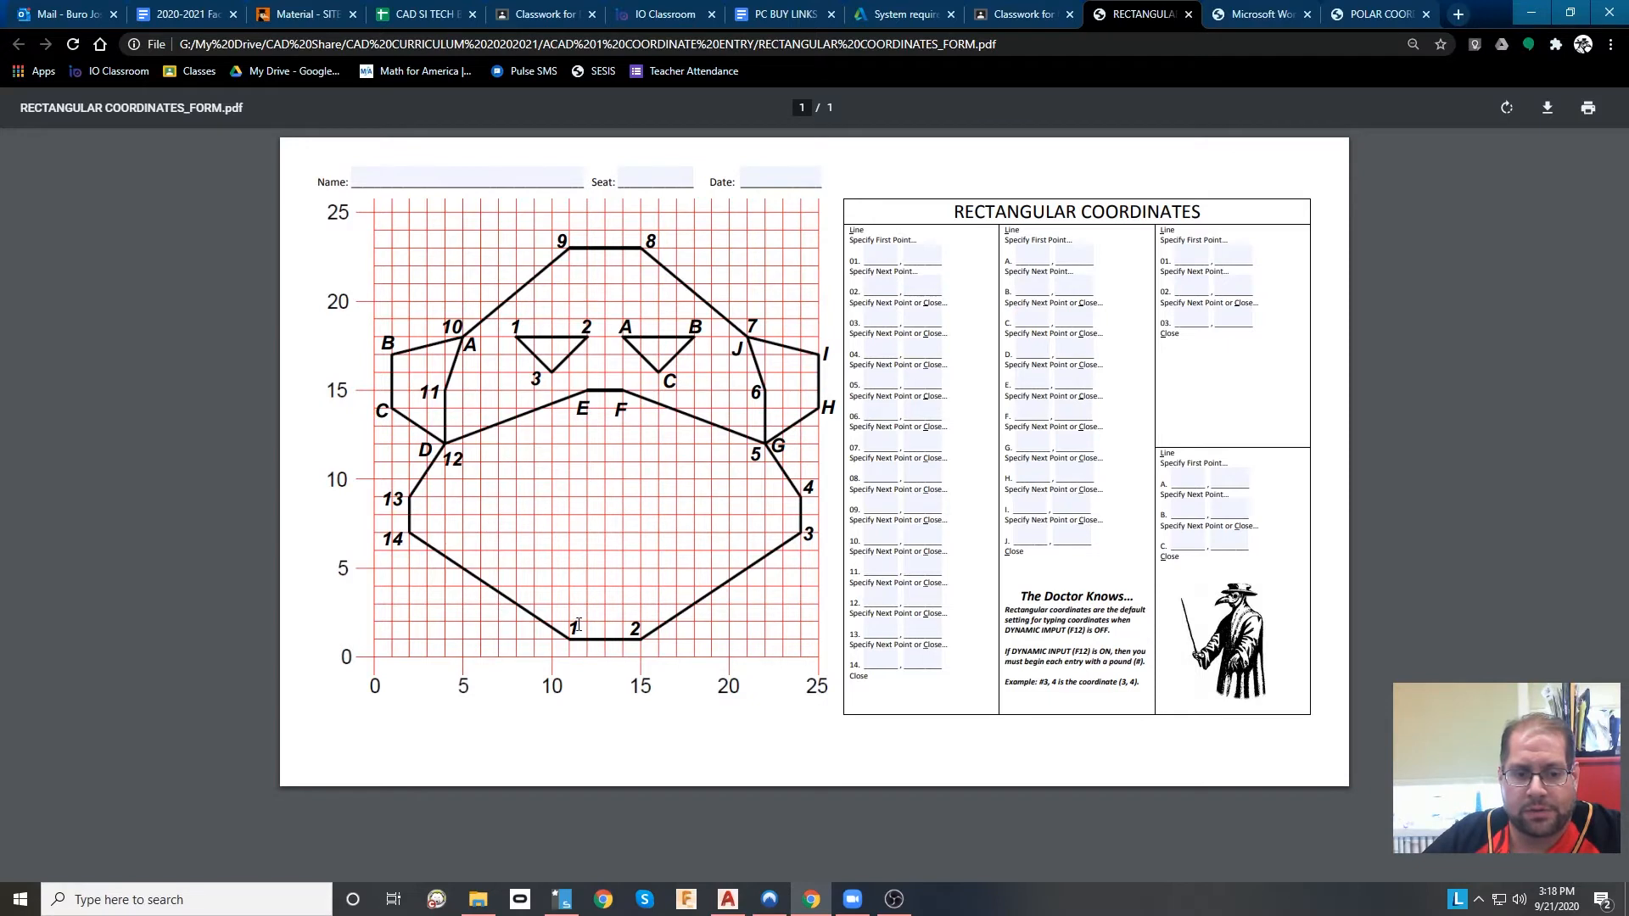
mouse_move(701, 611)
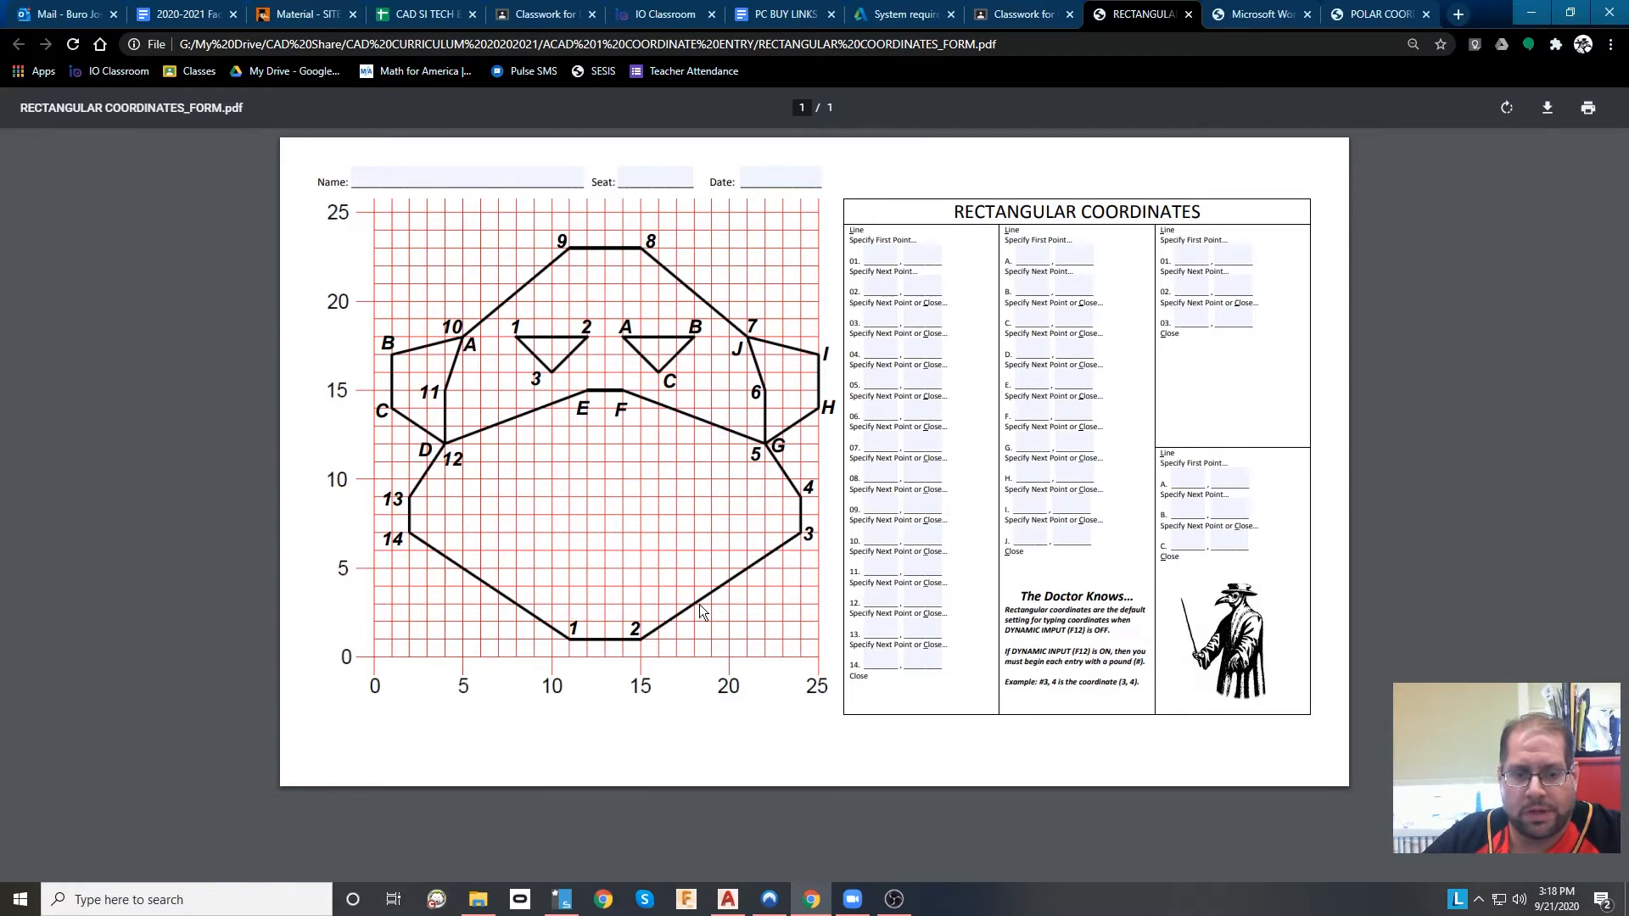
mouse_move(415, 543)
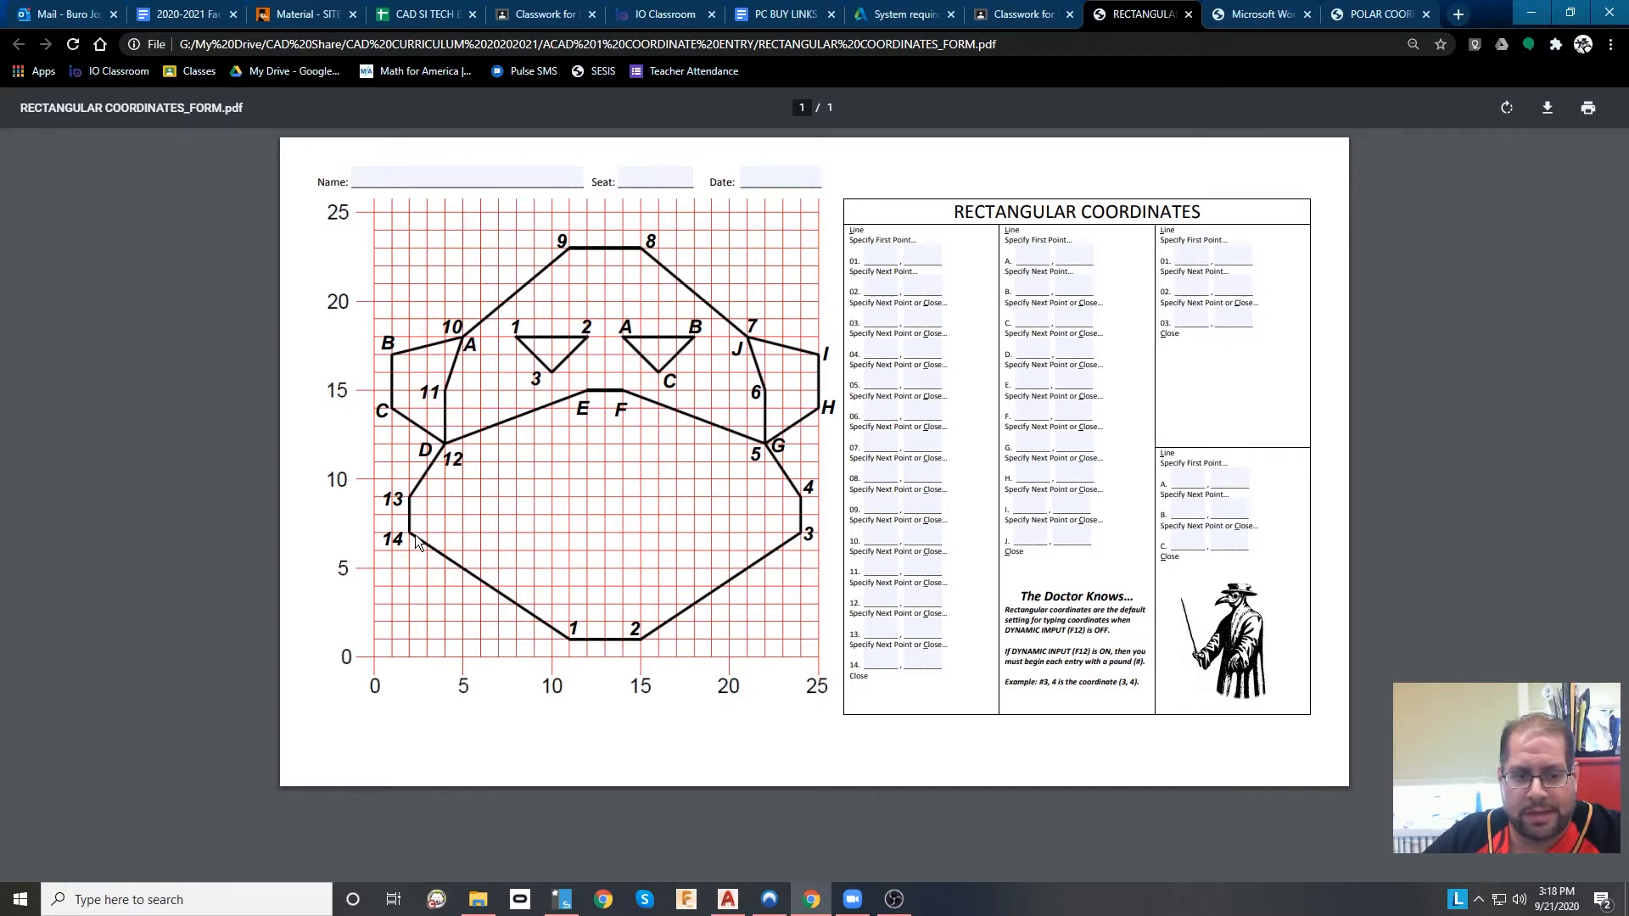
mouse_move(883, 685)
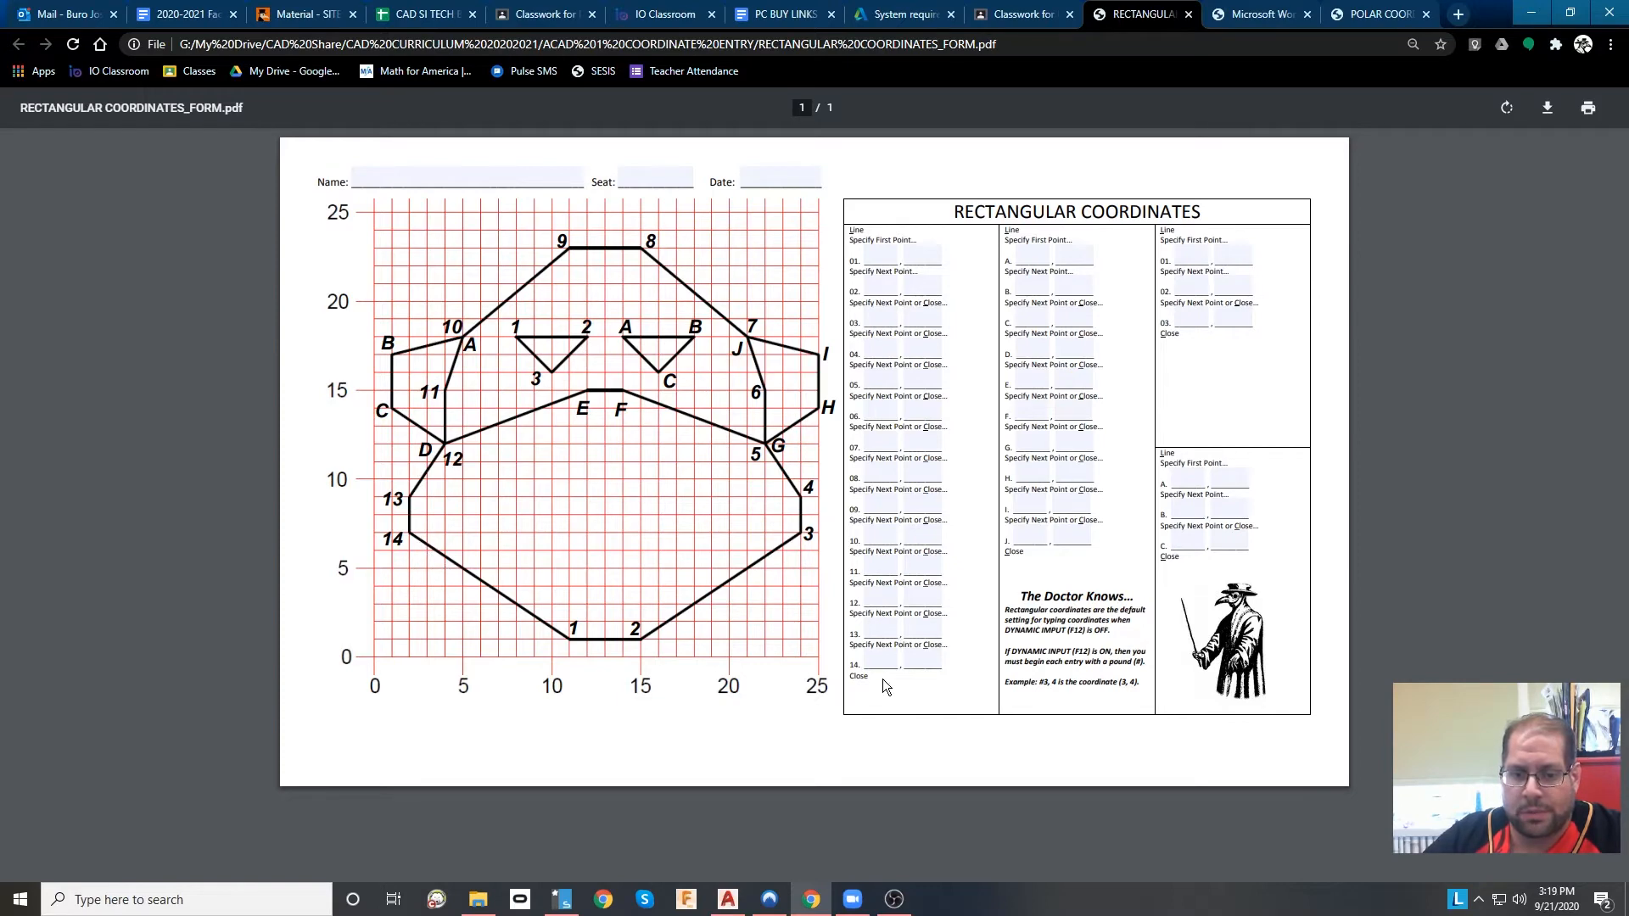
mouse_move(1036, 279)
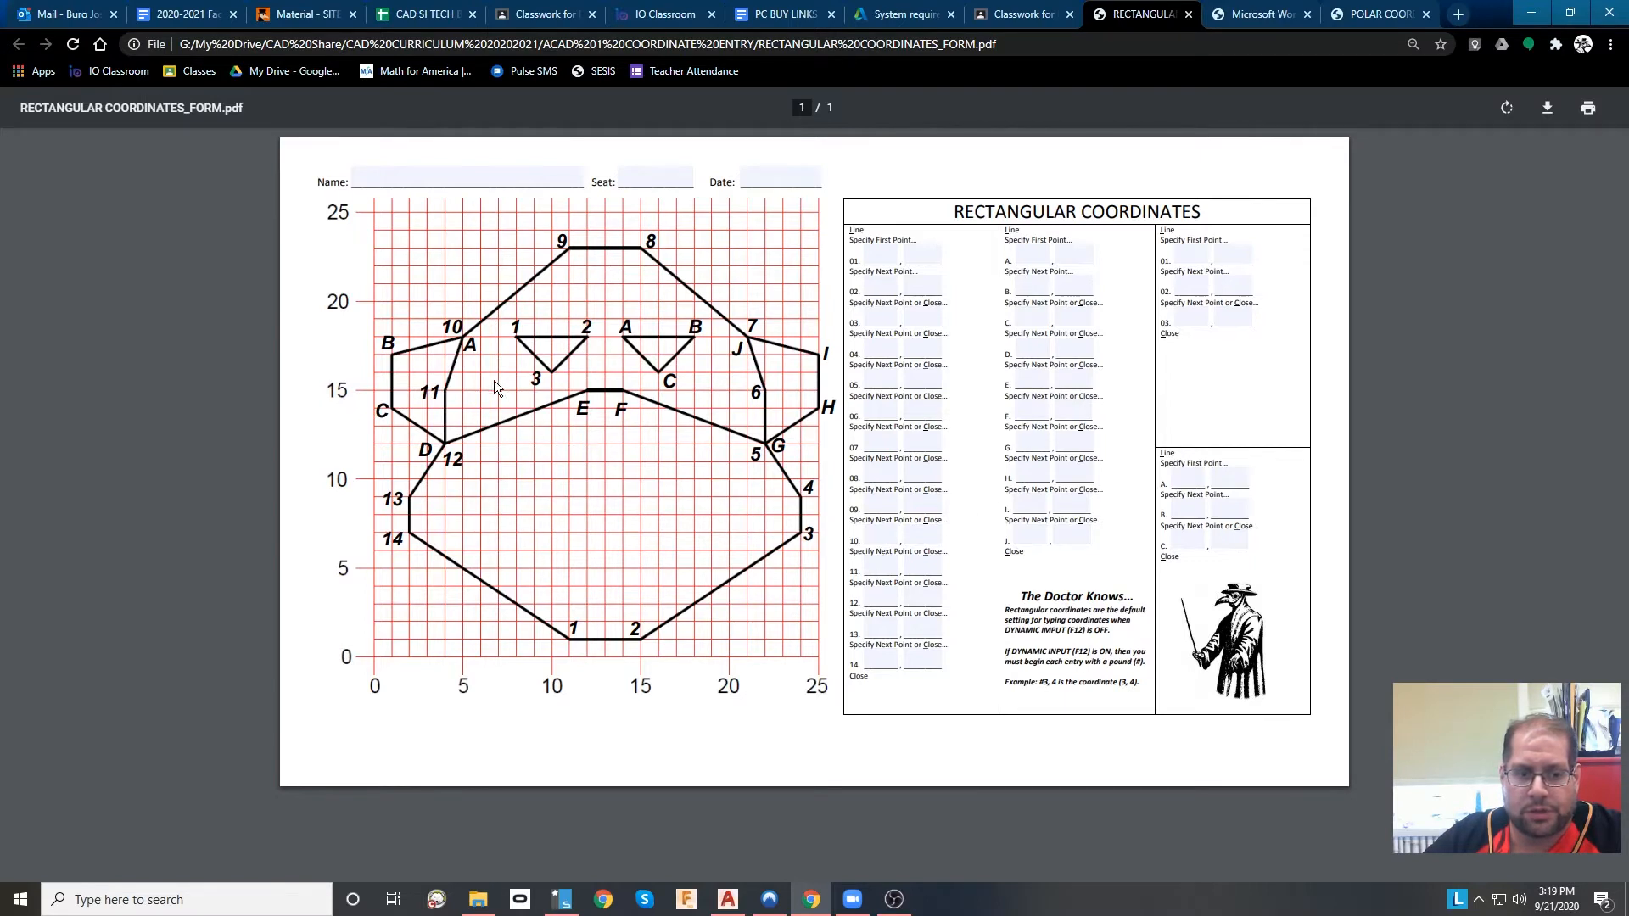
mouse_move(421, 458)
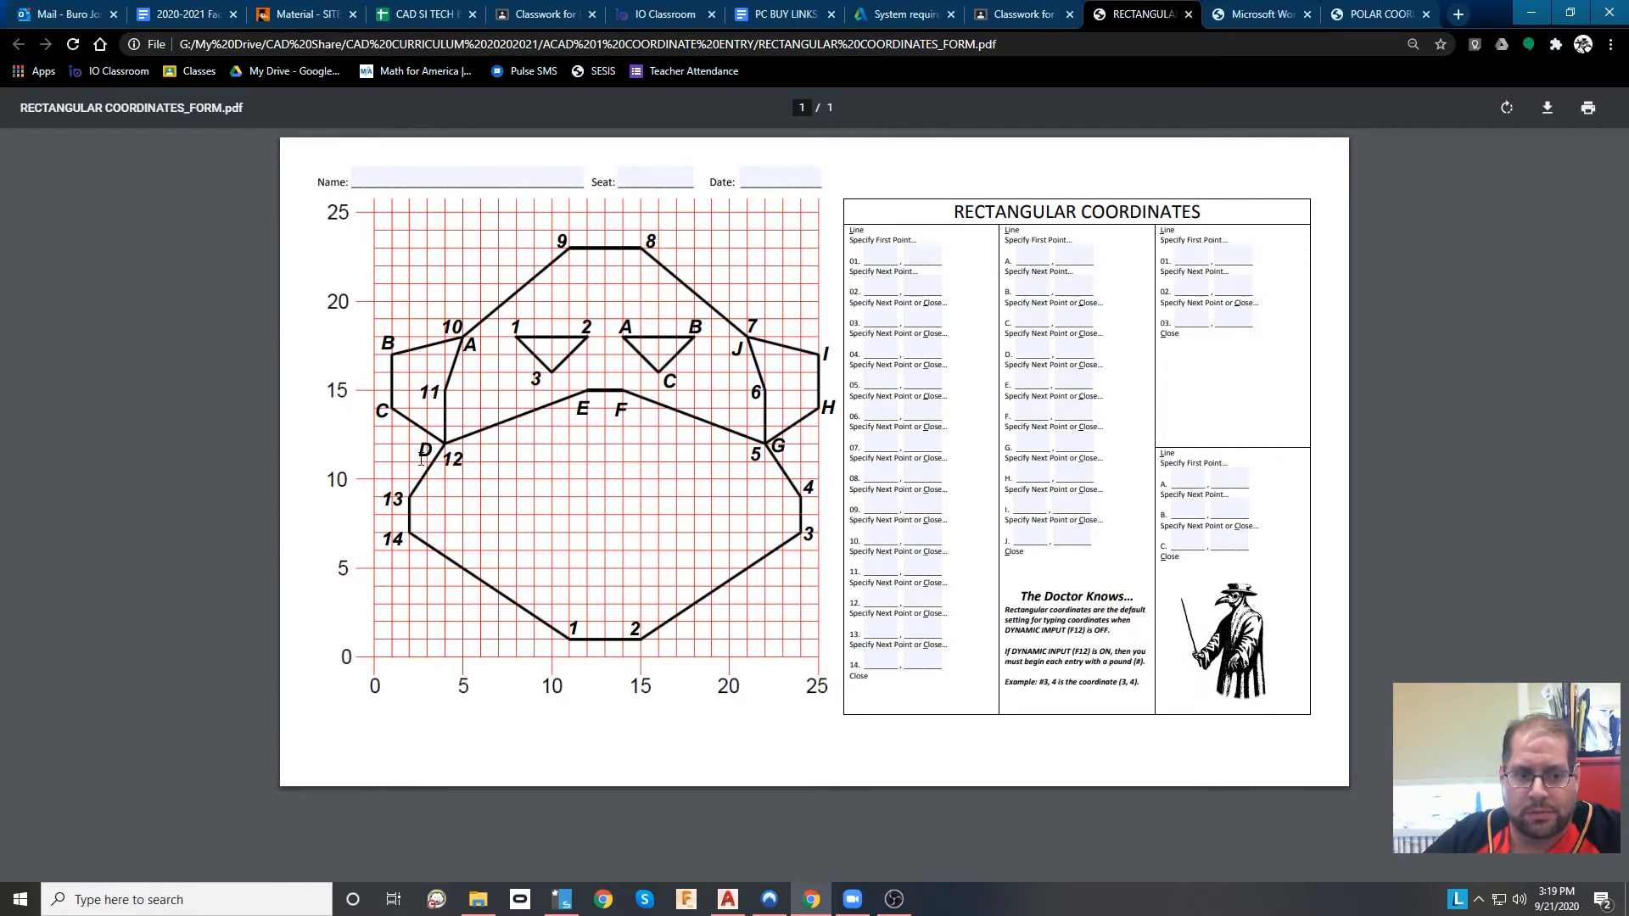
mouse_move(758, 322)
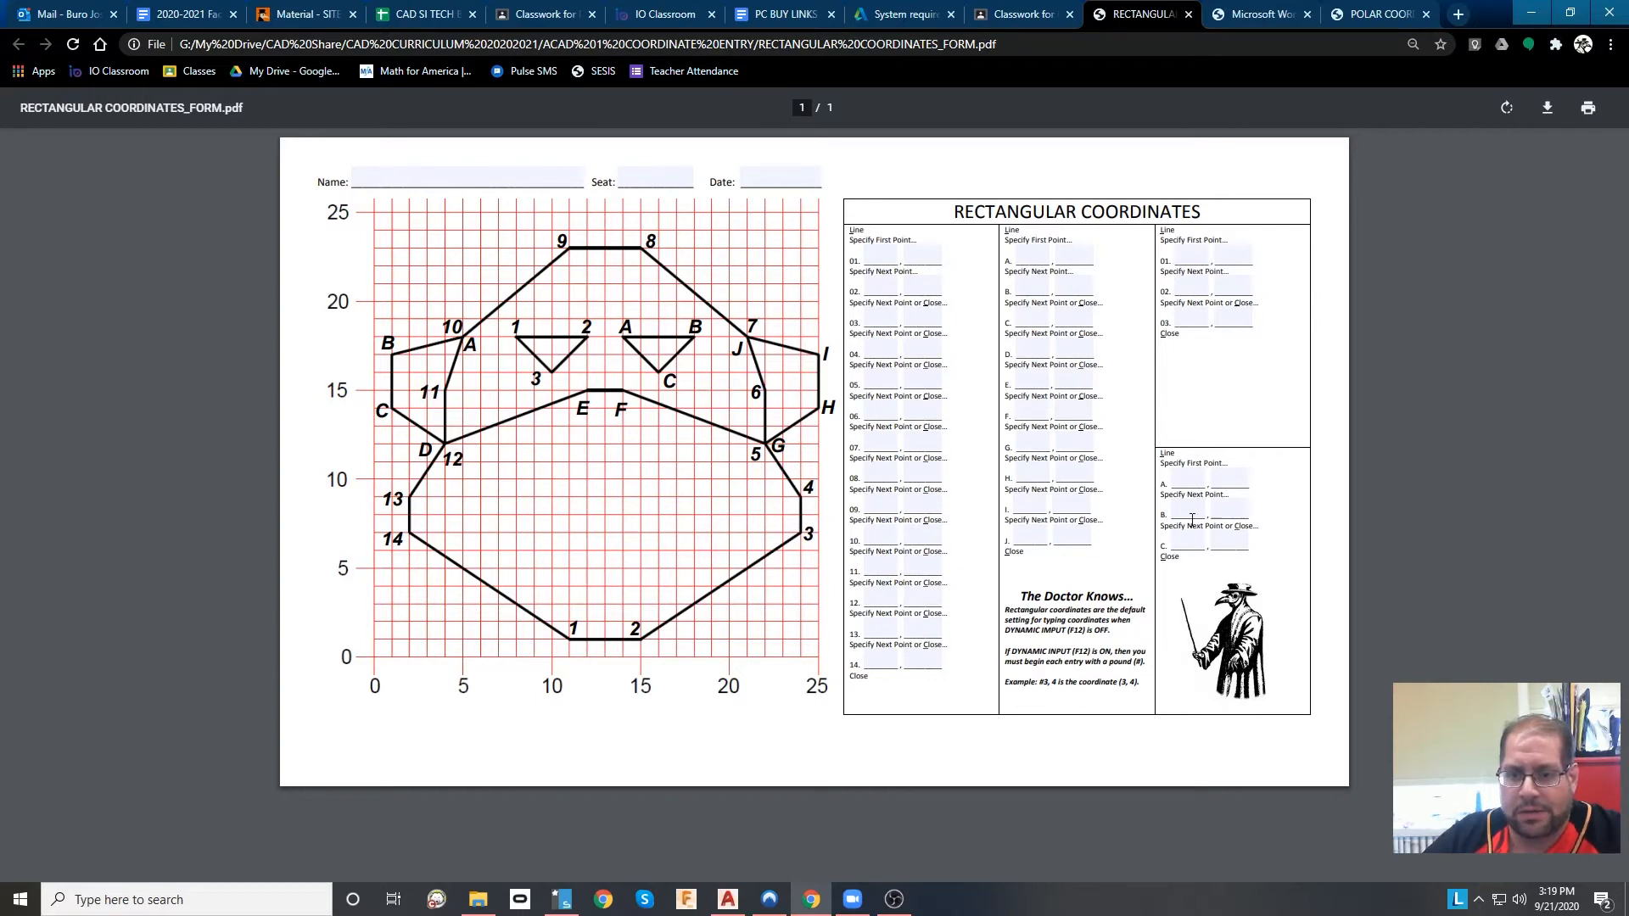
mouse_move(522, 413)
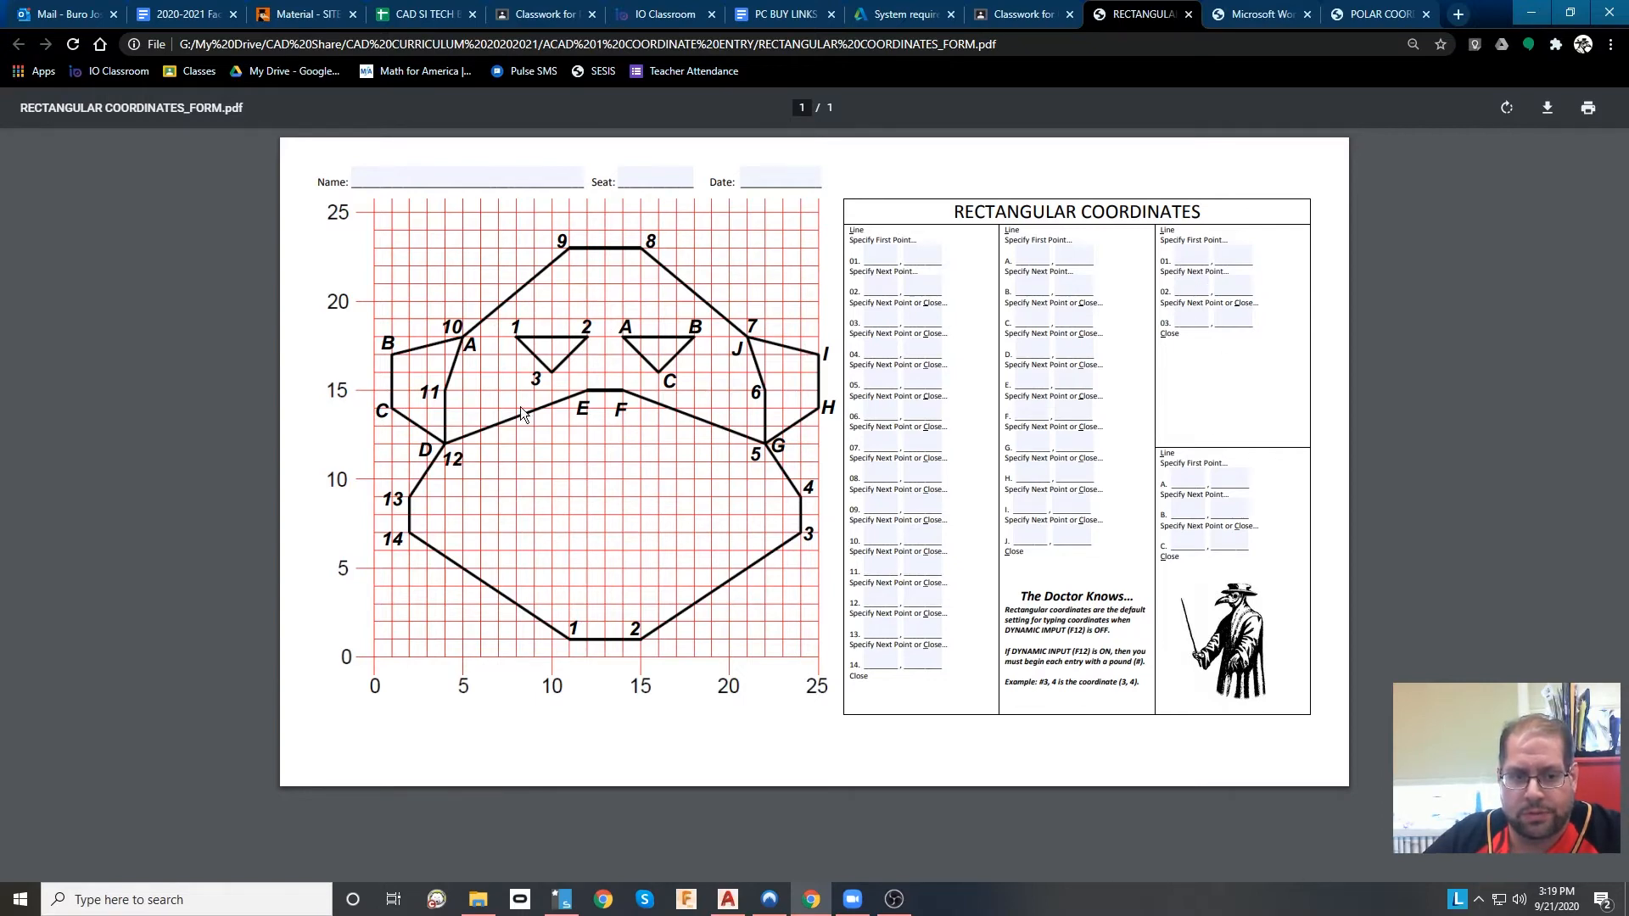
mouse_move(1135, 340)
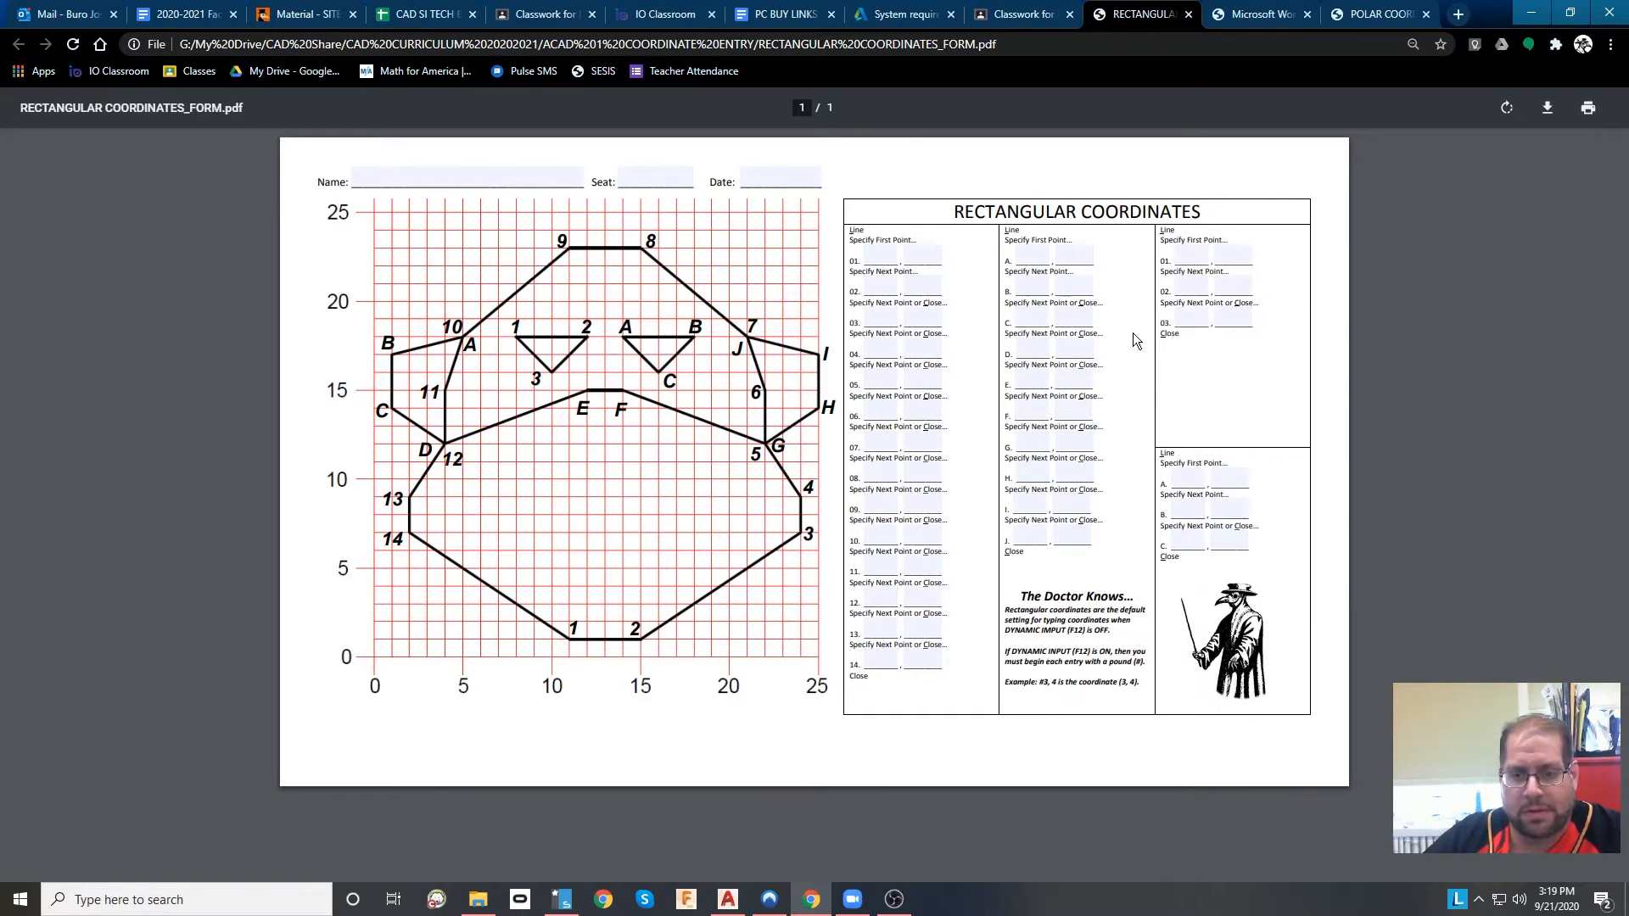
mouse_move(1124, 440)
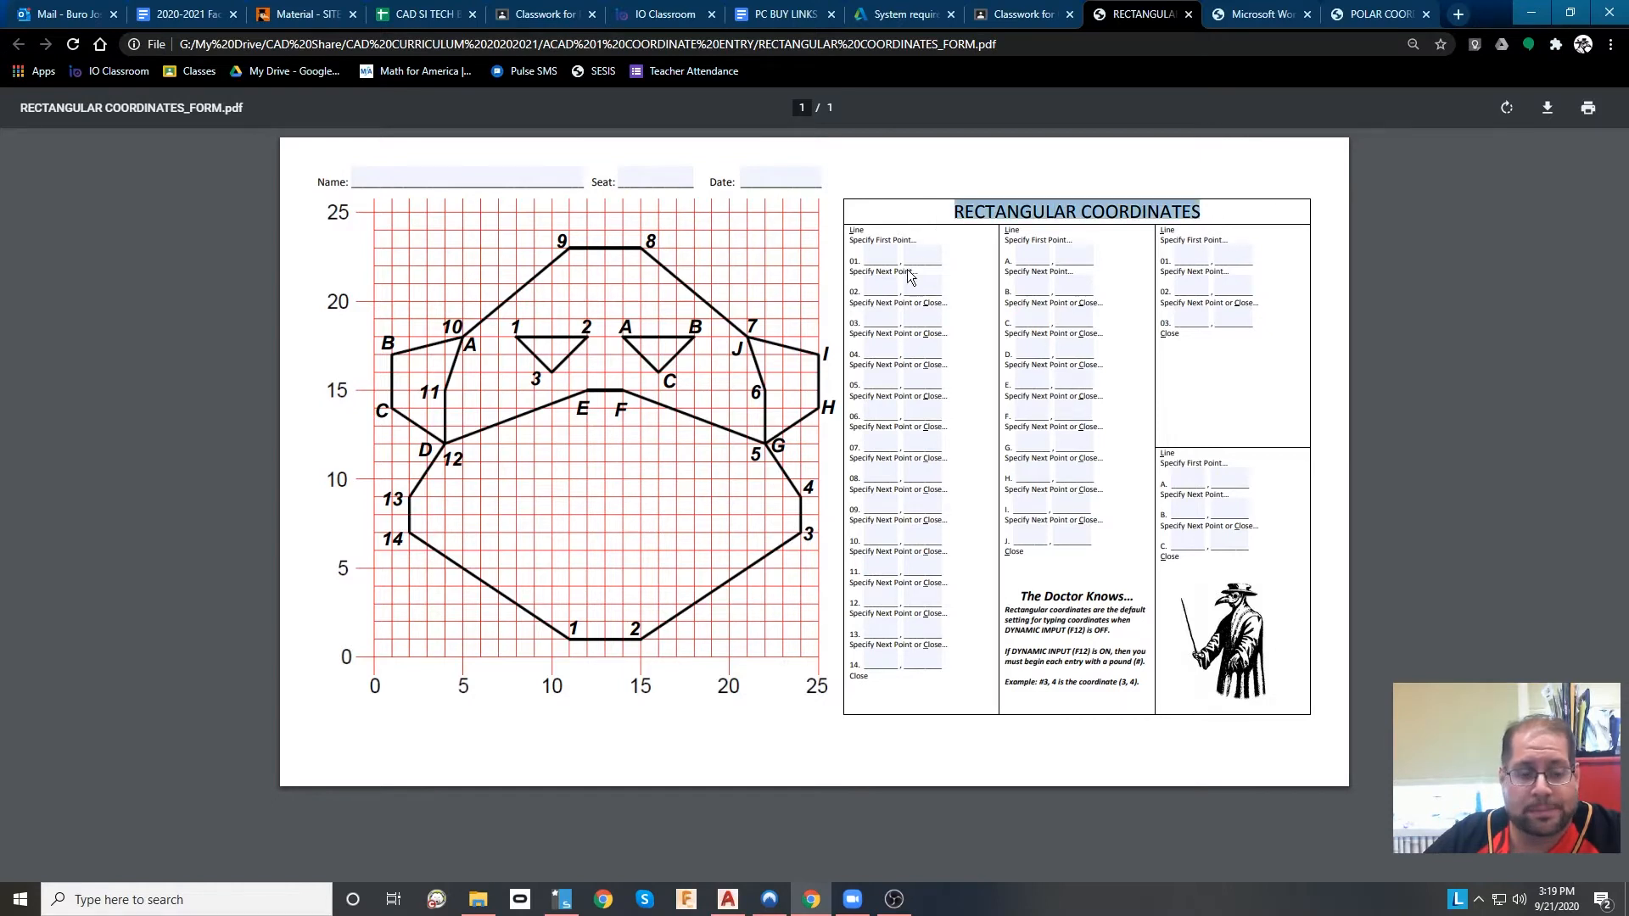
mouse_move(743, 670)
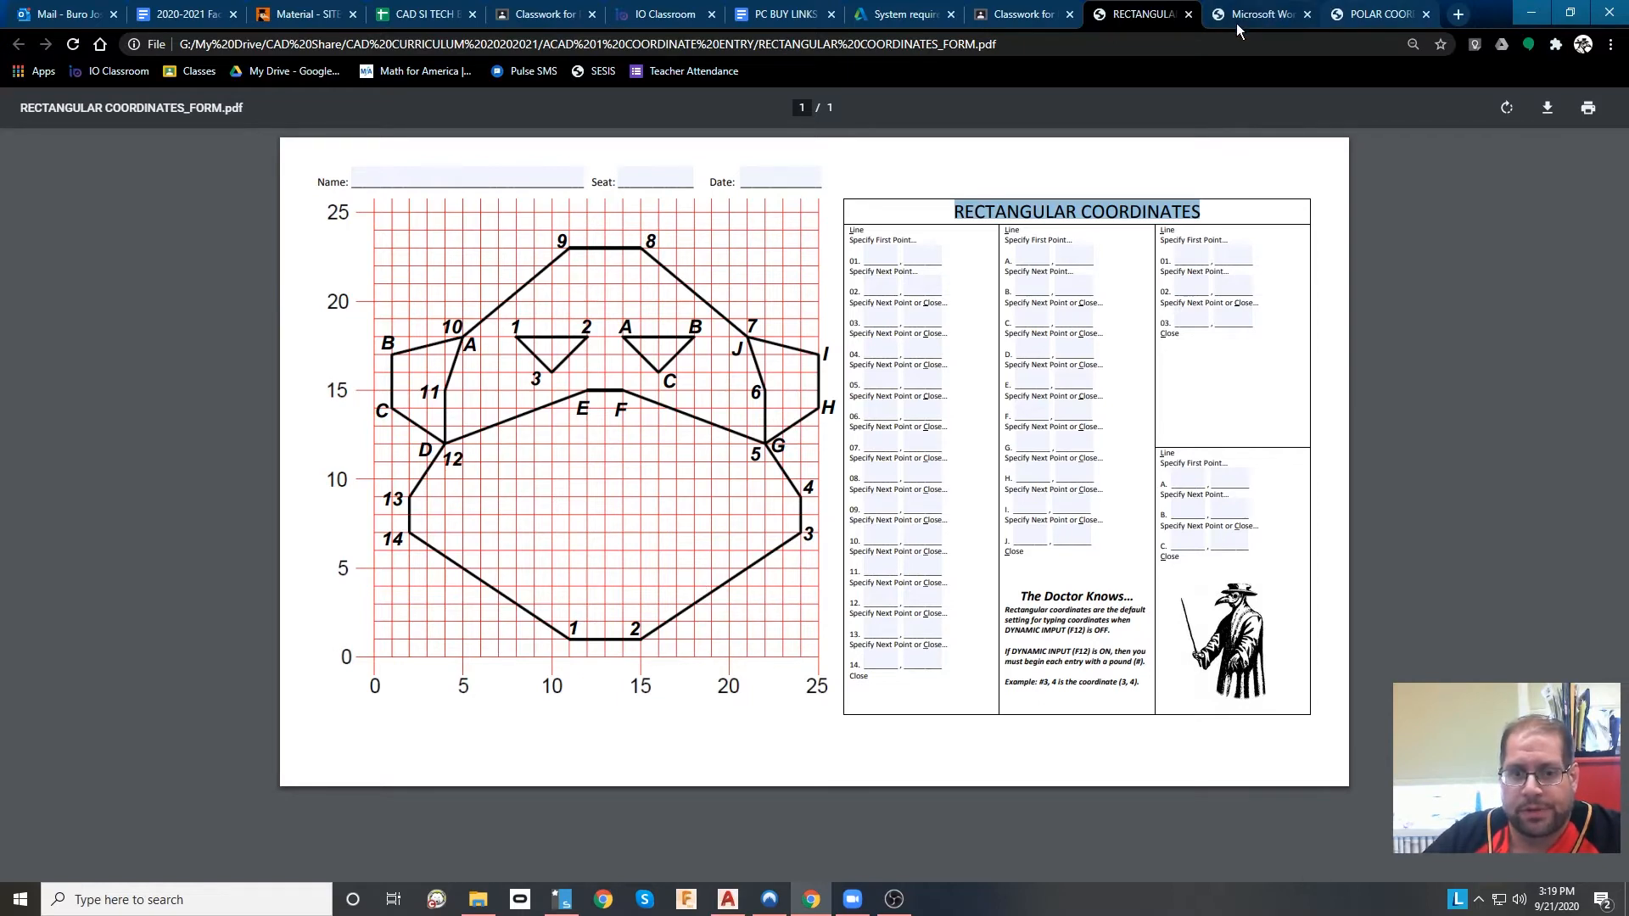
Review the rectangular face worksheet, then bring up the Relative Coordinates maze form.
left_click(1258, 14)
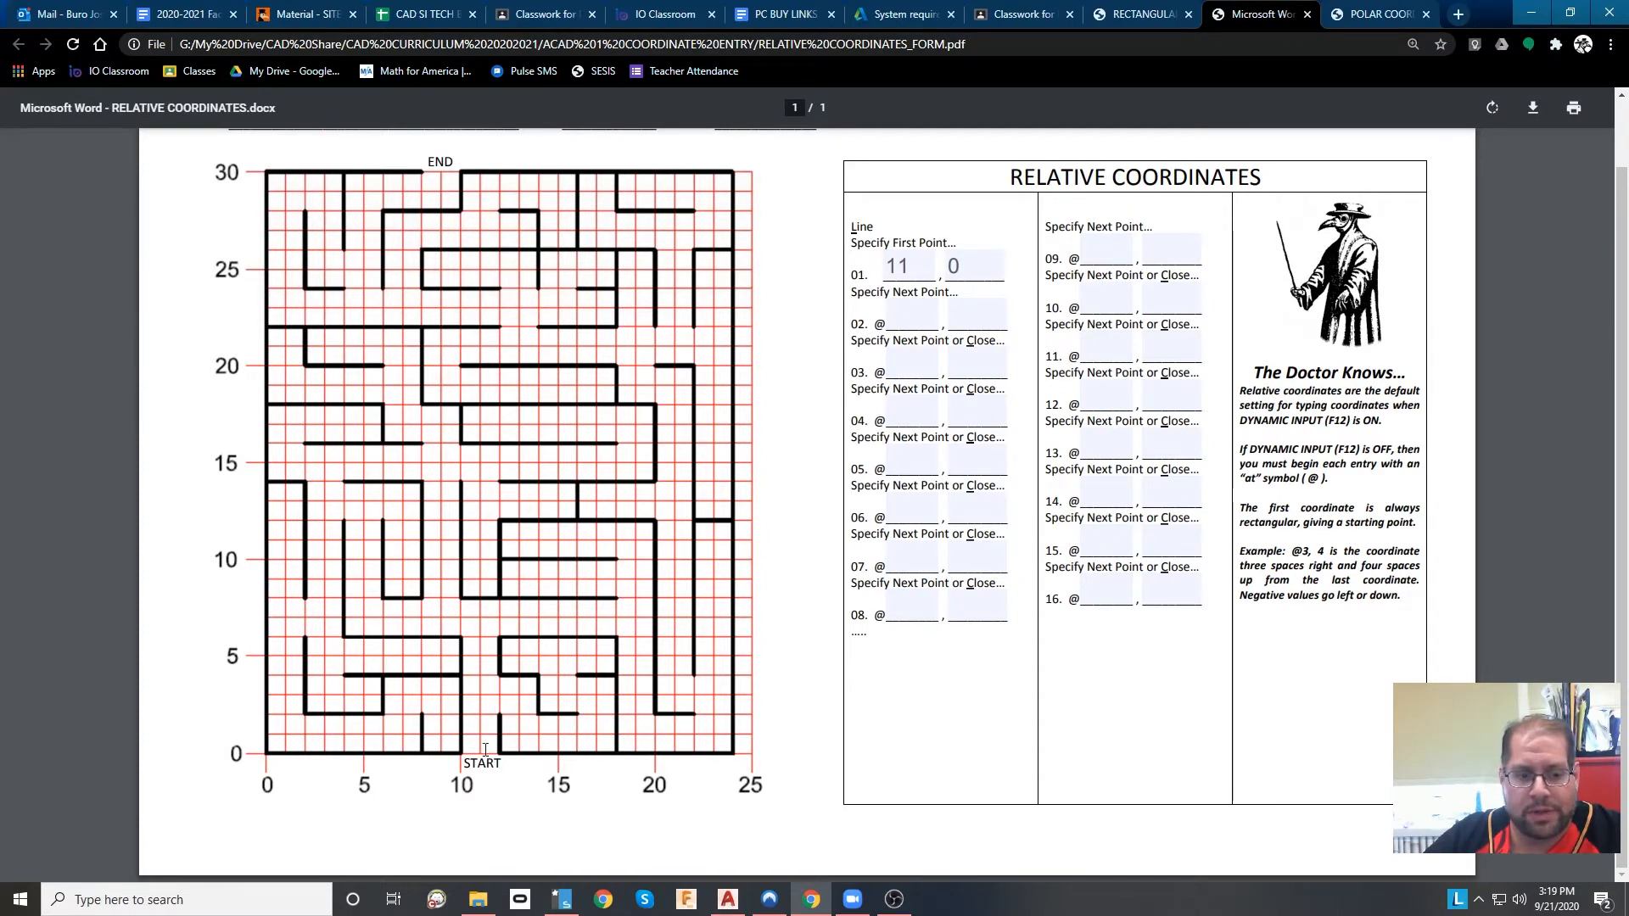
mouse_move(925, 260)
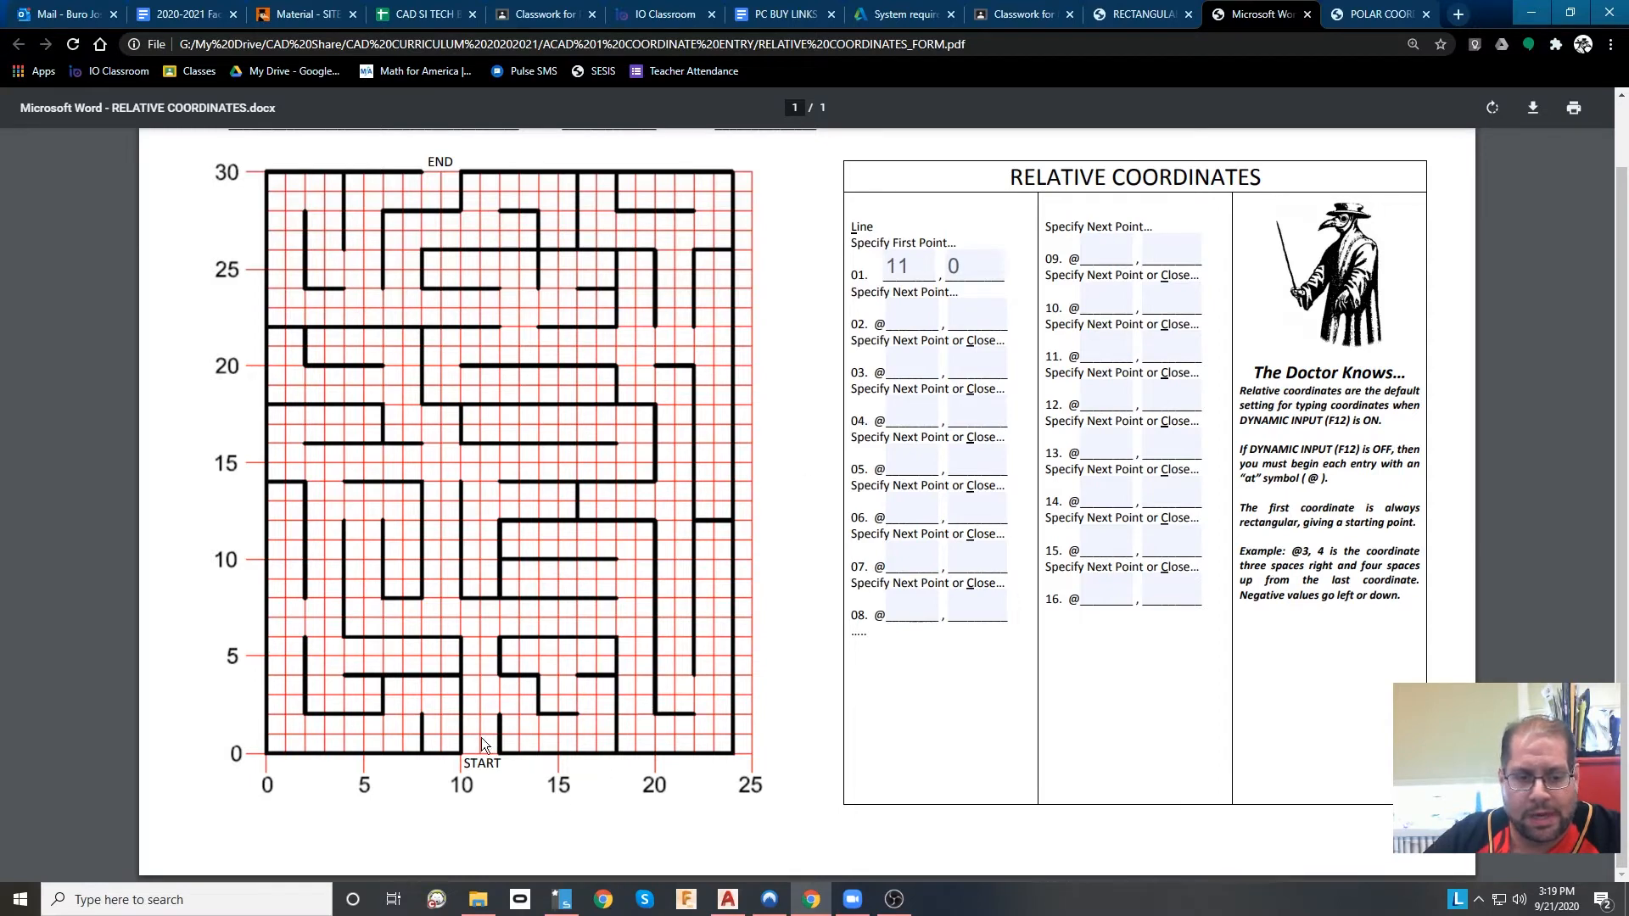
mouse_move(488, 640)
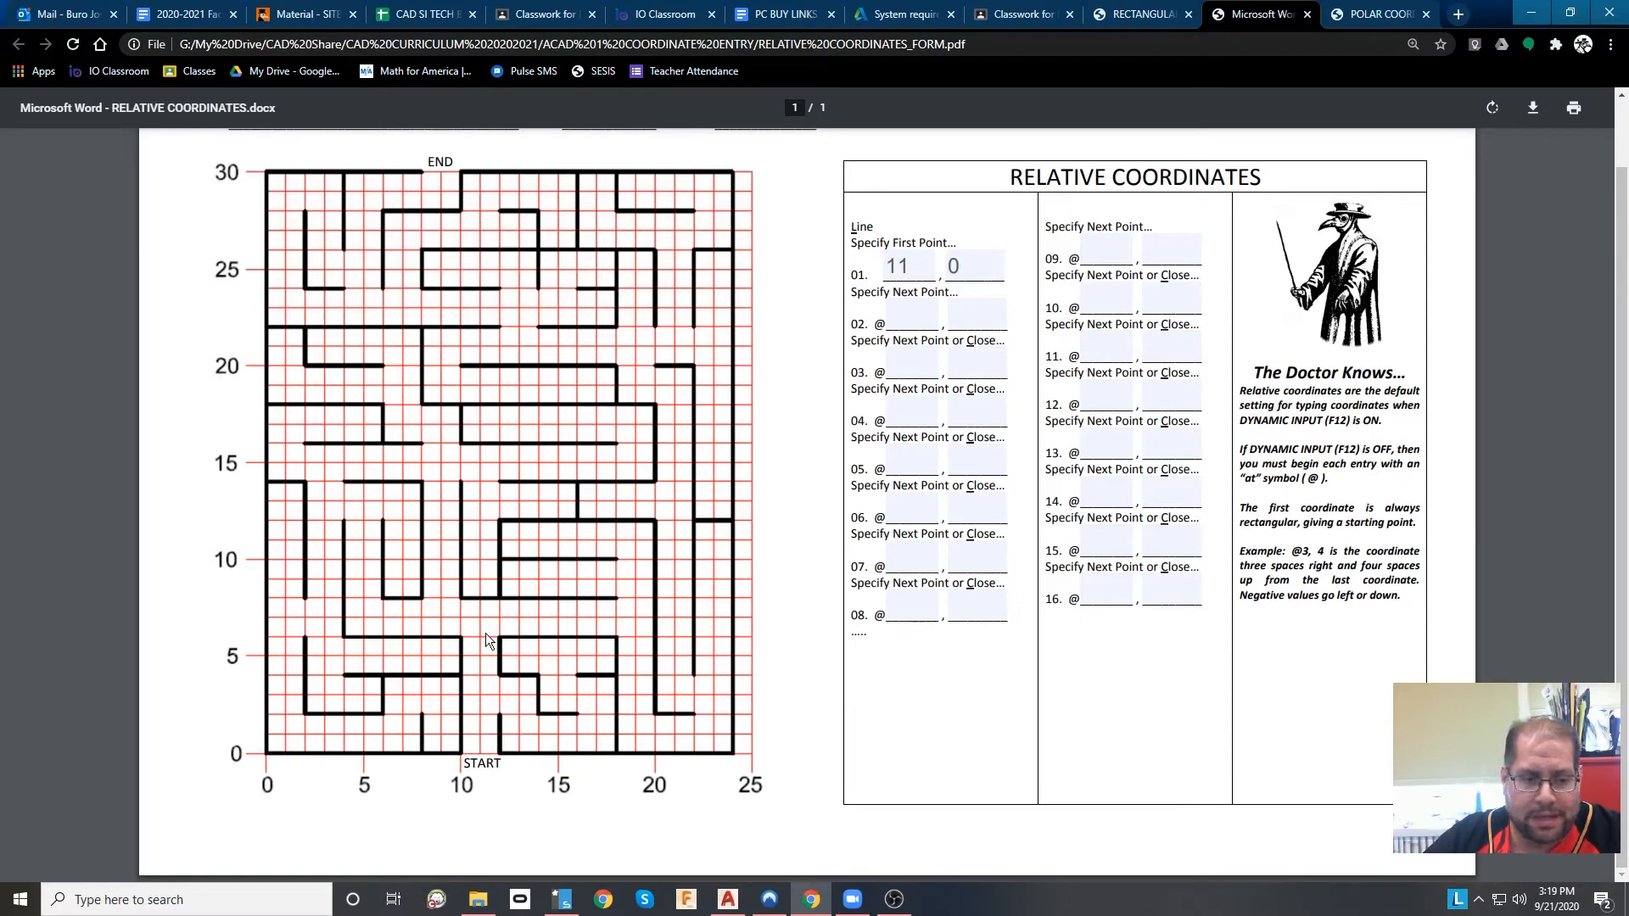
mouse_move(481, 625)
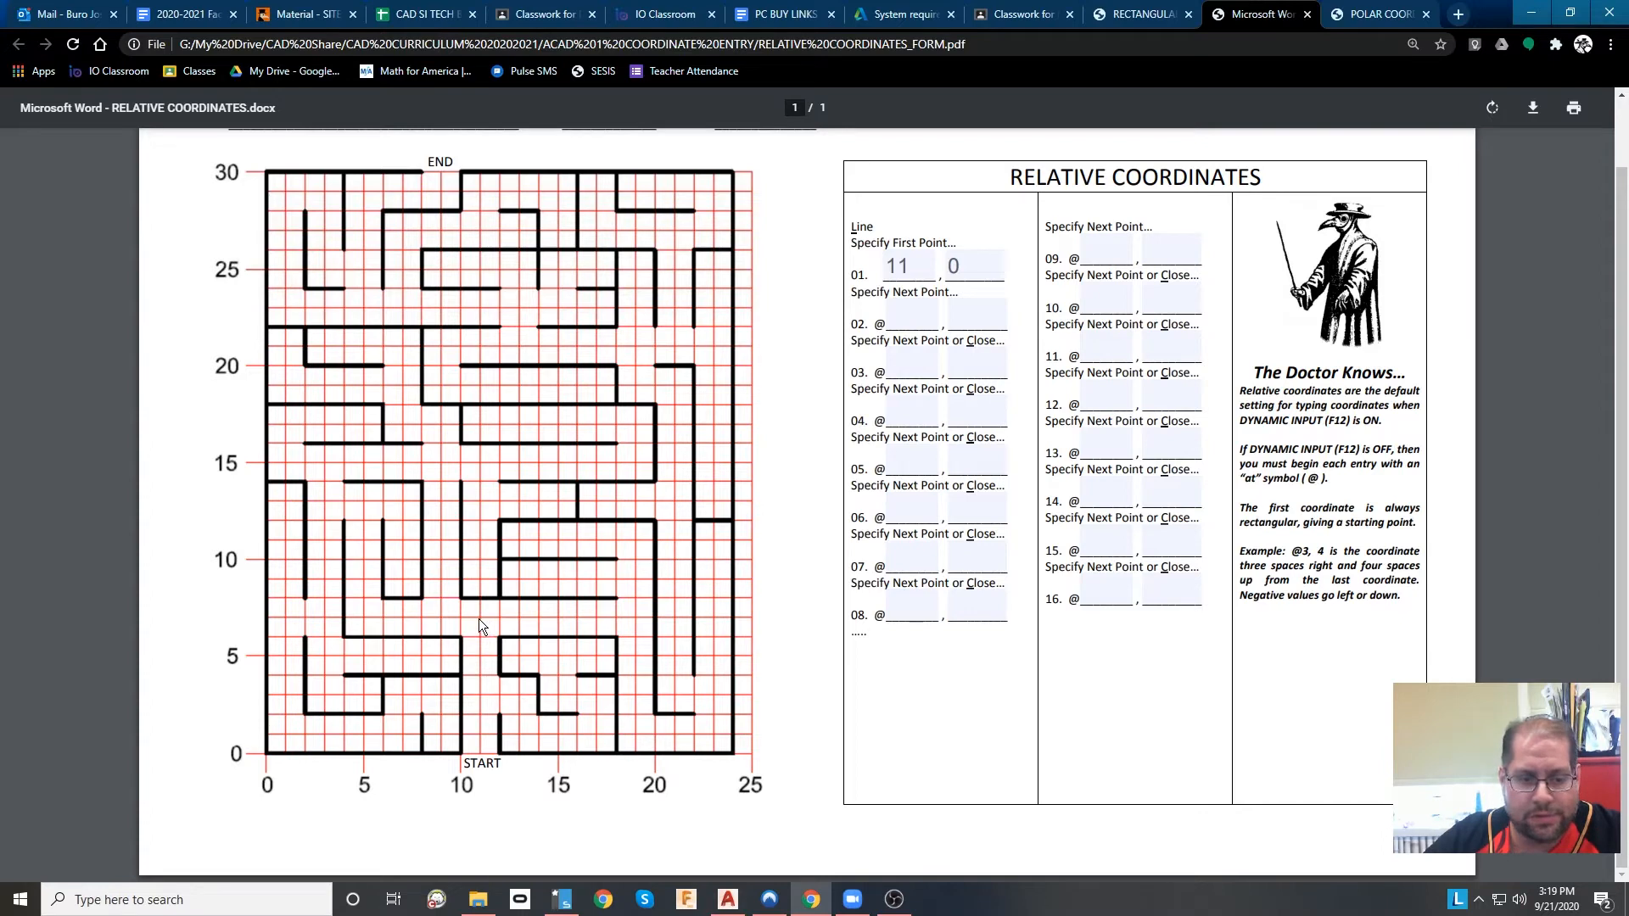
mouse_move(485, 759)
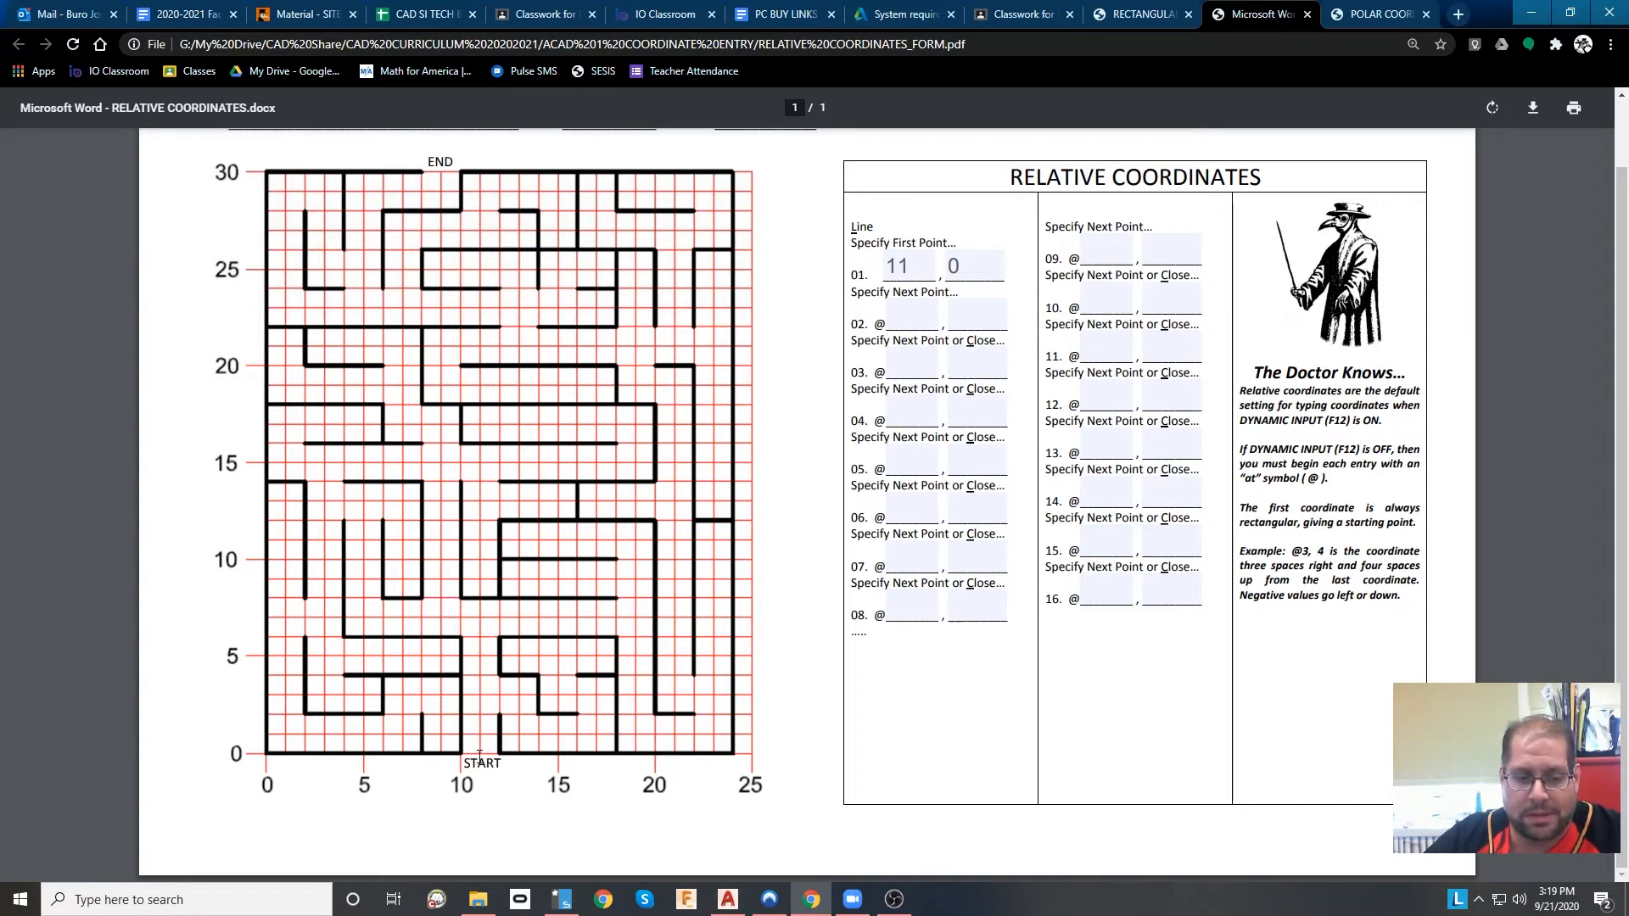
mouse_move(481, 646)
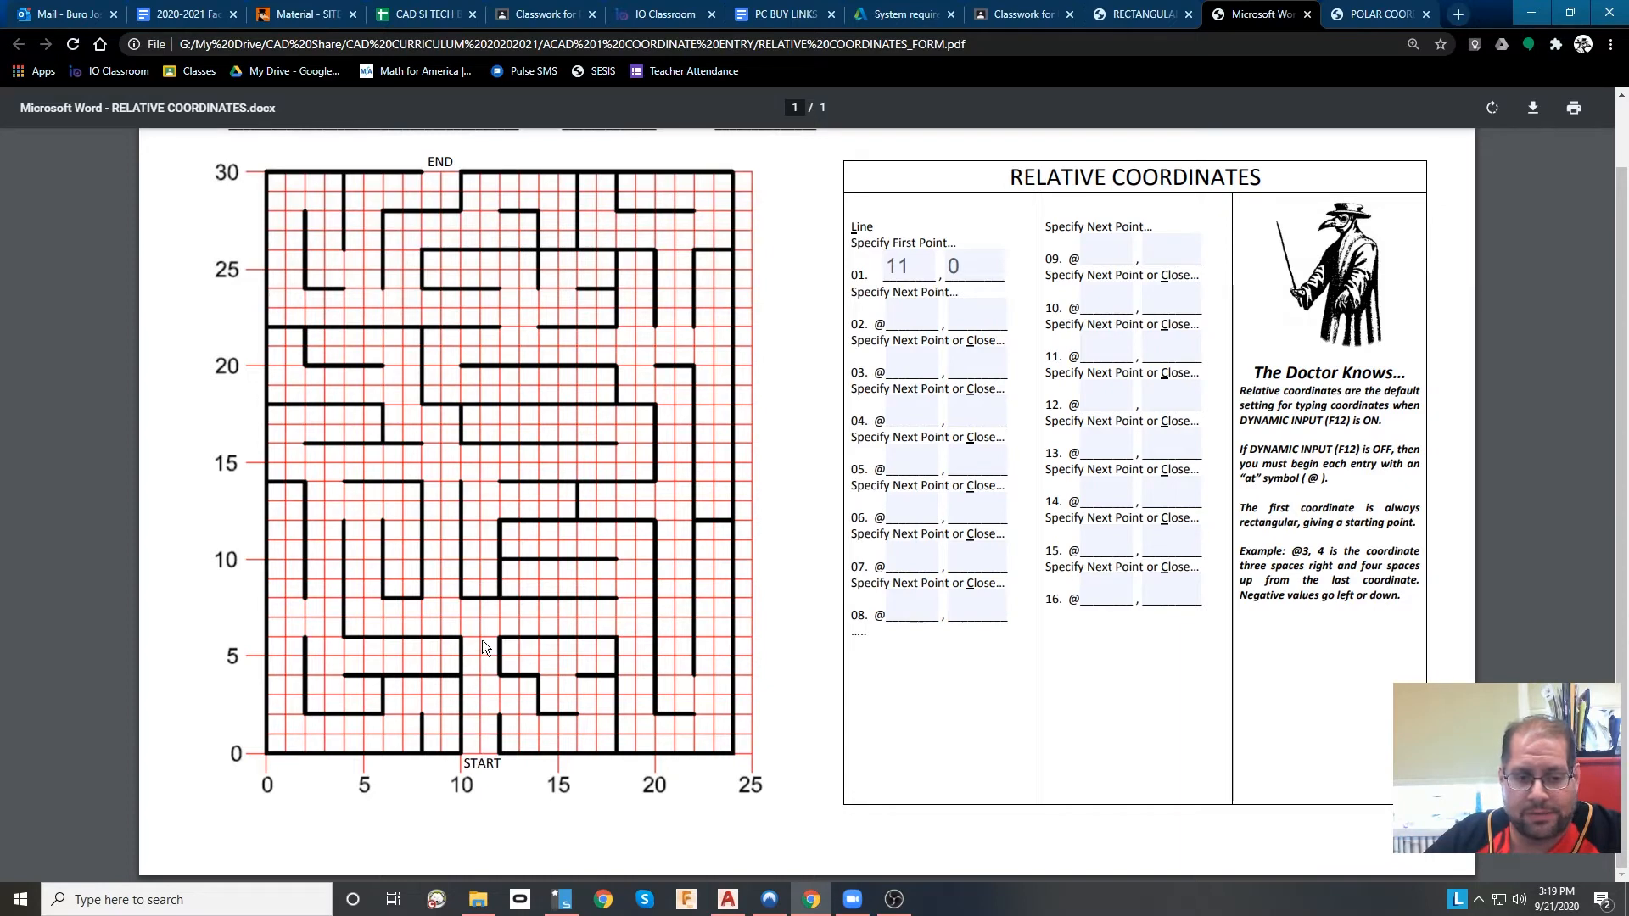
mouse_move(494, 633)
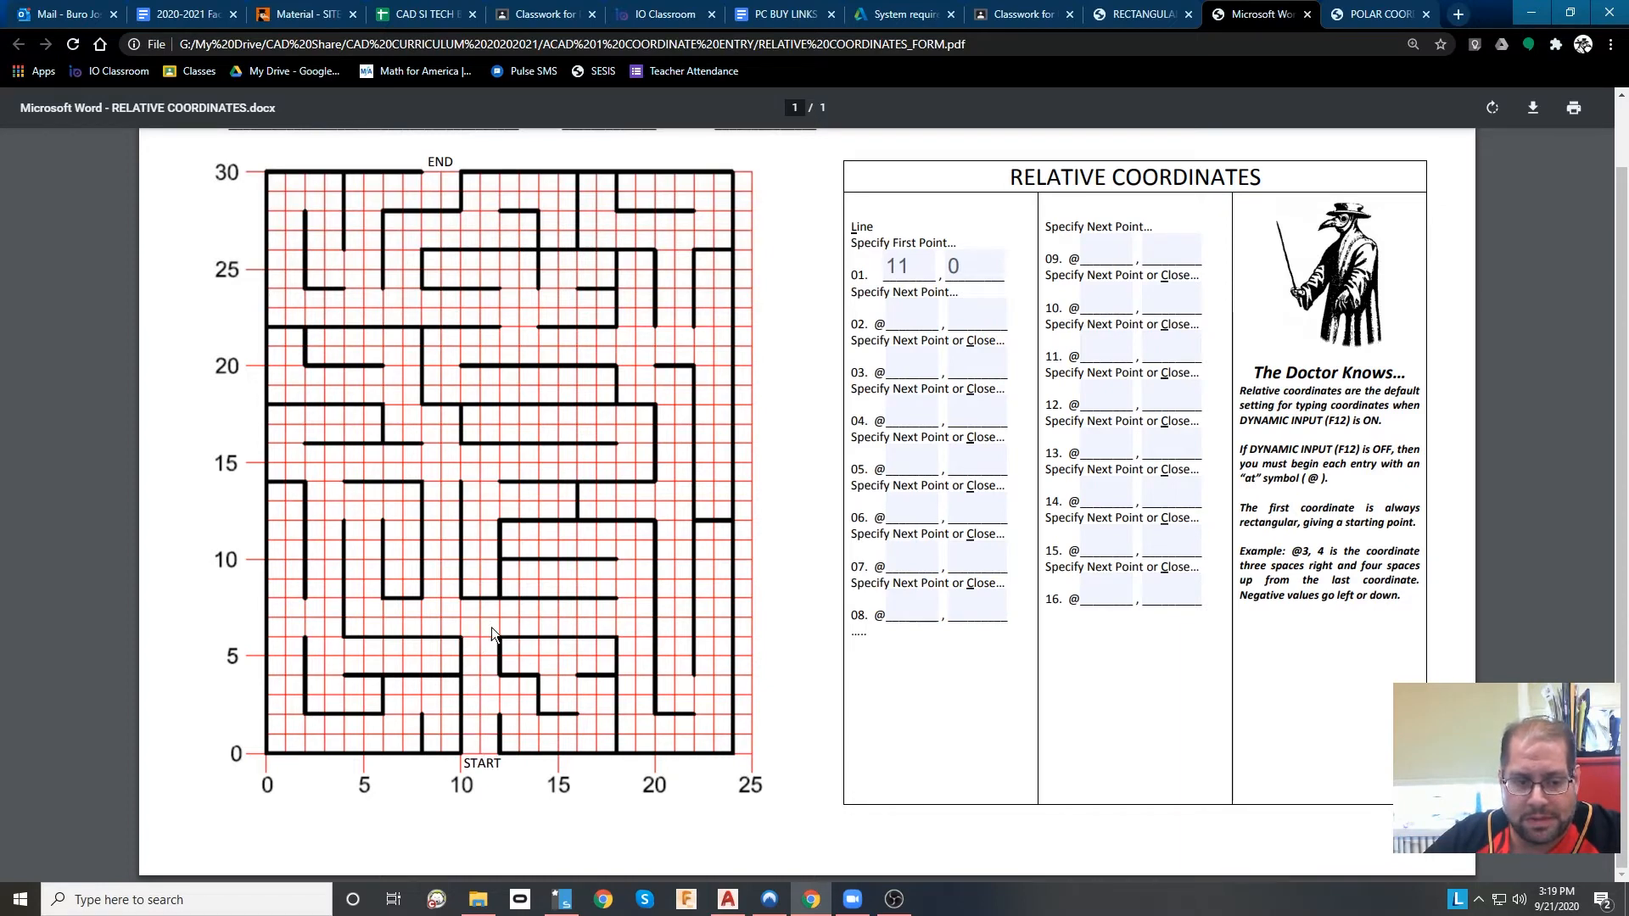
mouse_move(503, 616)
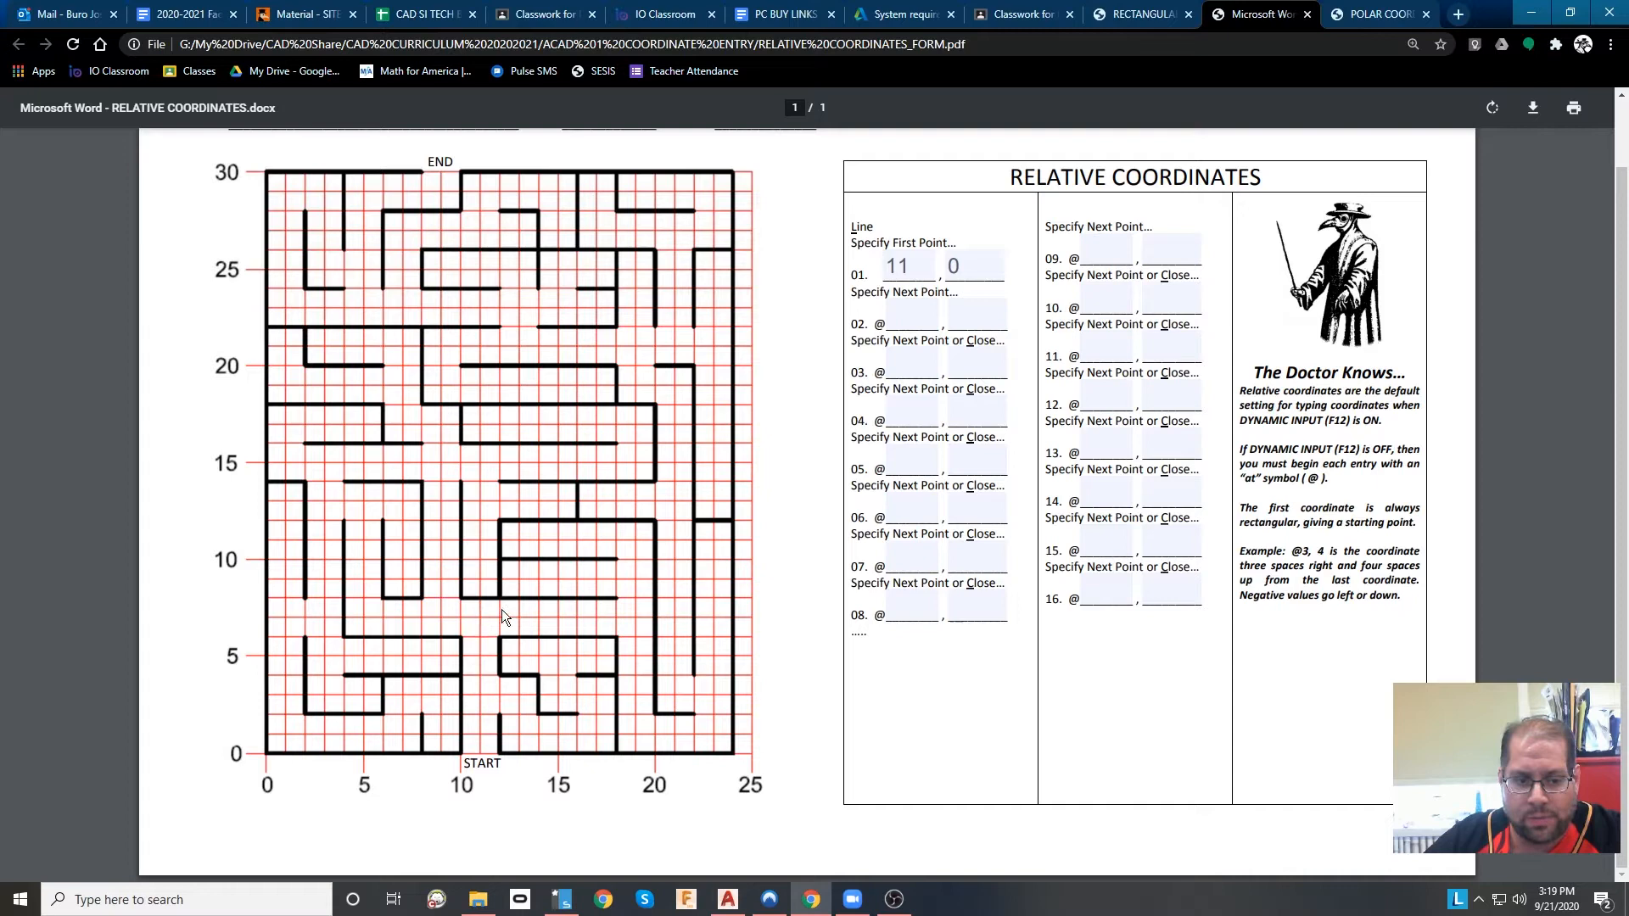
mouse_move(589, 627)
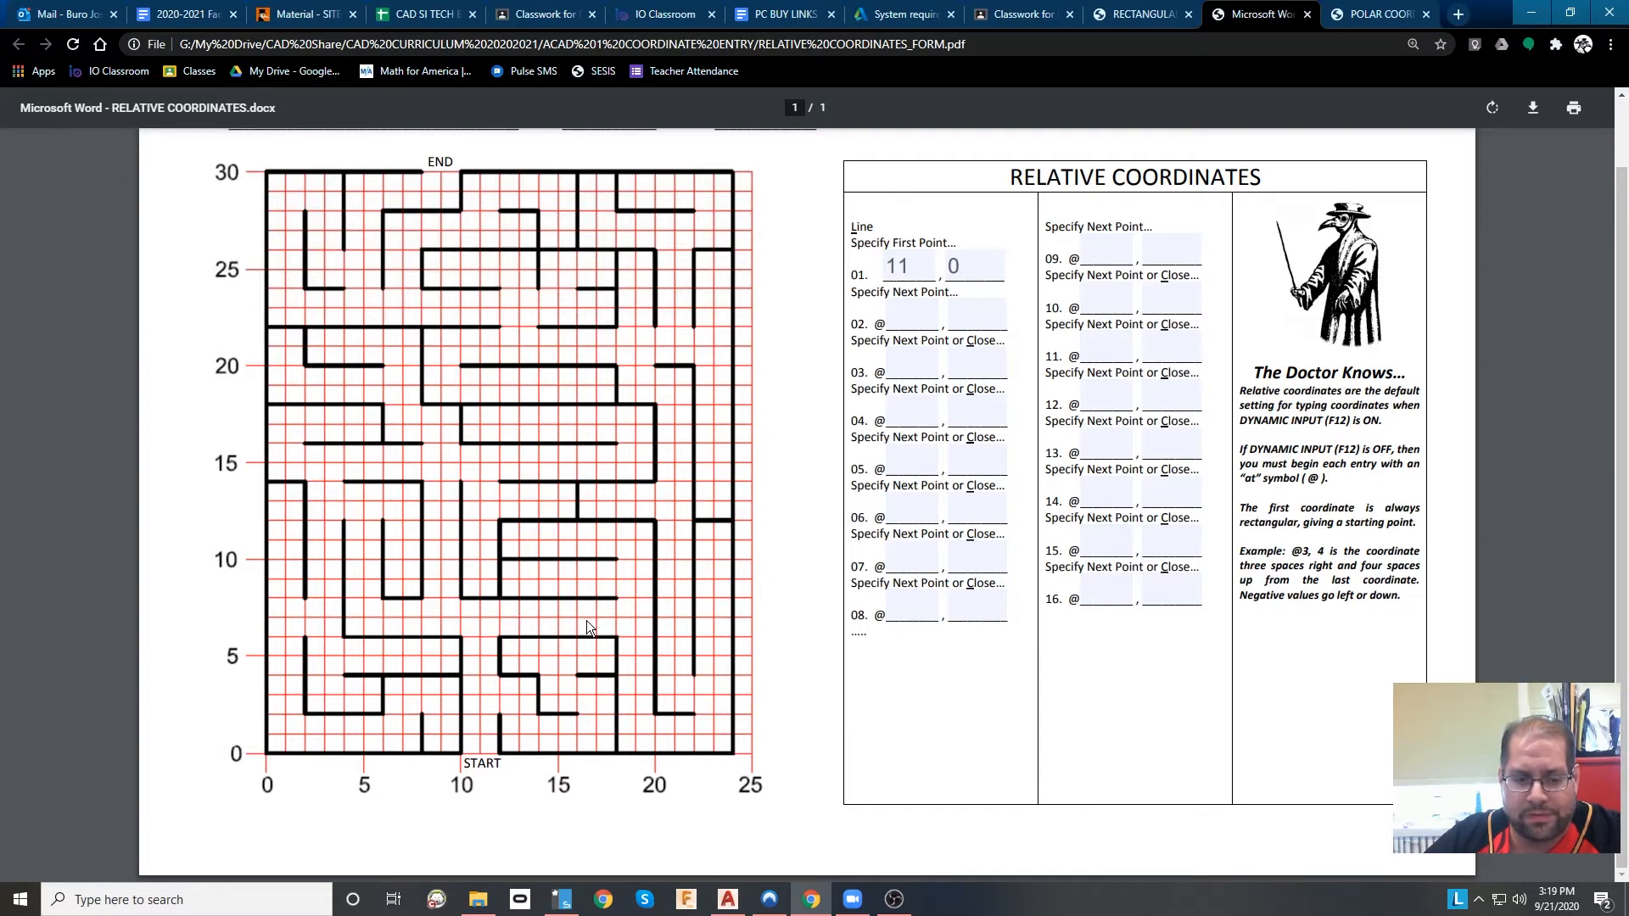
mouse_move(500, 633)
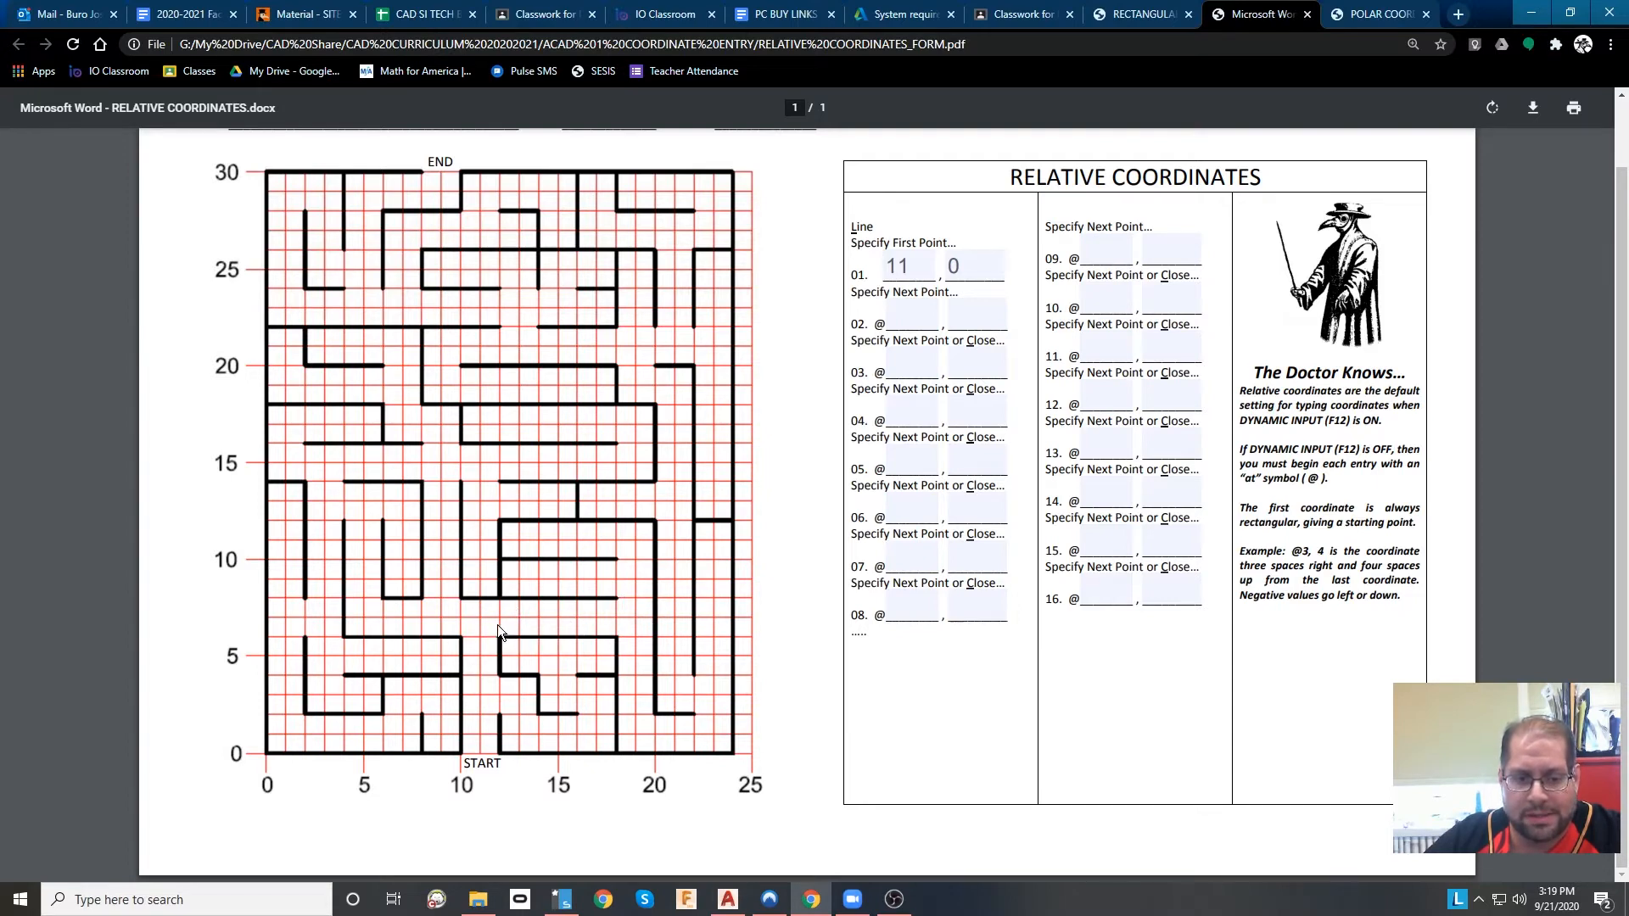
mouse_move(624, 620)
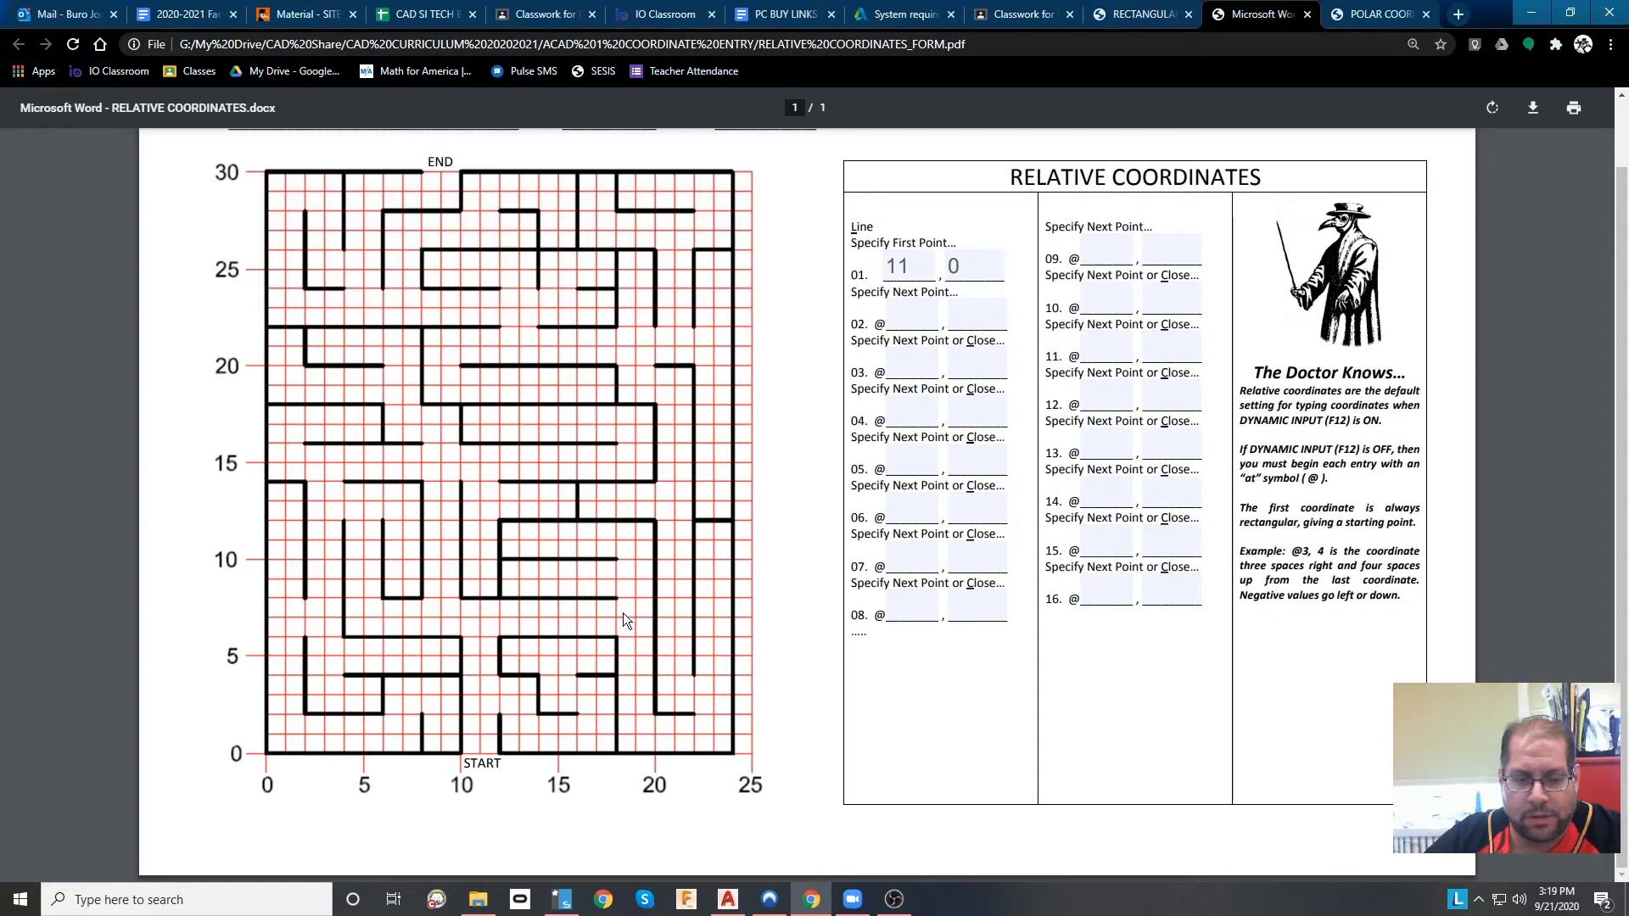
mouse_move(597, 615)
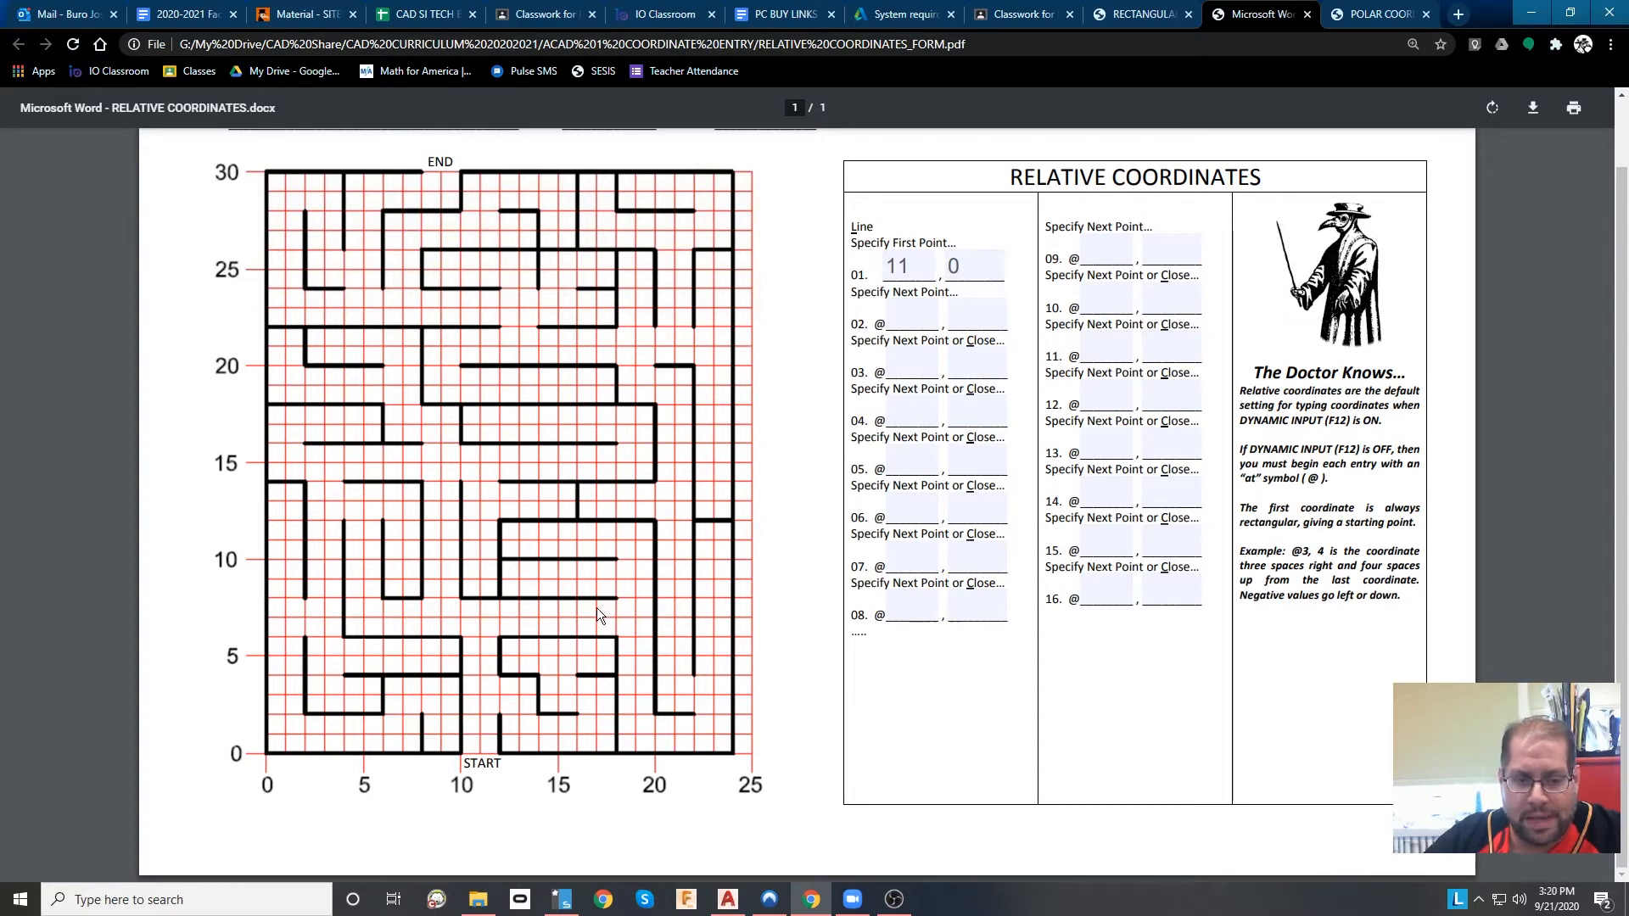
mouse_move(943, 401)
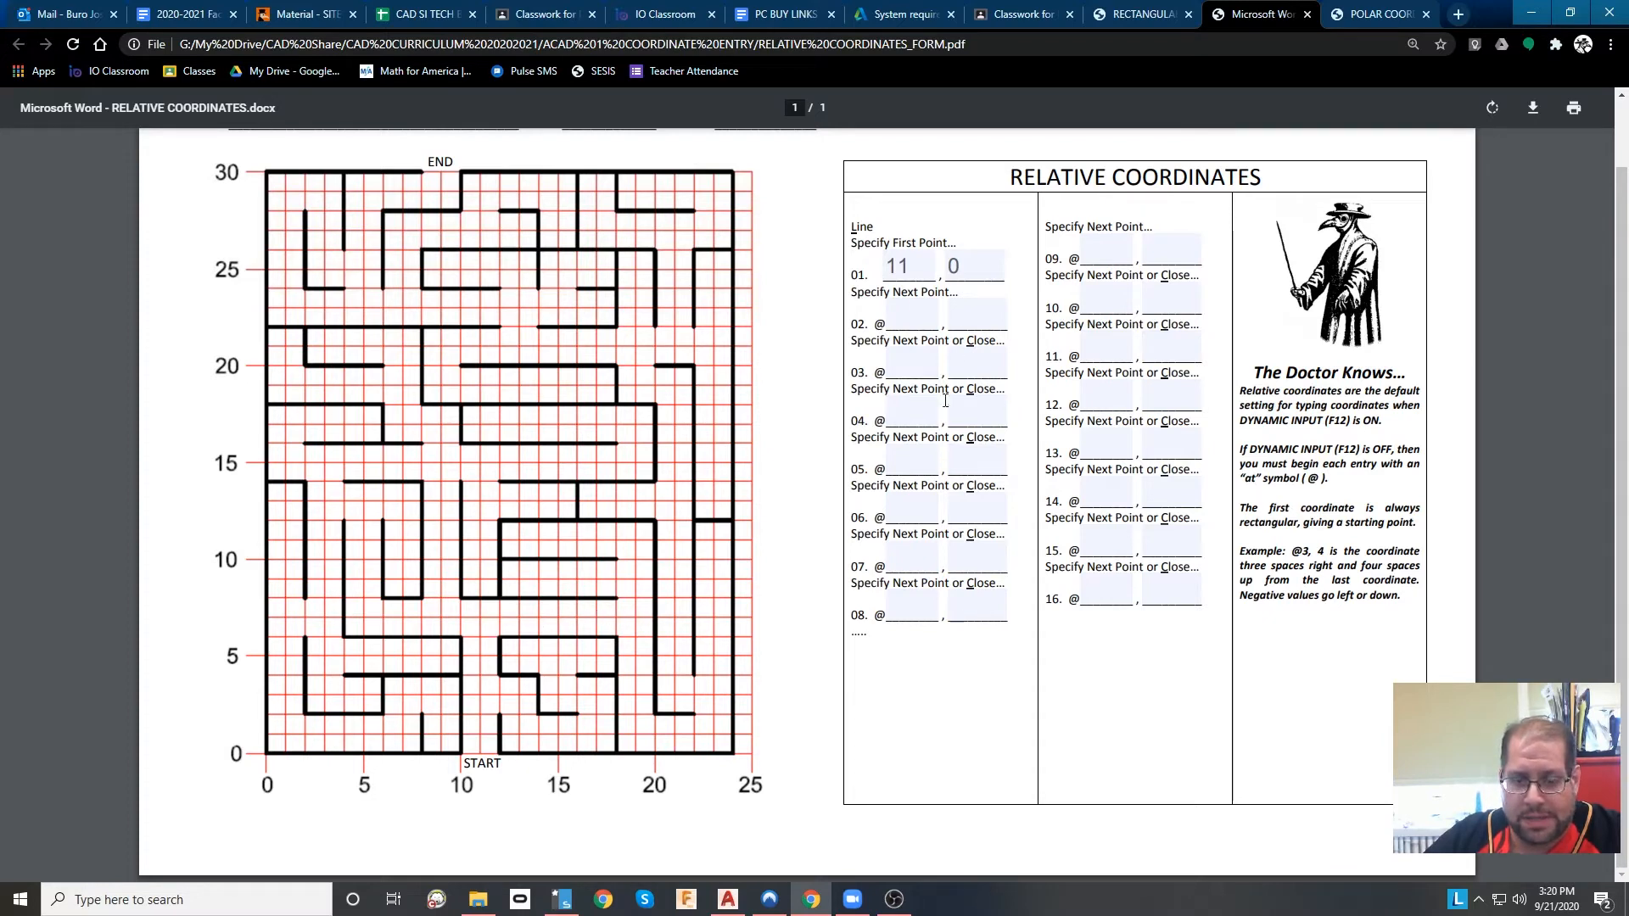
mouse_move(1091, 602)
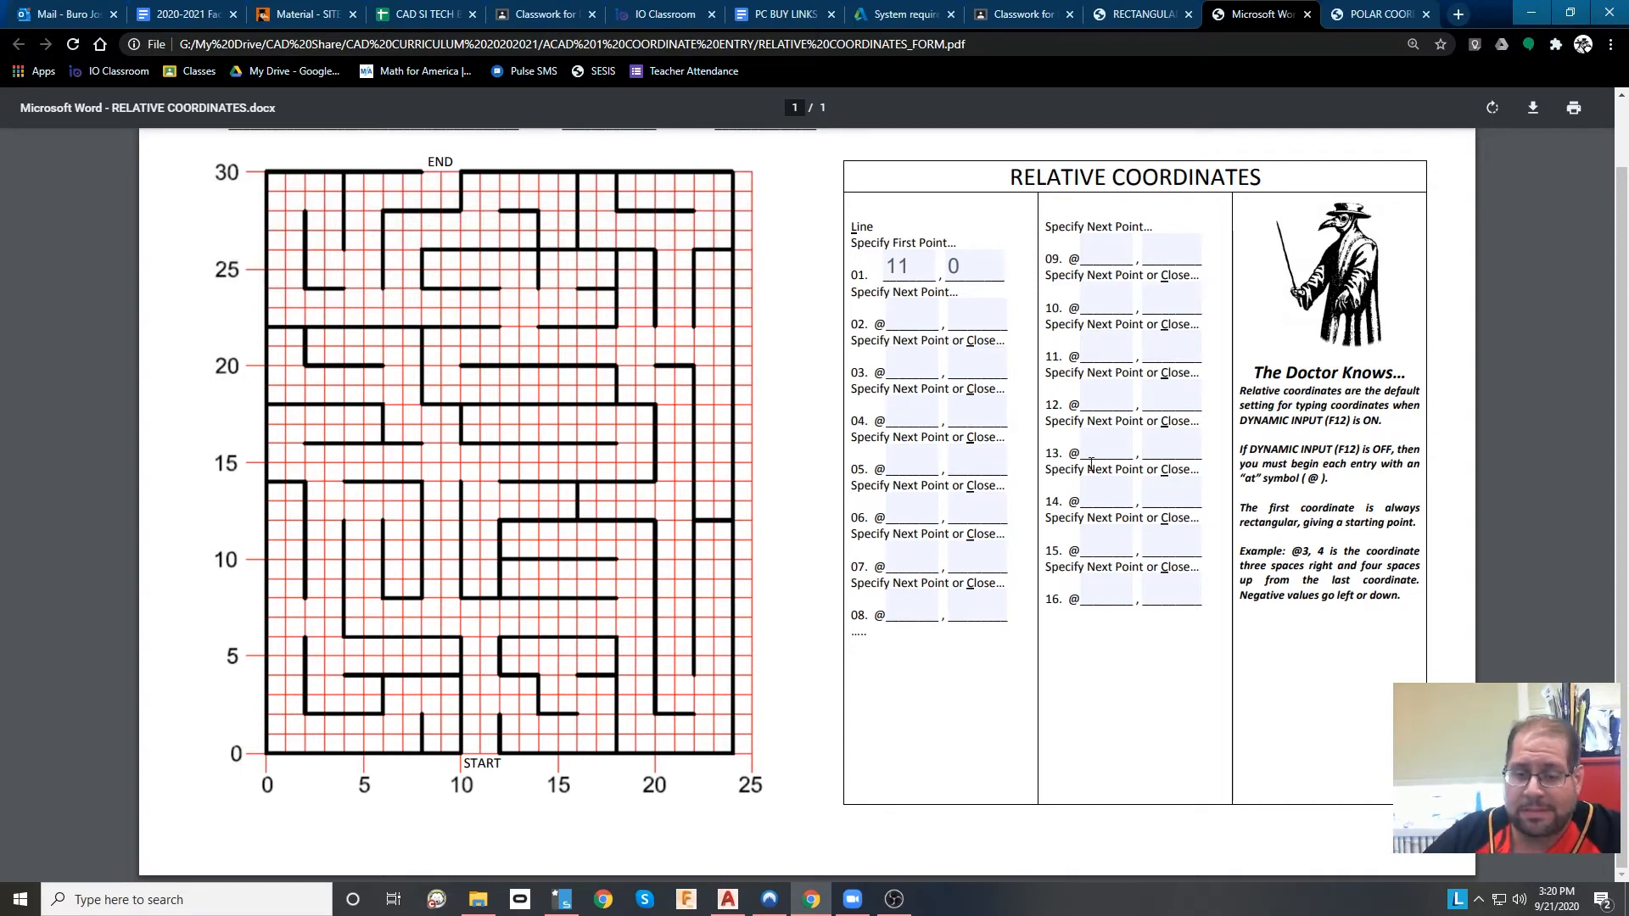
mouse_move(1125, 554)
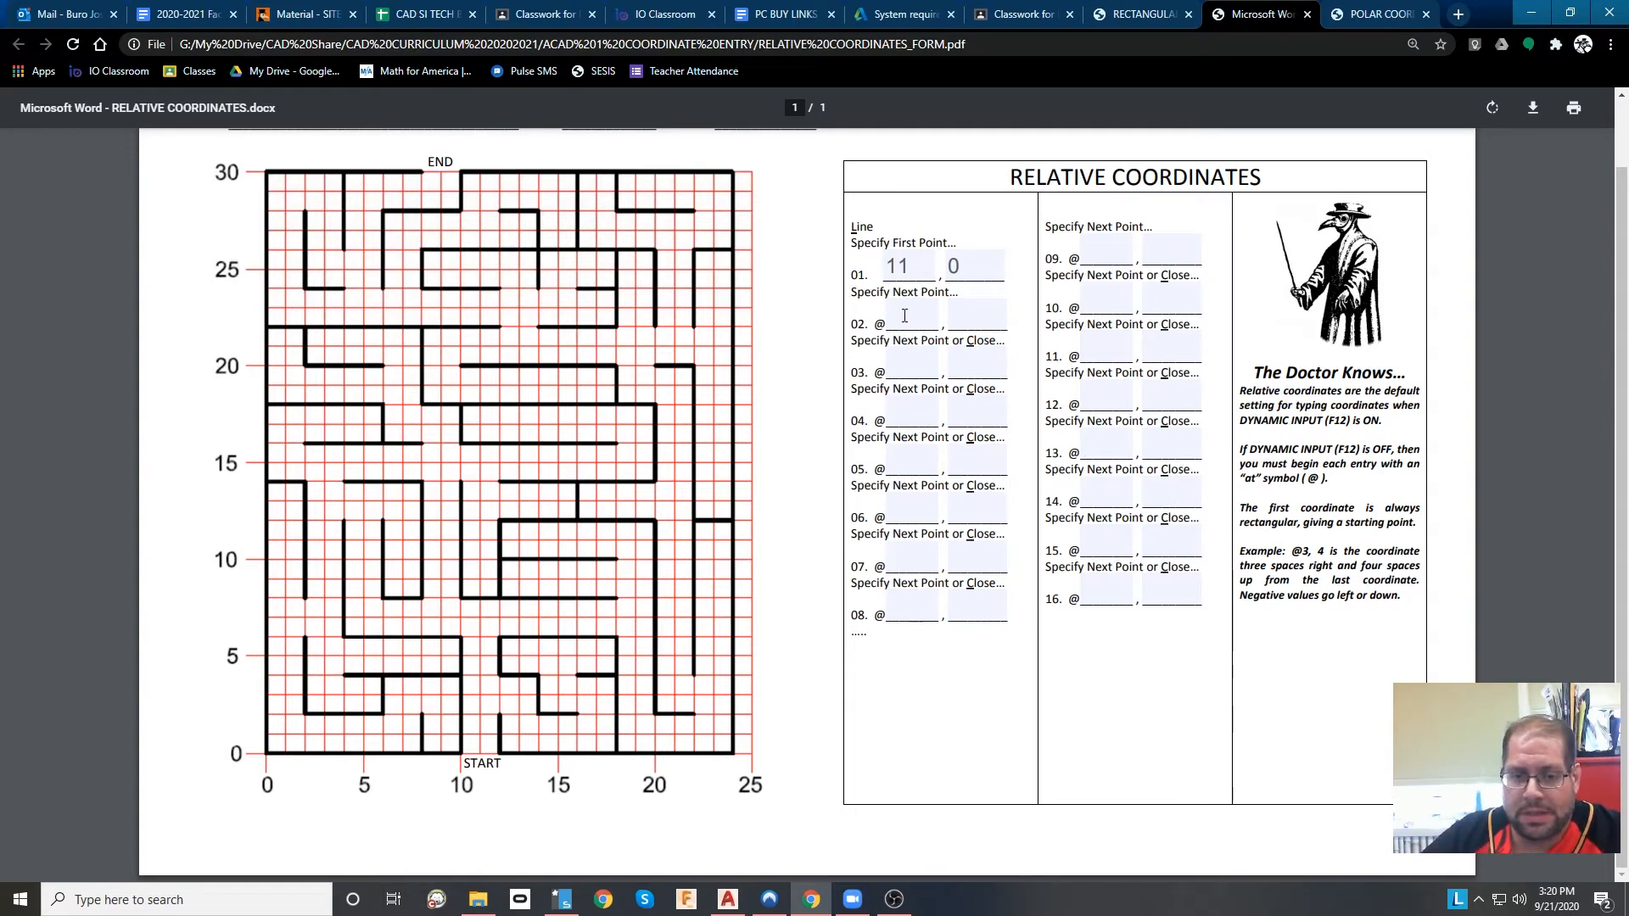
Enter sample relative values such as 3, 4 and 234 into entries 02–05.
type("3")
type("4")
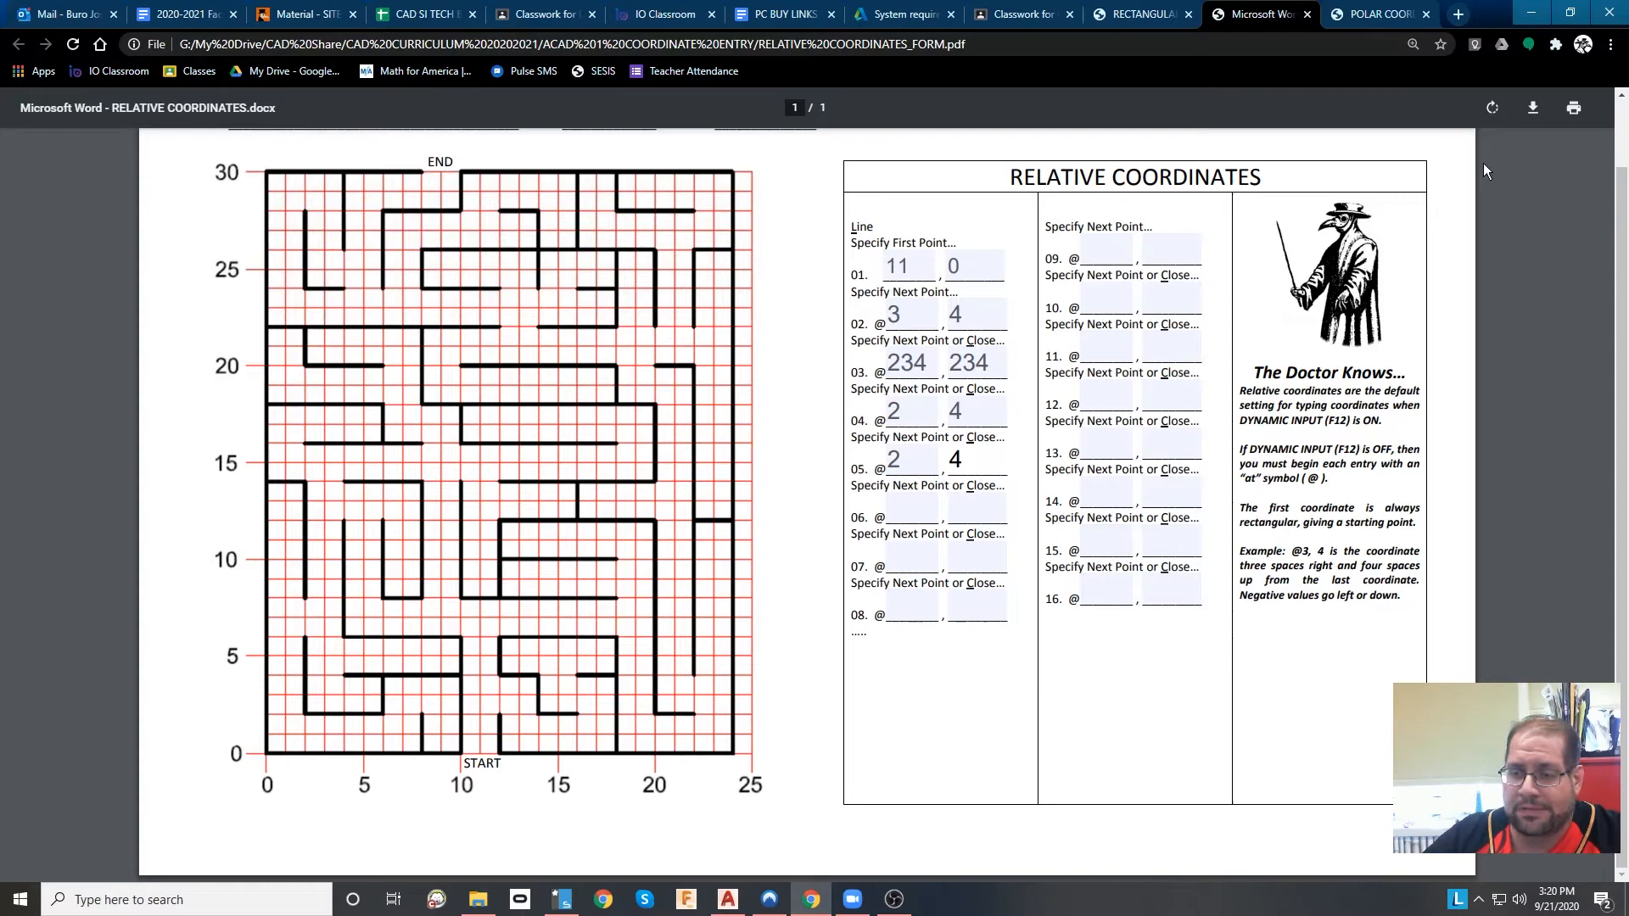
left_click(1572, 107)
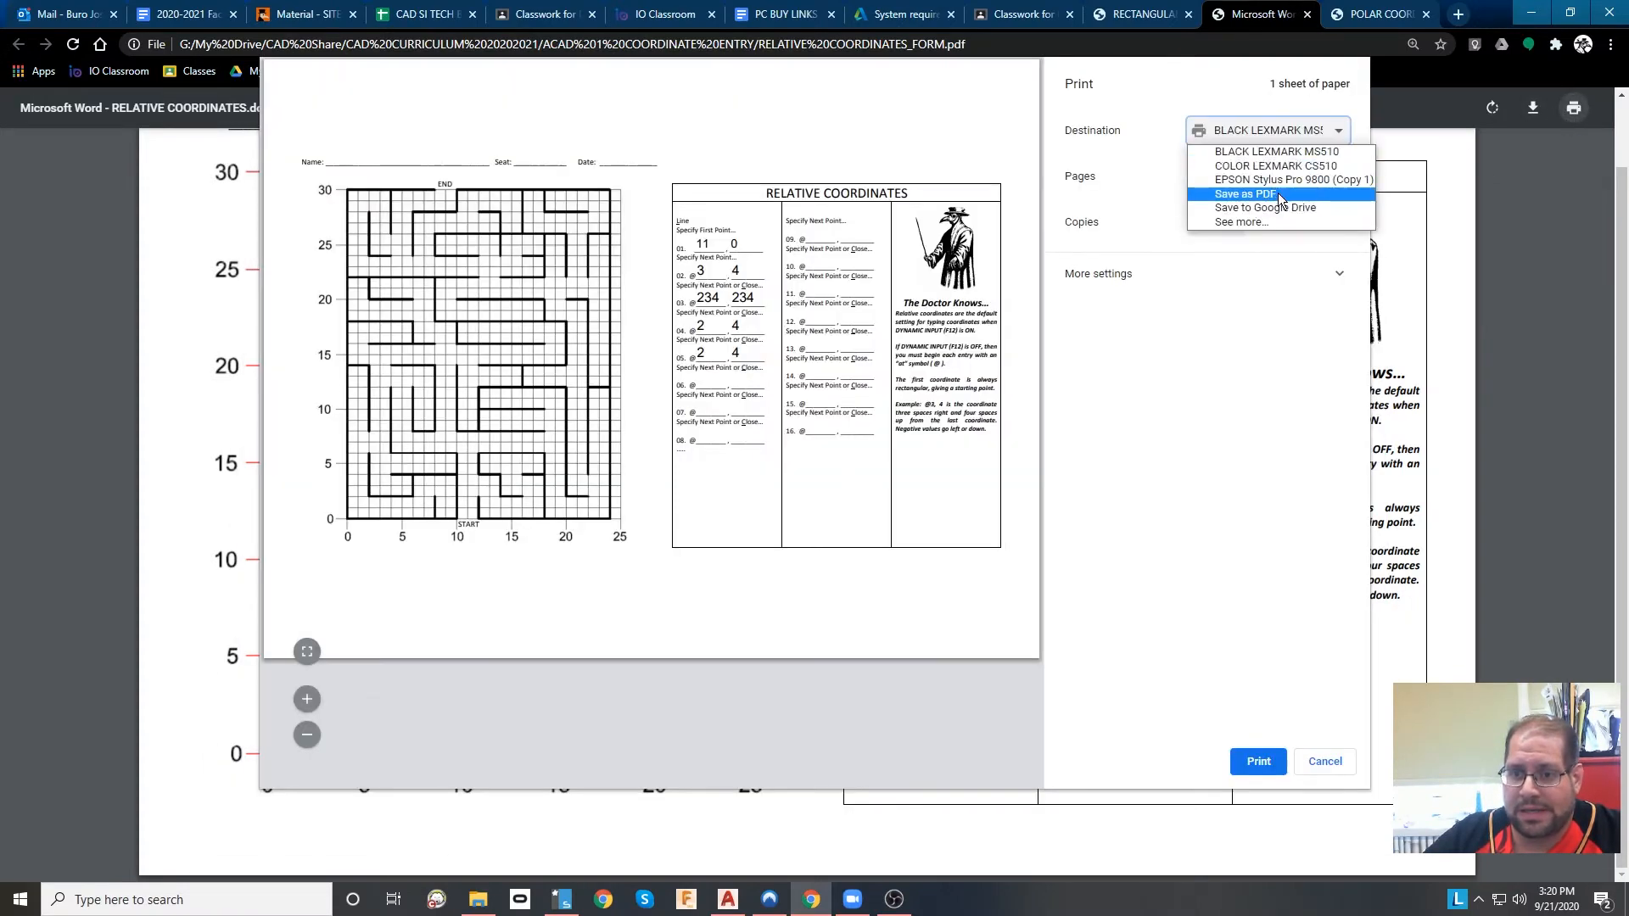
mouse_move(1242, 221)
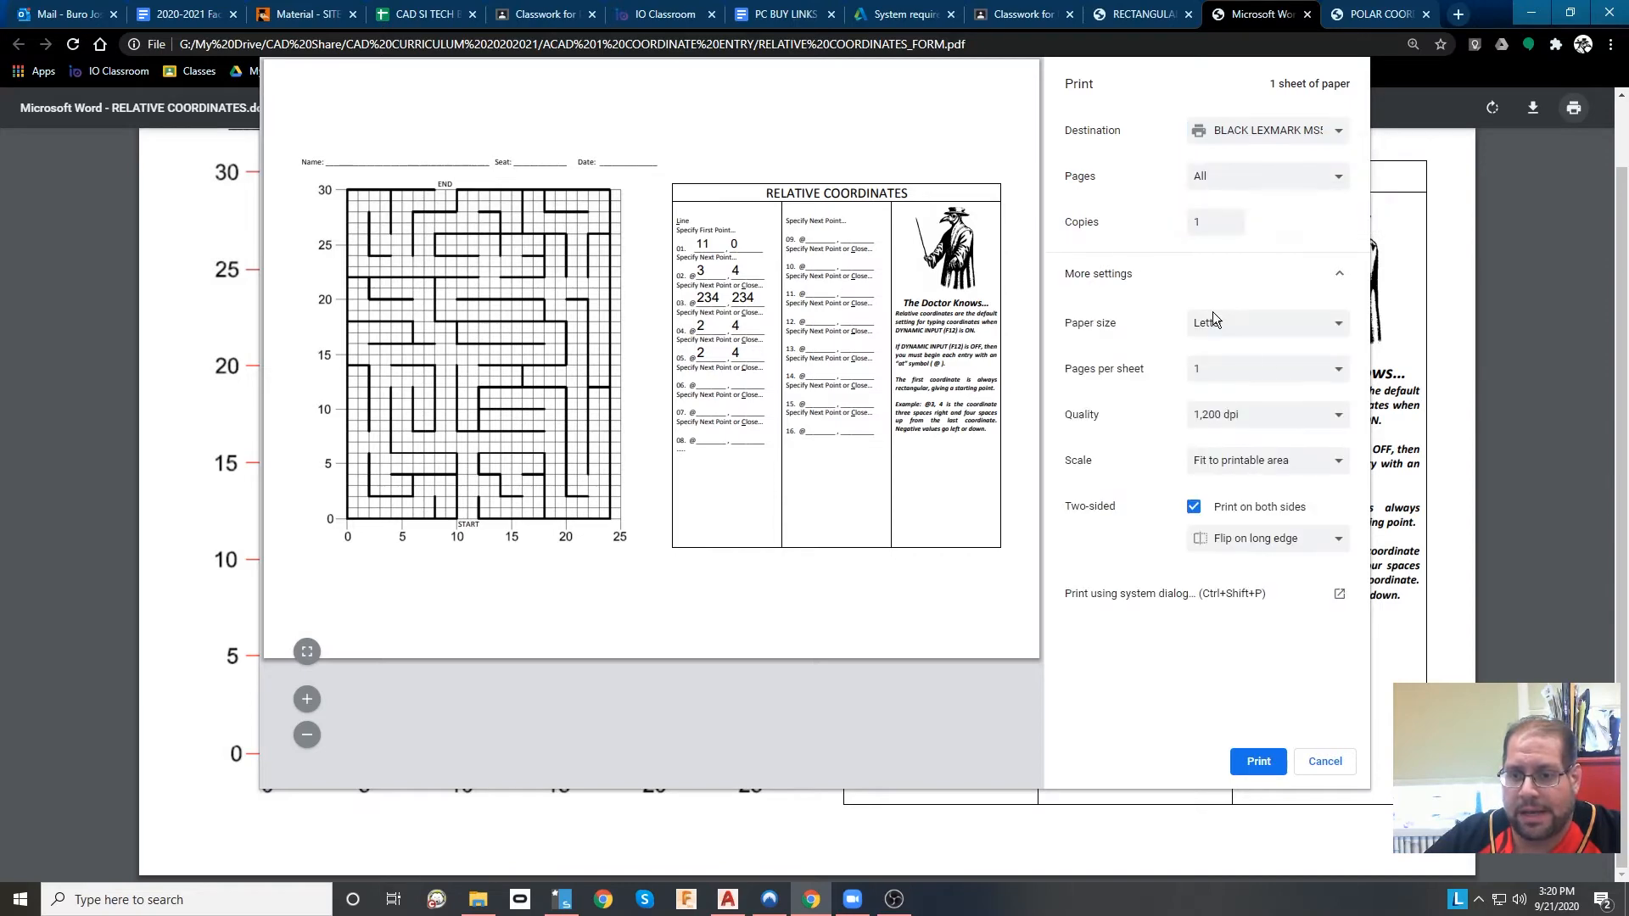
left_click(1265, 323)
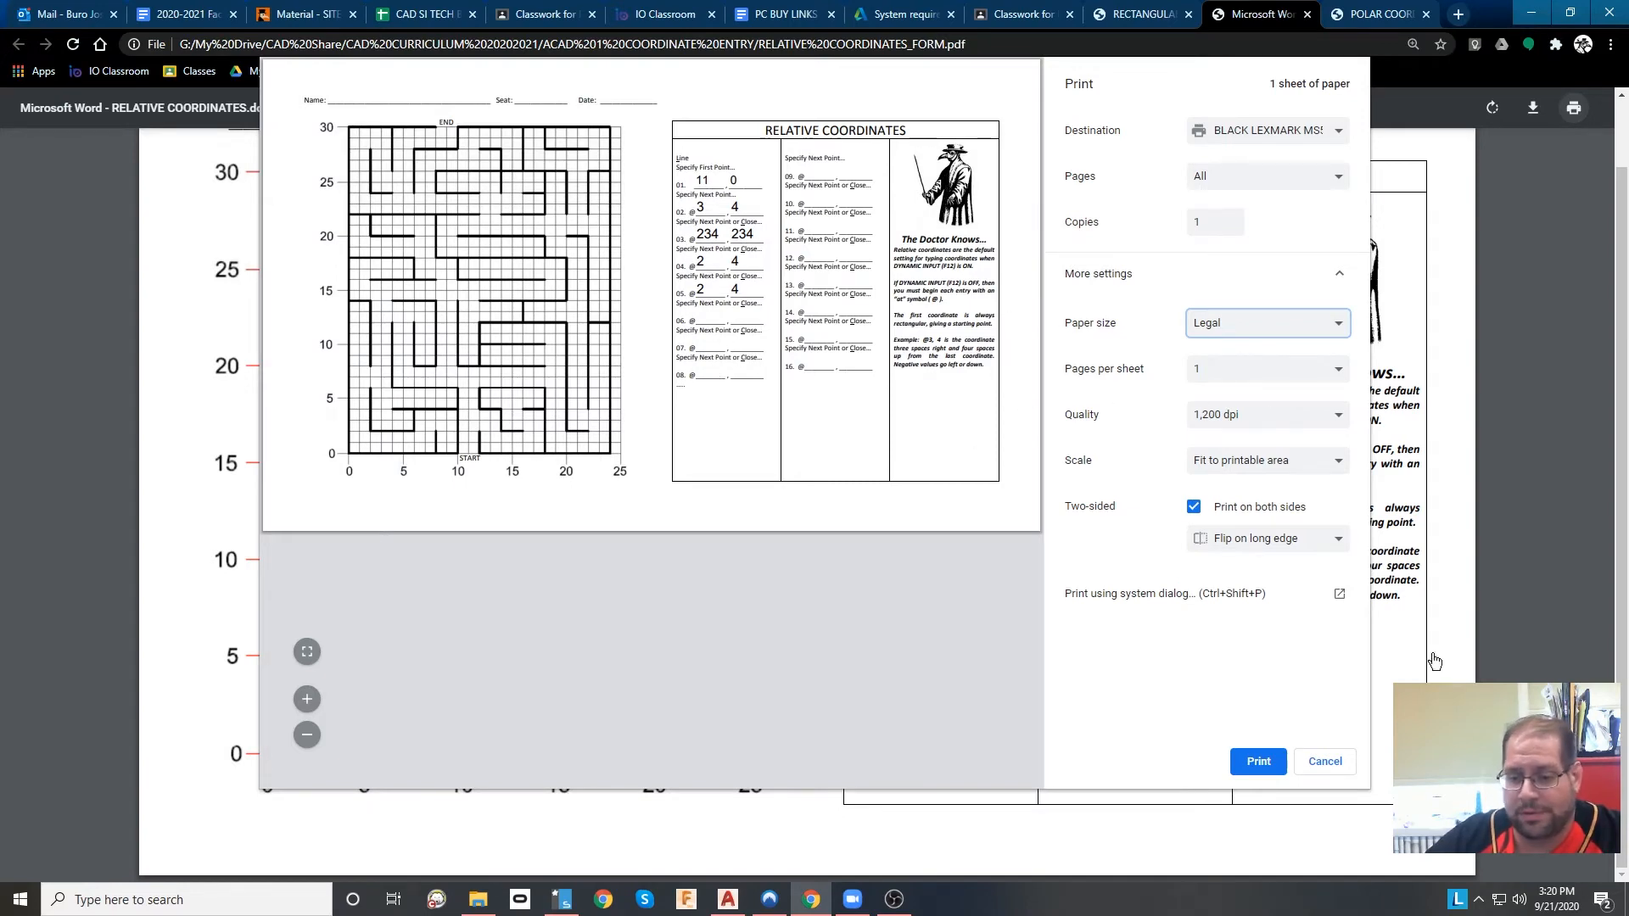
mouse_move(1331, 781)
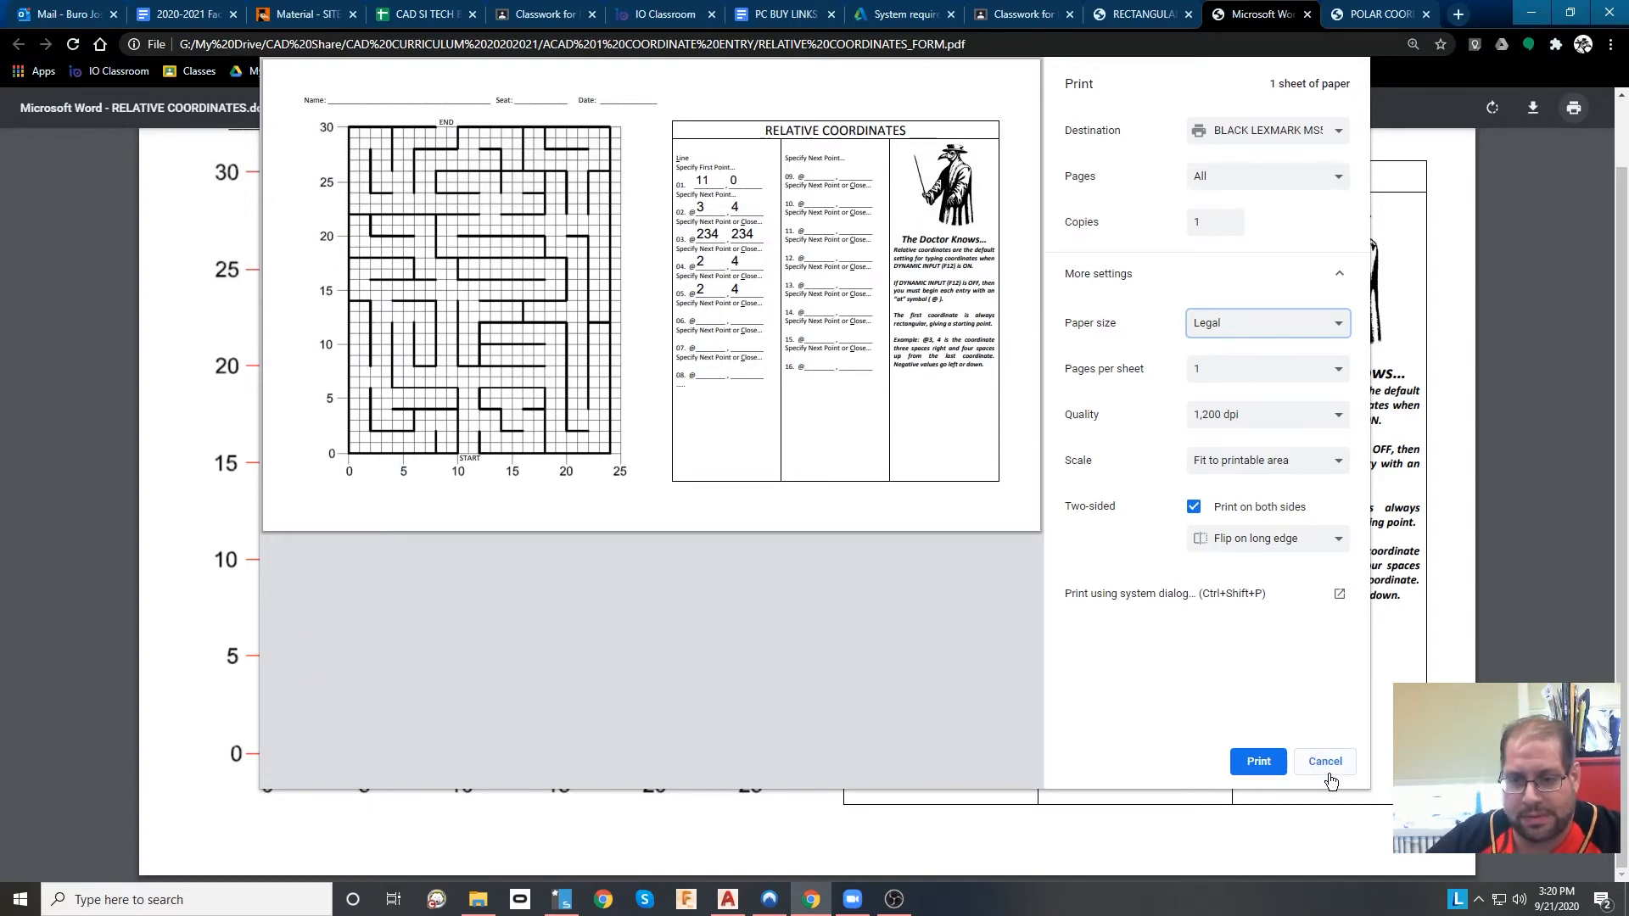
left_click(1323, 762)
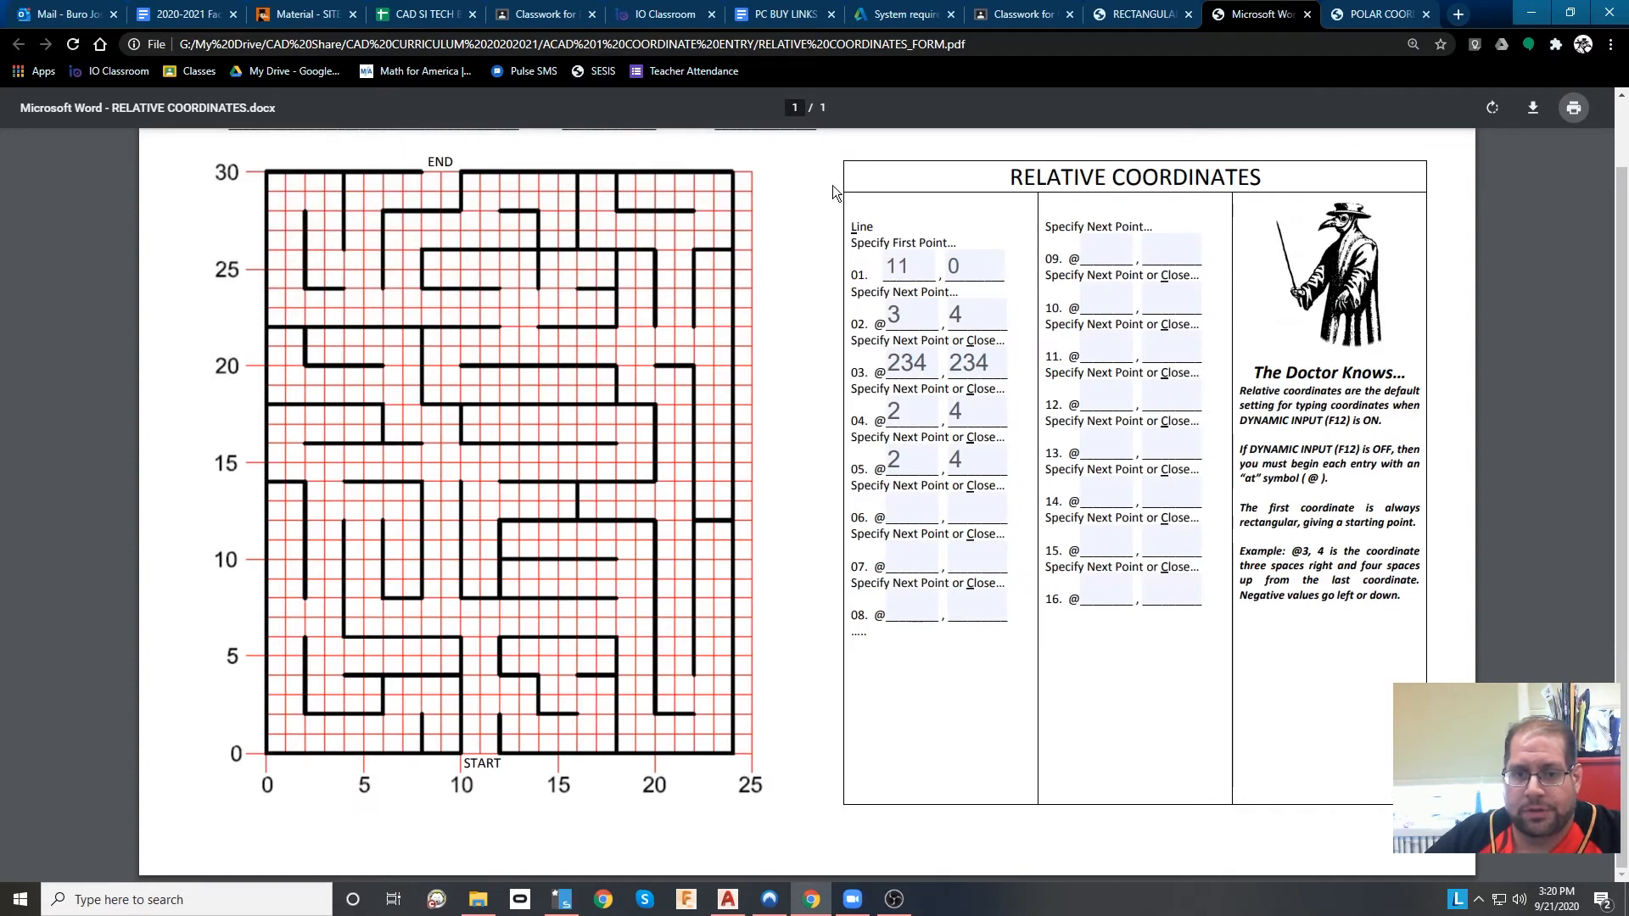
mouse_move(670, 413)
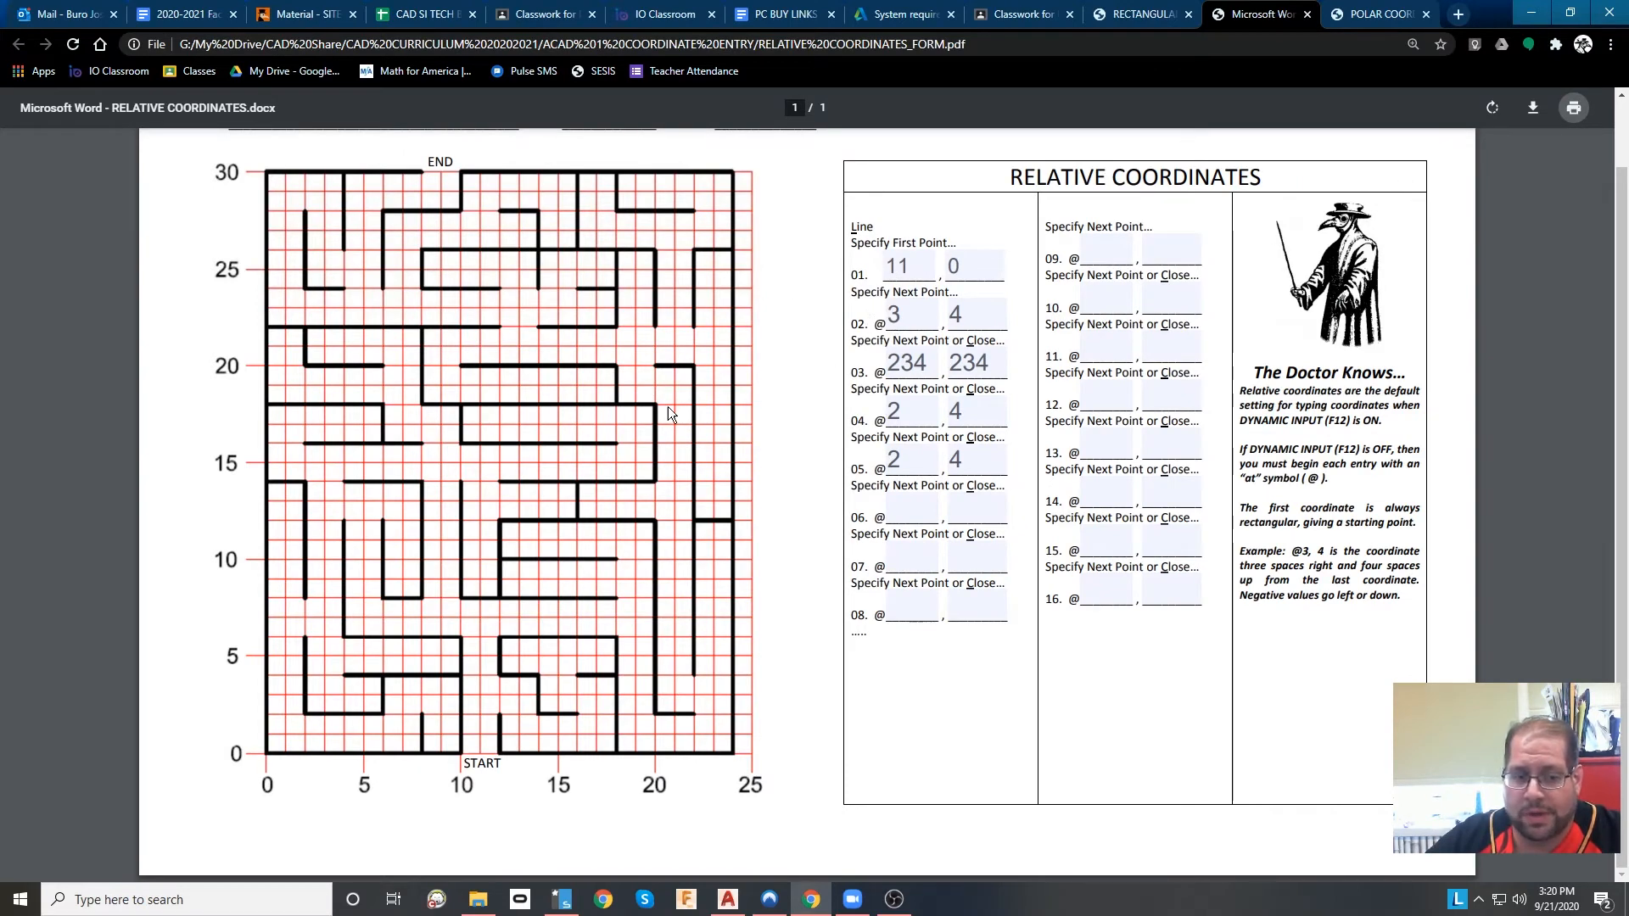
mouse_move(464, 285)
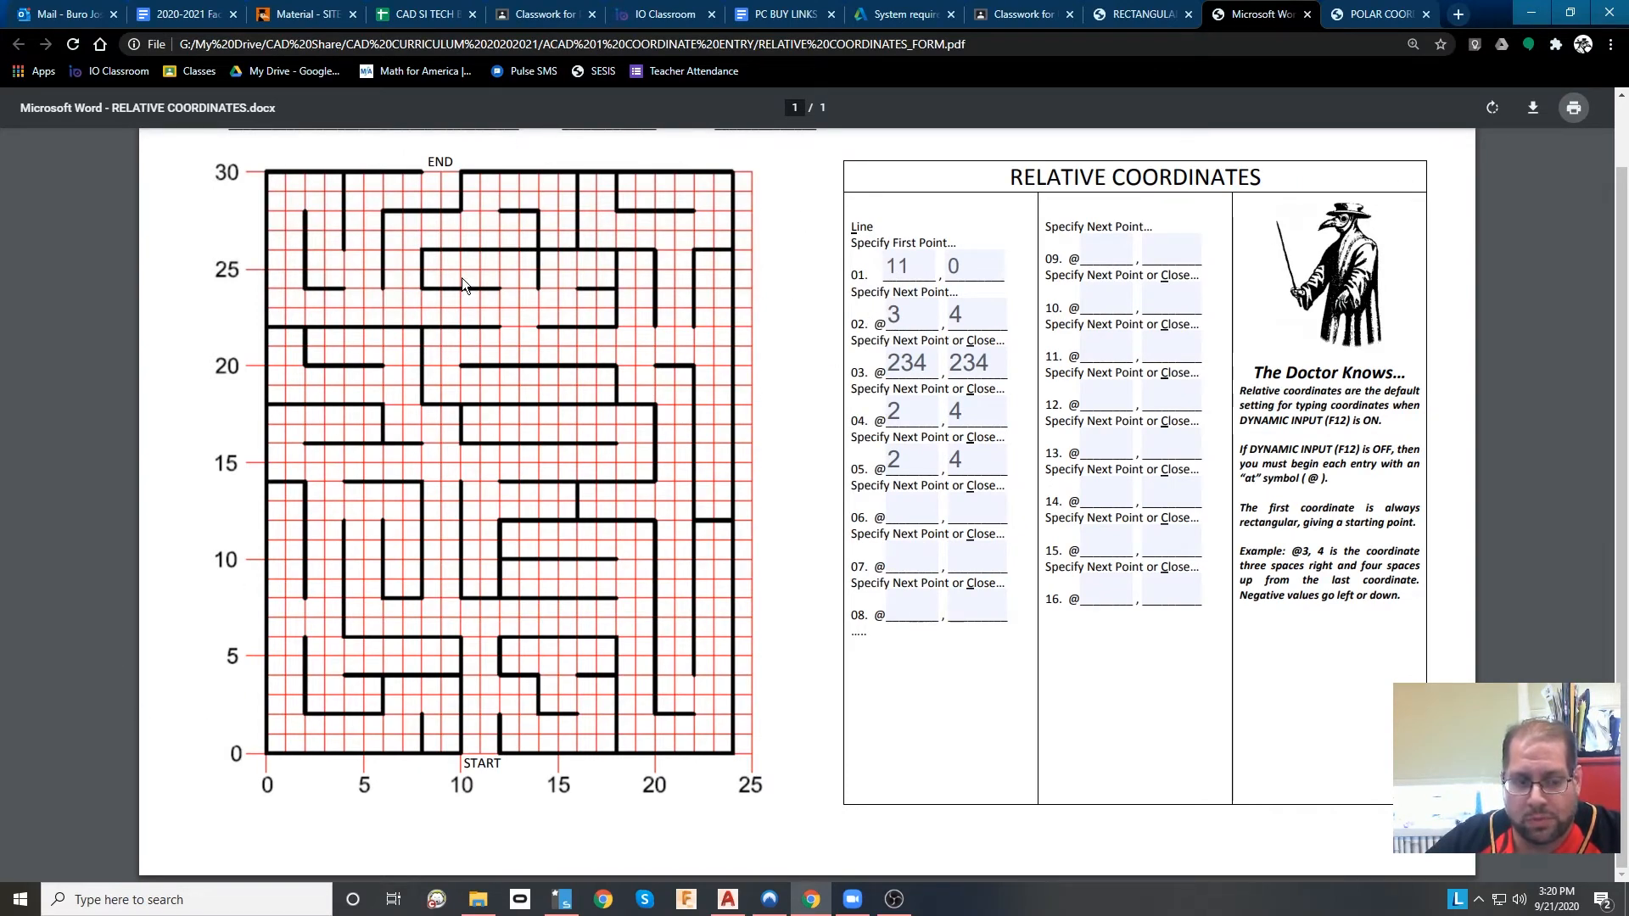
mouse_move(746, 325)
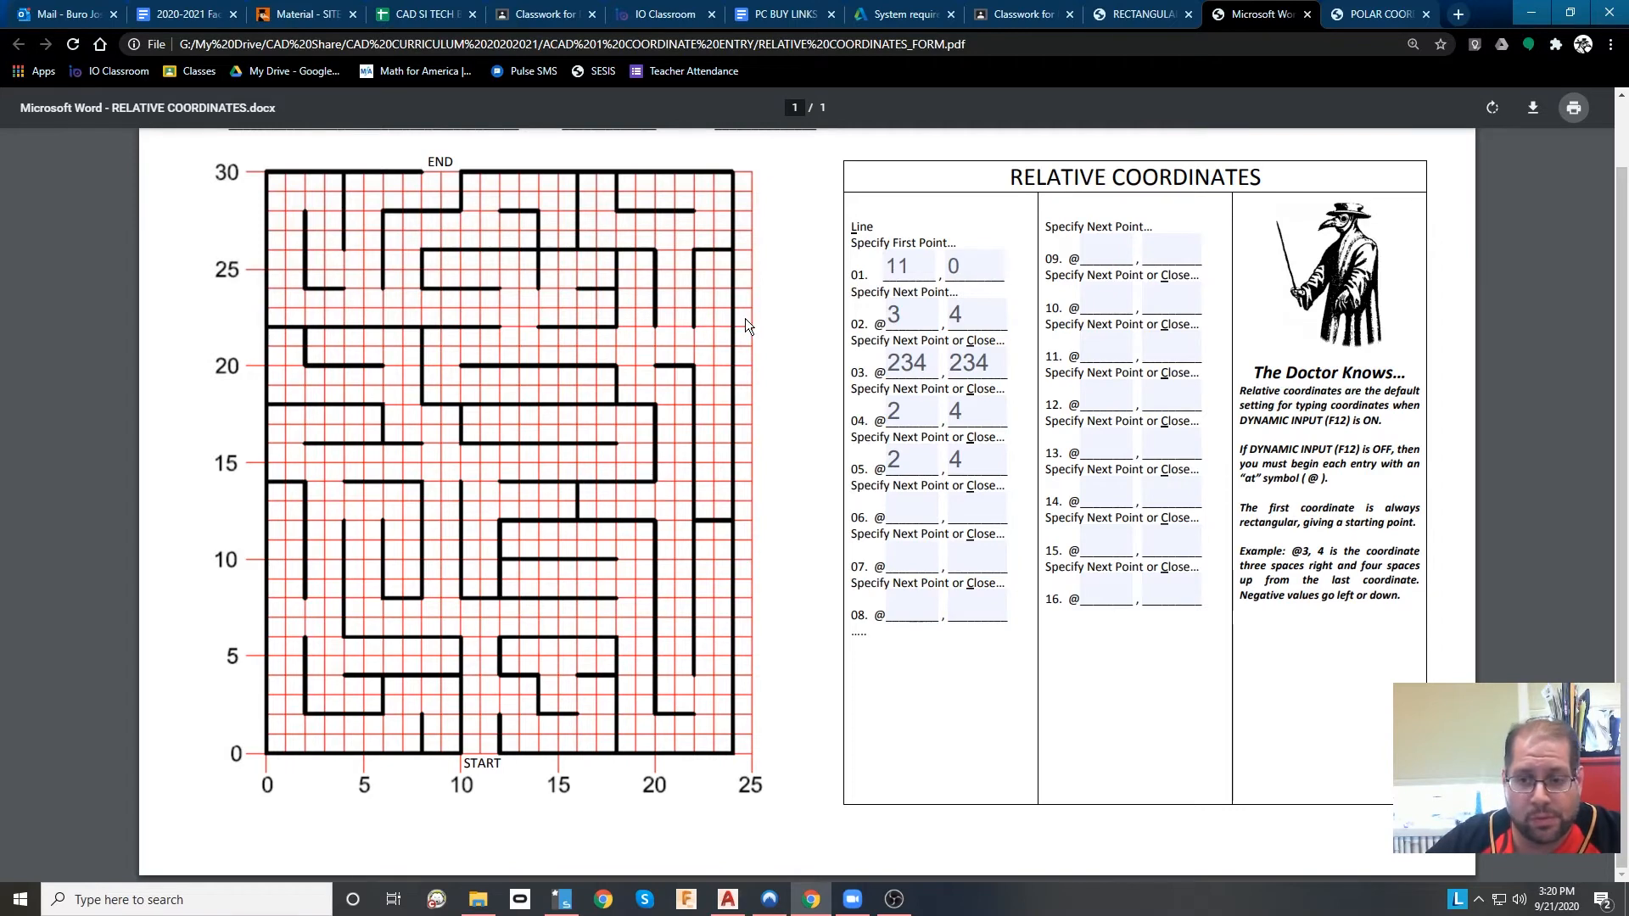
mouse_move(1306, 64)
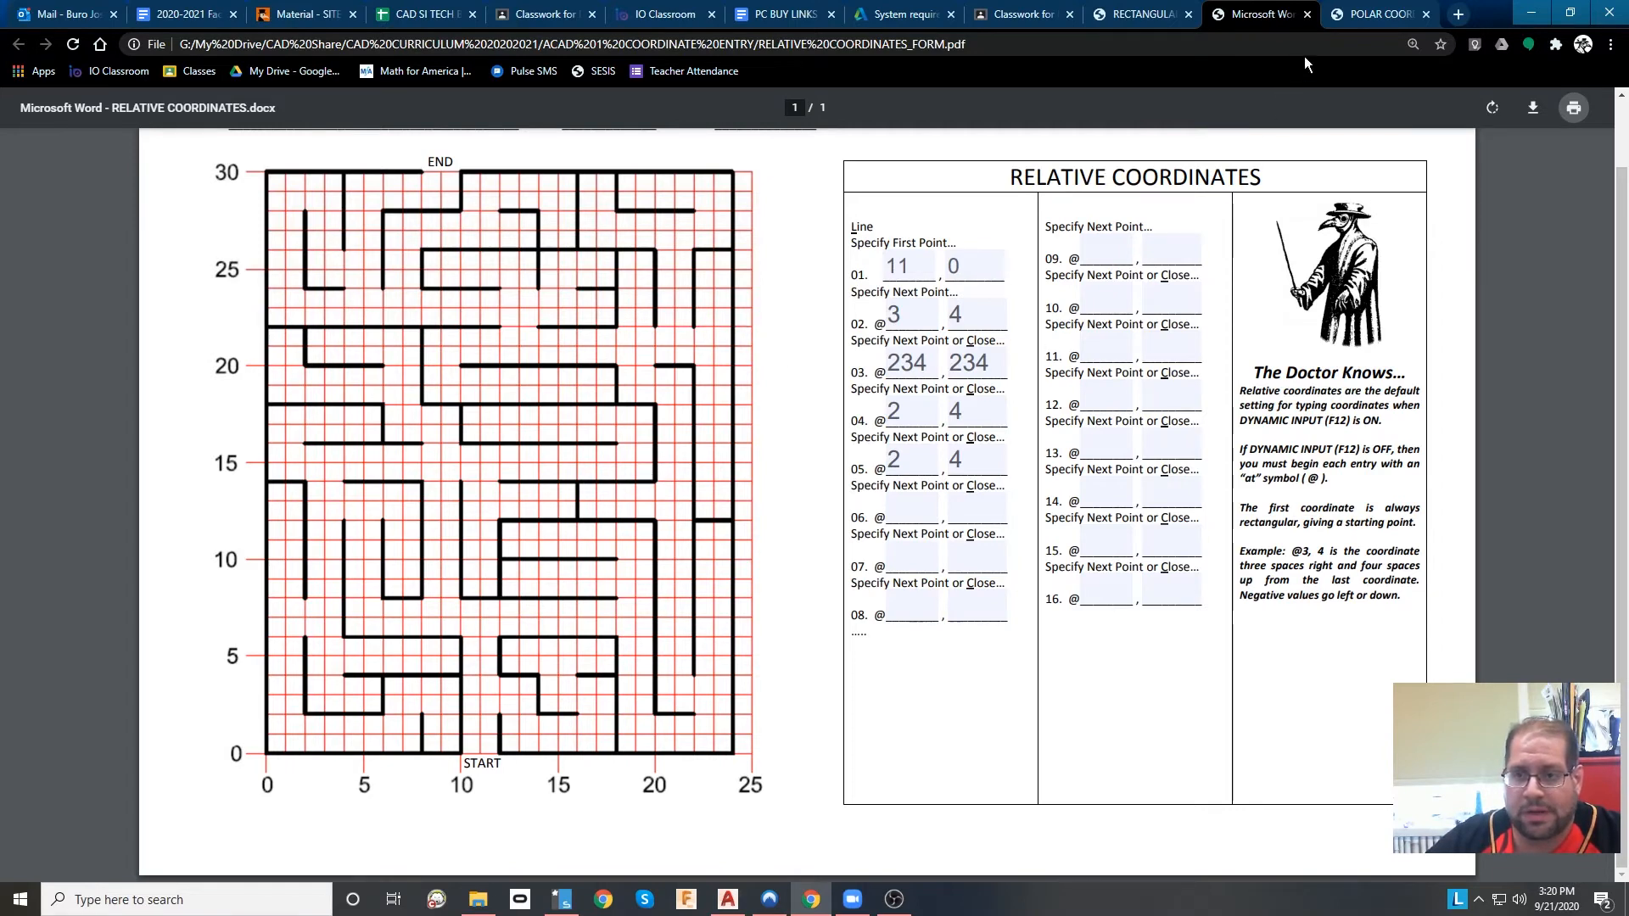
left_click(1379, 14)
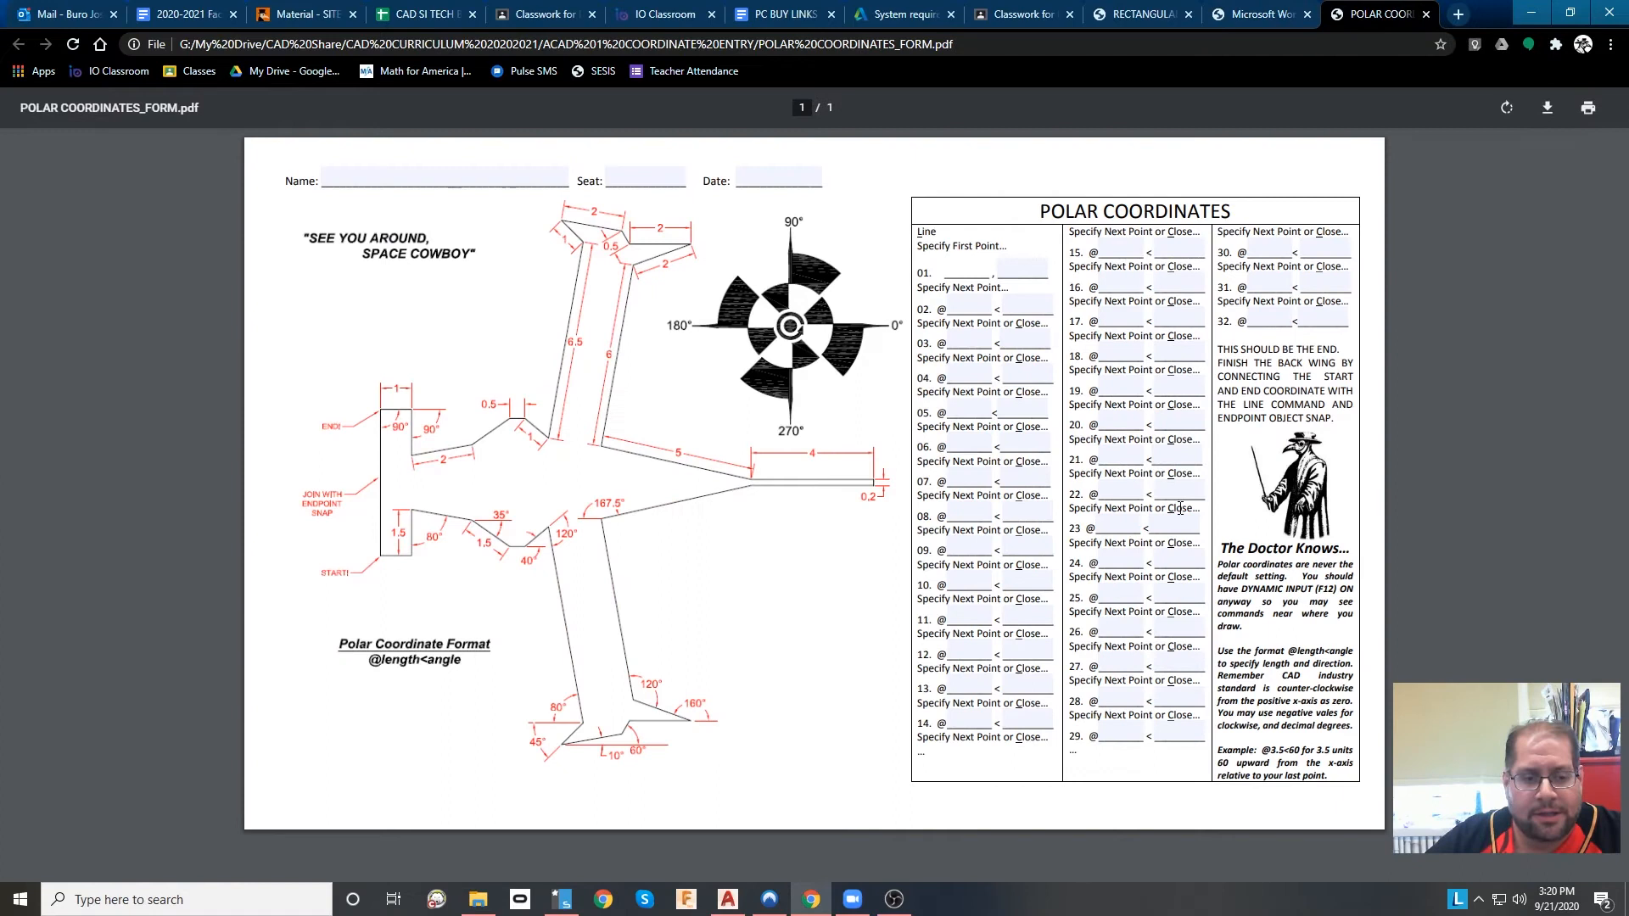
mouse_move(1087, 355)
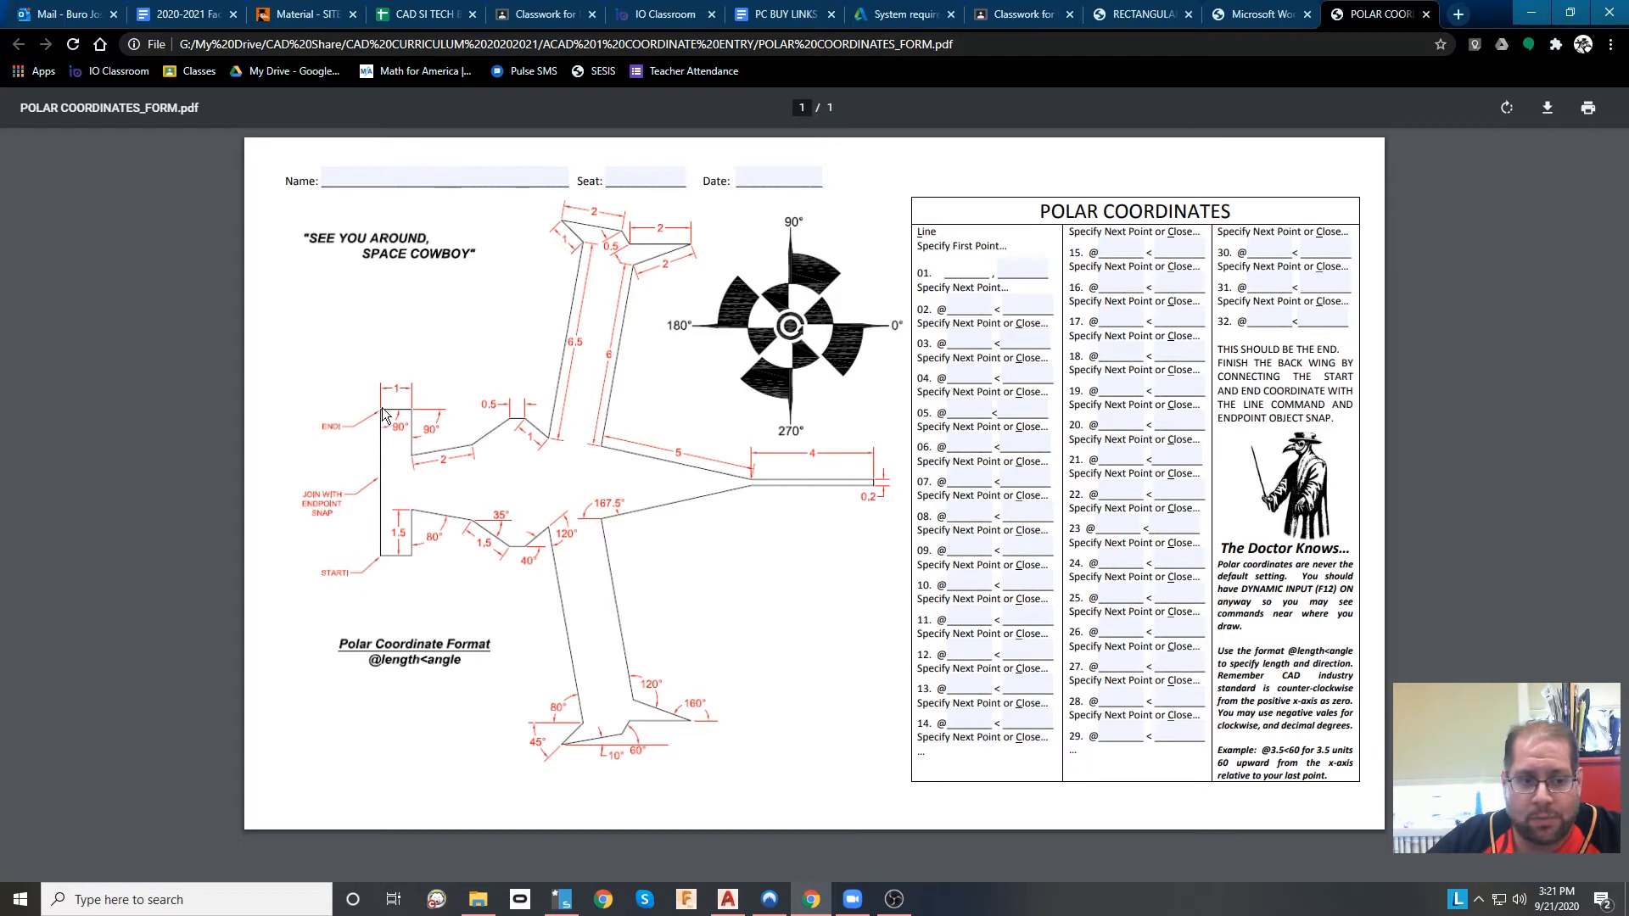
mouse_move(726, 494)
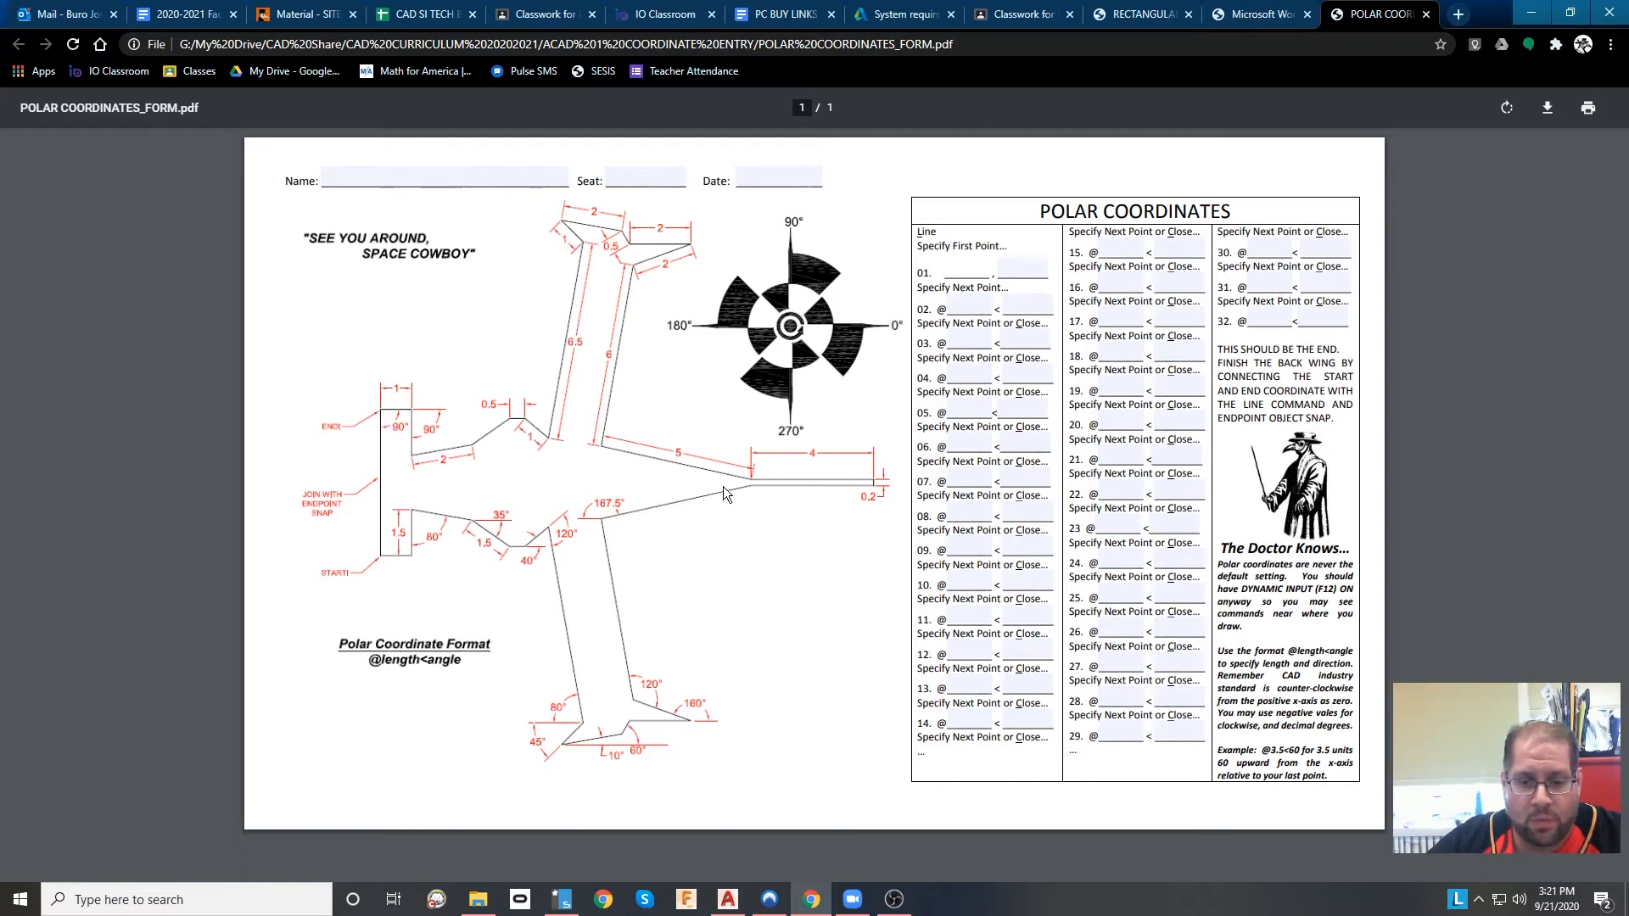
mouse_move(1160, 727)
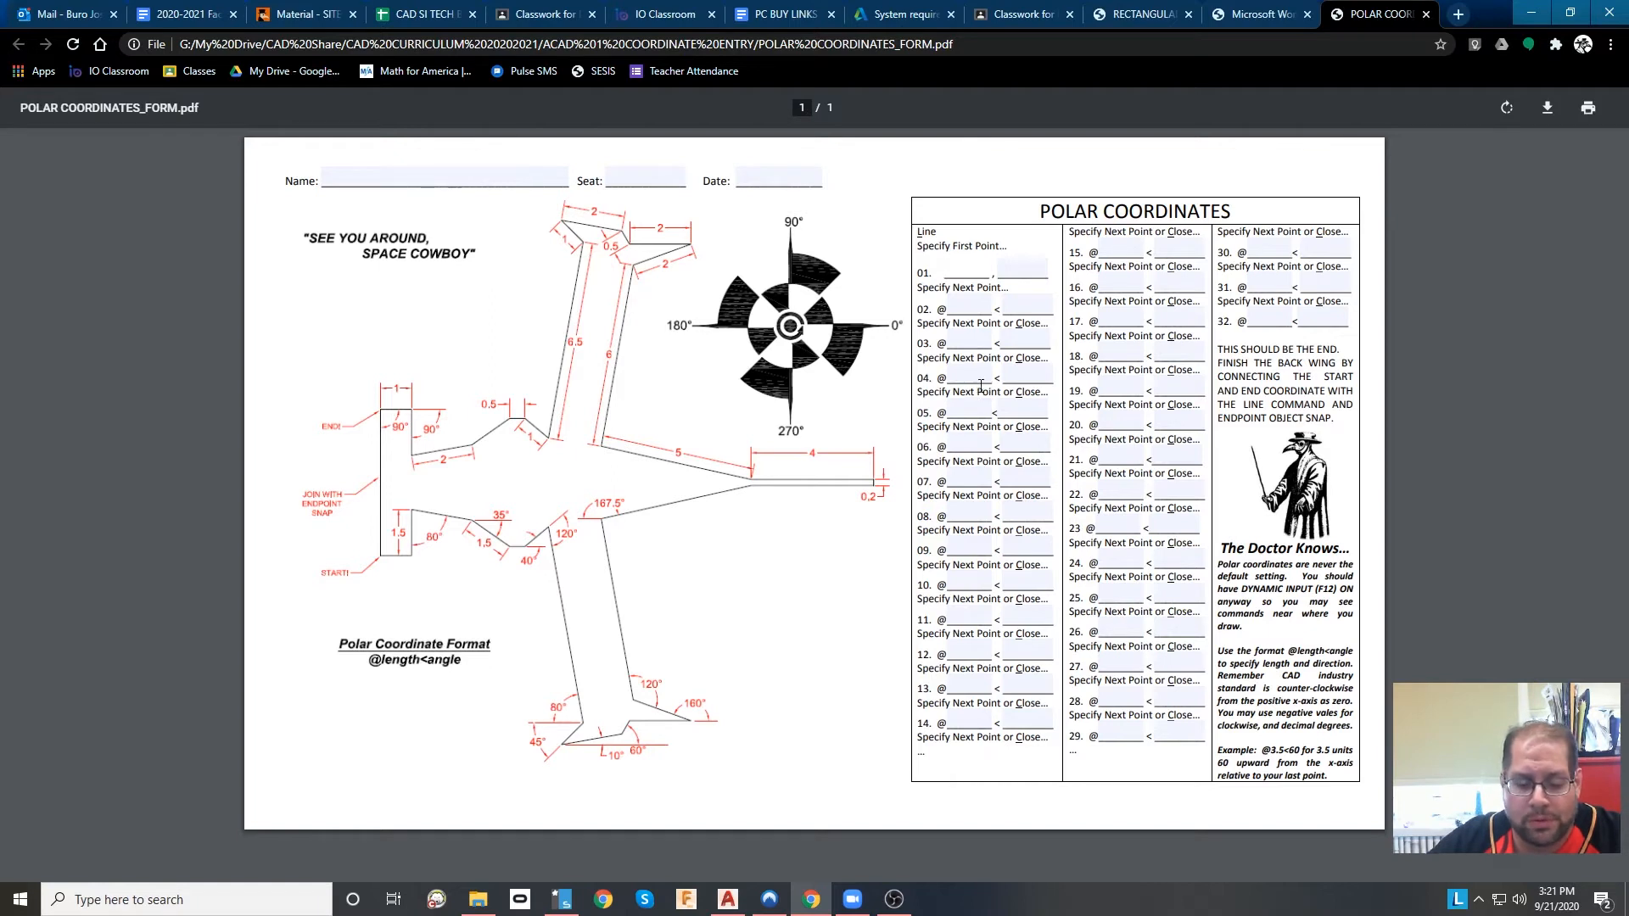
Enter polar points 0,0, 1<0, 1.5<90 and 2<-10, then return to the assignment.
type("0")
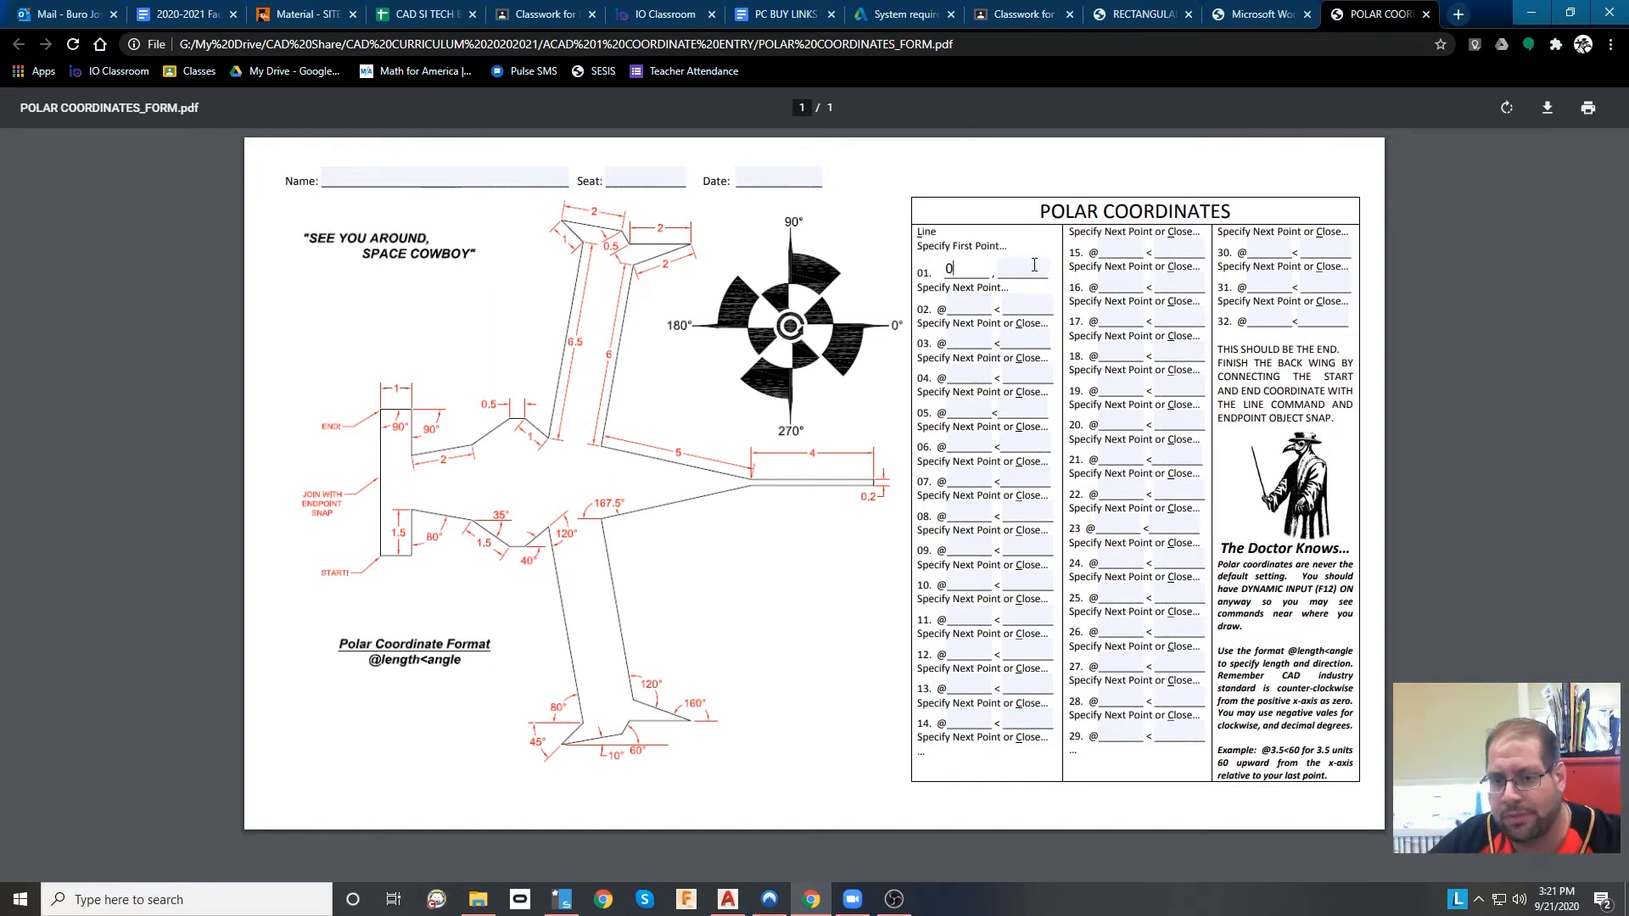
type("0")
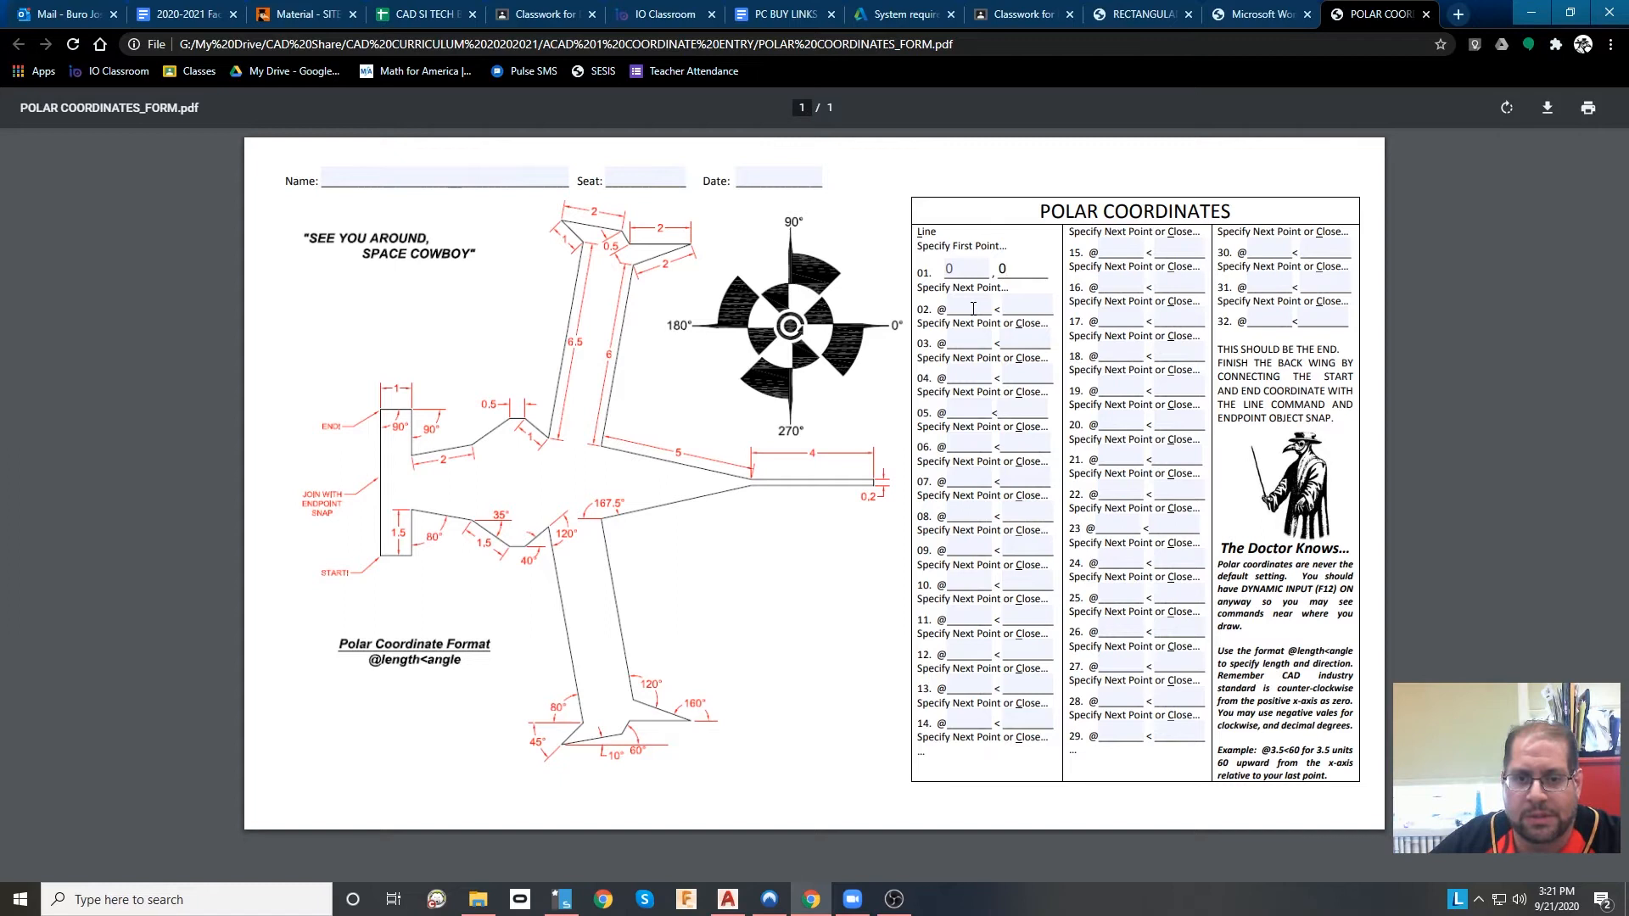
mouse_move(385, 416)
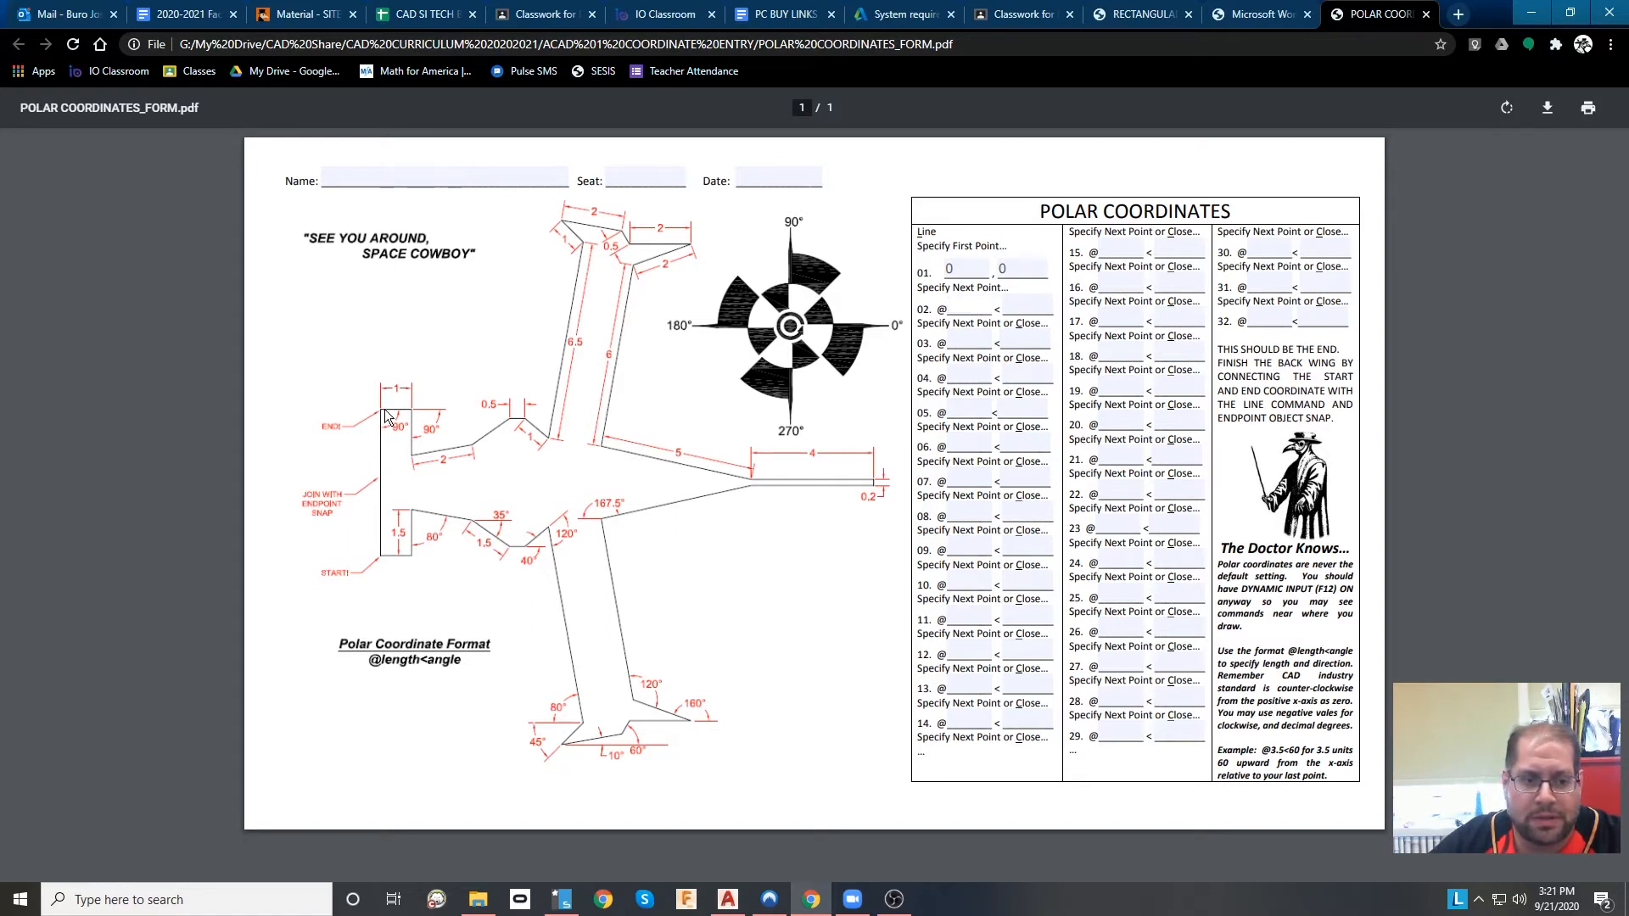
mouse_move(379, 545)
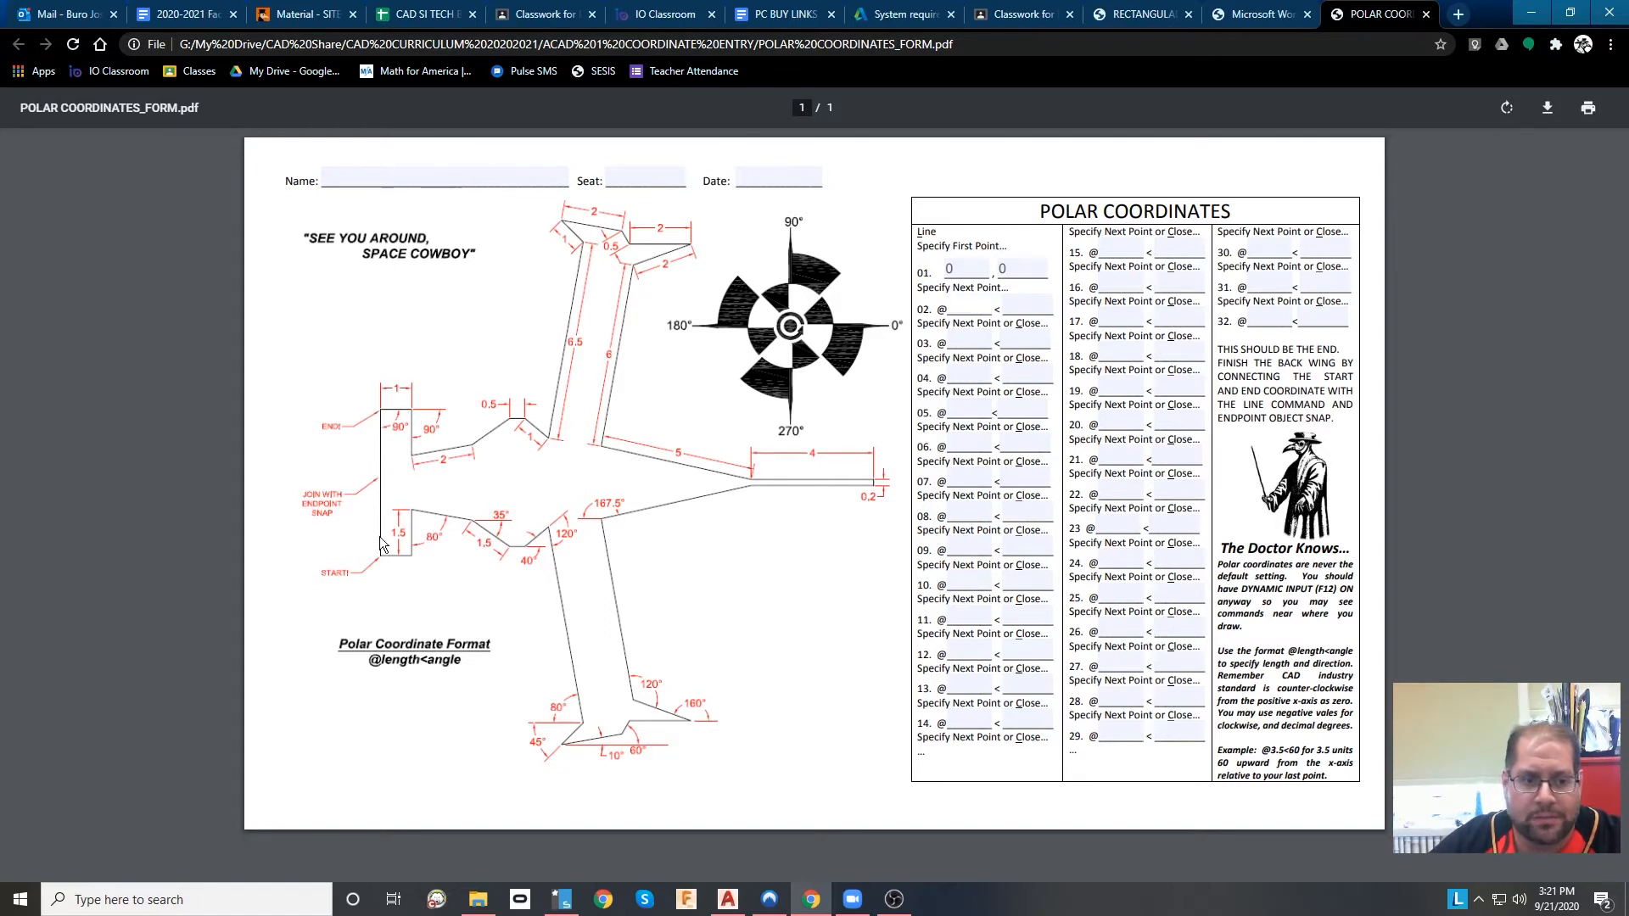
mouse_move(376, 560)
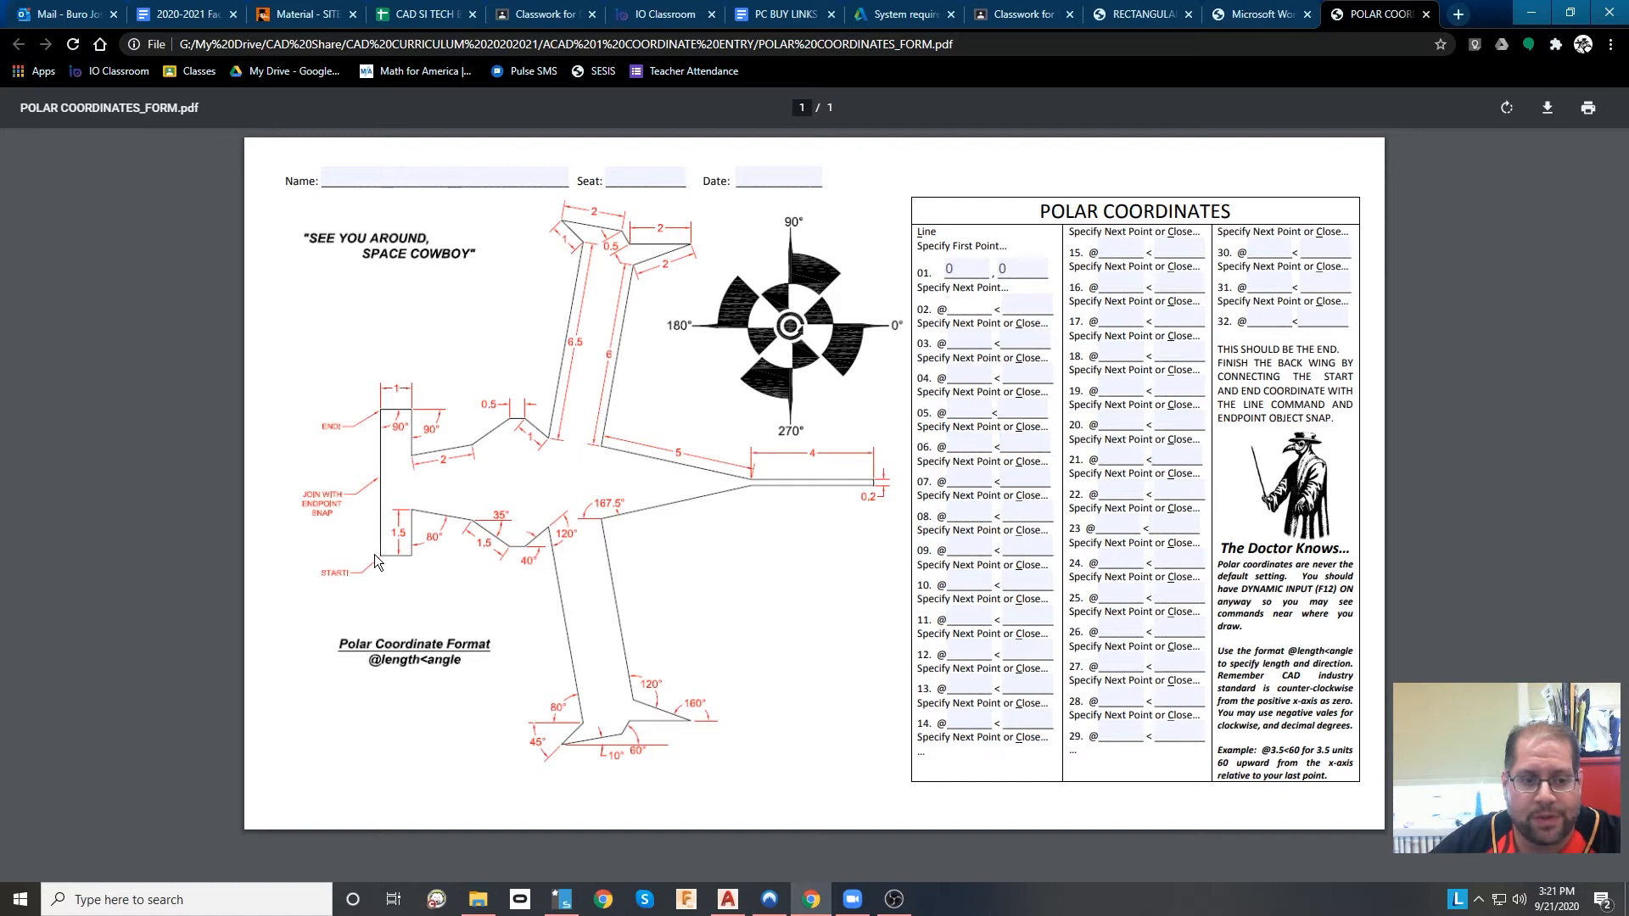
mouse_move(411, 558)
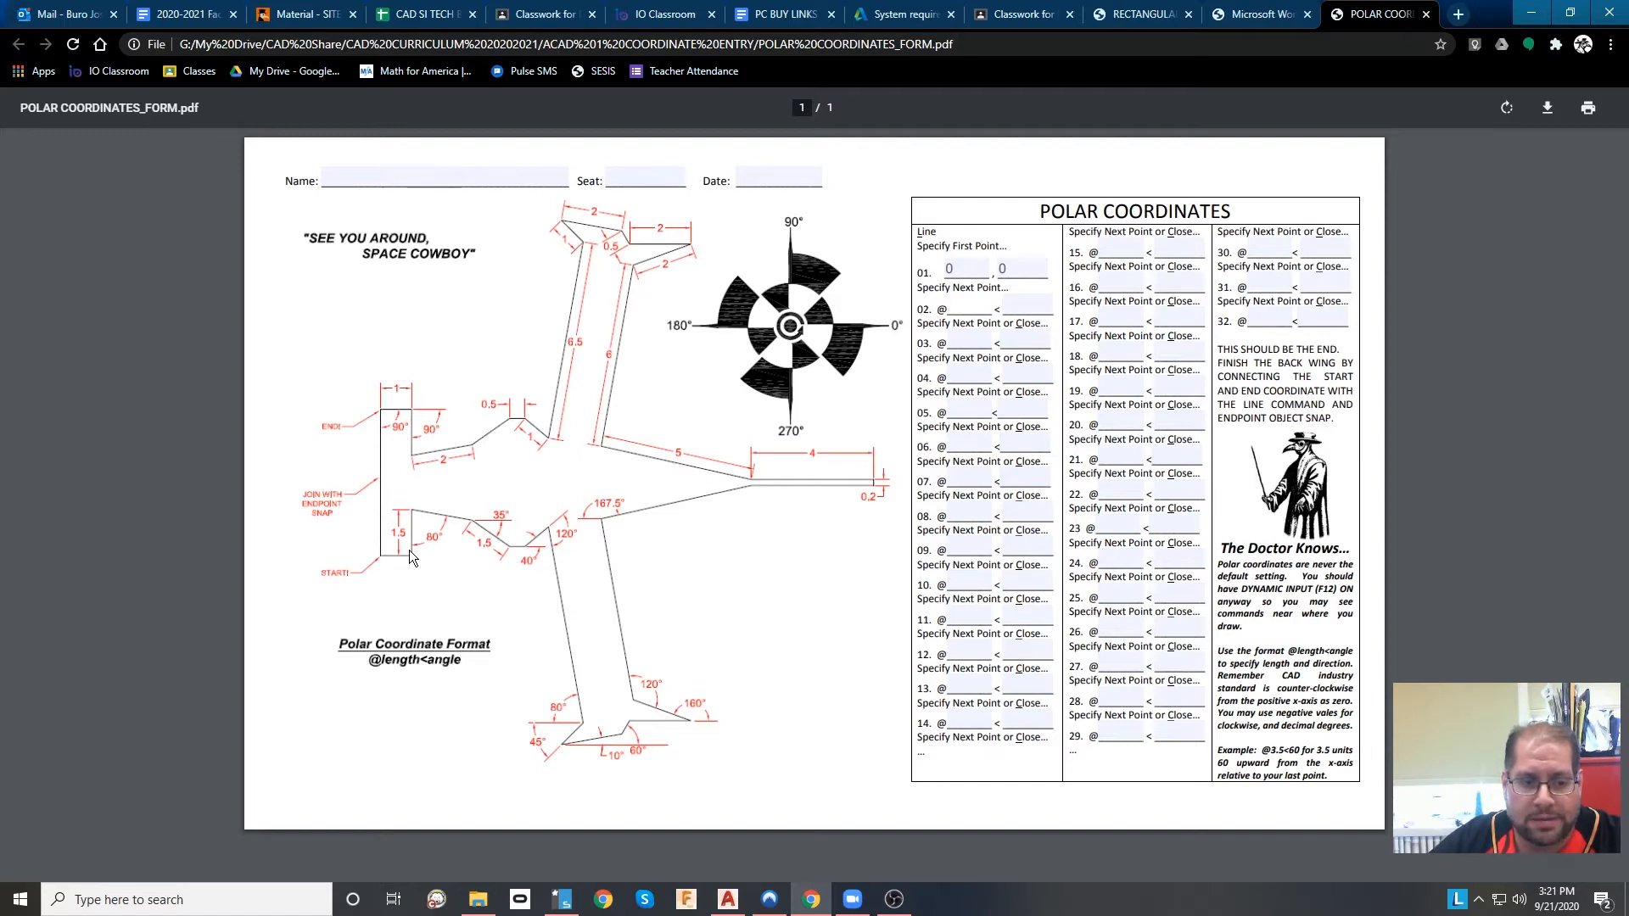
mouse_move(459, 573)
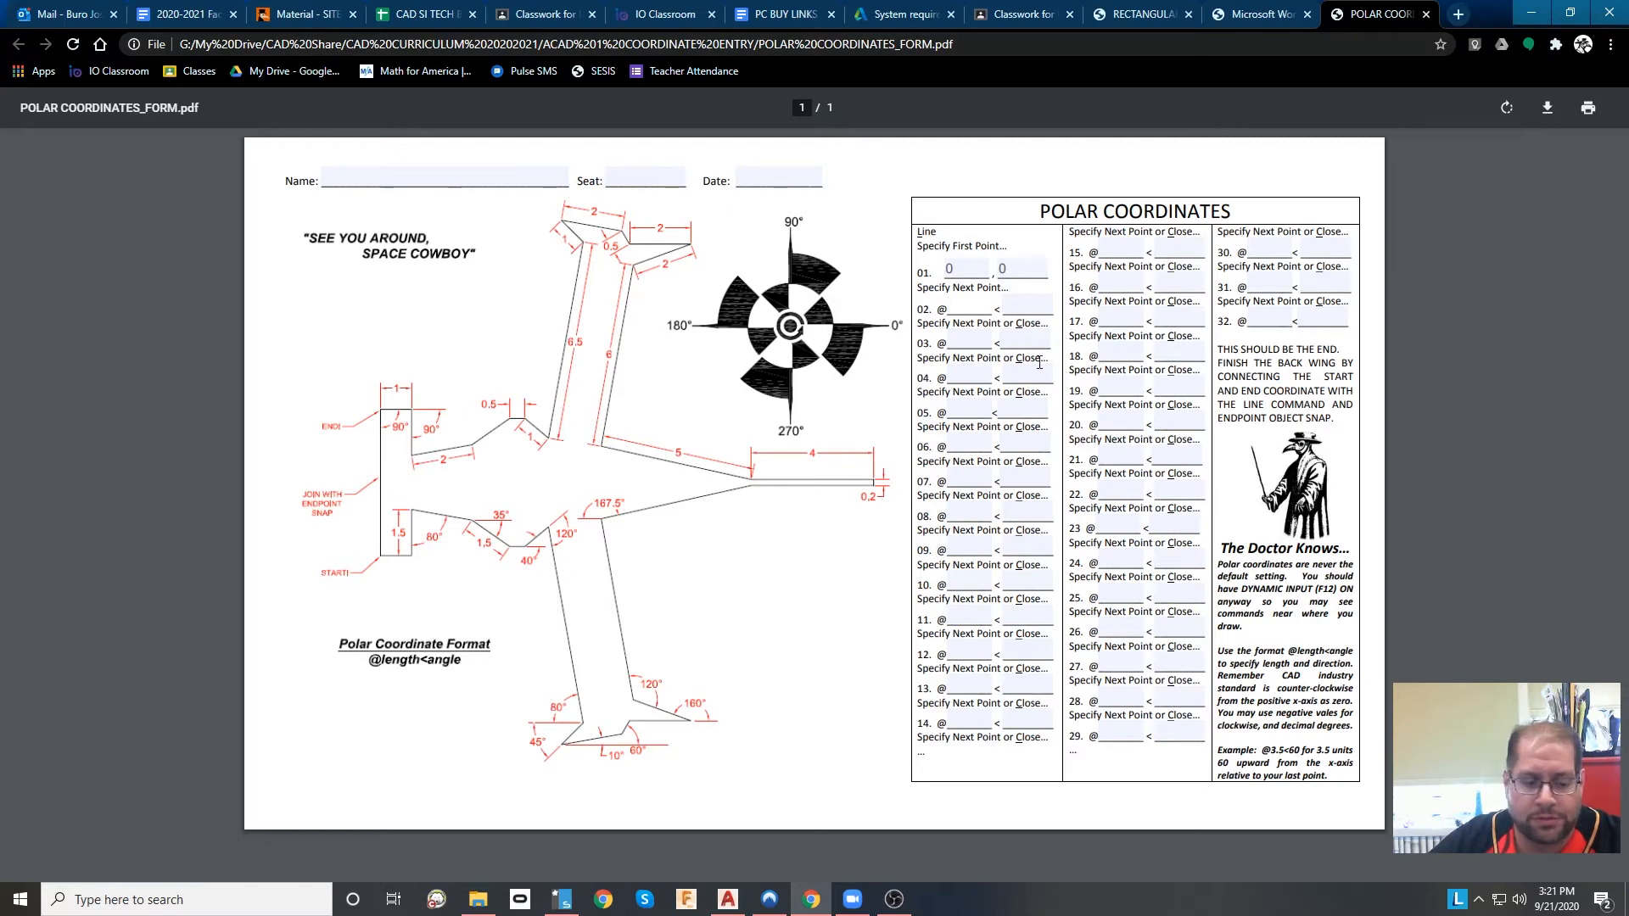
type("0")
type("1.5")
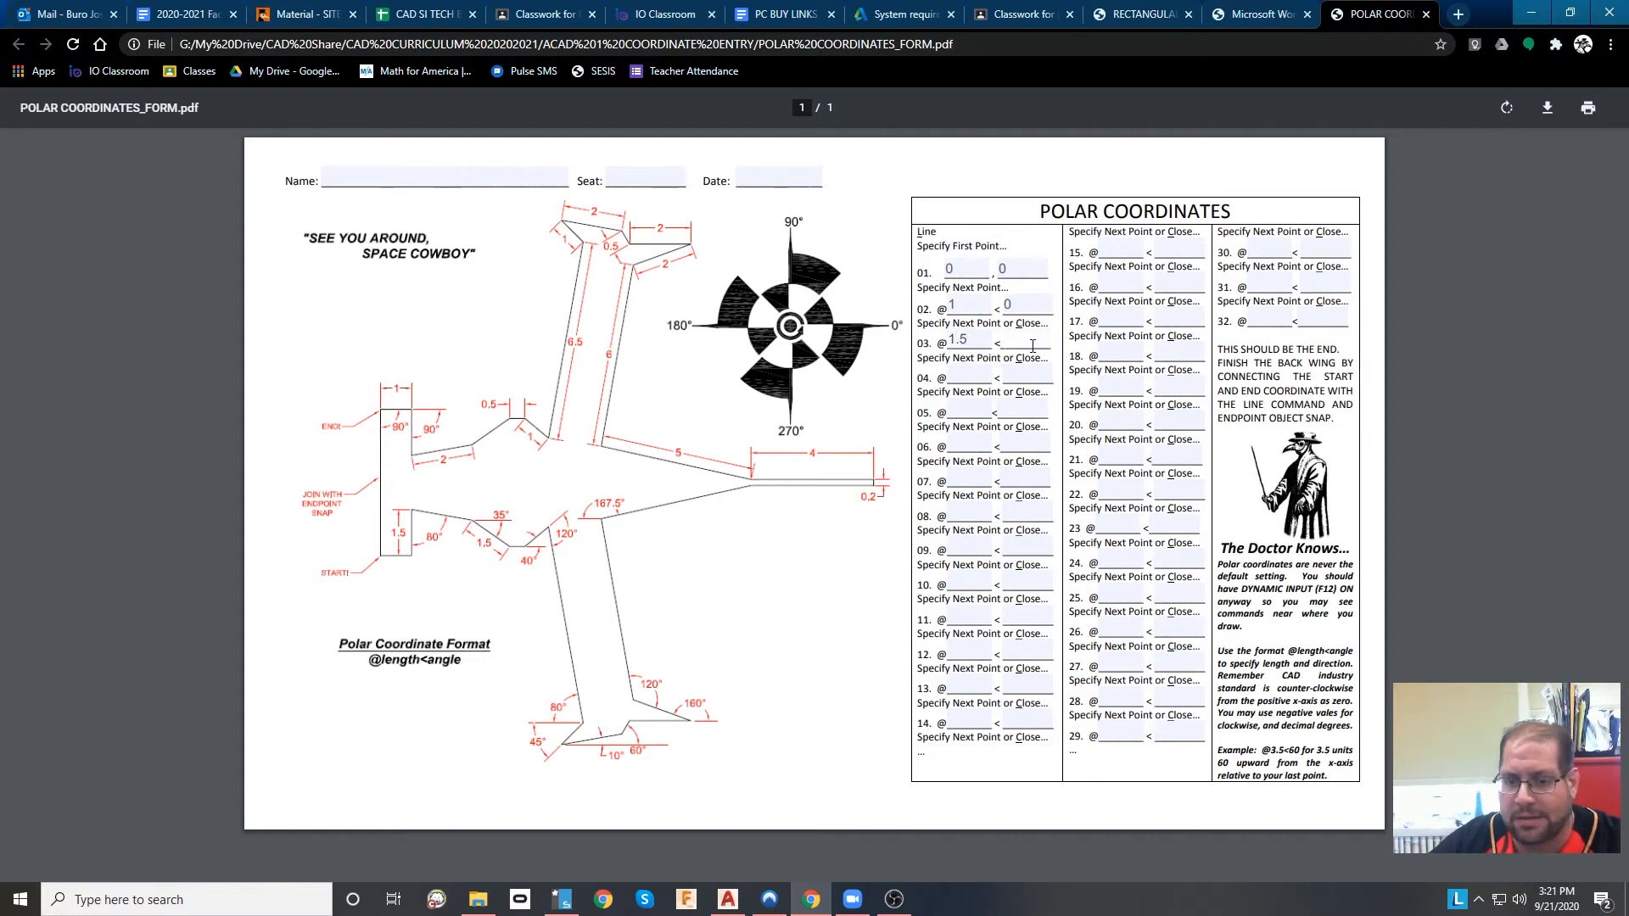
type("90")
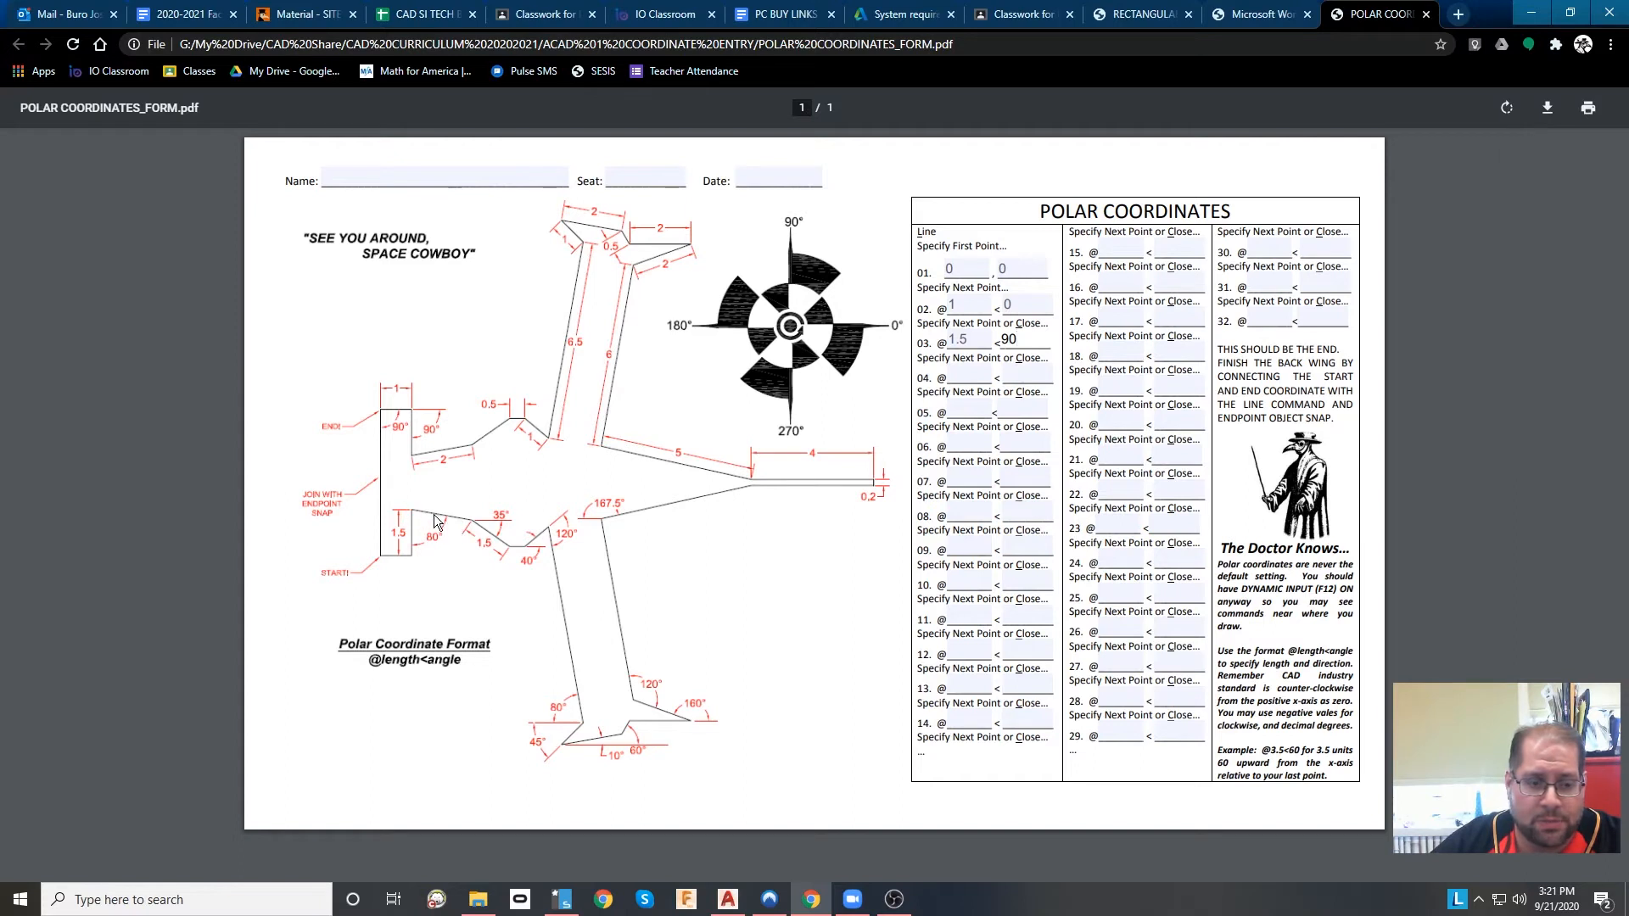
mouse_move(423, 556)
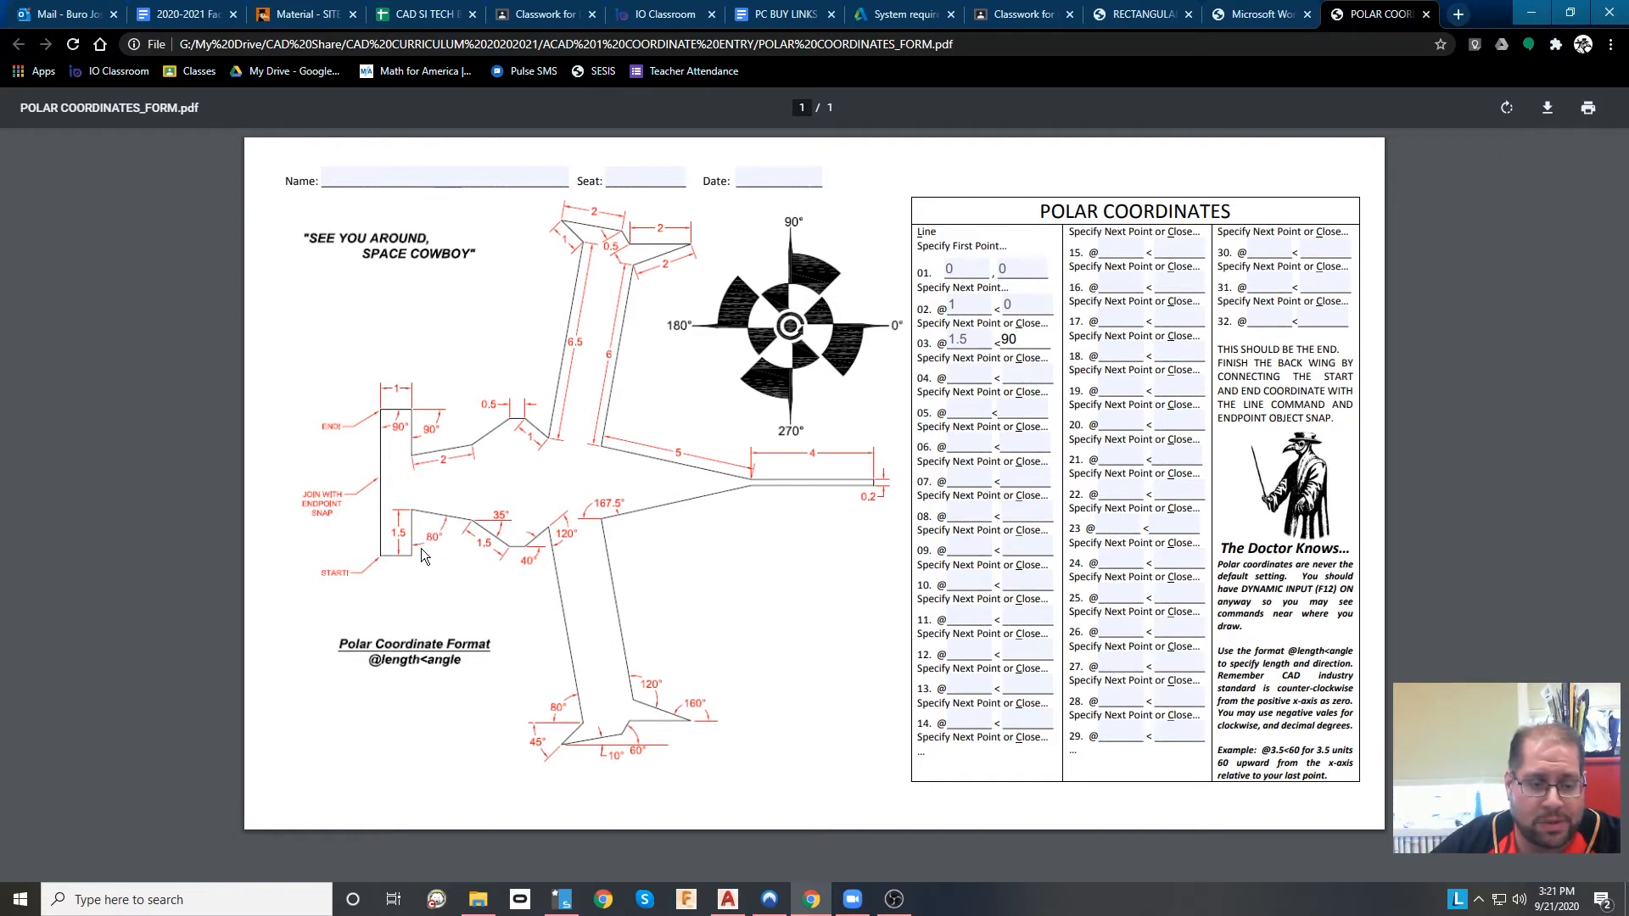
mouse_move(411, 517)
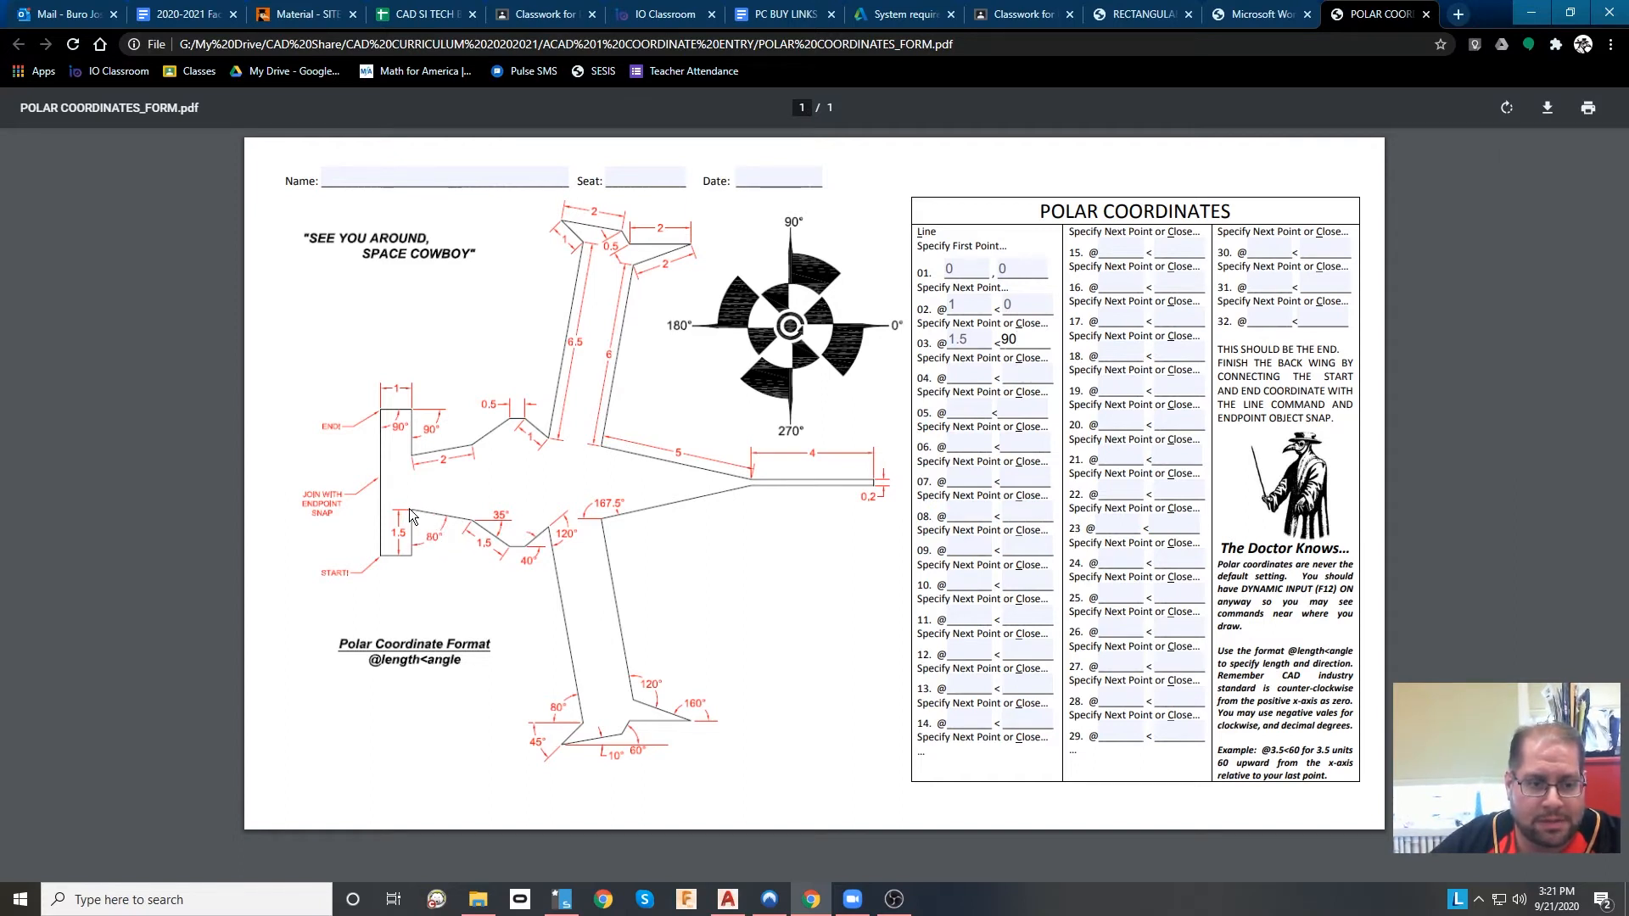
mouse_move(492, 486)
type("2")
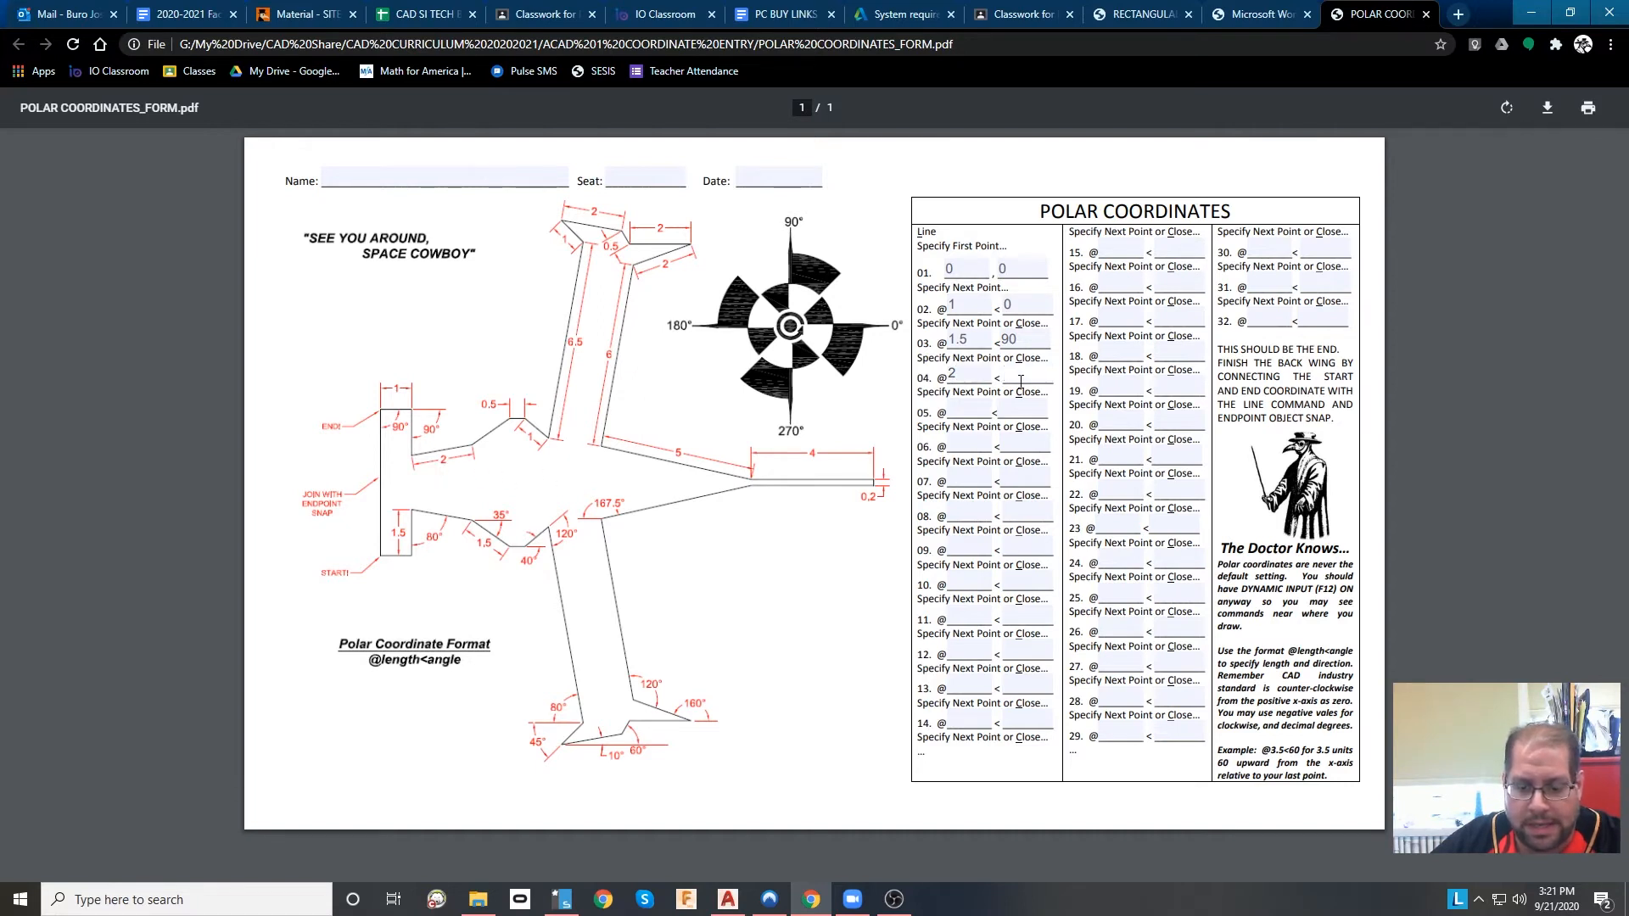
type("-10")
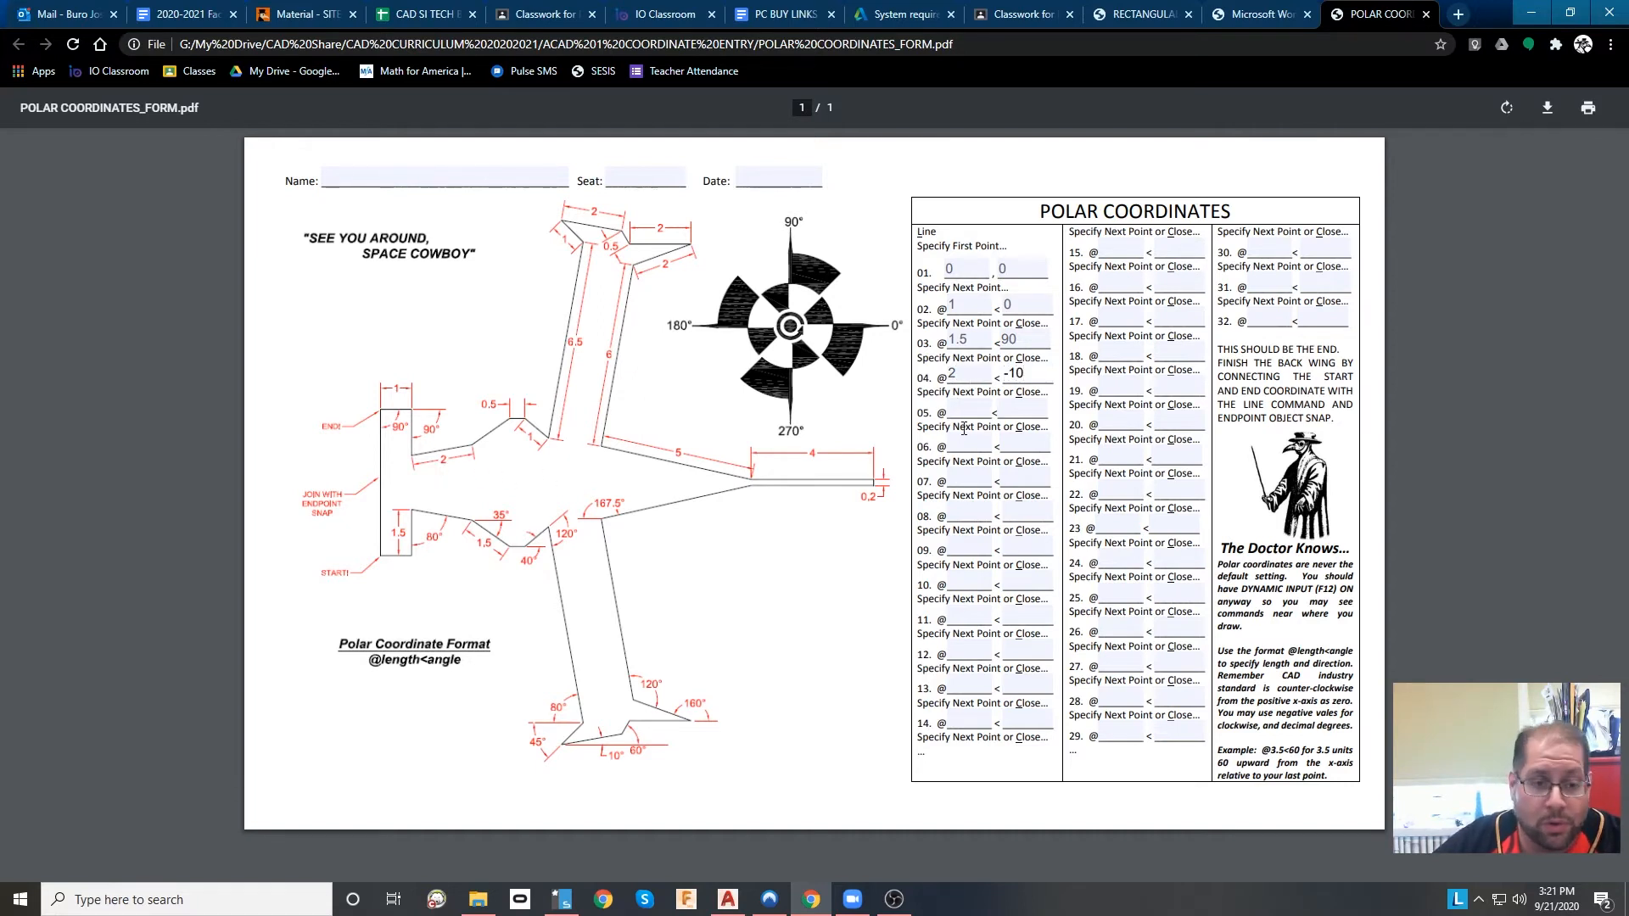
mouse_move(981, 389)
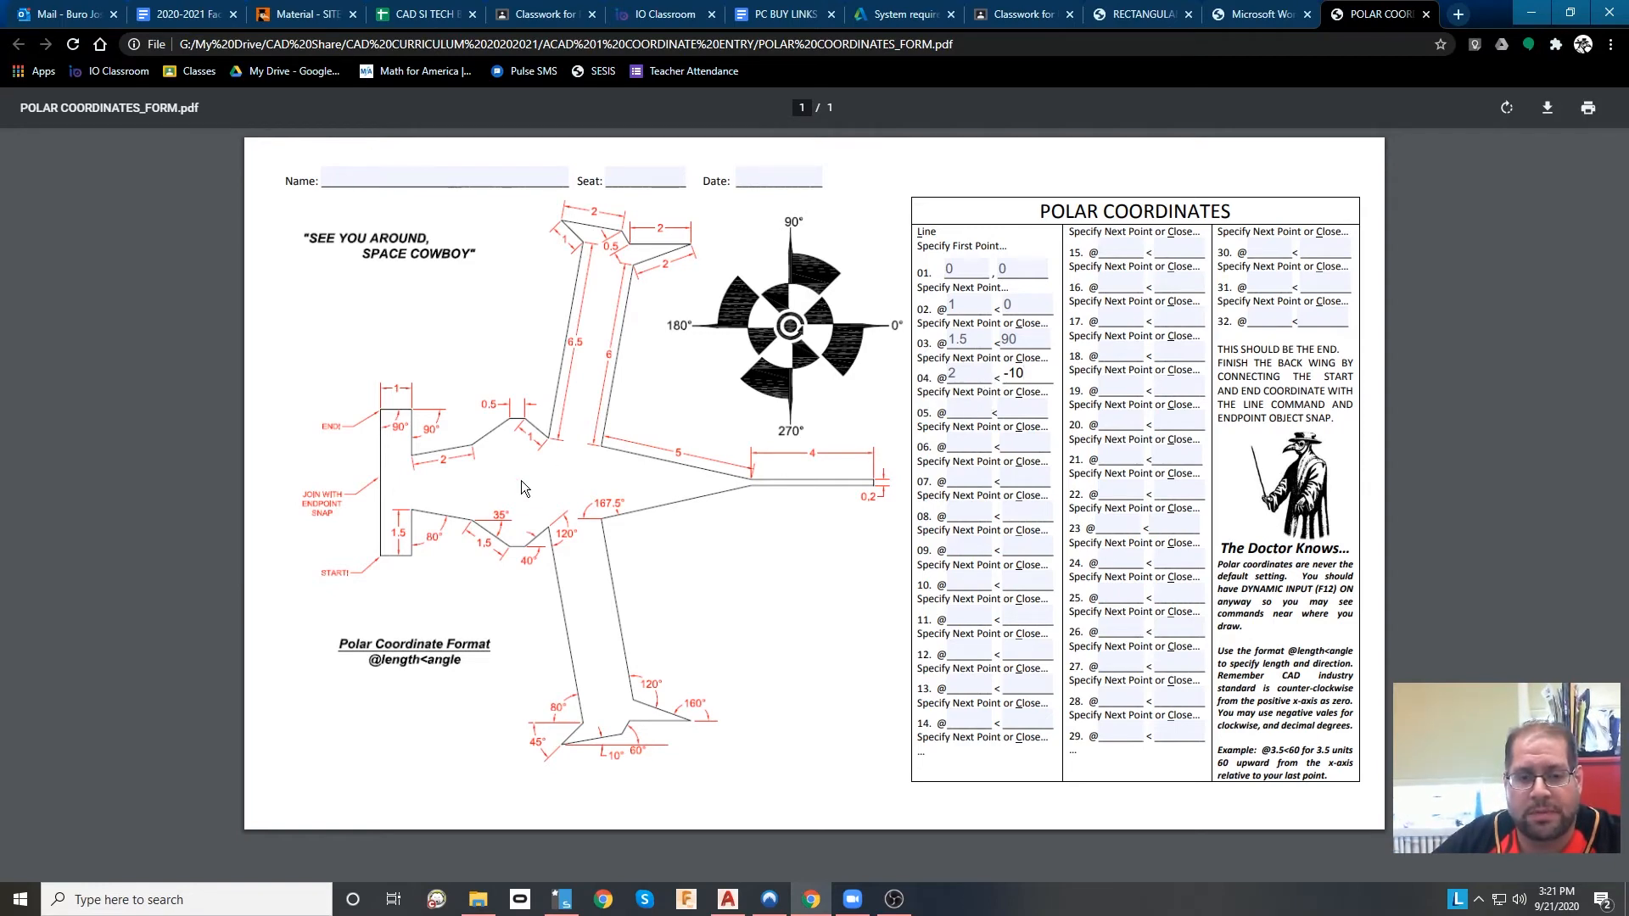
mouse_move(393, 596)
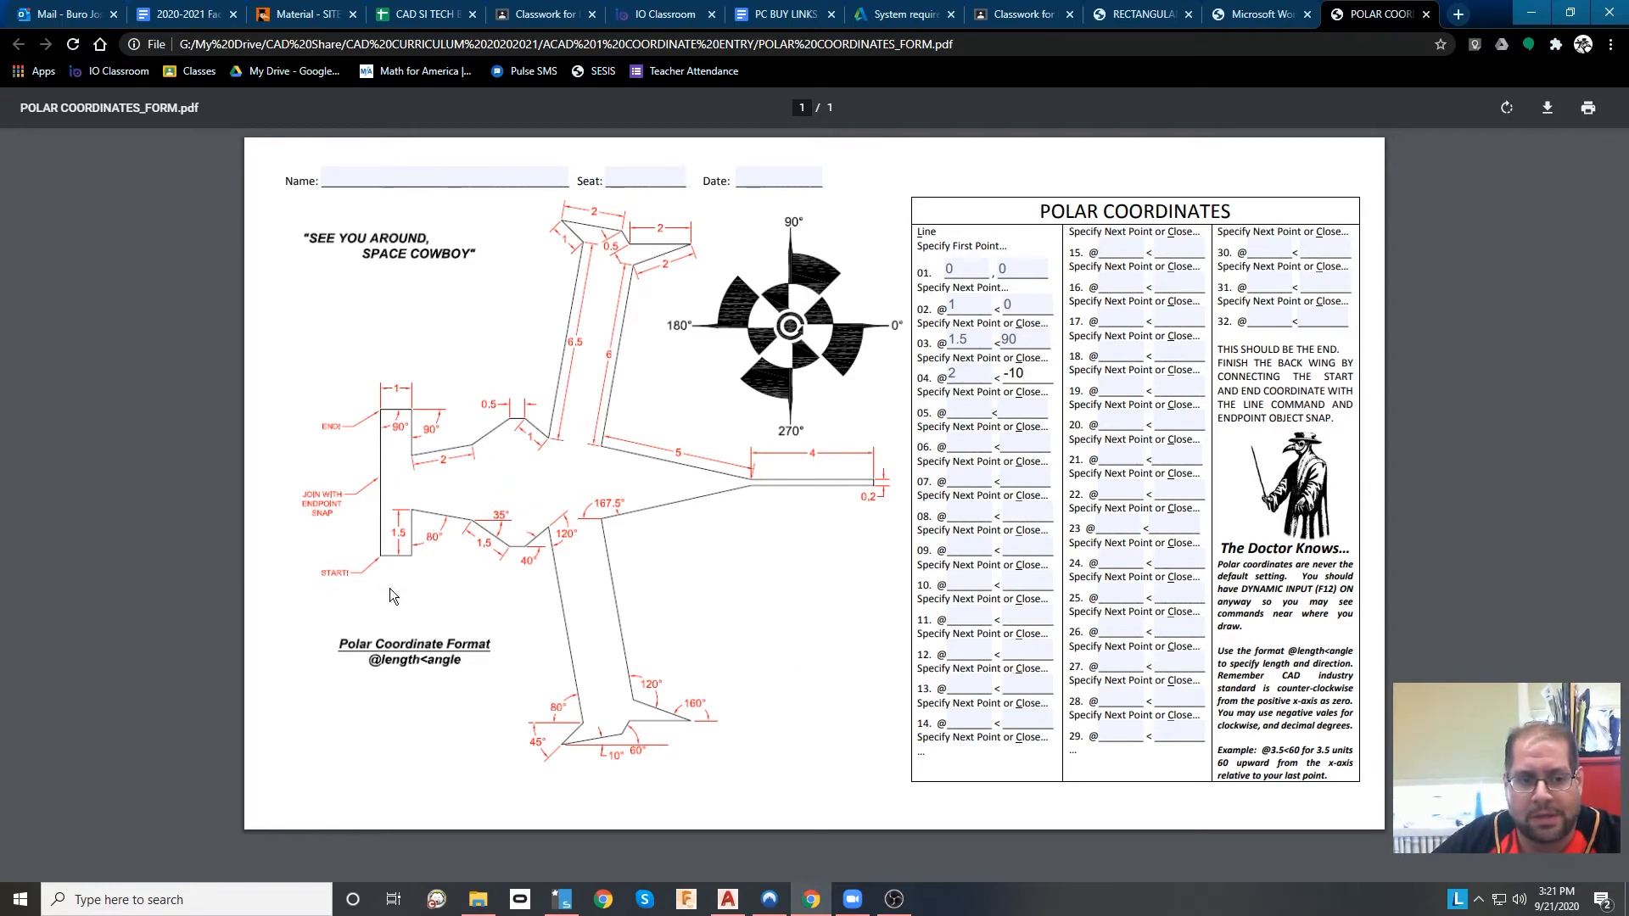
mouse_move(387, 417)
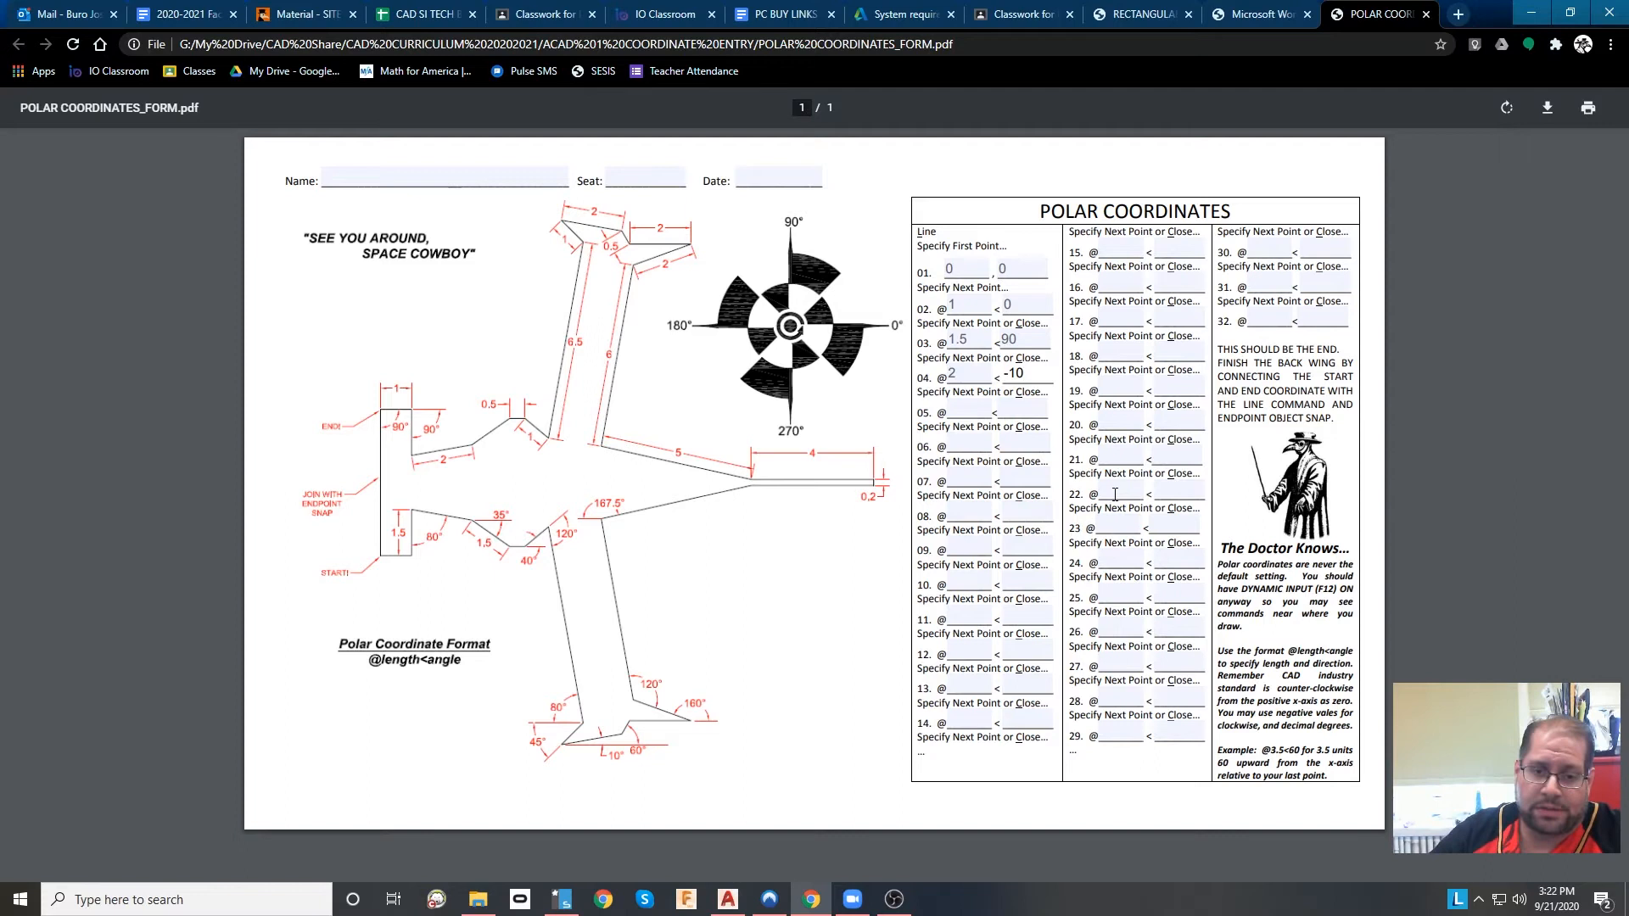
mouse_move(1246, 507)
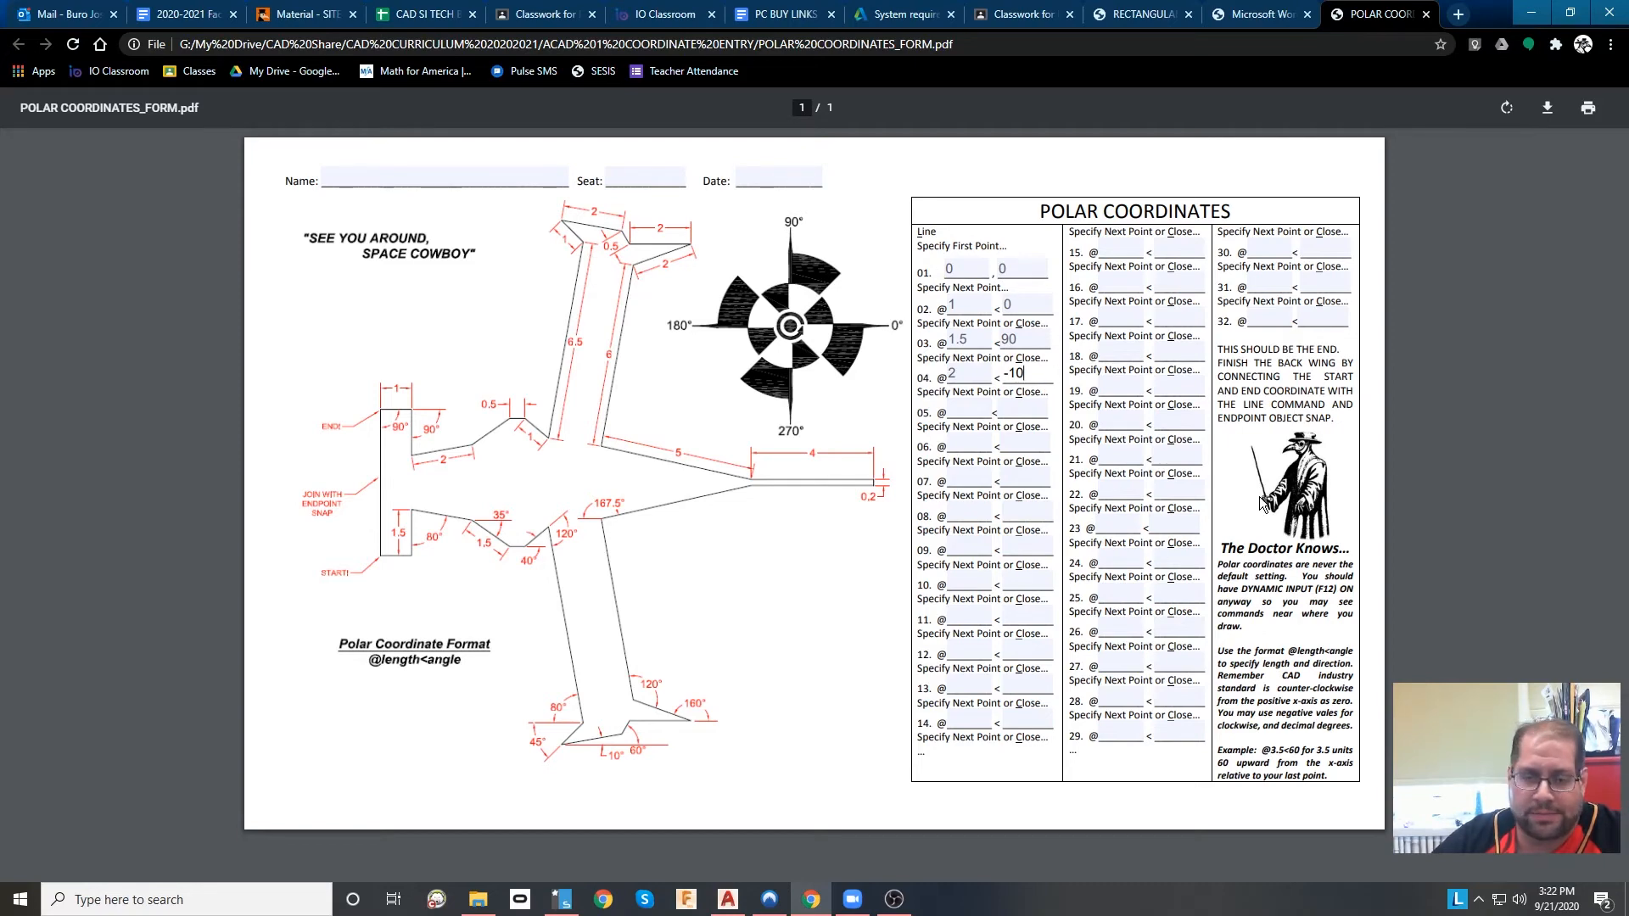
left_click(1021, 14)
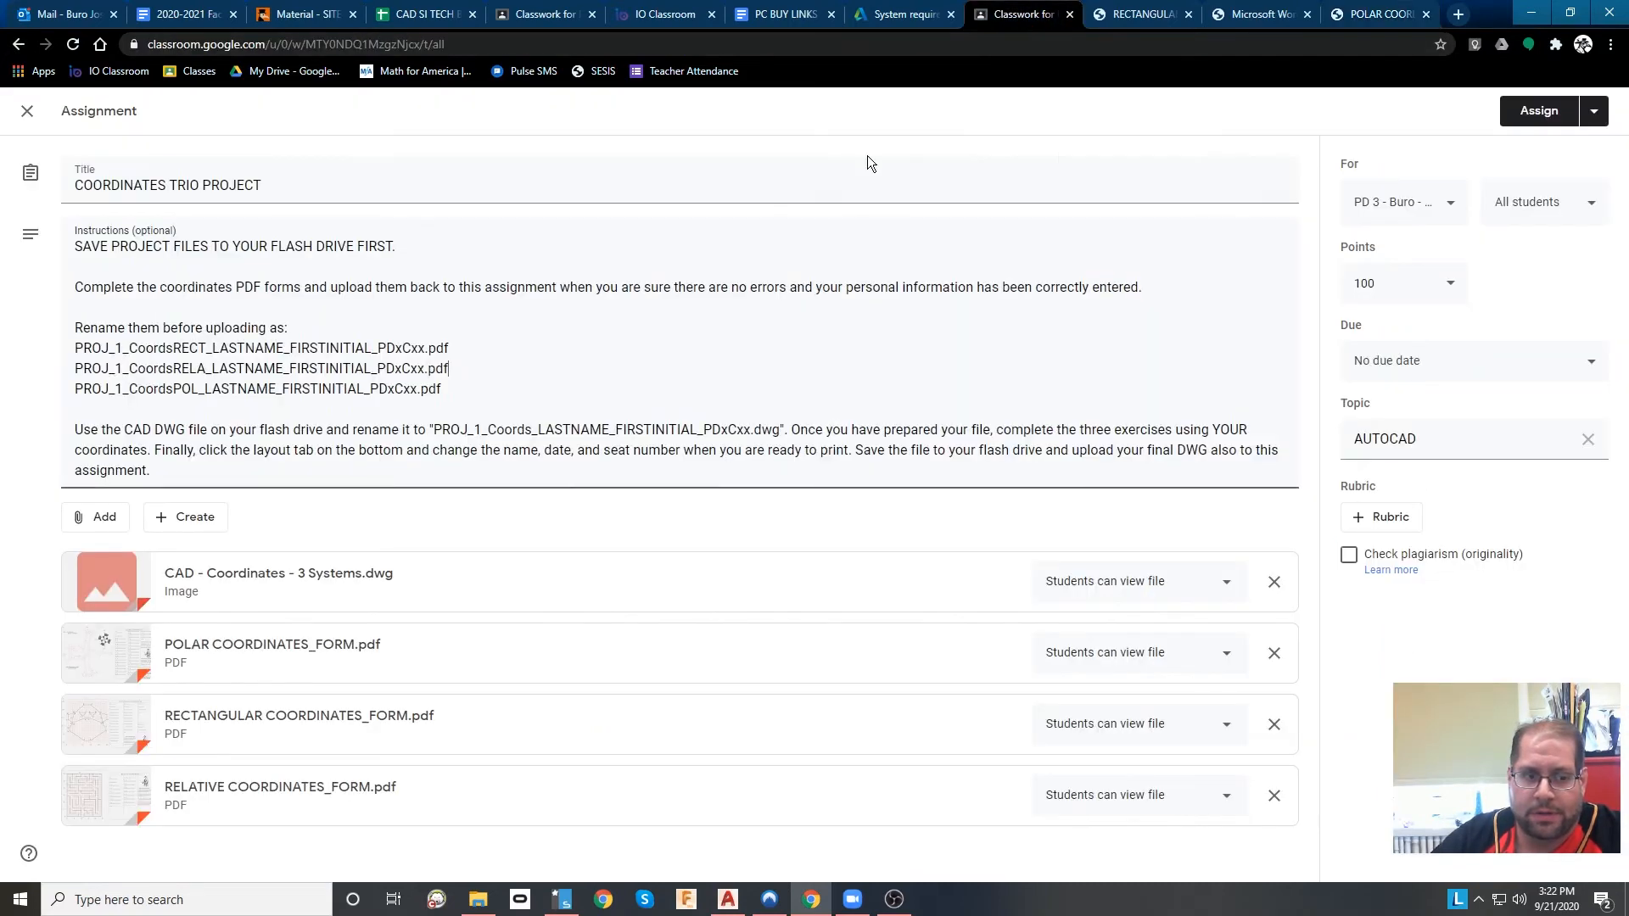
mouse_move(468, 612)
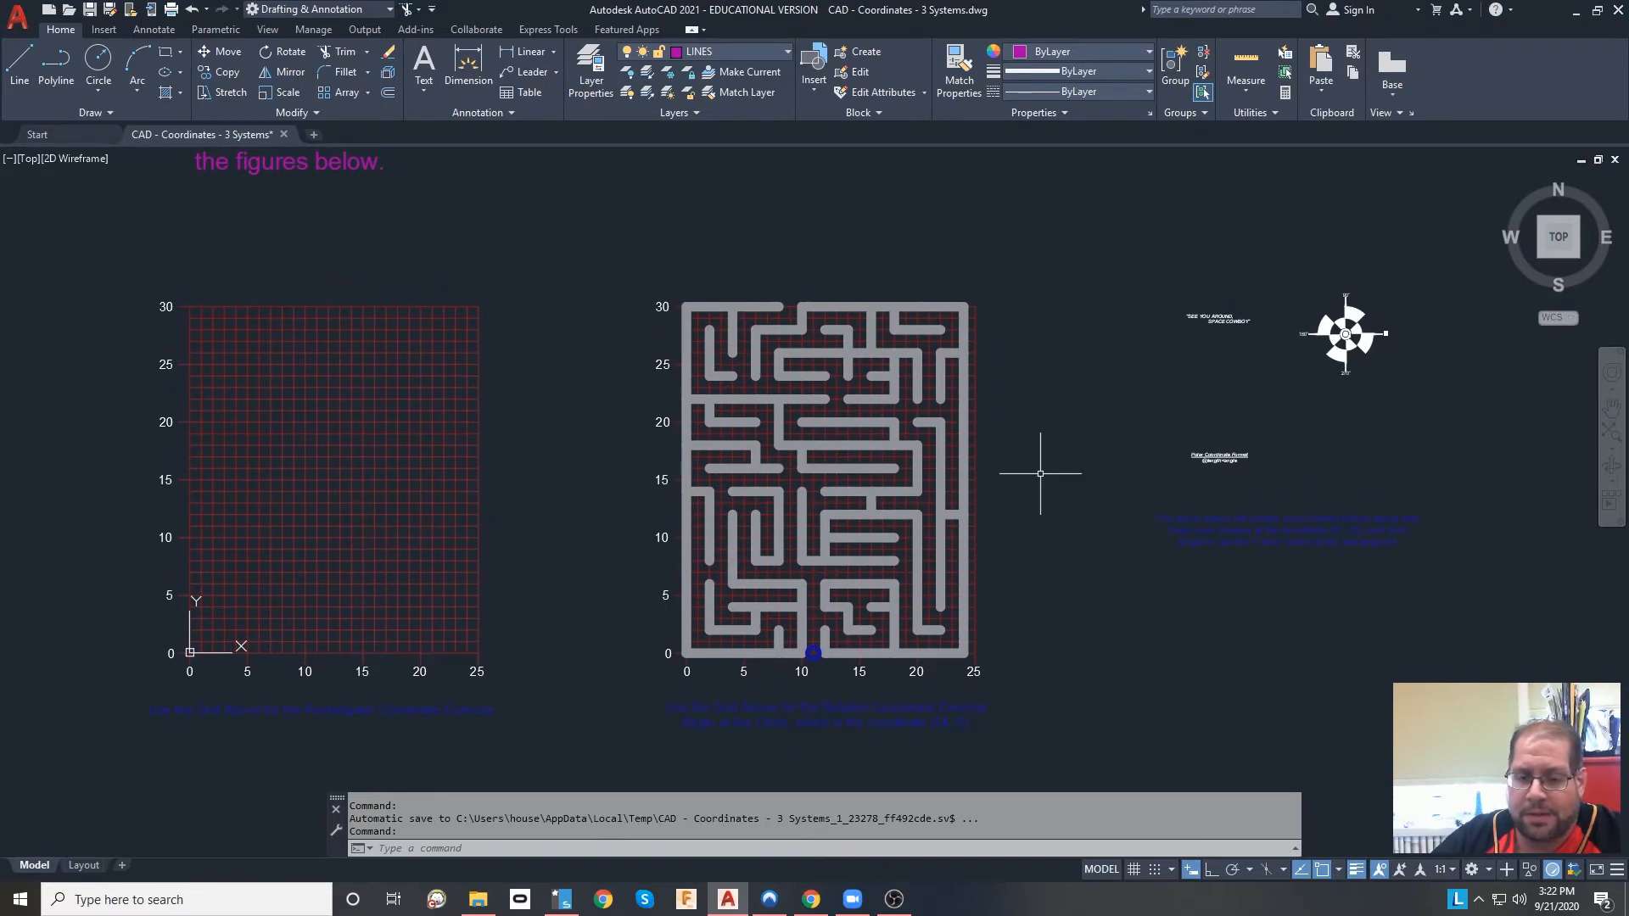
mouse_move(1091, 491)
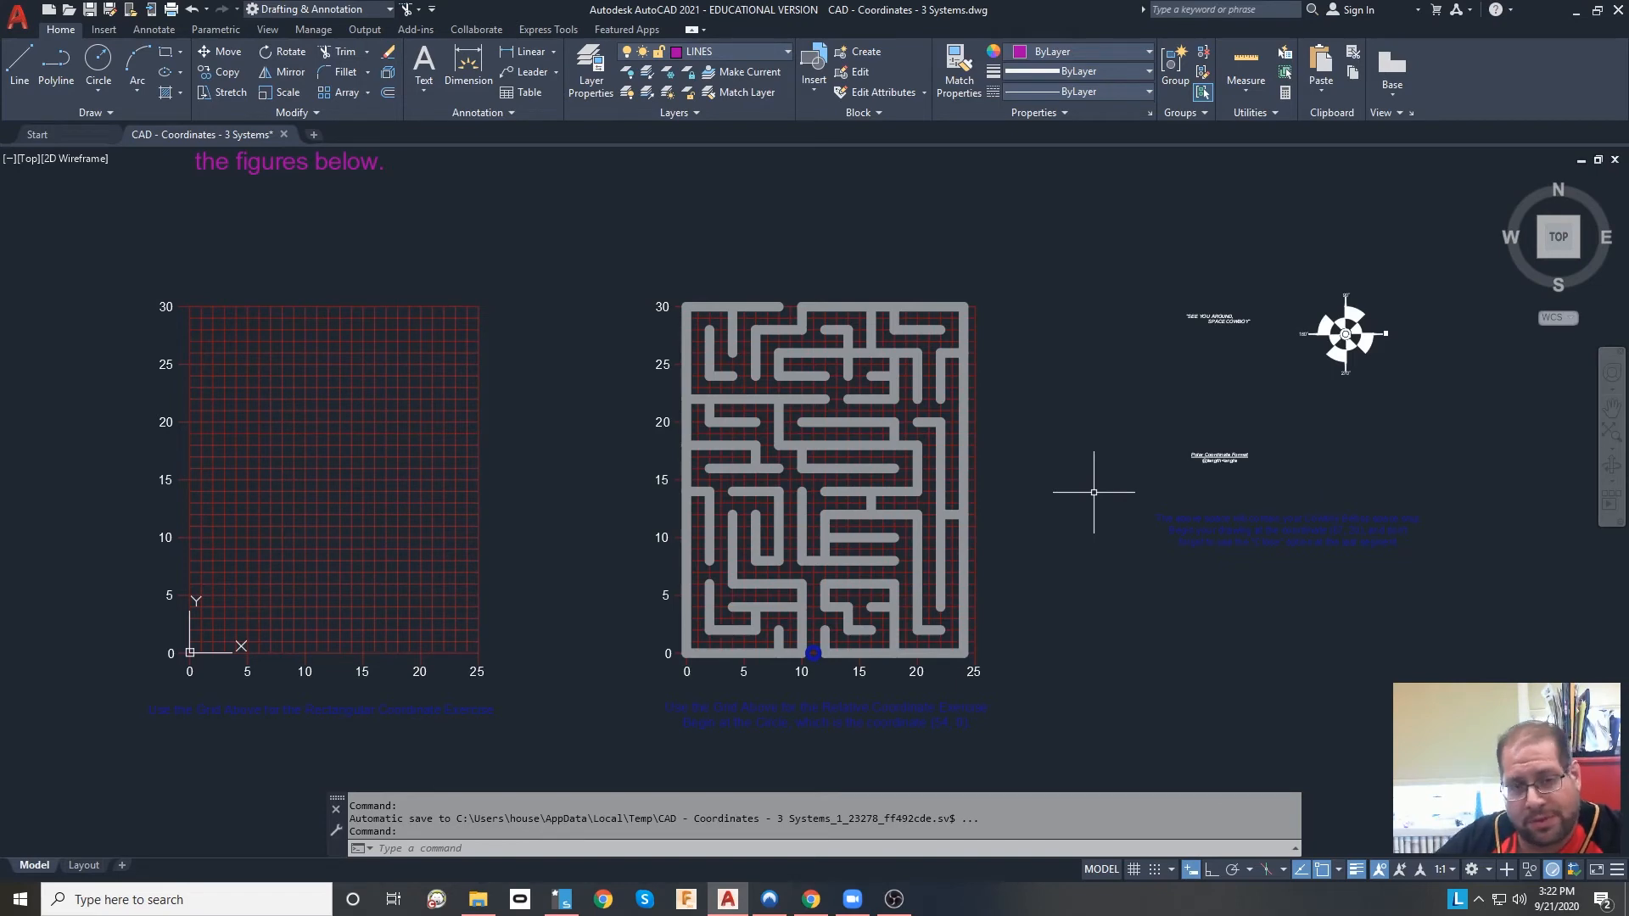
mouse_move(1088, 426)
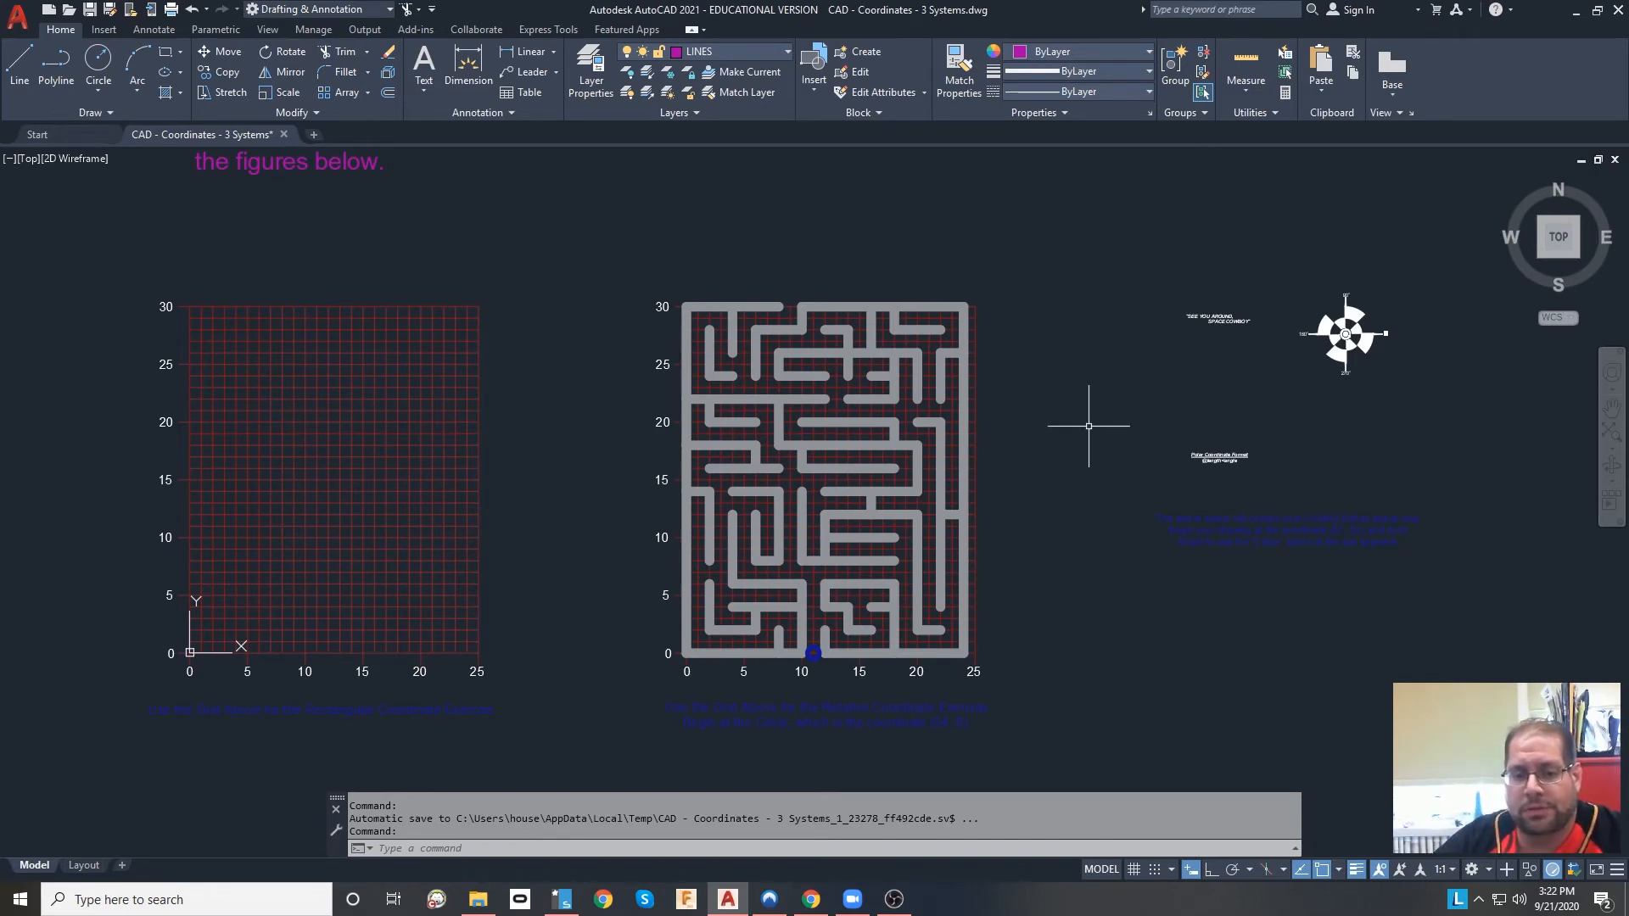
mouse_move(883, 327)
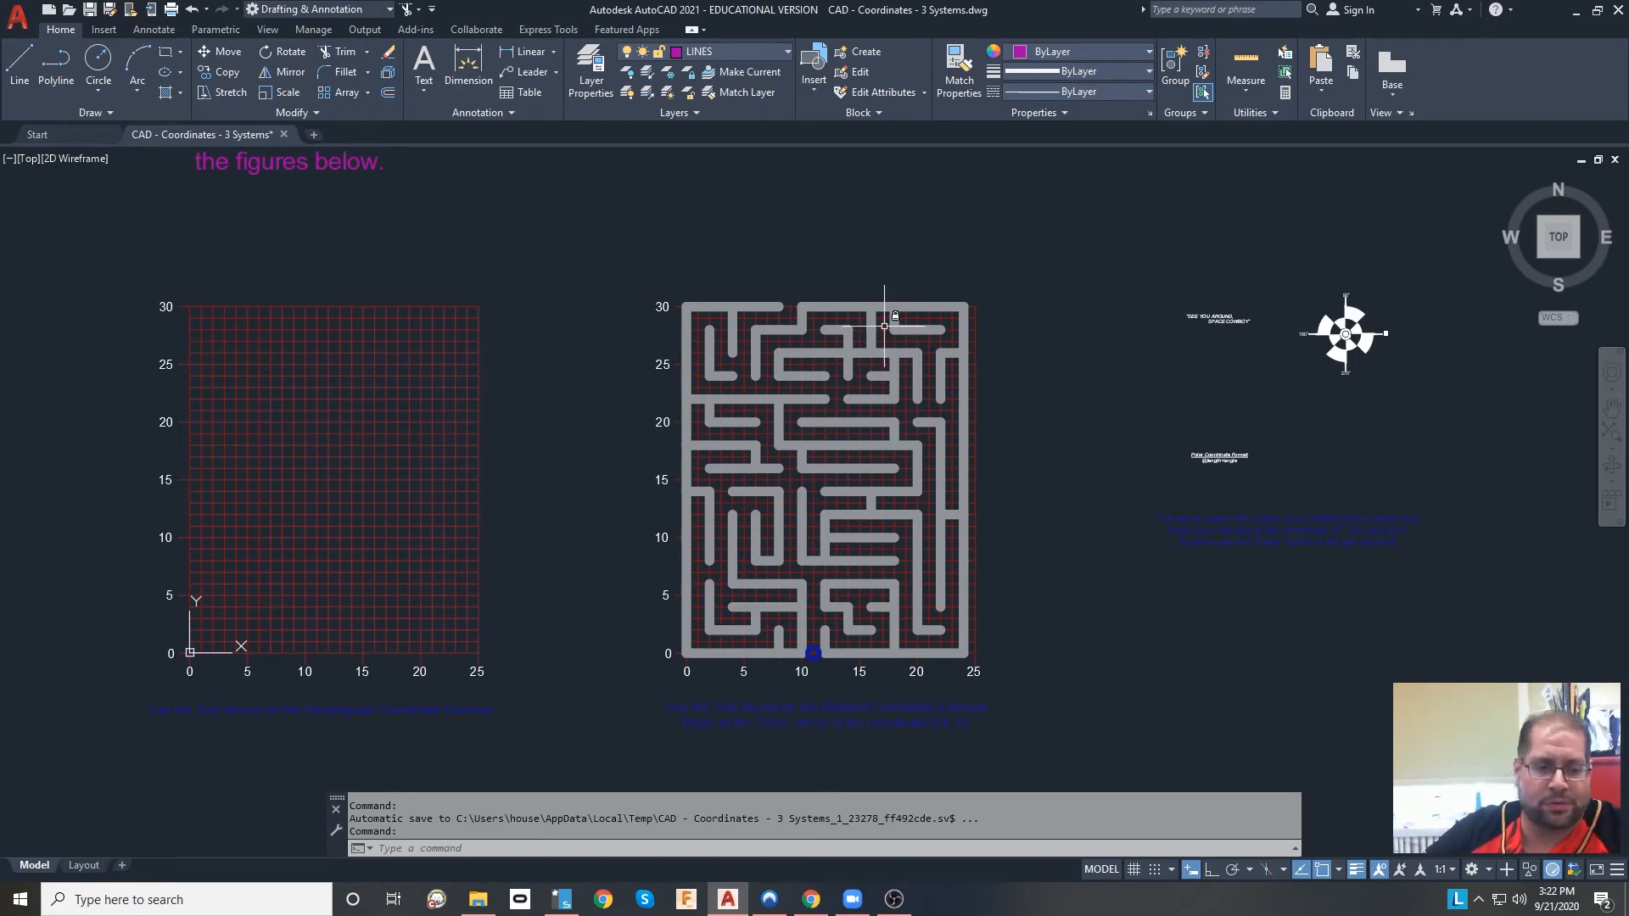
mouse_move(358, 665)
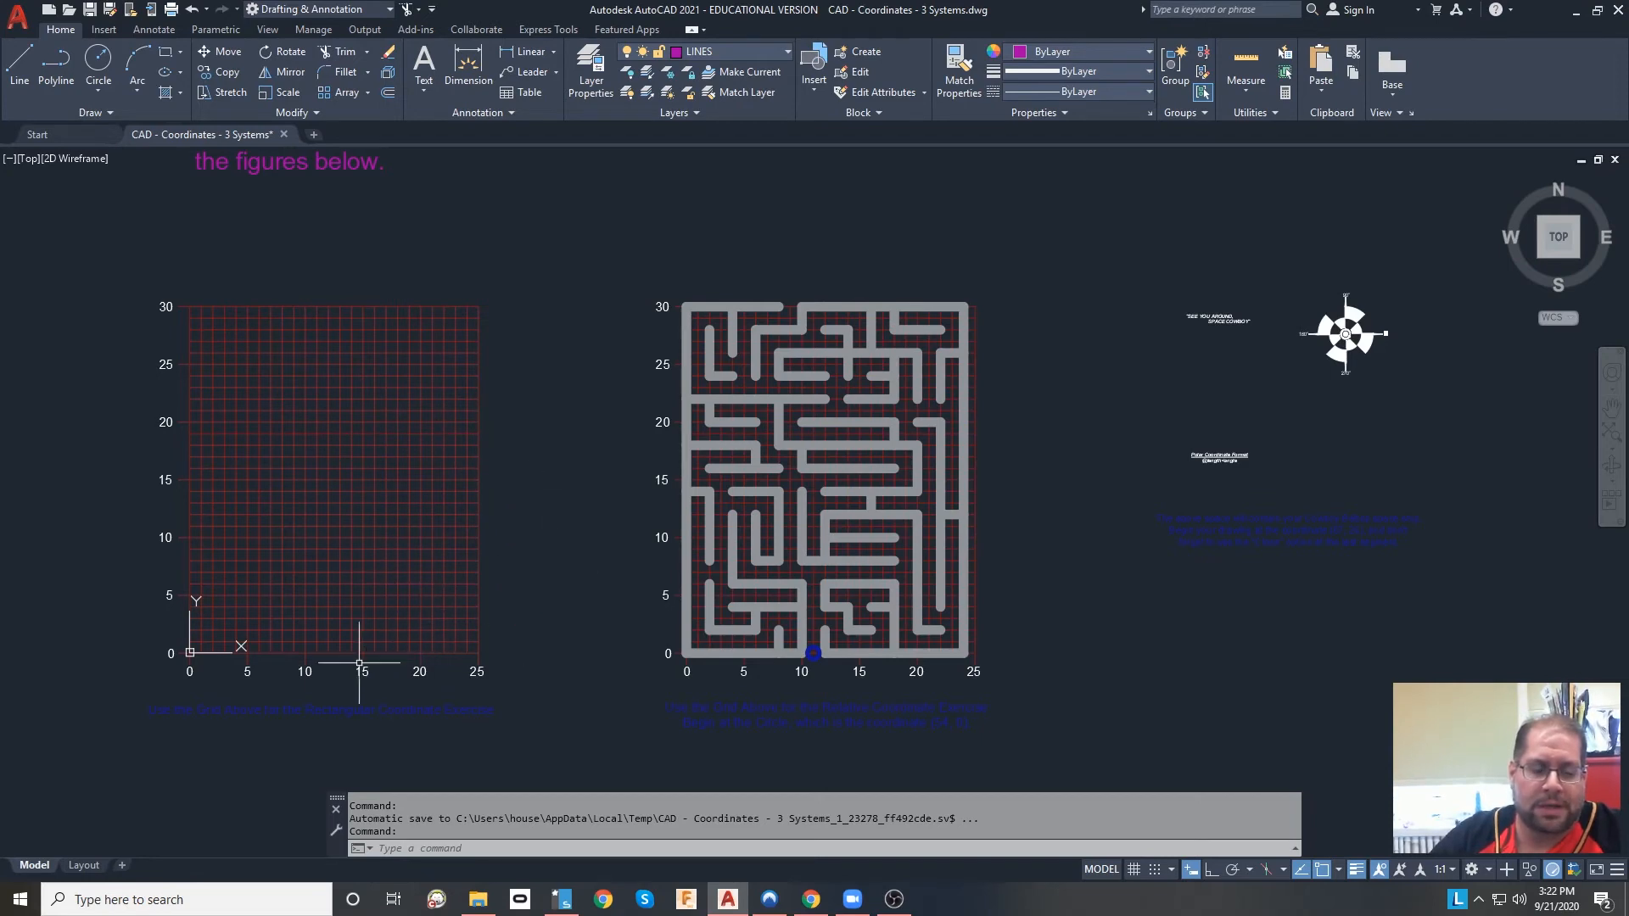
mouse_move(637, 662)
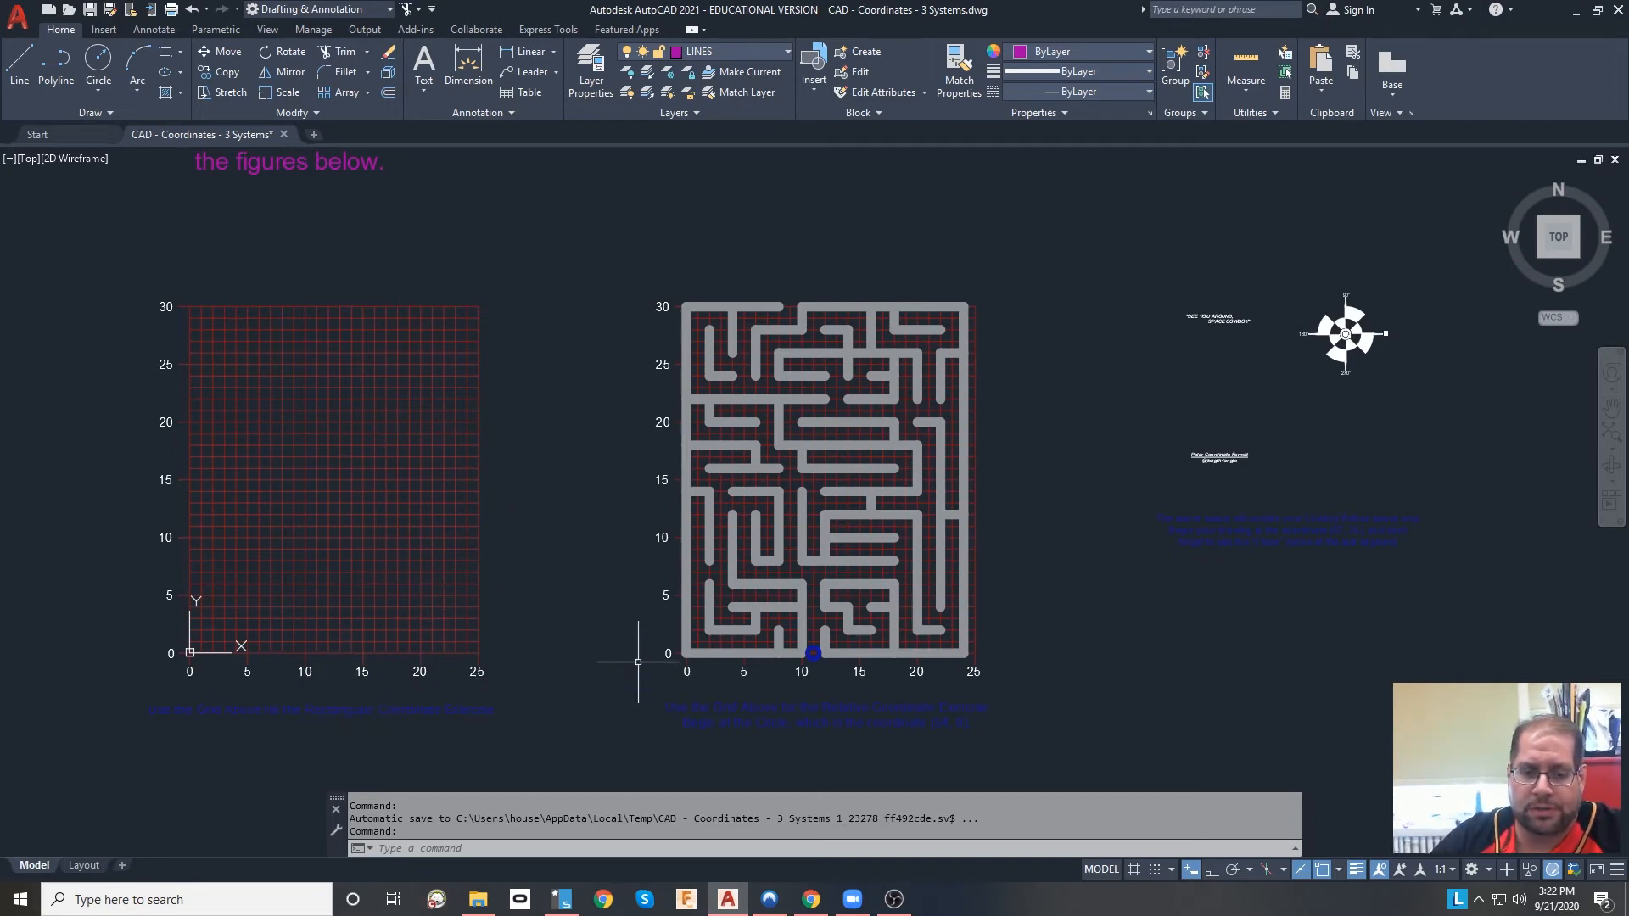
mouse_move(1137, 587)
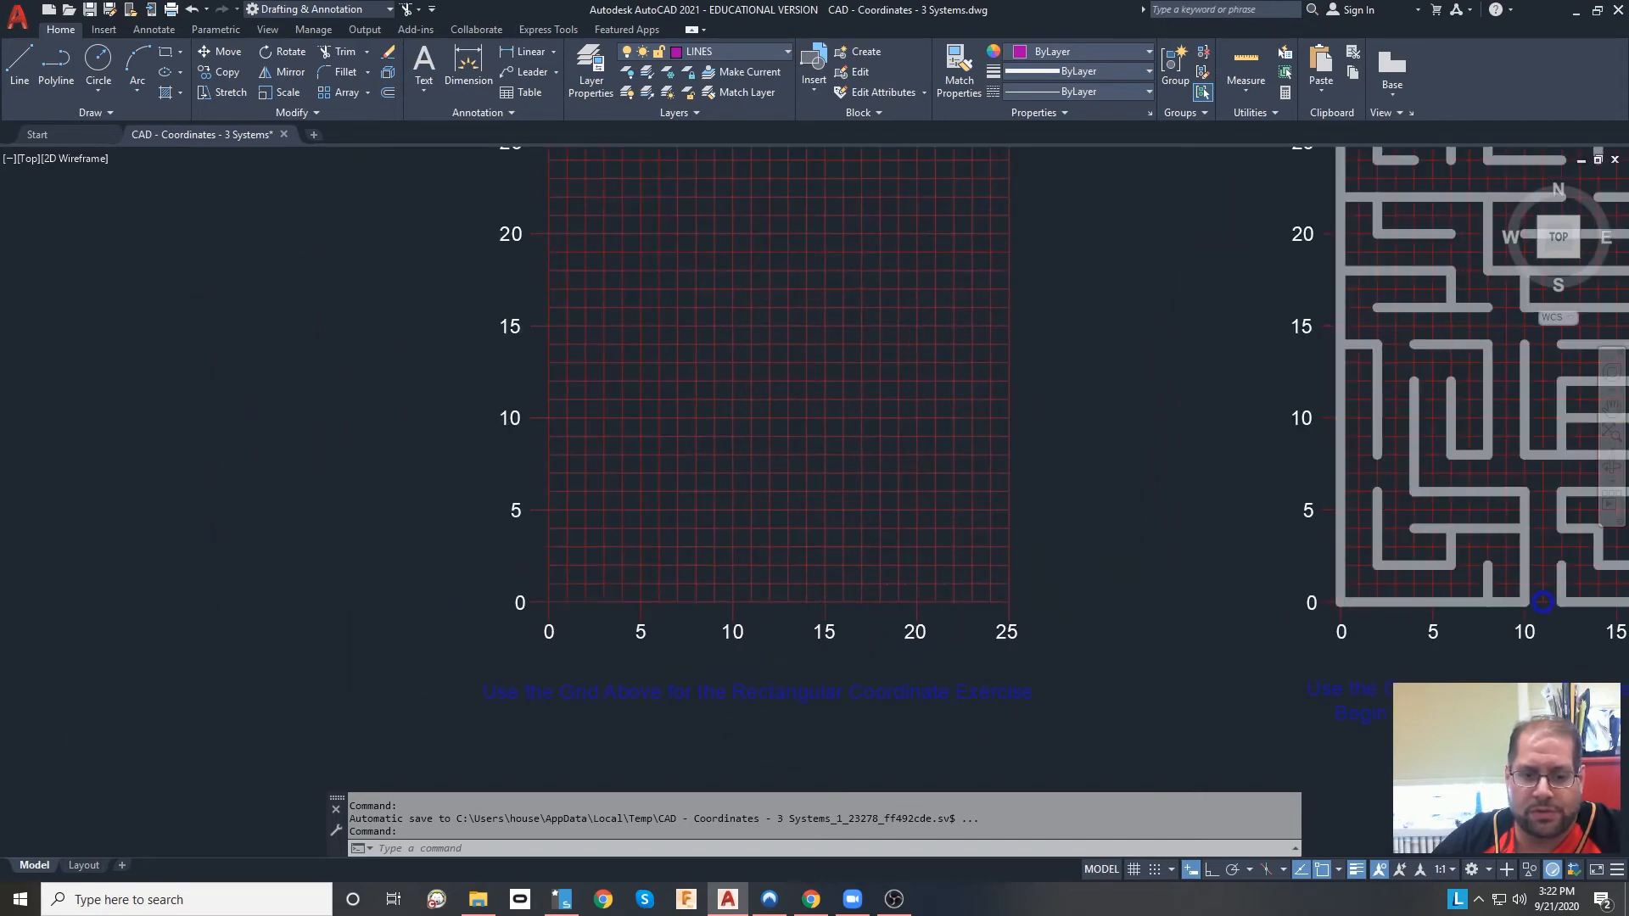
Review the Monkey, Maze and Space Cruiser exercises, then show the Layout sheet.
scroll("up", 3)
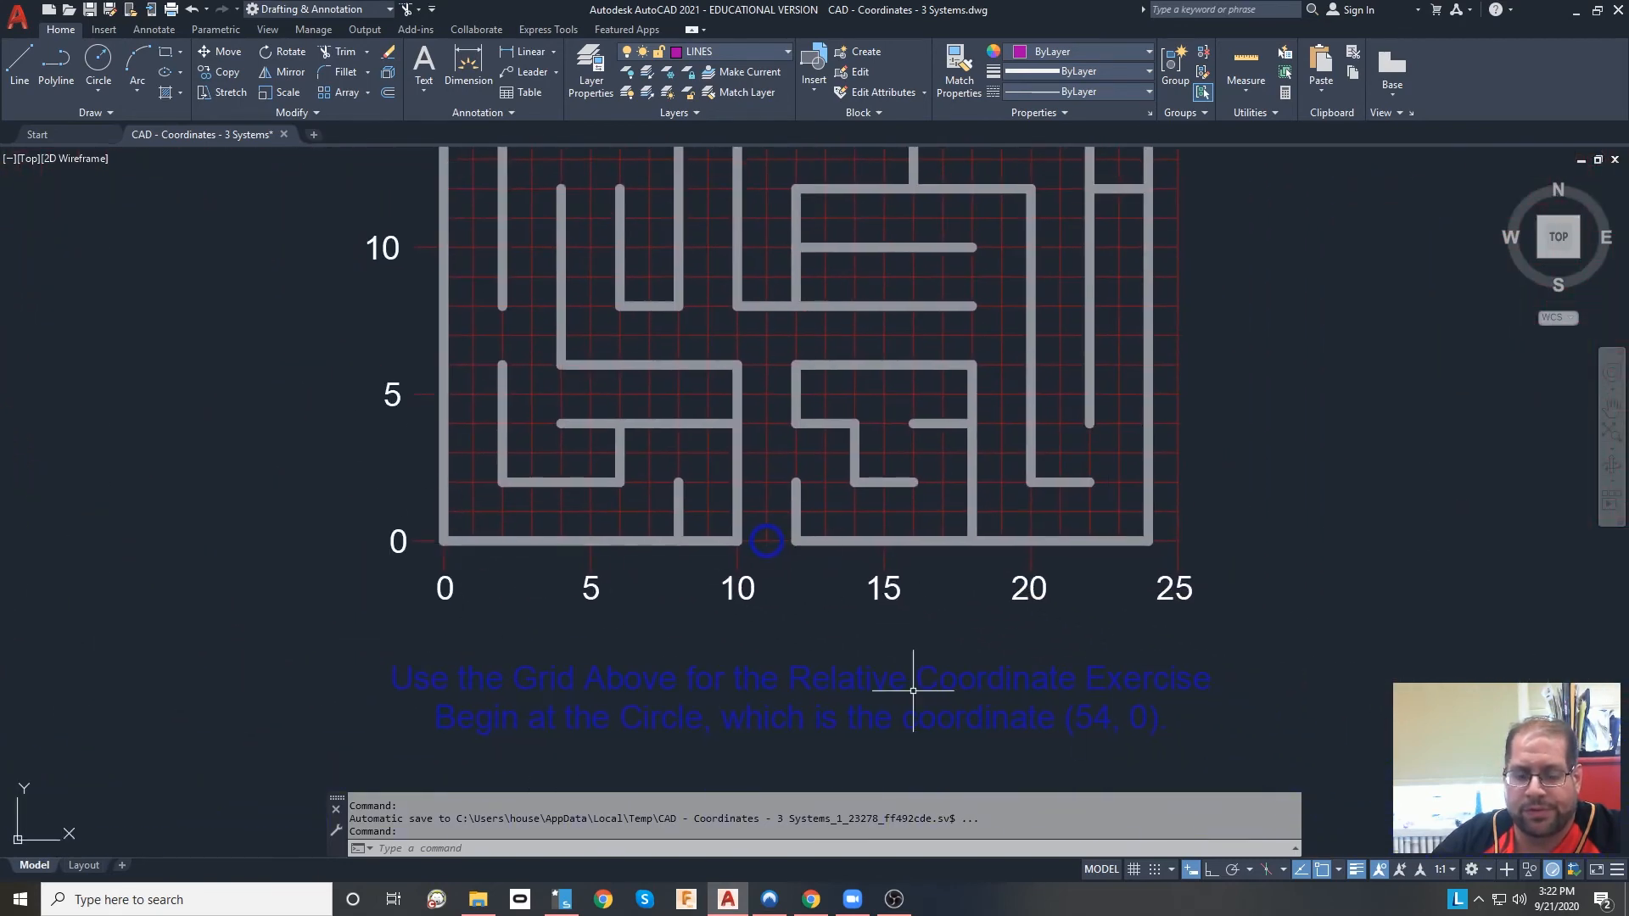
mouse_move(1255, 588)
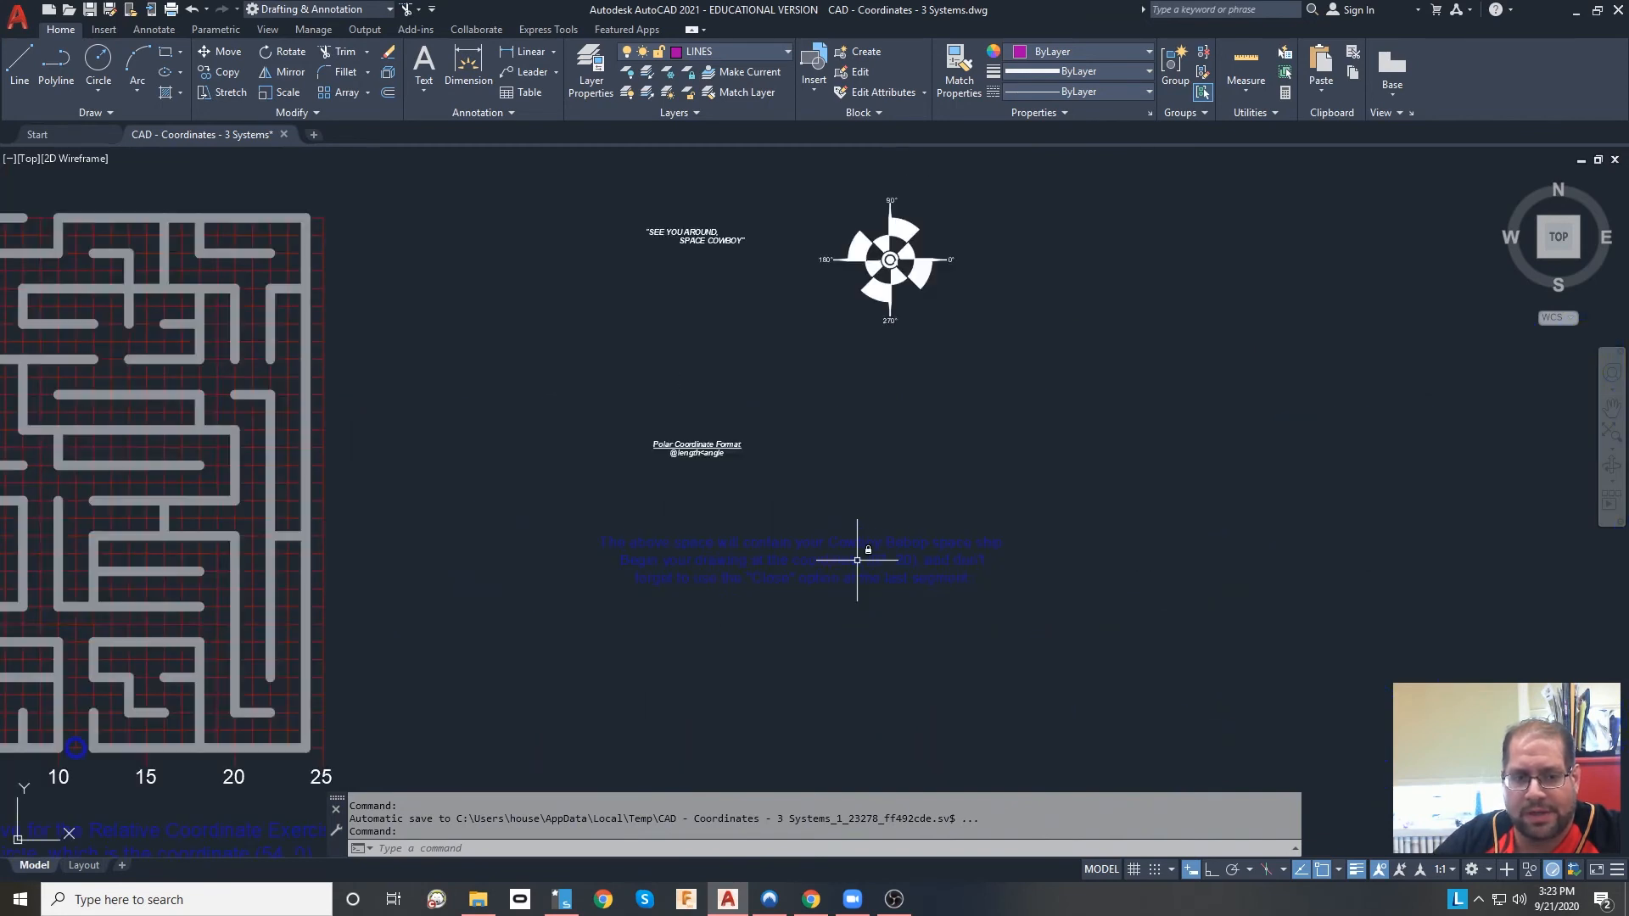
mouse_move(990, 411)
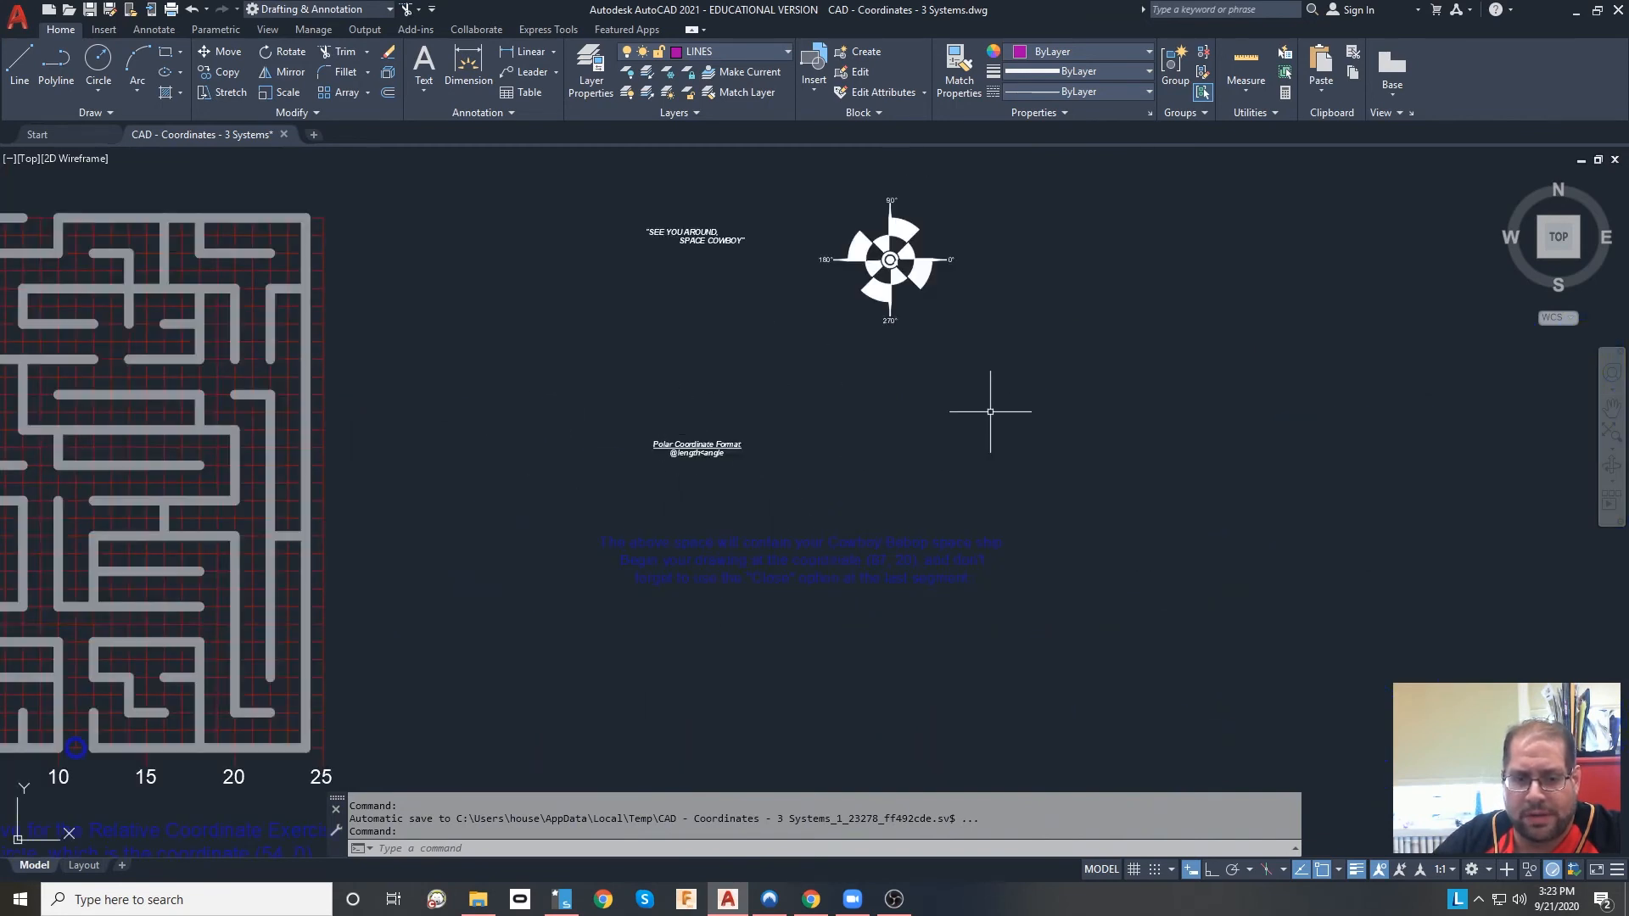
mouse_move(582, 570)
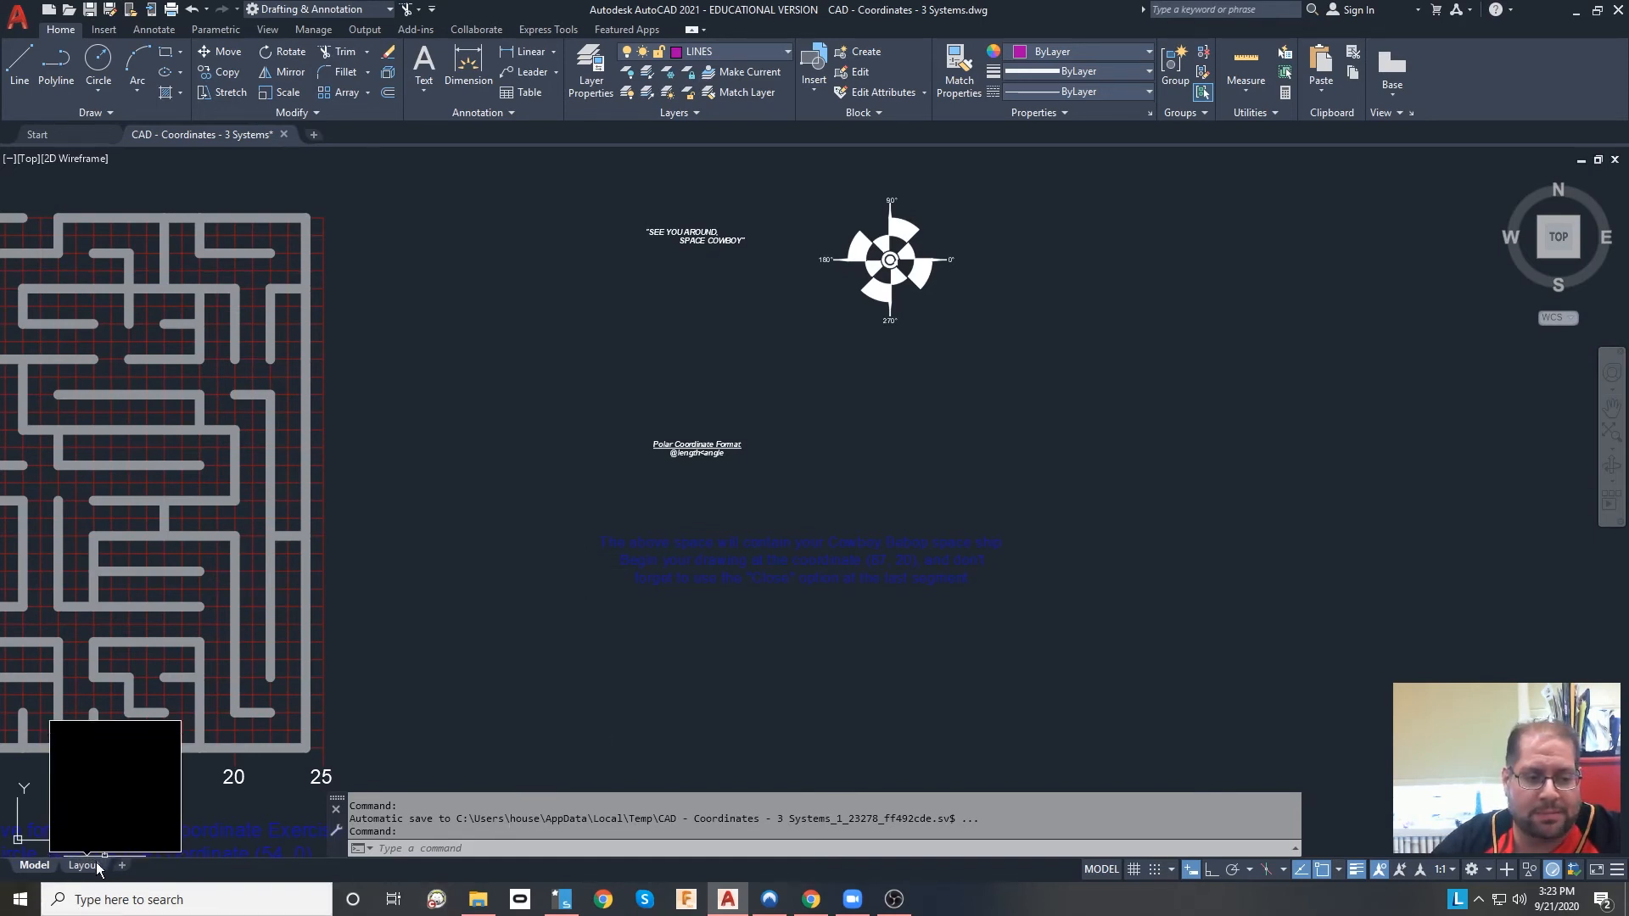
left_click(83, 866)
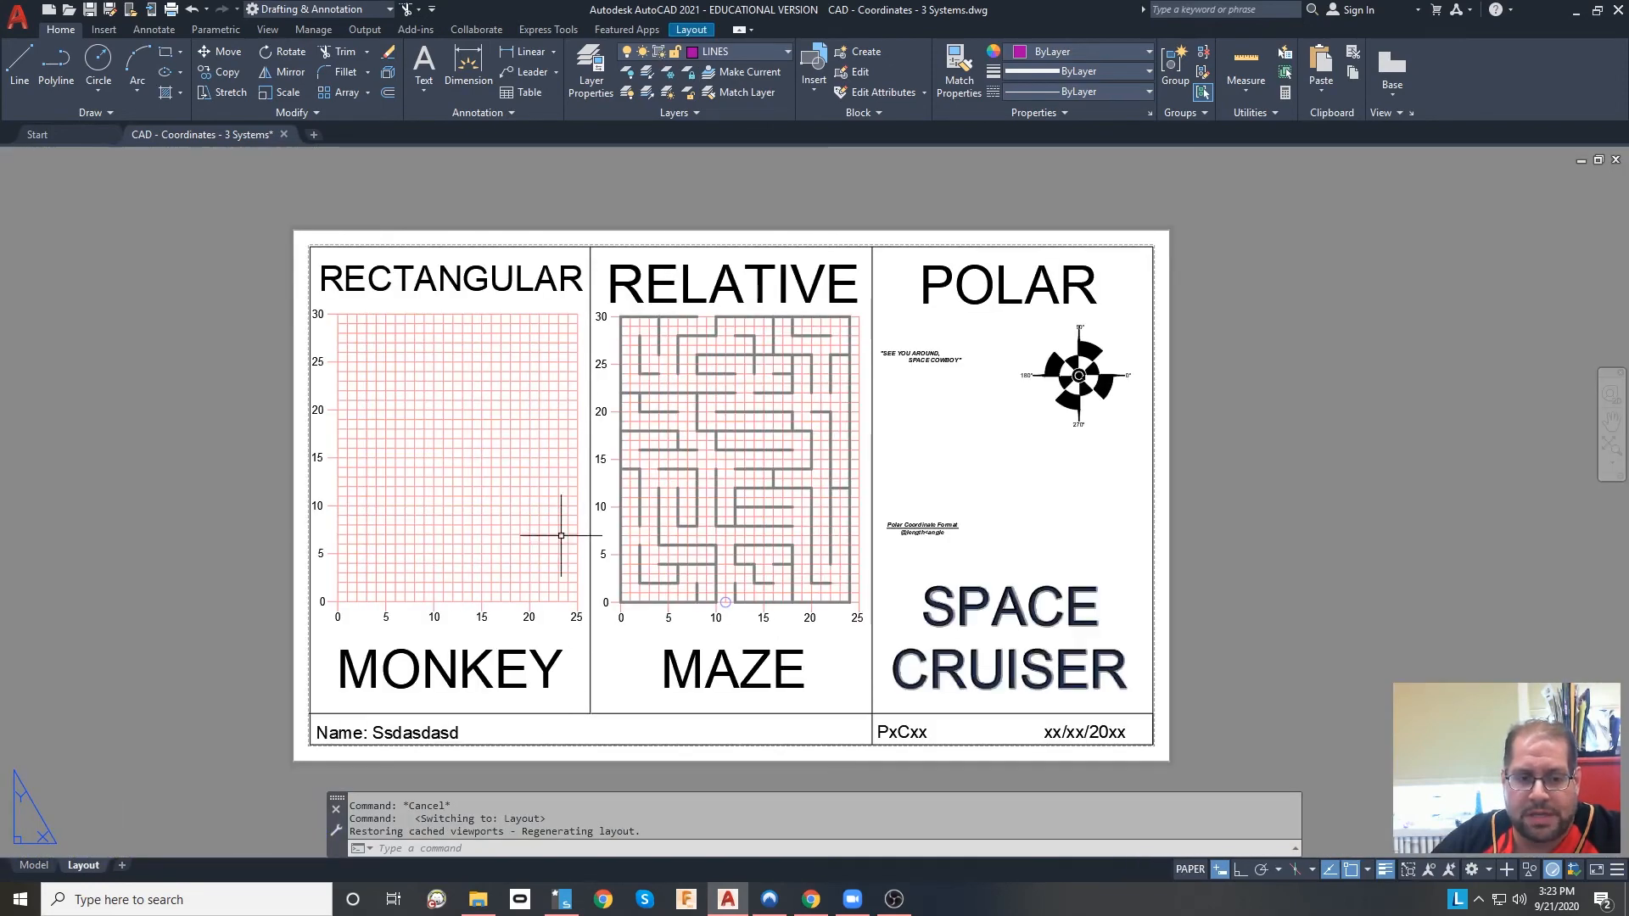
mouse_move(526, 430)
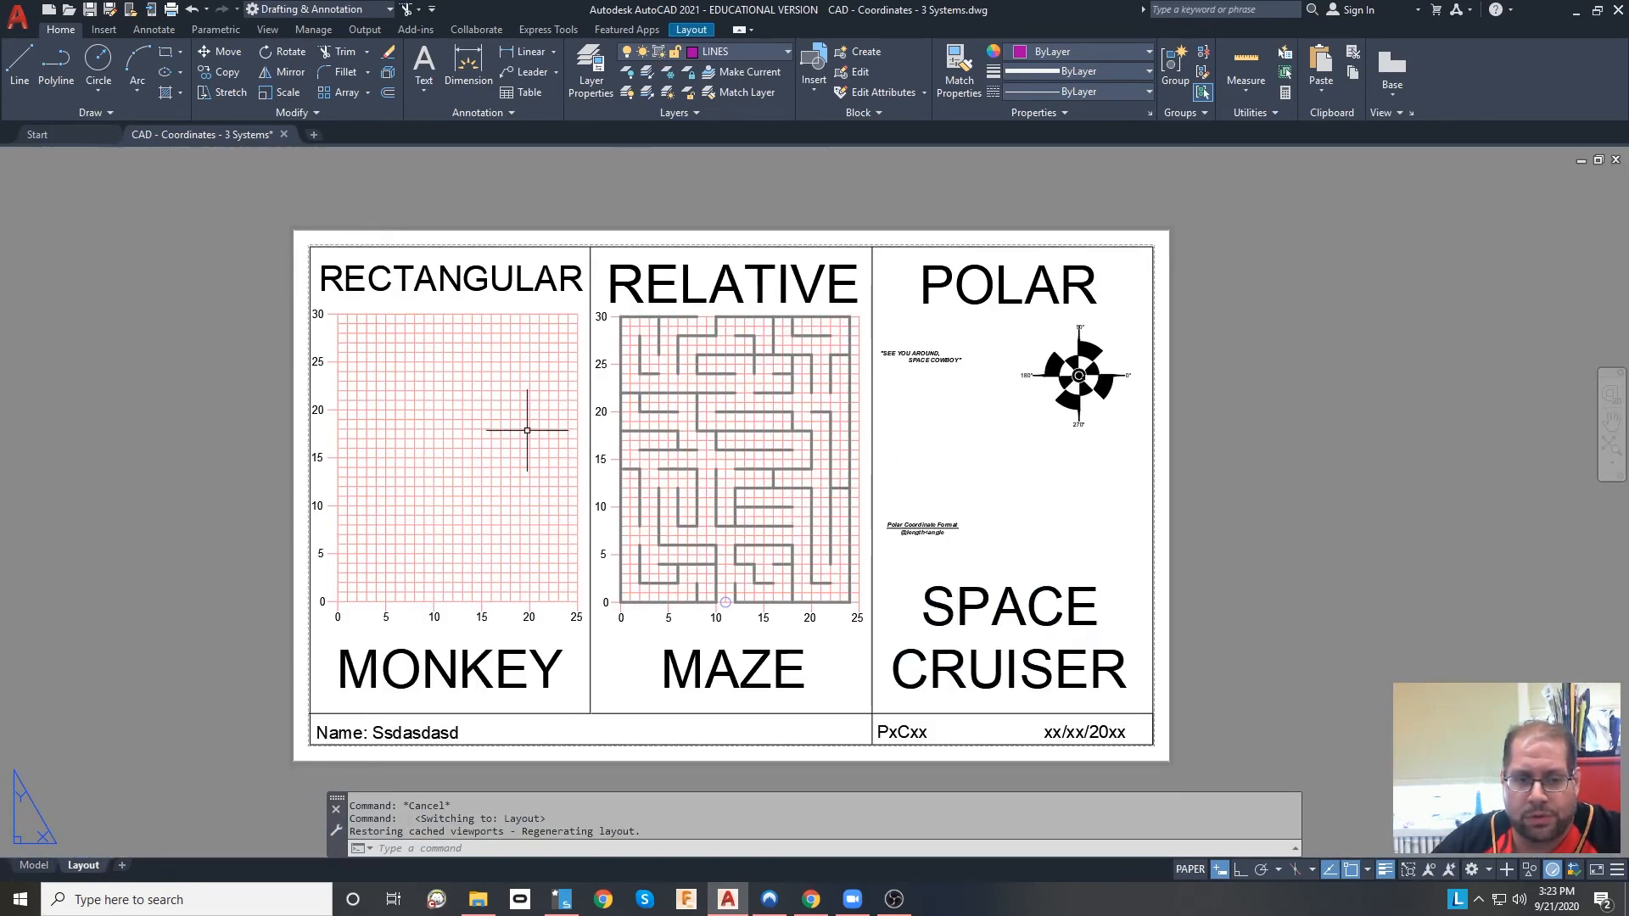
mouse_move(737, 624)
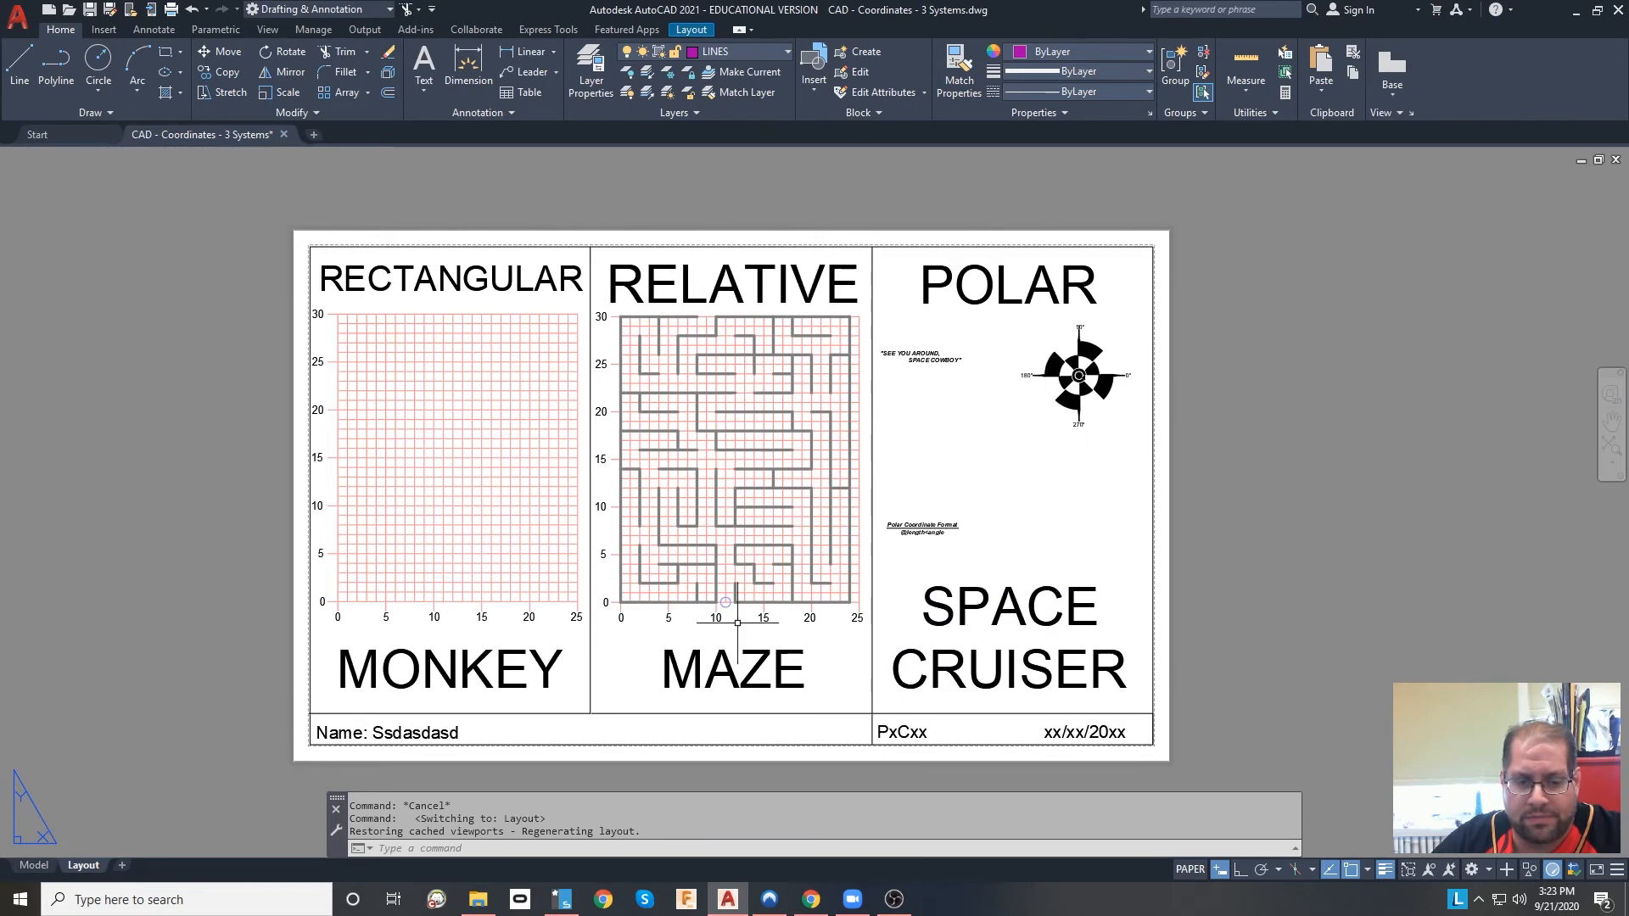
mouse_move(902, 515)
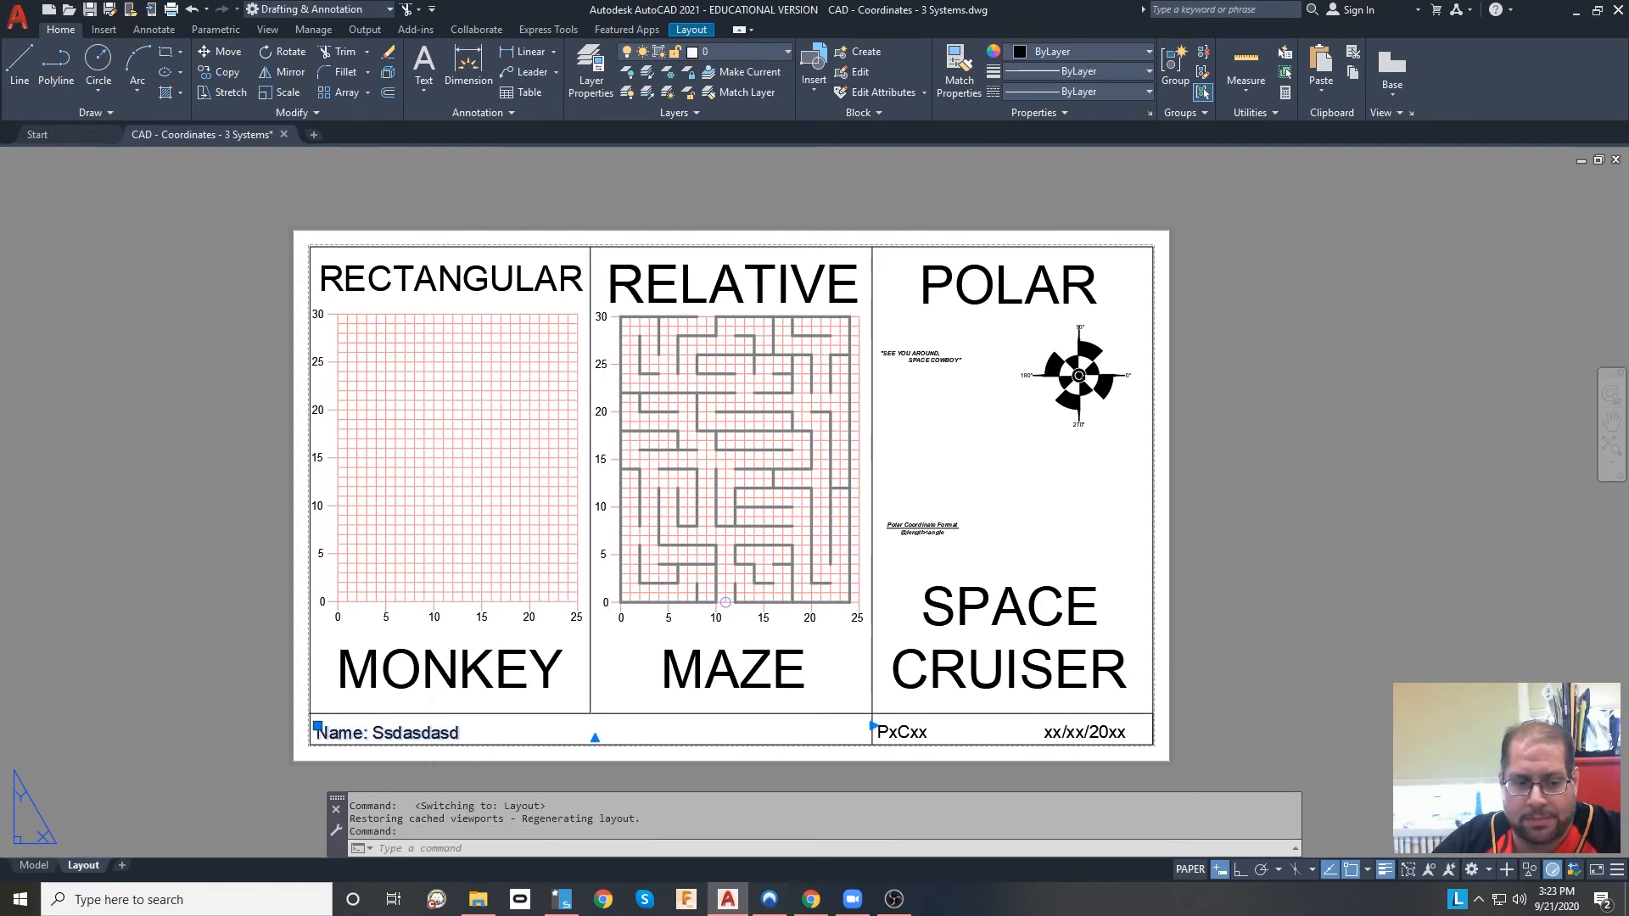
Start editing the 'Name:' mtext in the layout title block.
double_click(385, 732)
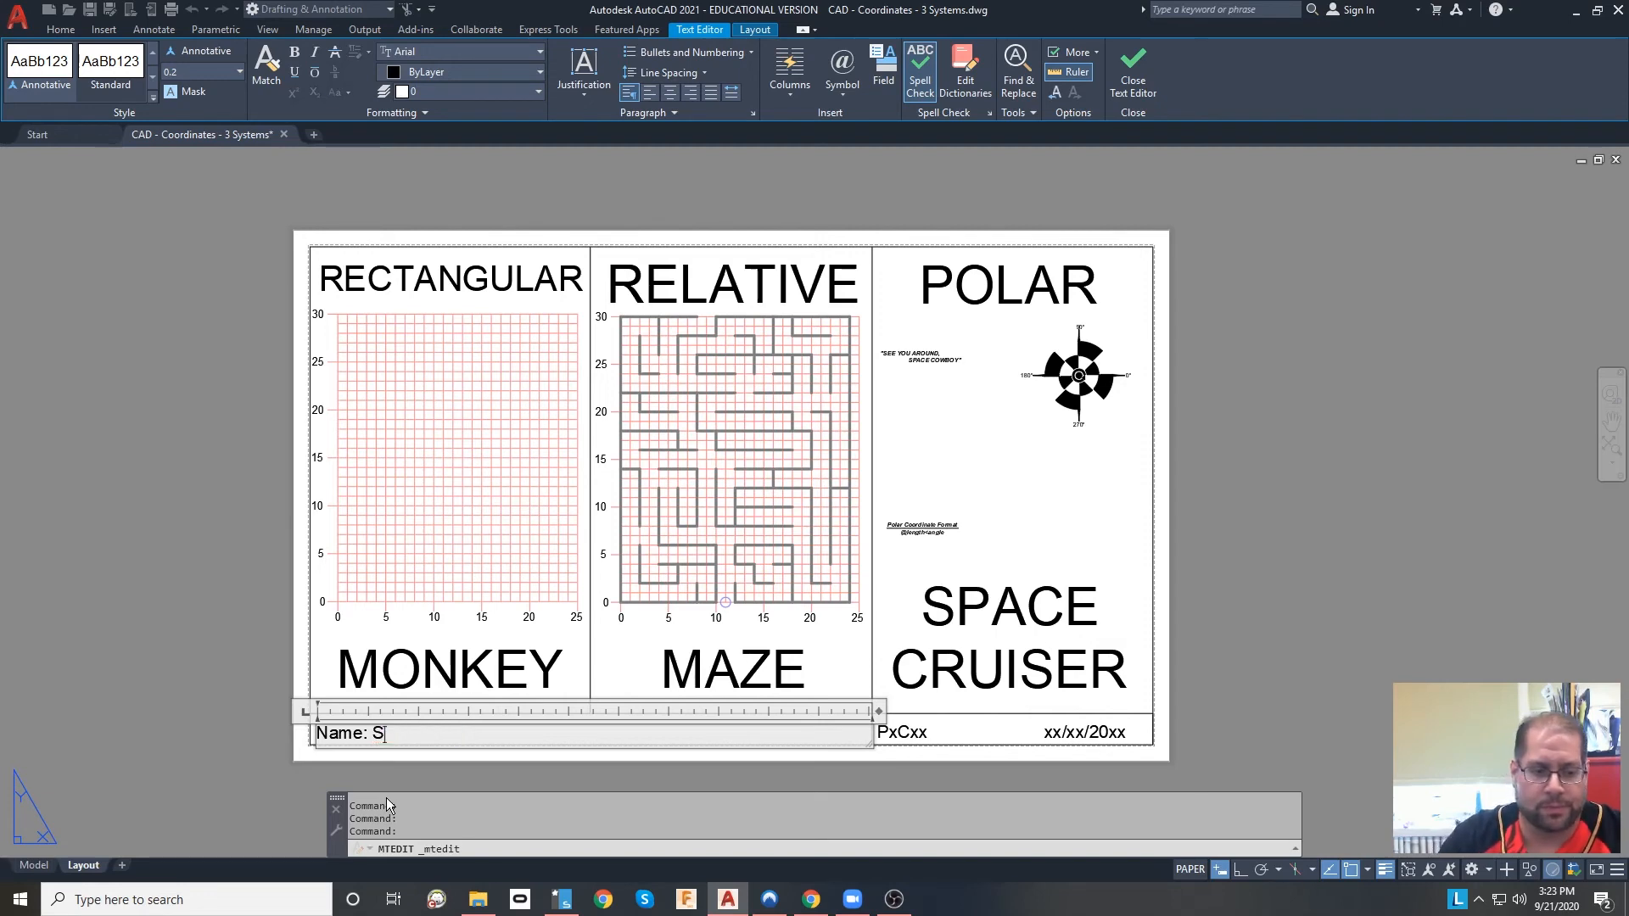
Enter name 'Mr Buro', seat P1C20 and date 9/21/2020, then close the editor.
type("Mr Buro")
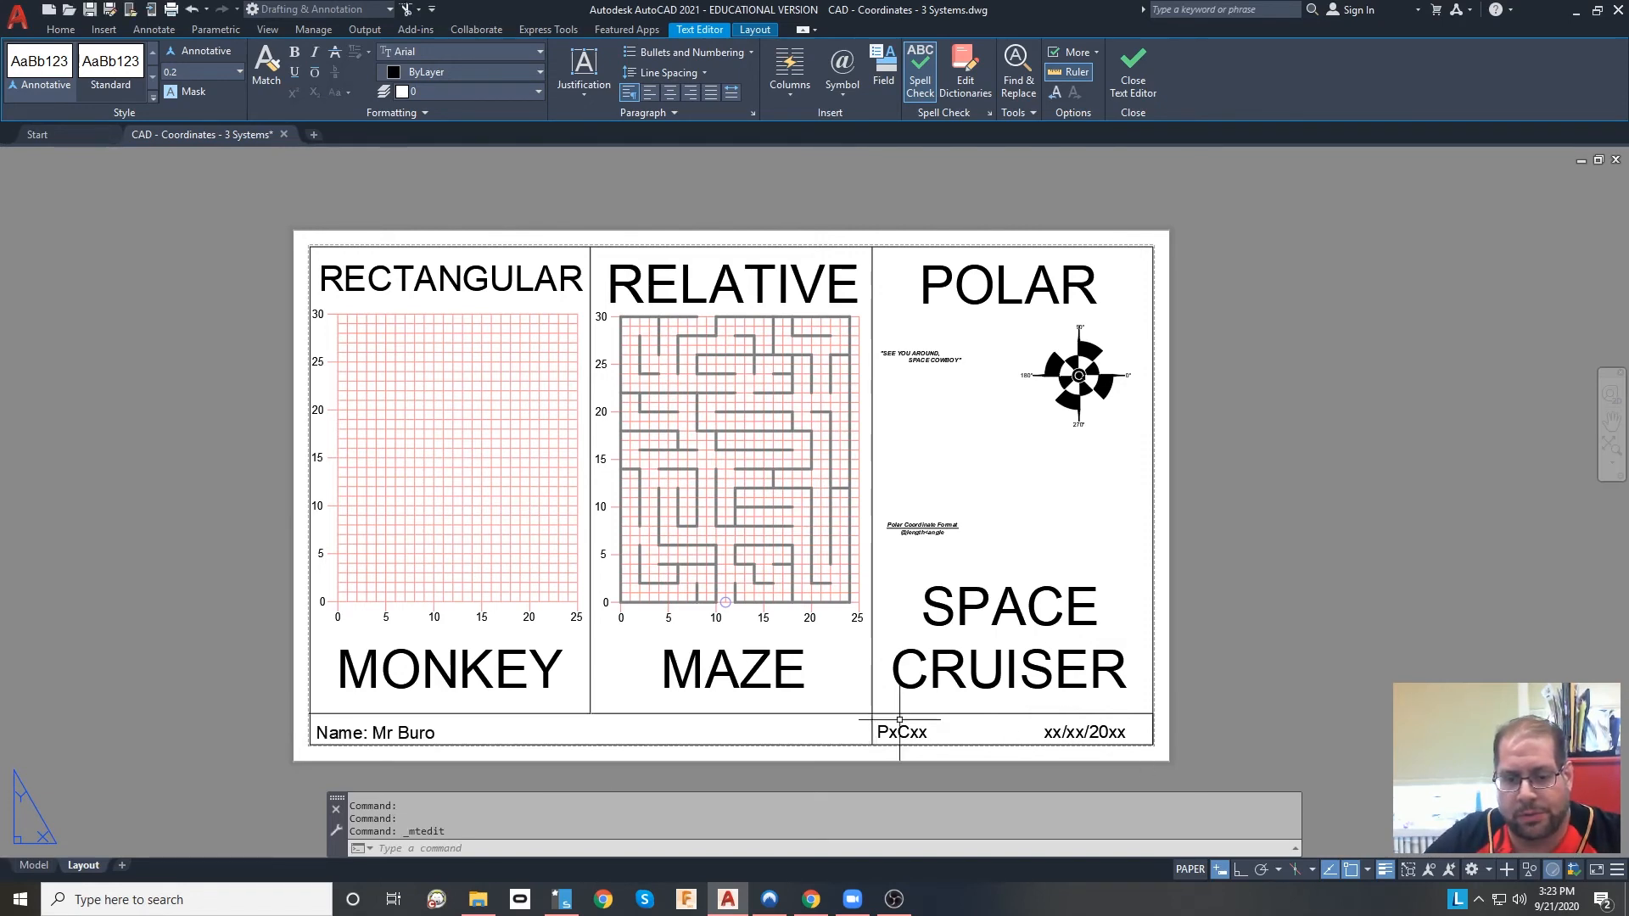
double_click(901, 731)
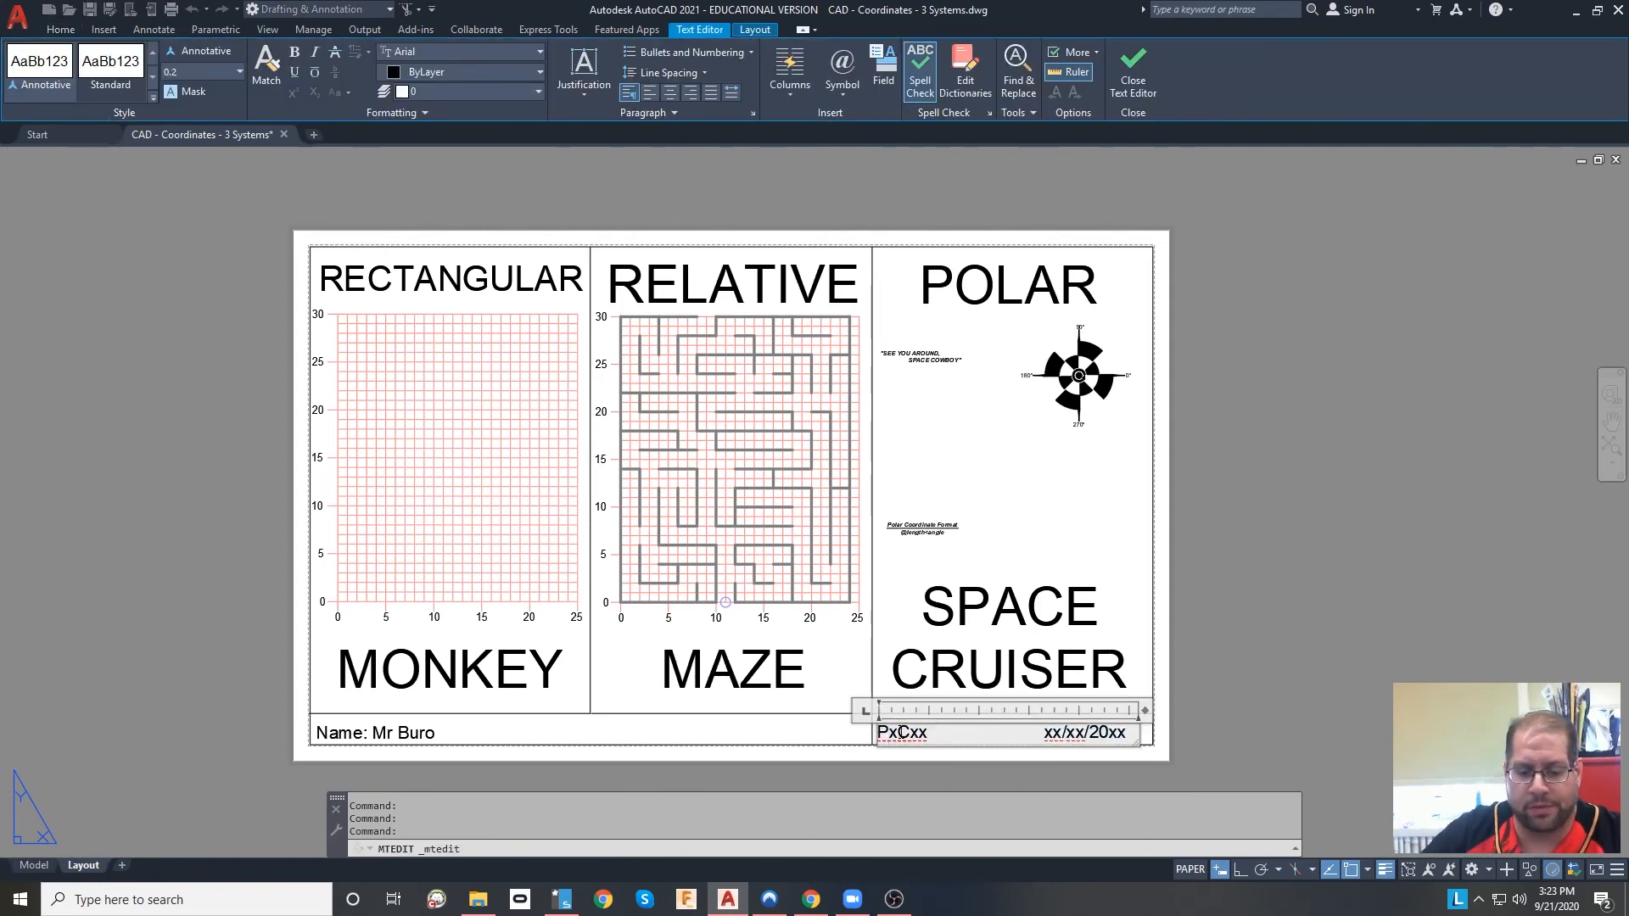
type("1")
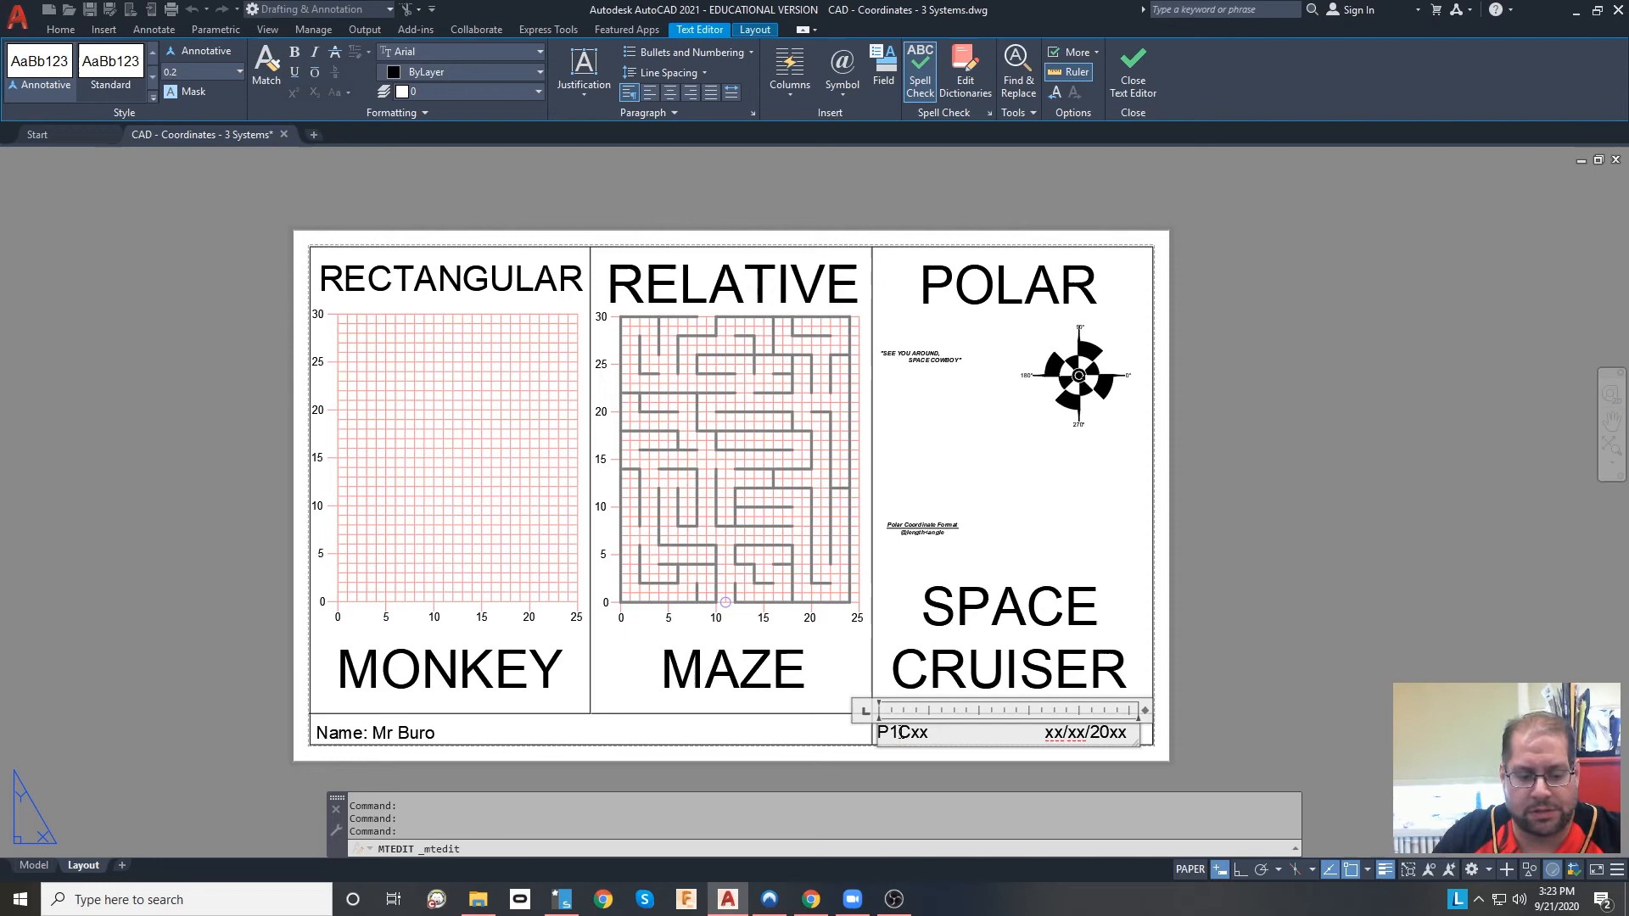
type("20")
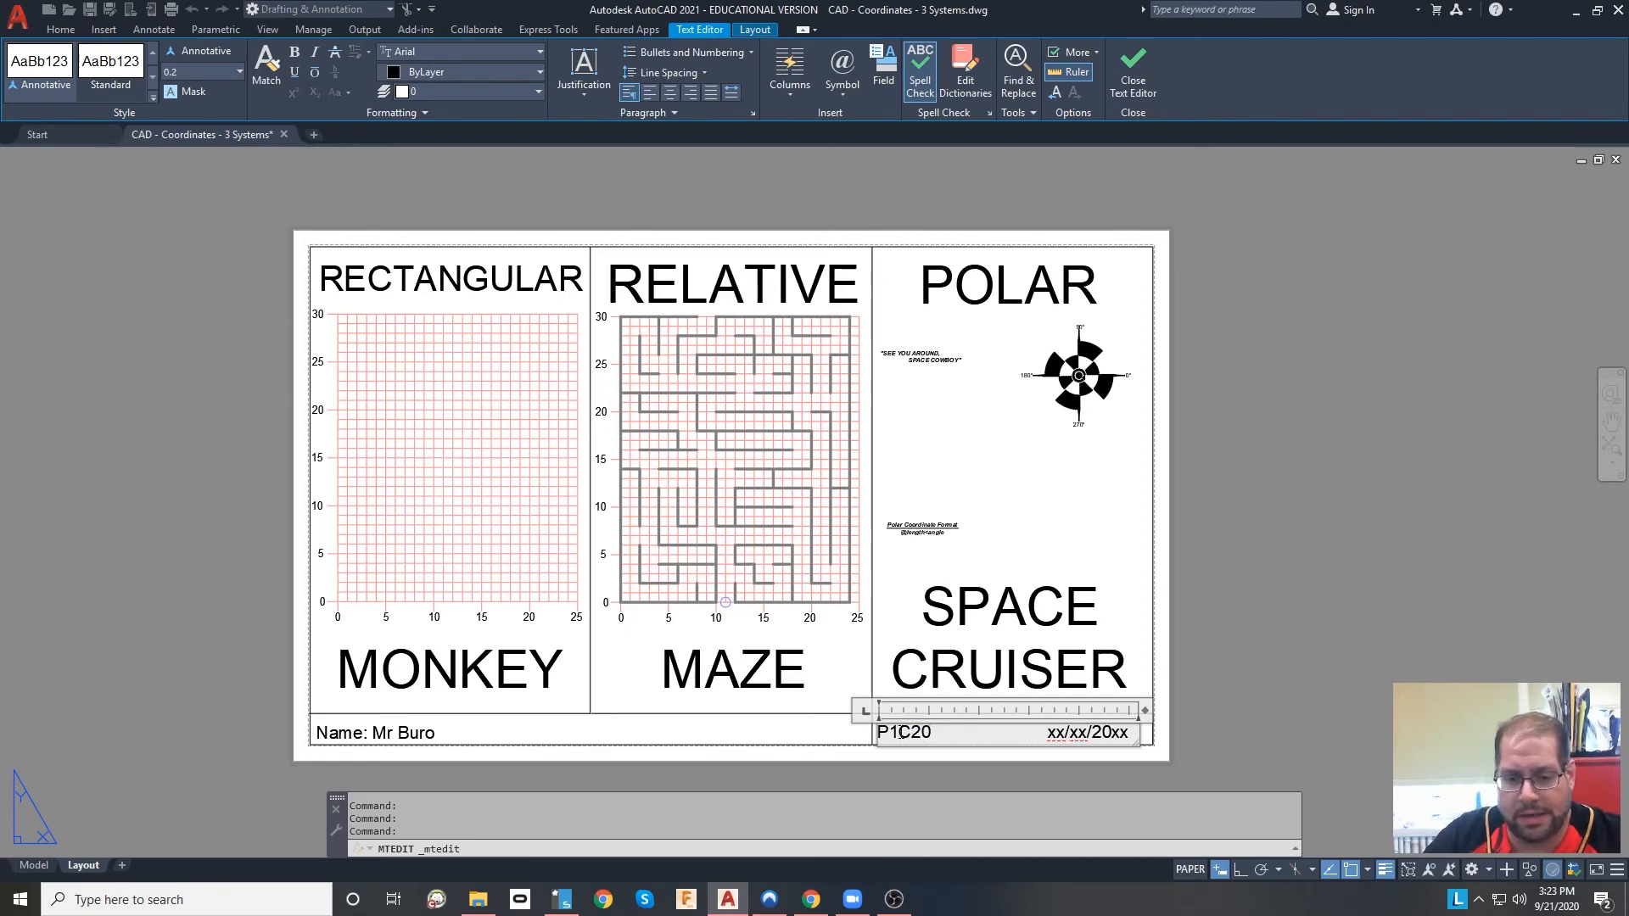
double_click(1088, 732)
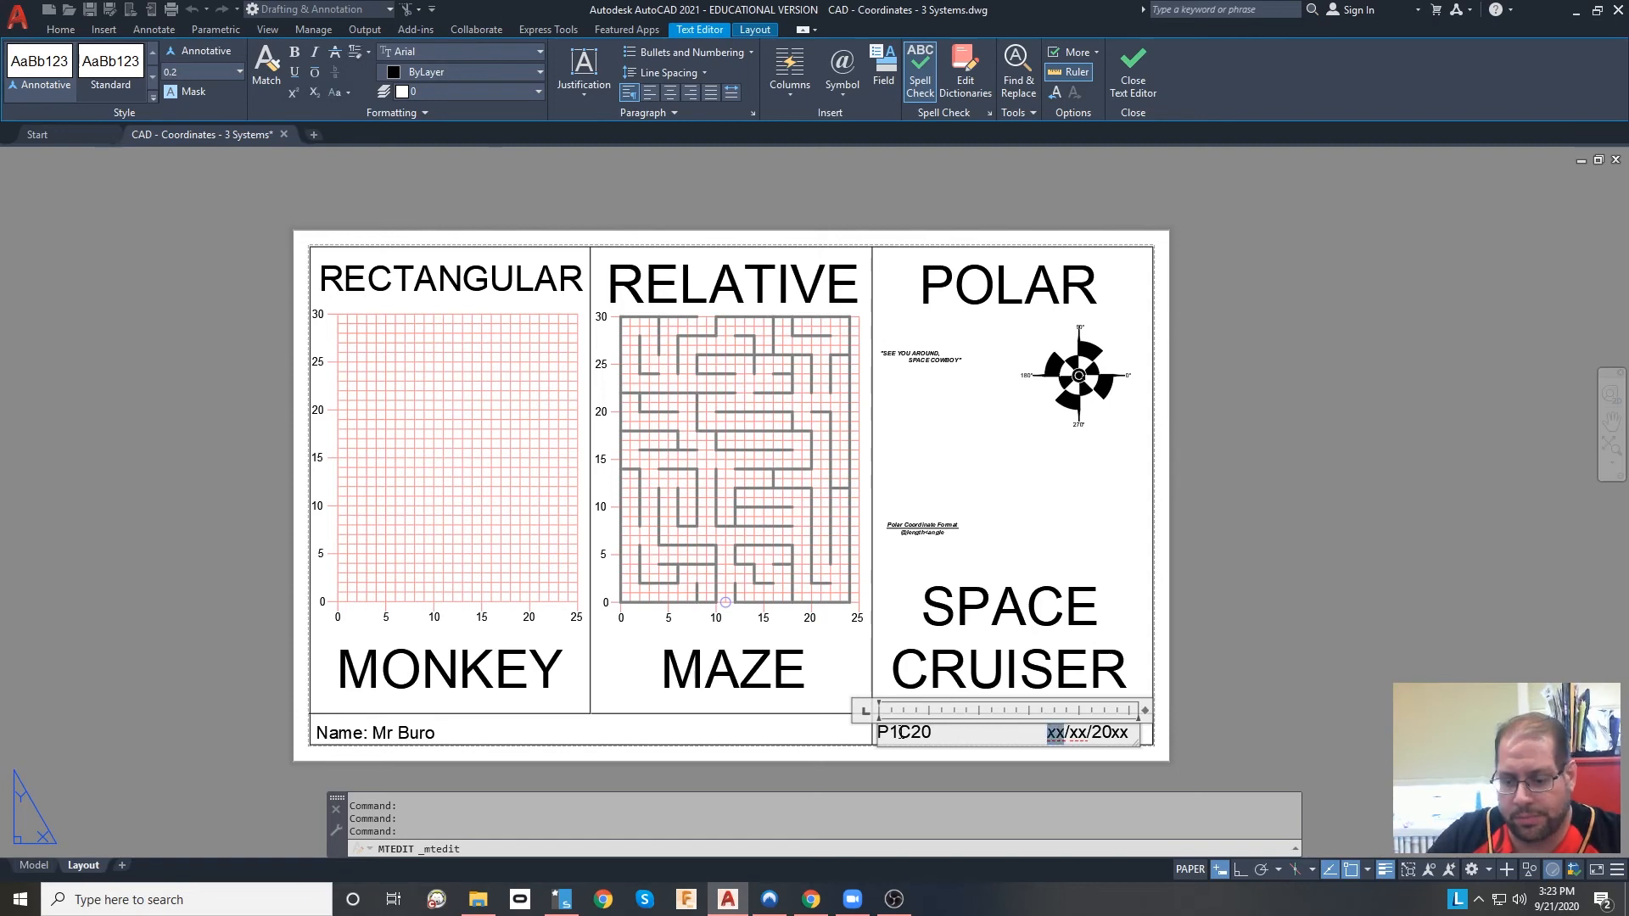
type("9")
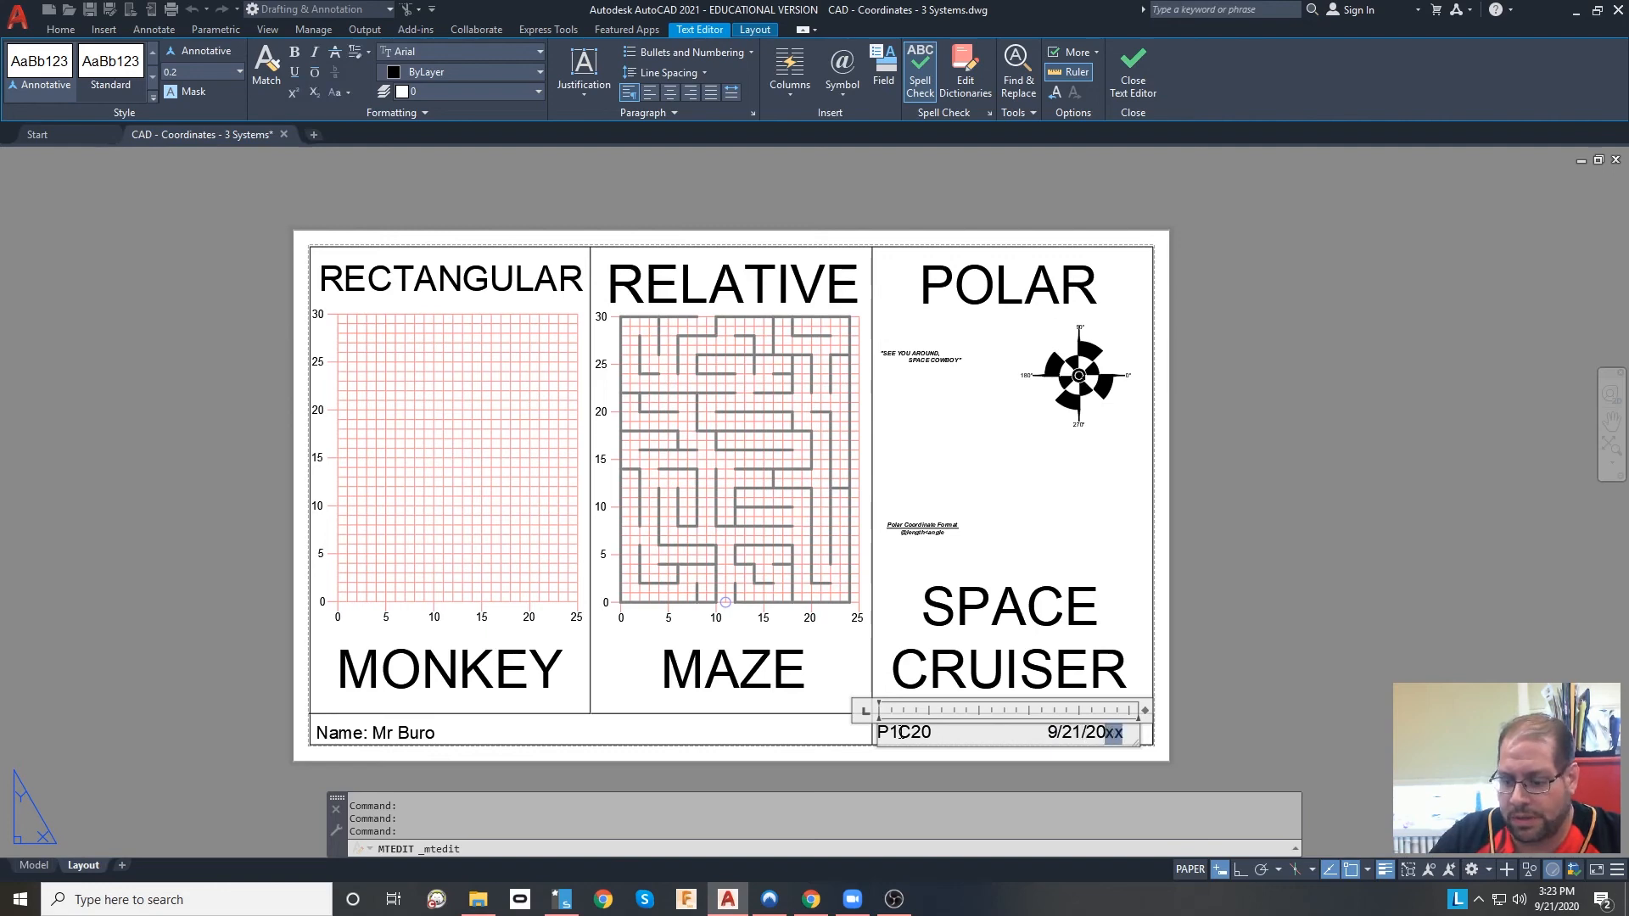
left_click(1131, 73)
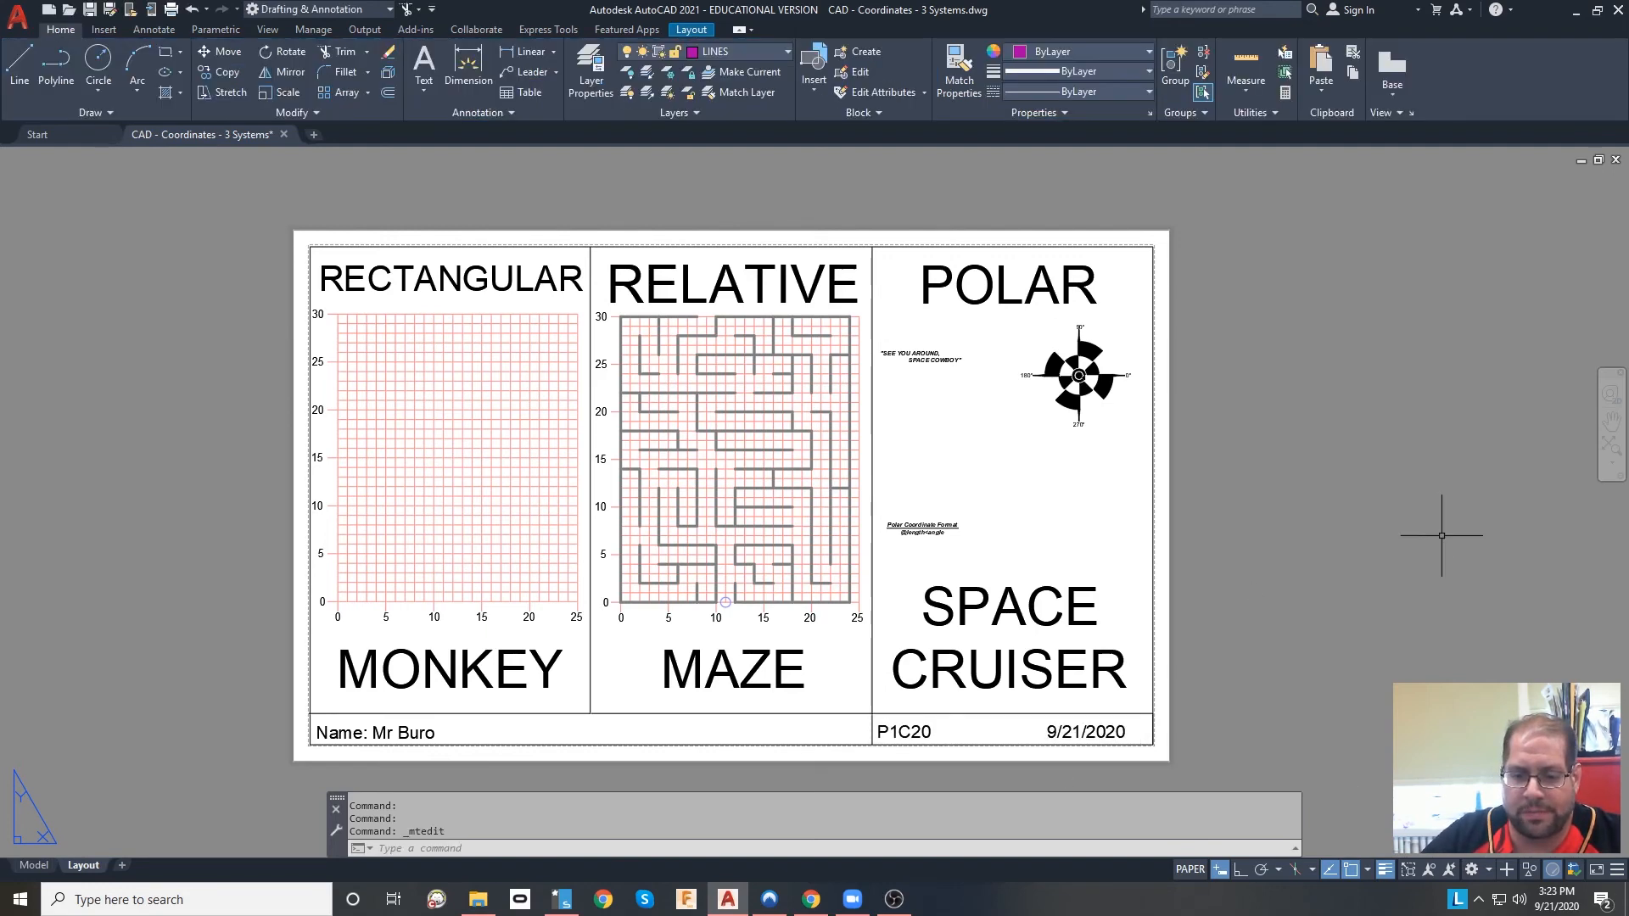
mouse_move(343, 402)
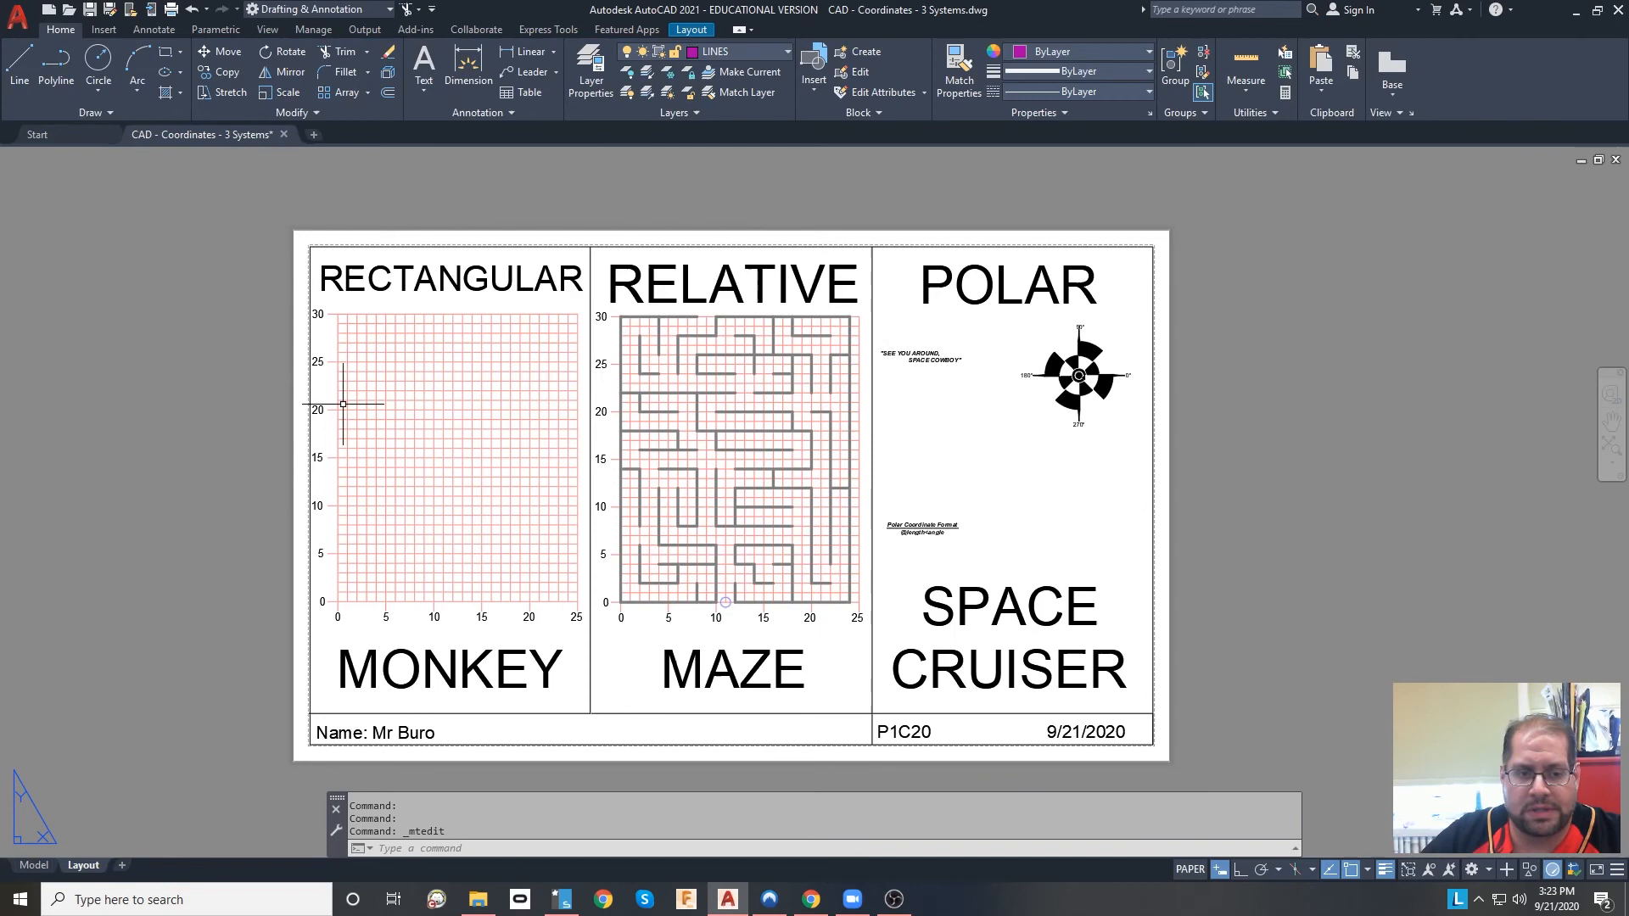
mouse_move(436, 455)
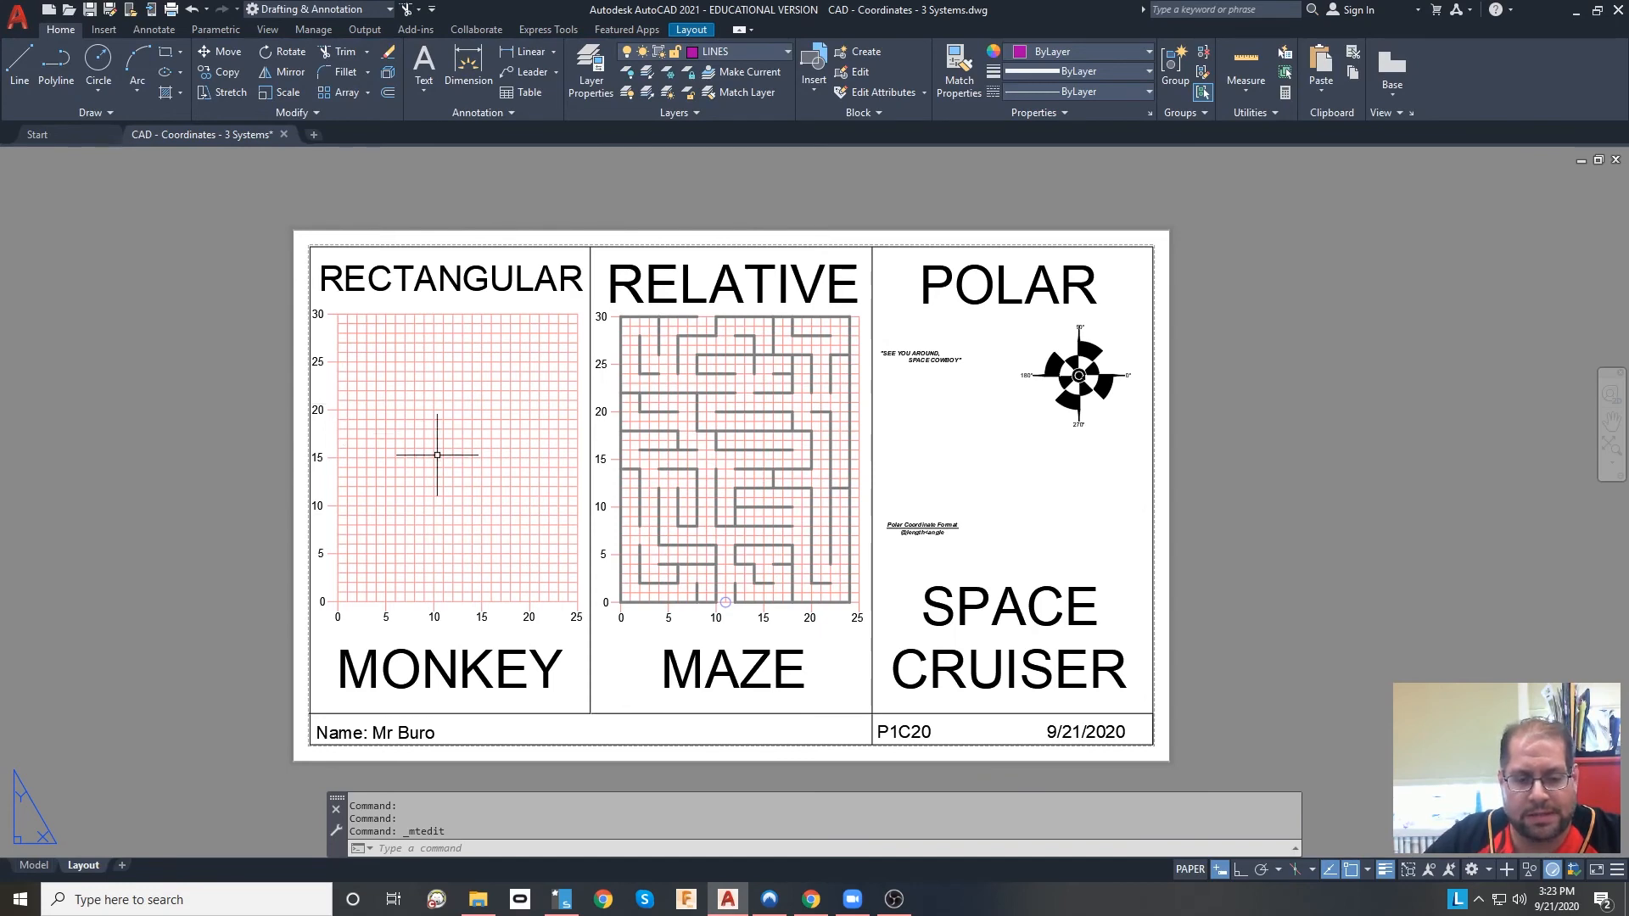
mouse_move(153, 272)
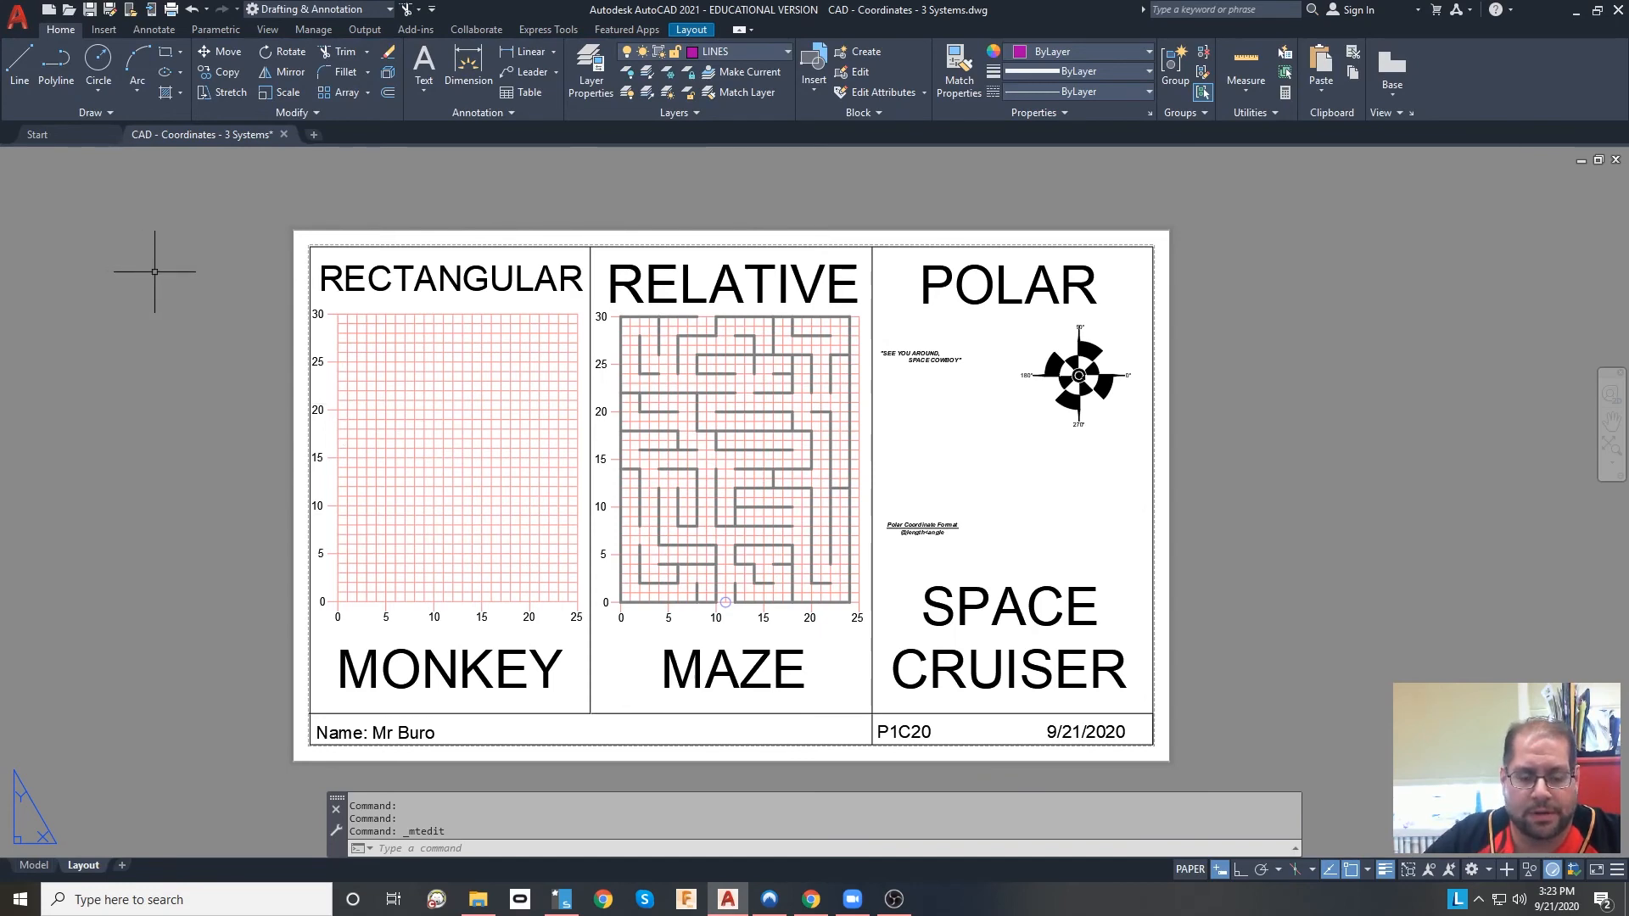
mouse_move(893, 473)
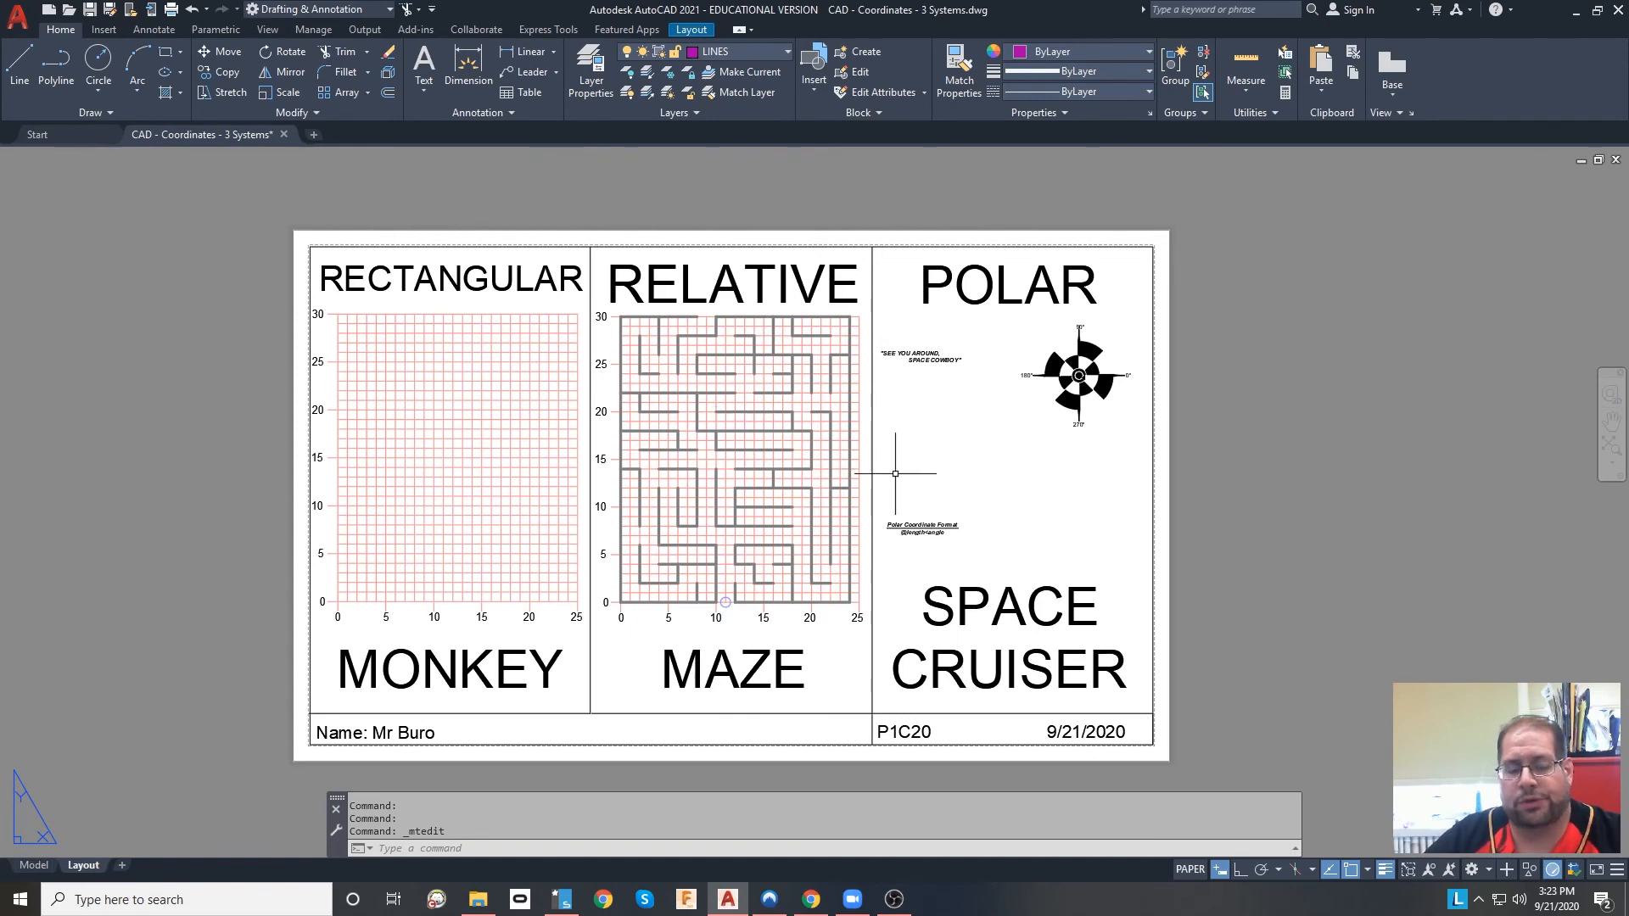
mouse_move(943, 787)
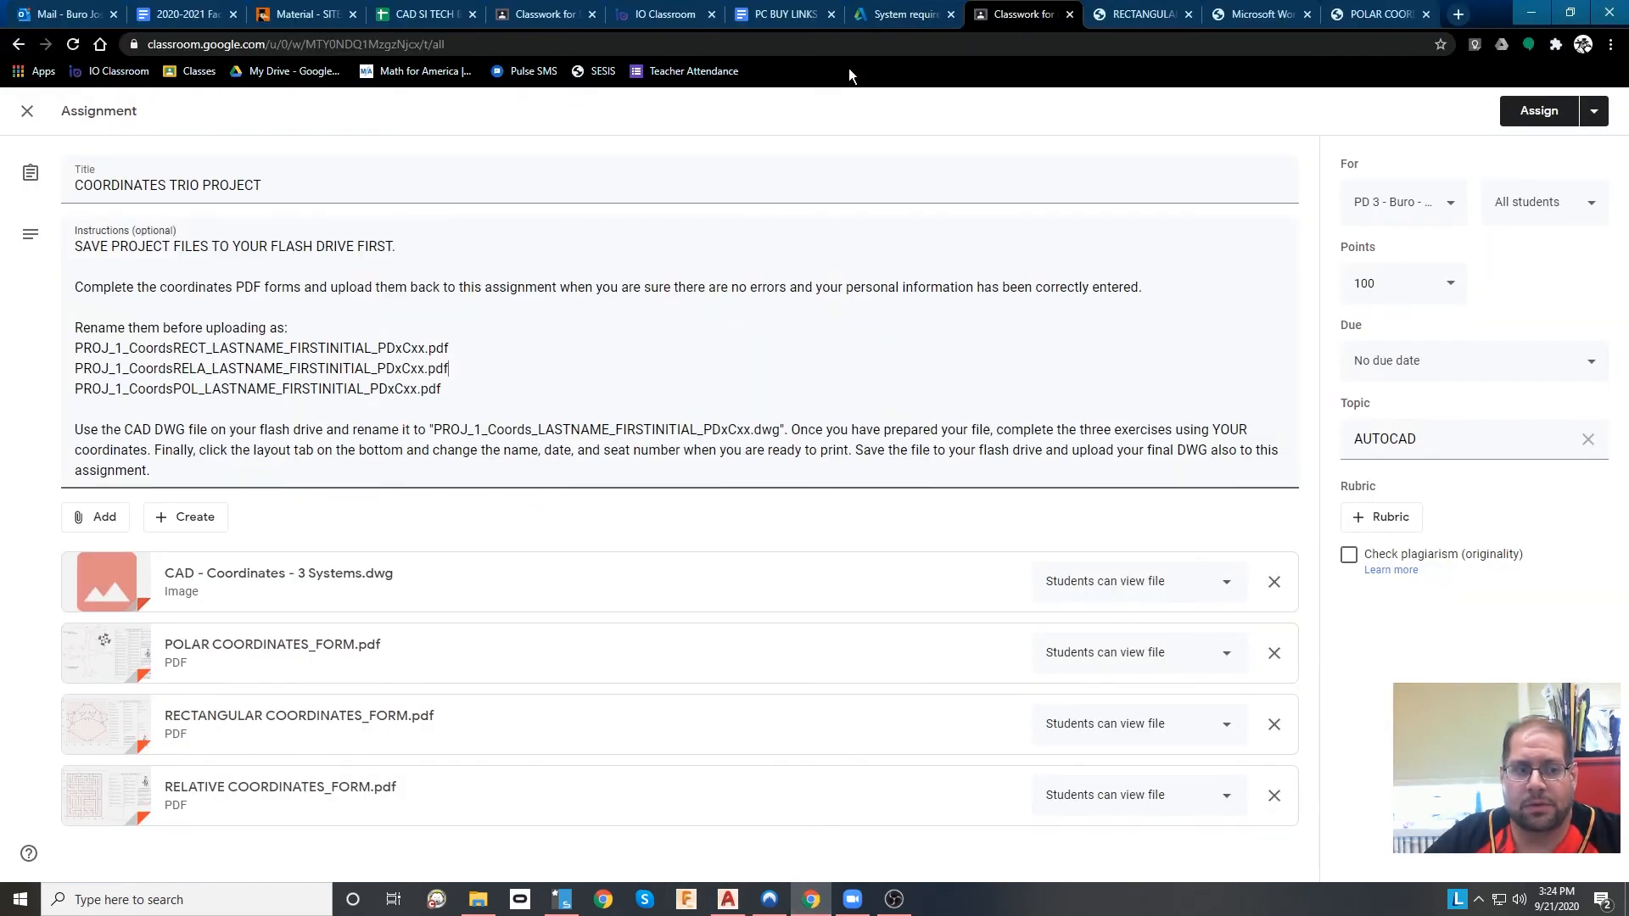
mouse_move(316, 875)
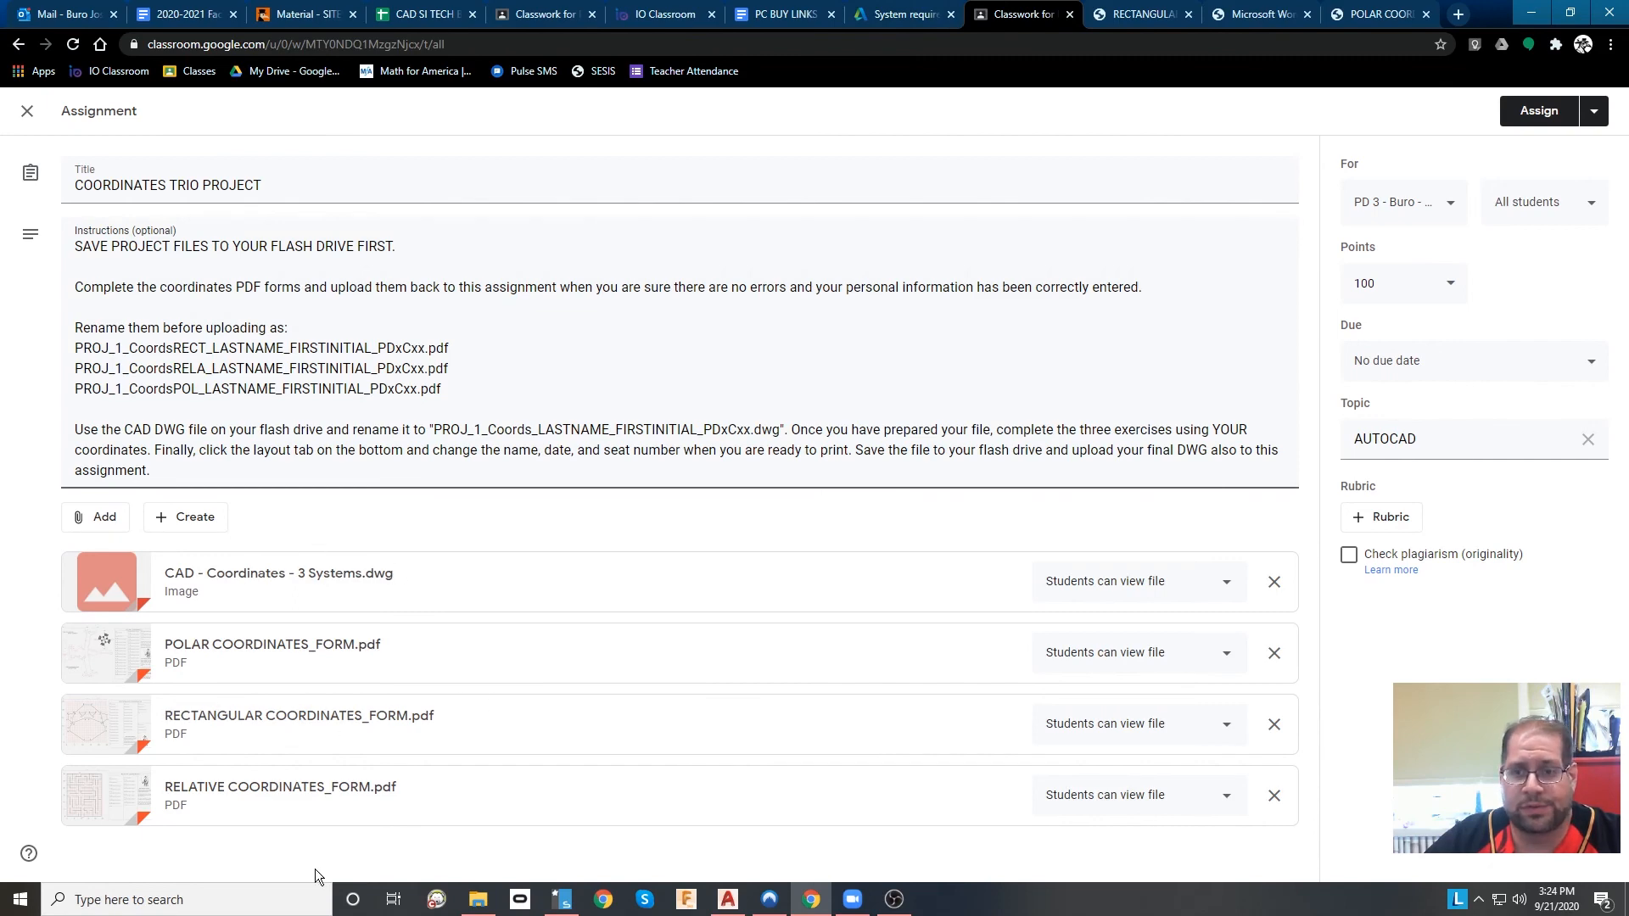
Return to Chrome and reopen the RECTANGULAR COORDINATES_FORM.pdf tab.
left_click(1132, 14)
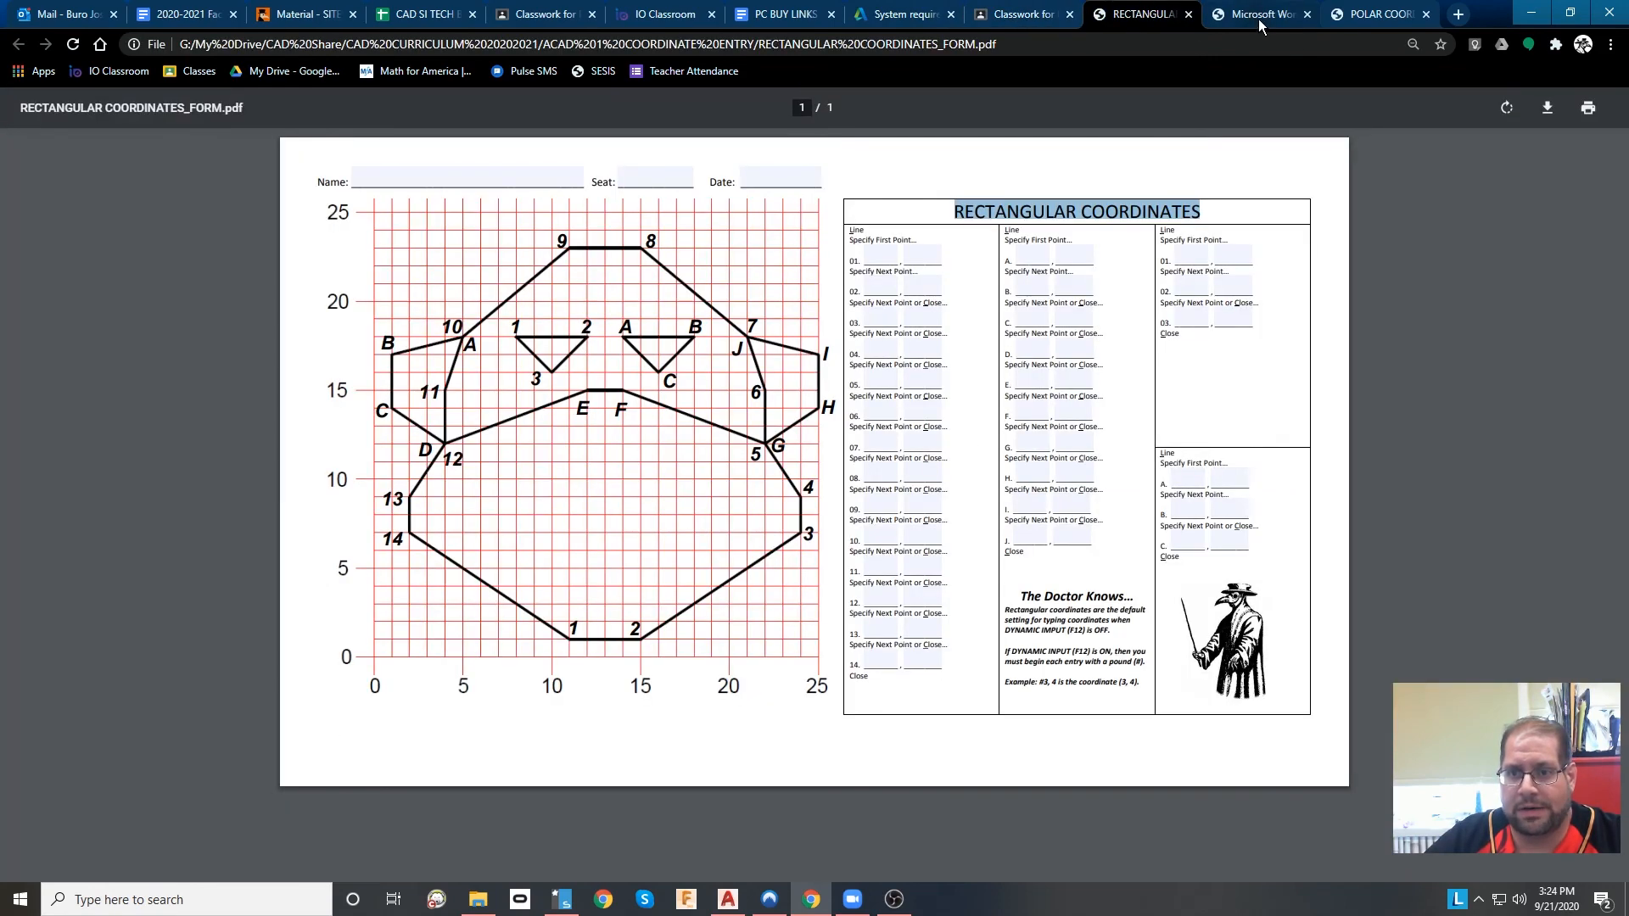
Switch to the POLAR COORDINATES_FORM.pdf tab to review its filled entries 01–04.
left_click(1376, 13)
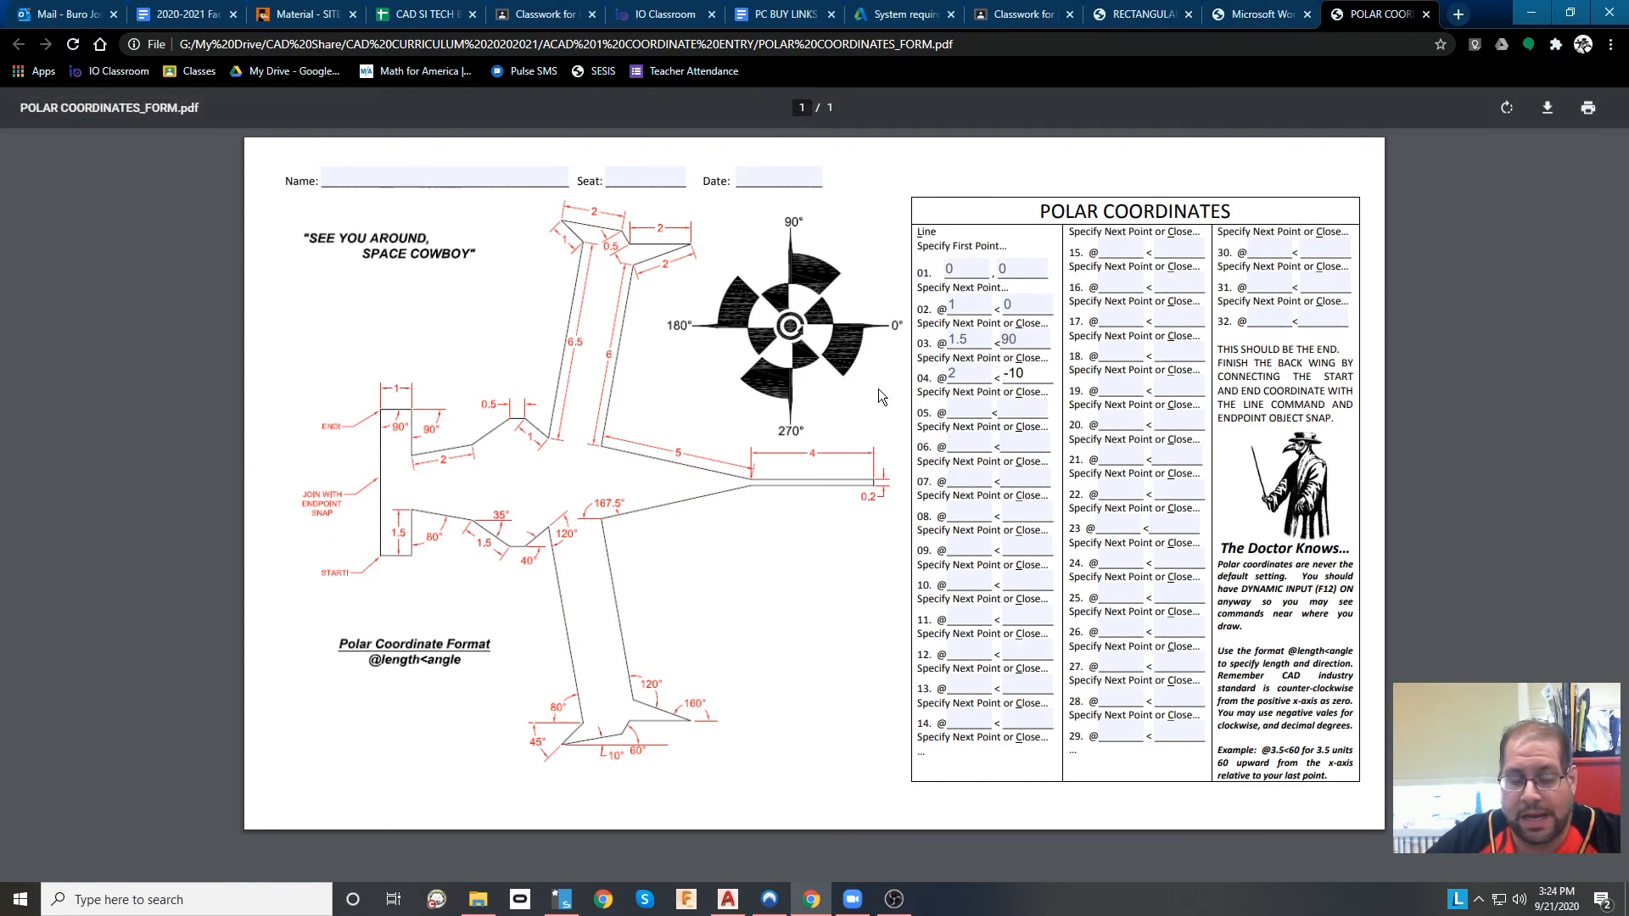
mouse_move(1158, 573)
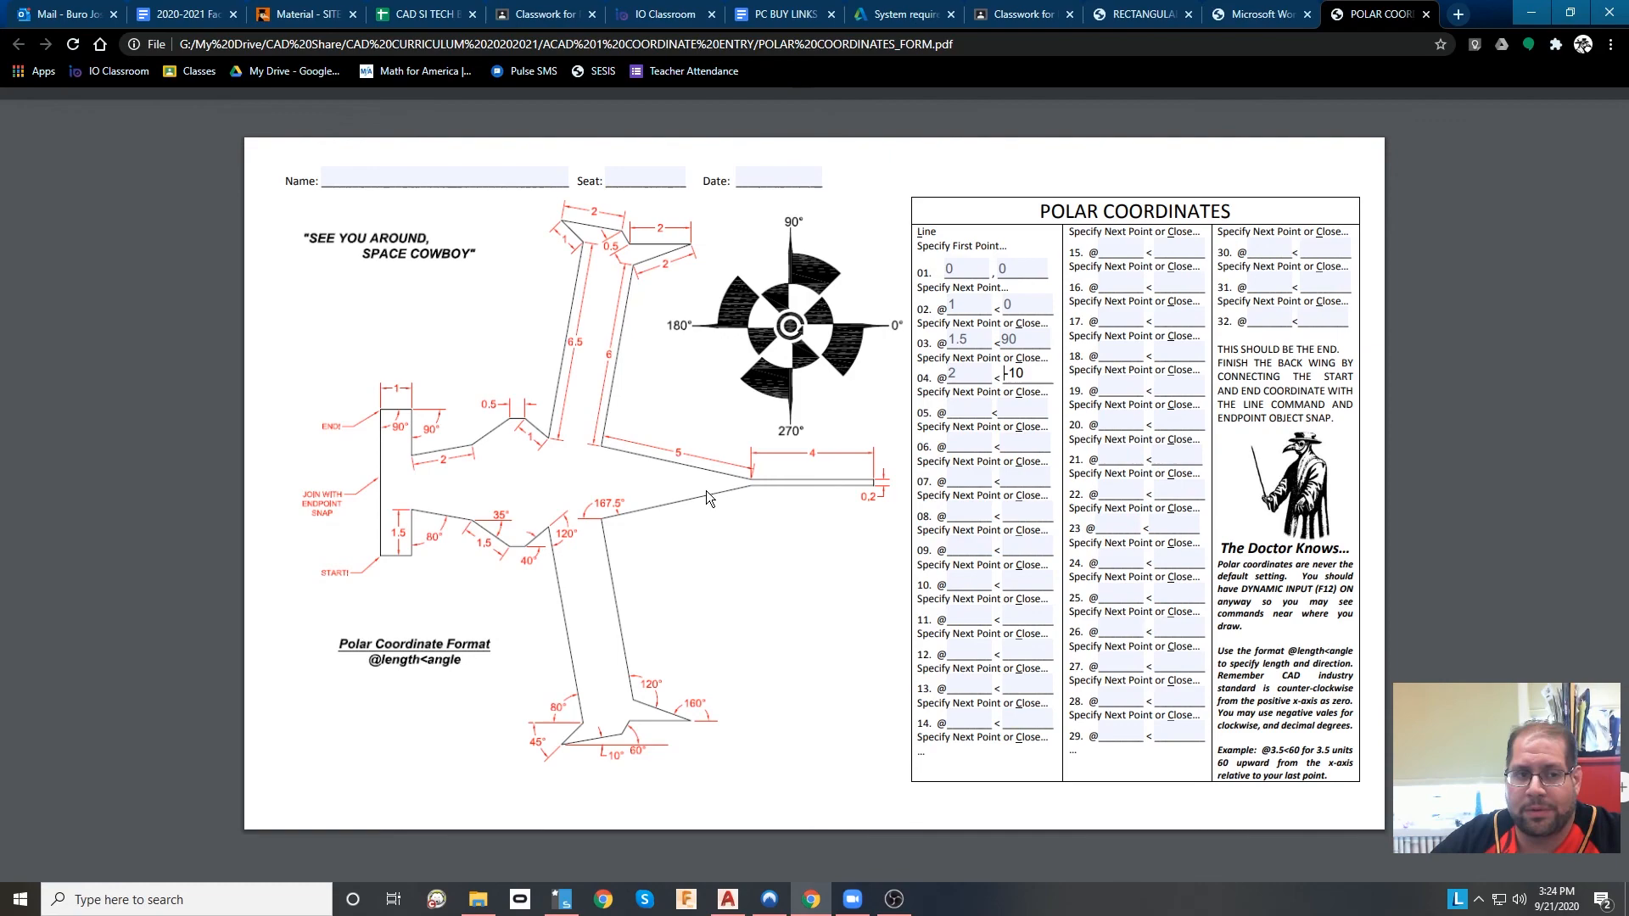
mouse_move(1137, 786)
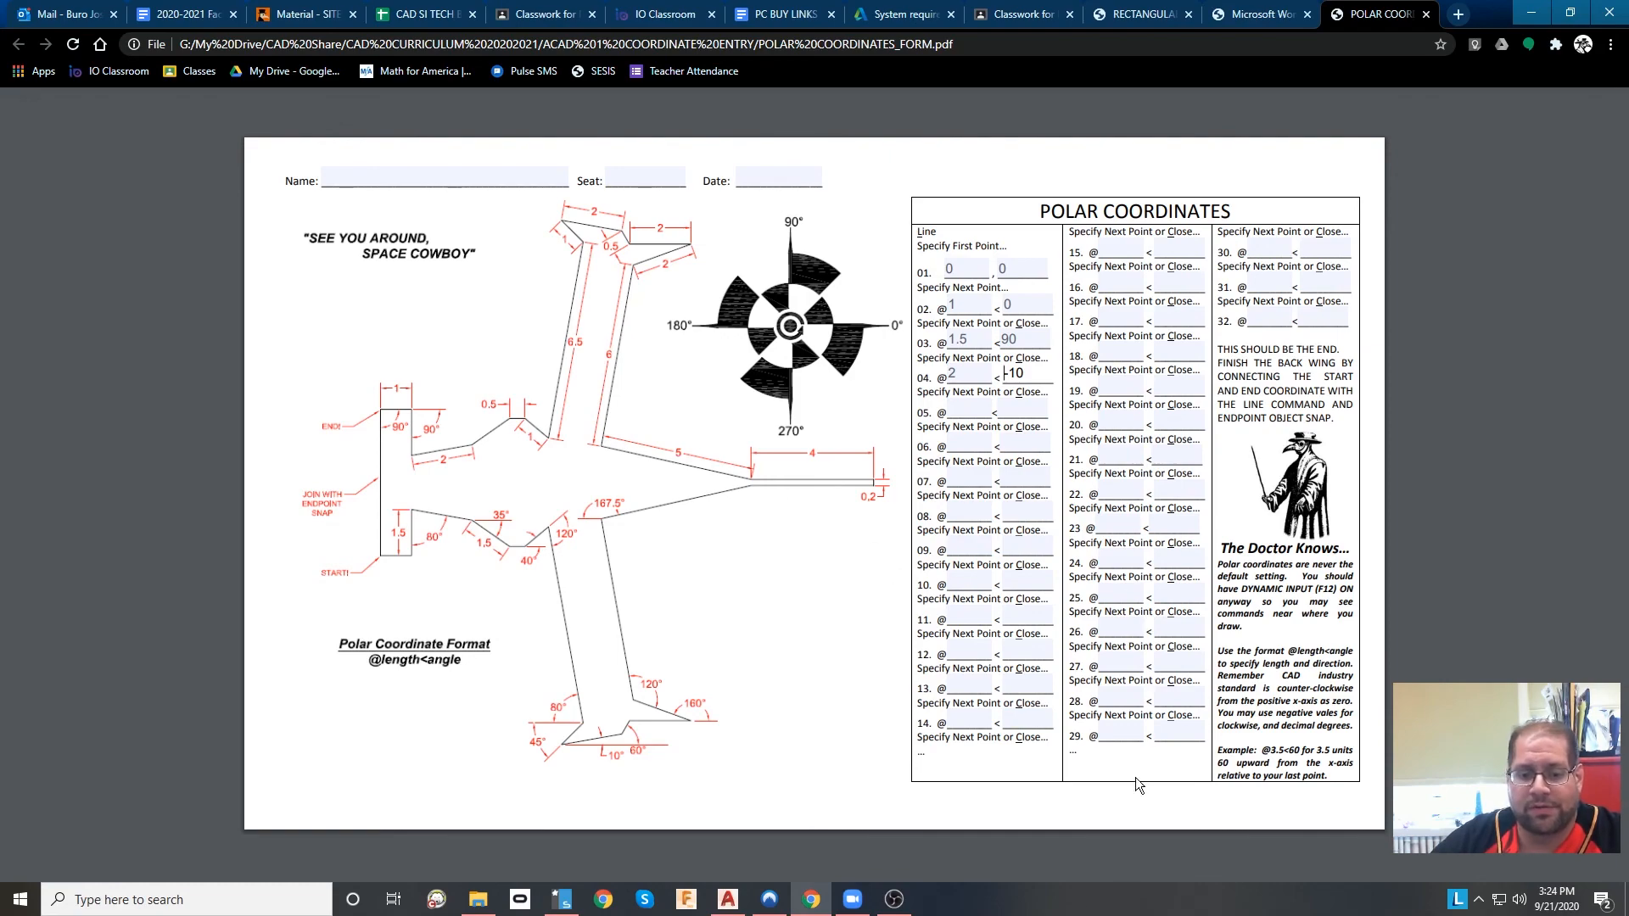